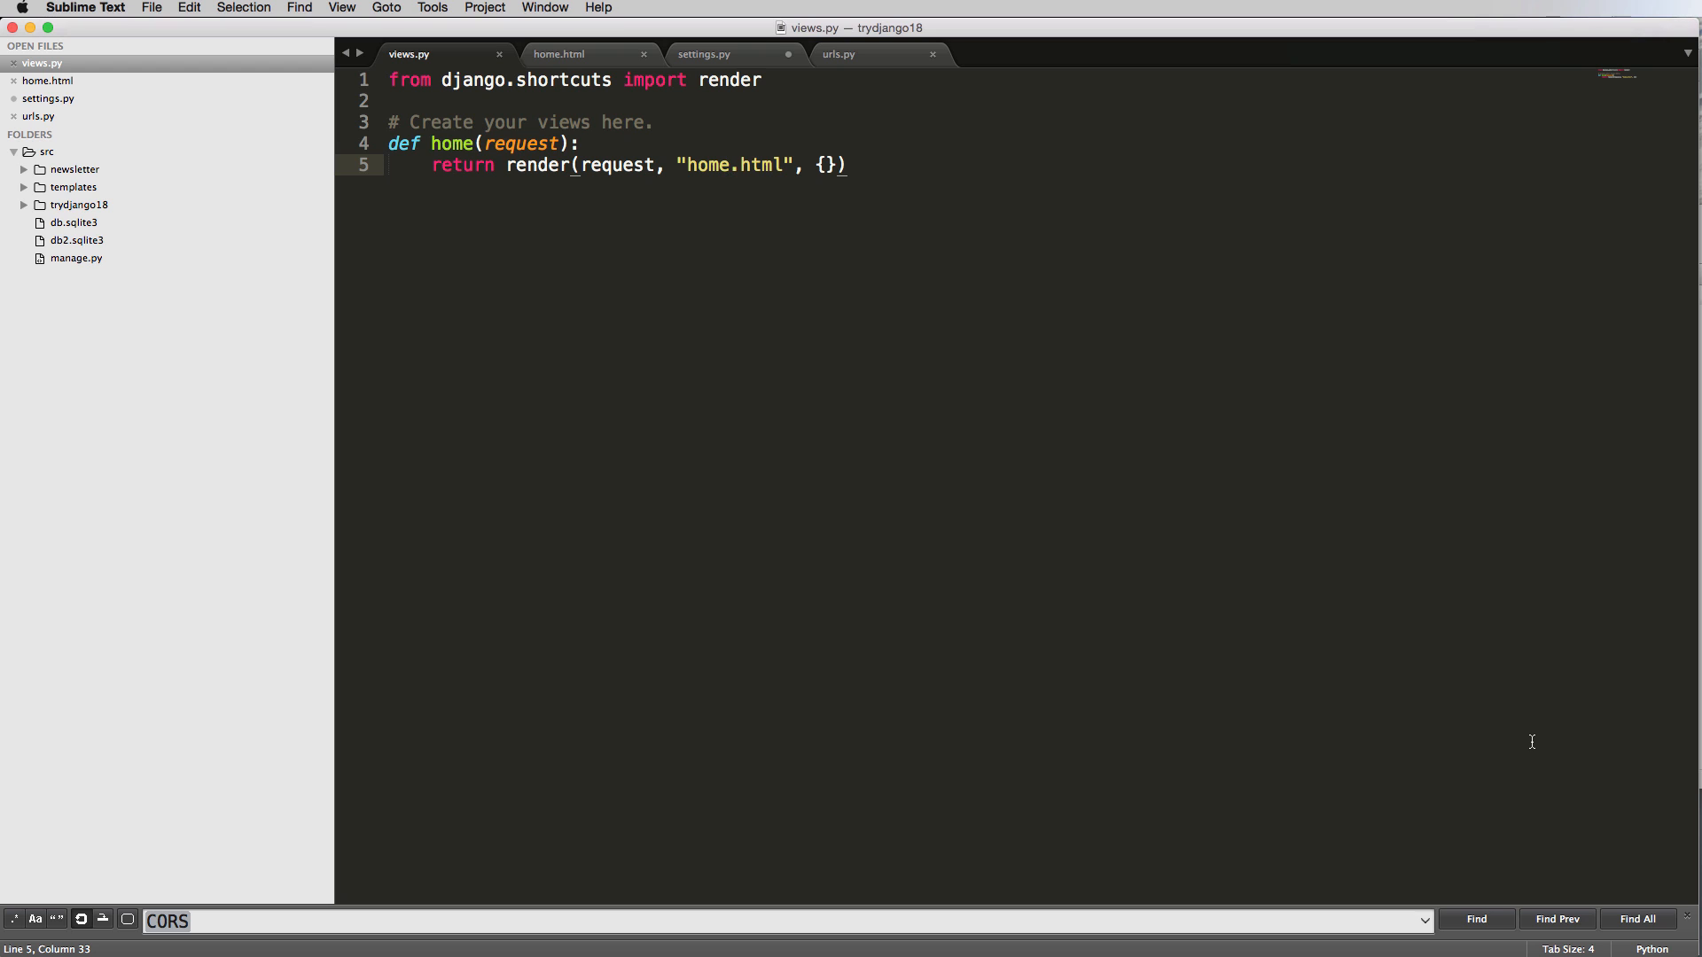
mouse_move(183, 258)
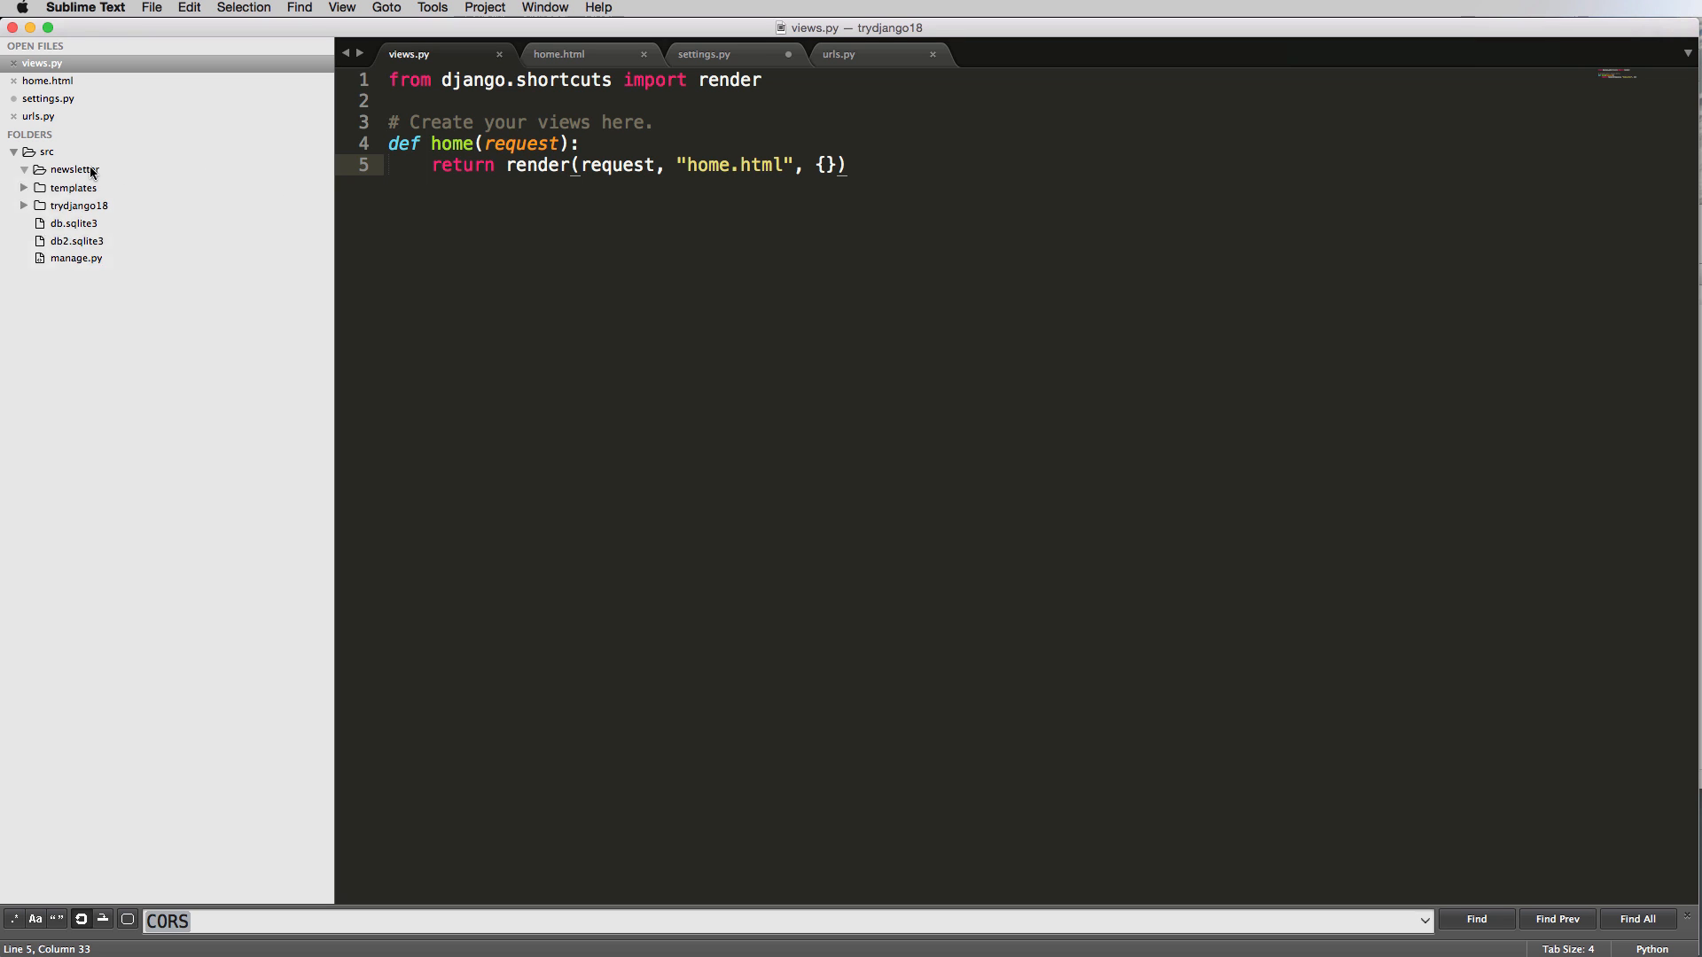
Expand the newsletter app folder in the sidebar and open its models.py.
click(93, 169)
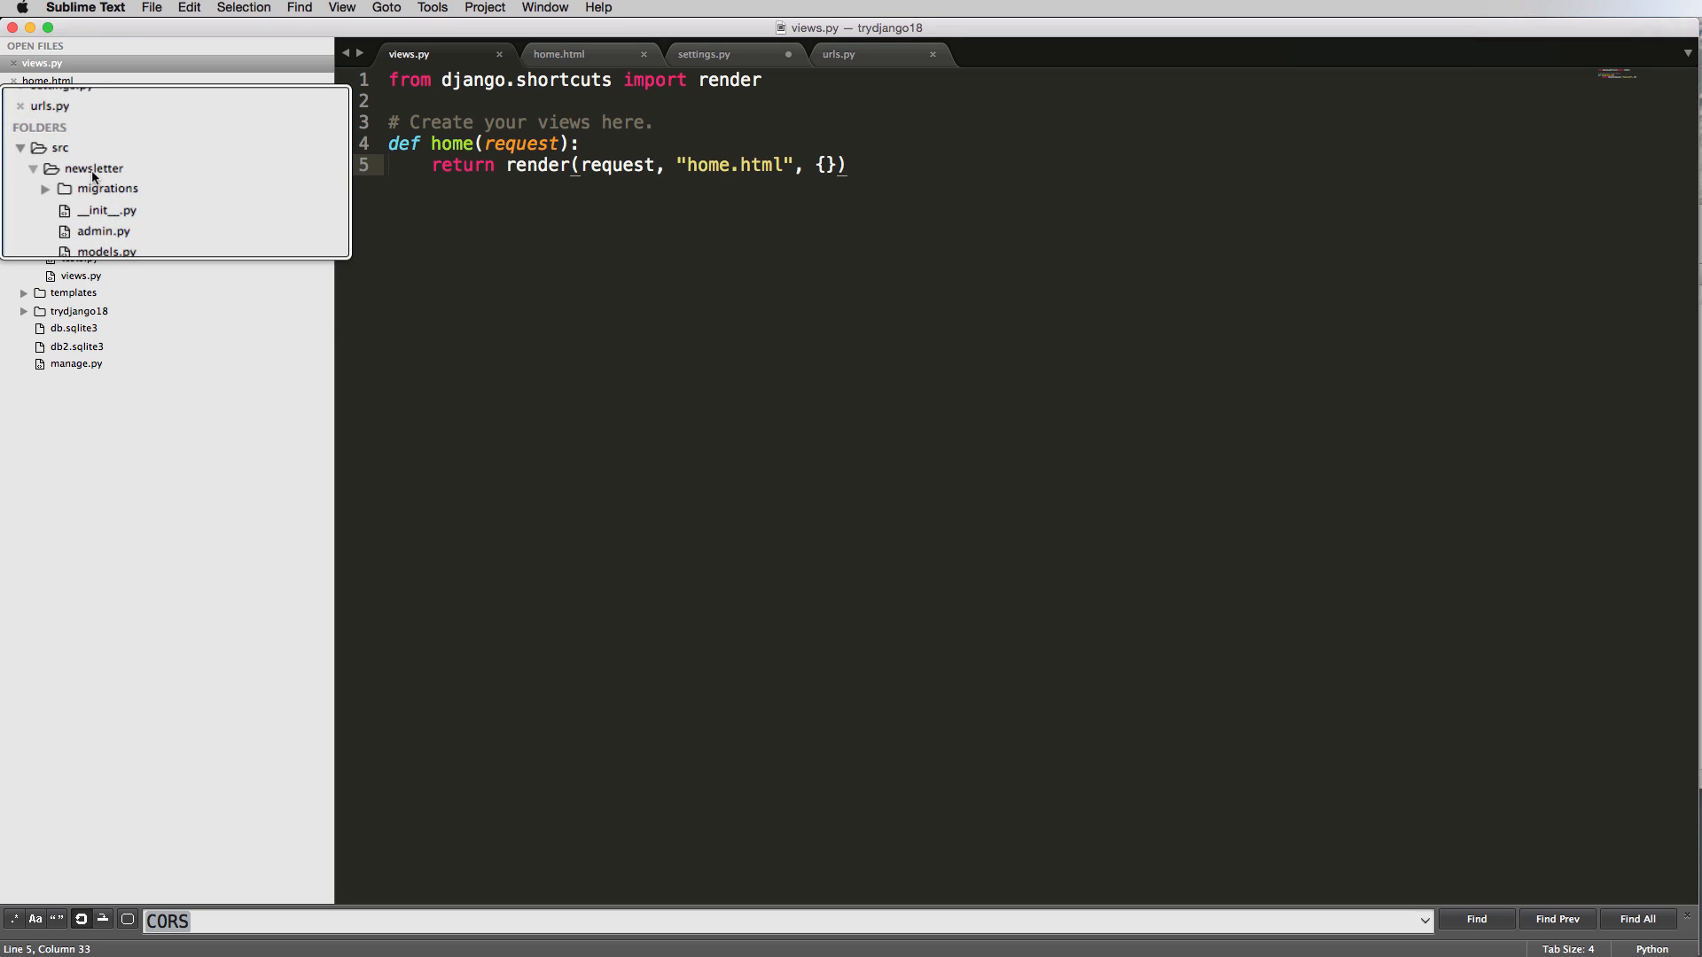
click(106, 252)
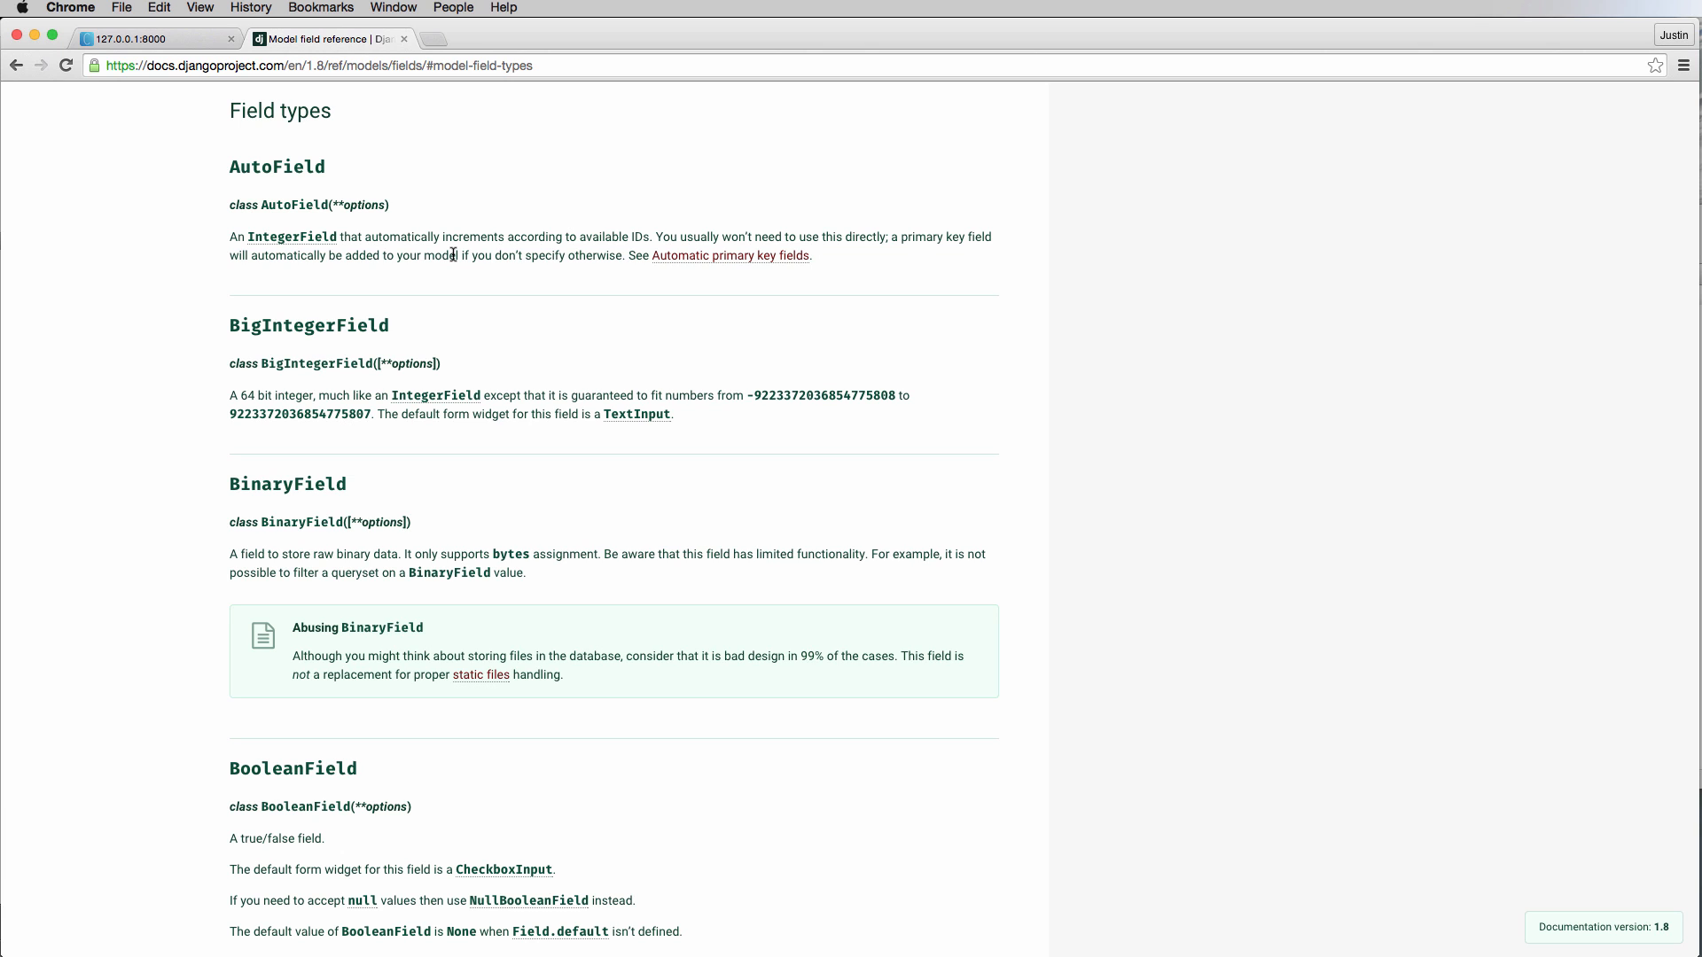
Scroll through the Field types section of Chrome's Django model field reference.
scroll(down, 3)
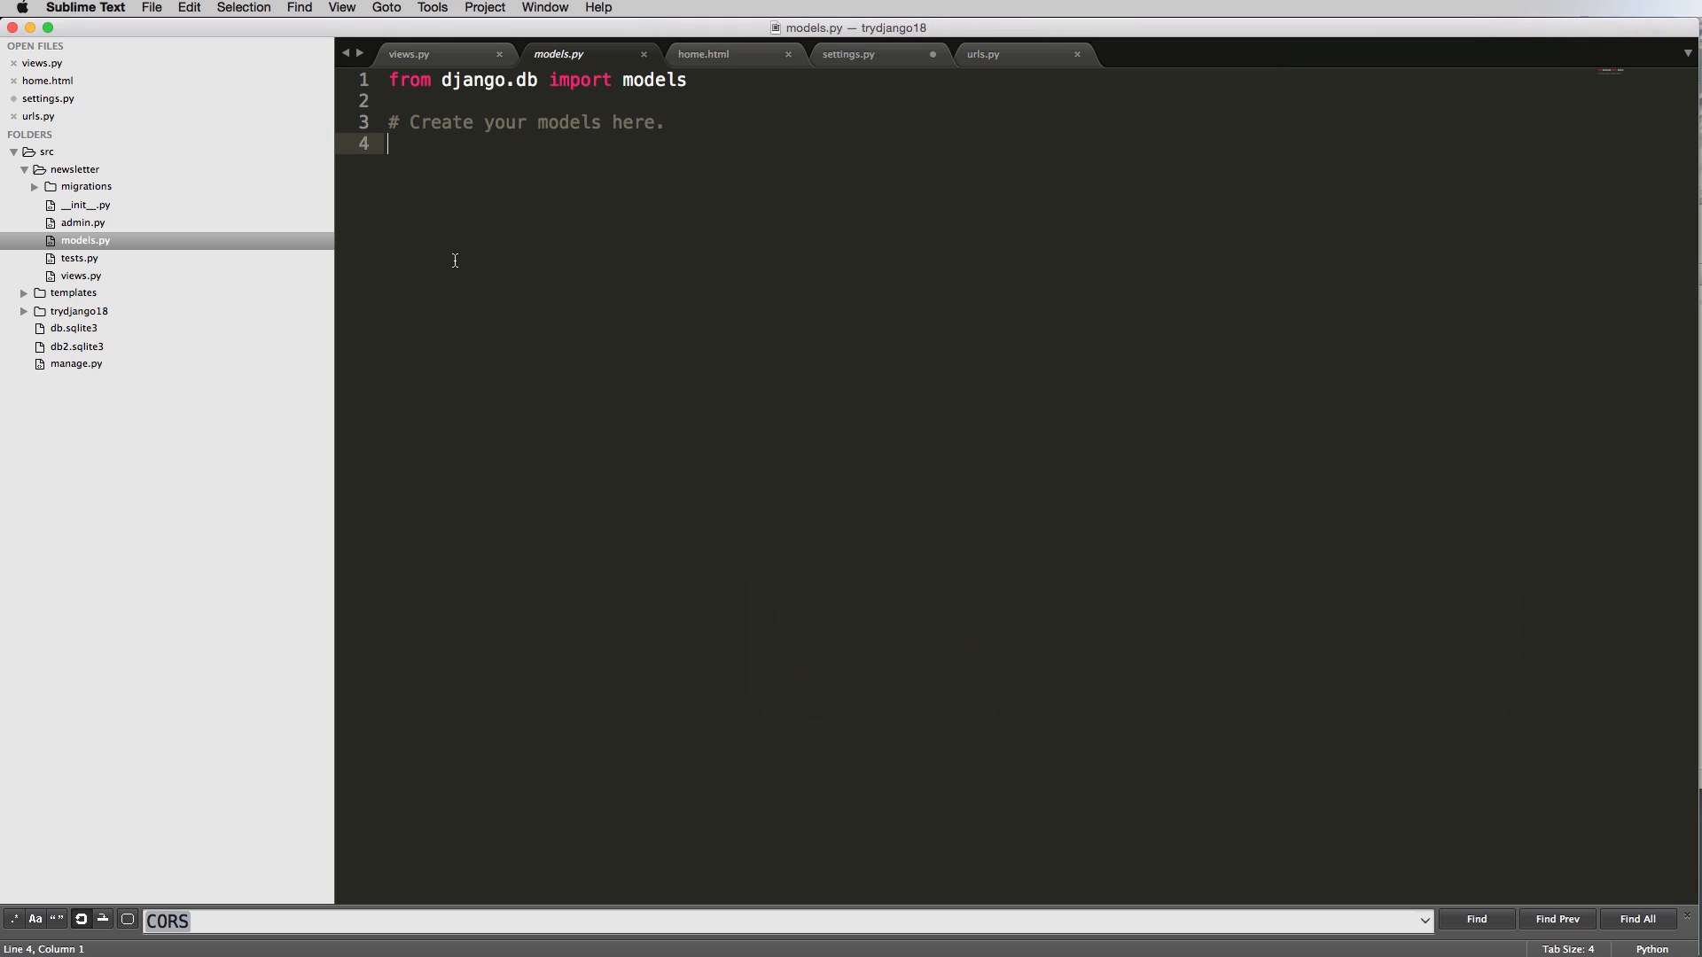
mouse_move(165, 125)
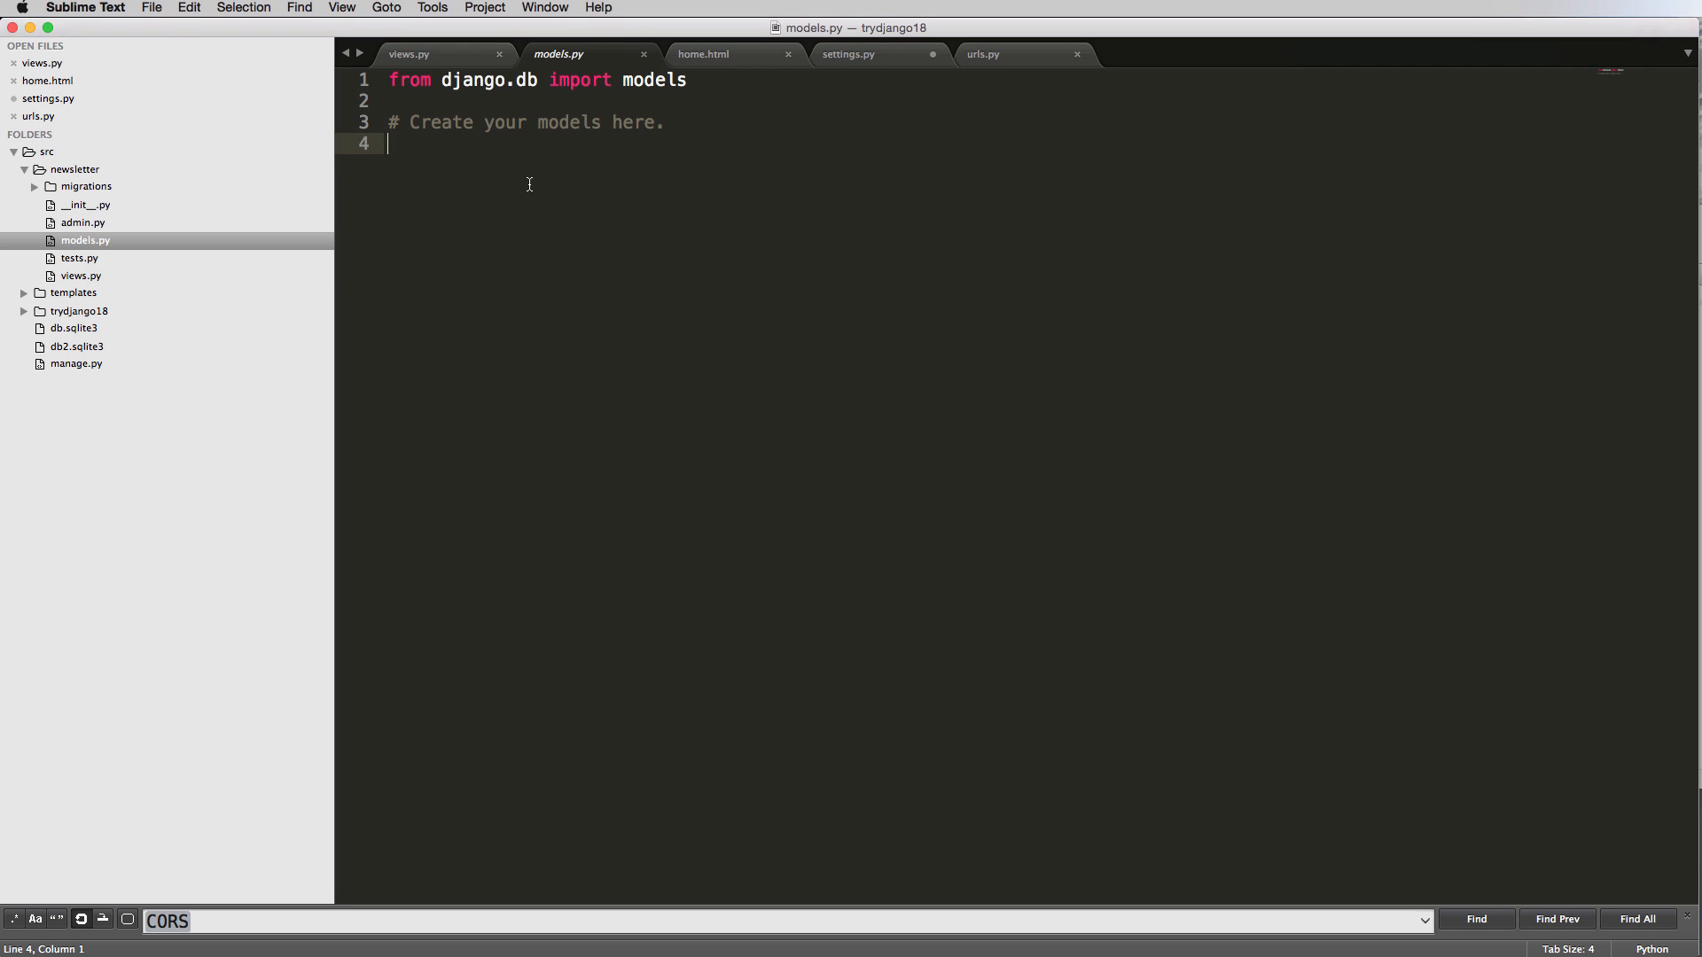
Declare class Newsletter(models.Model): on line 4 of models.py.
text(class)
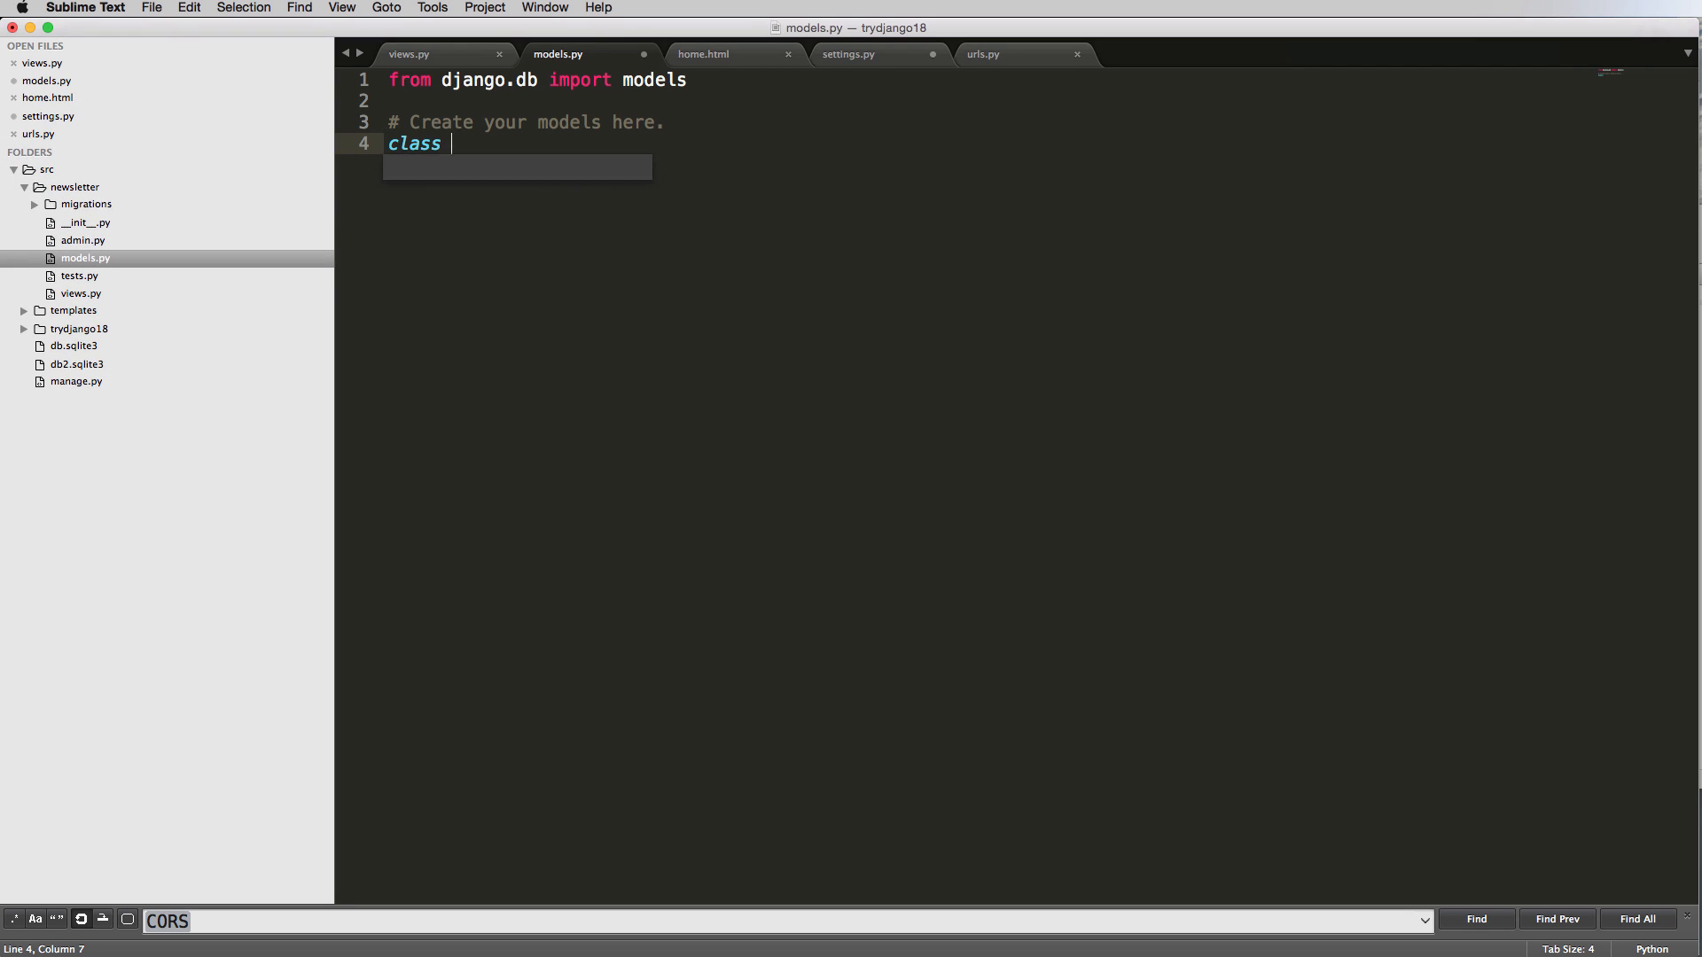
text(New)
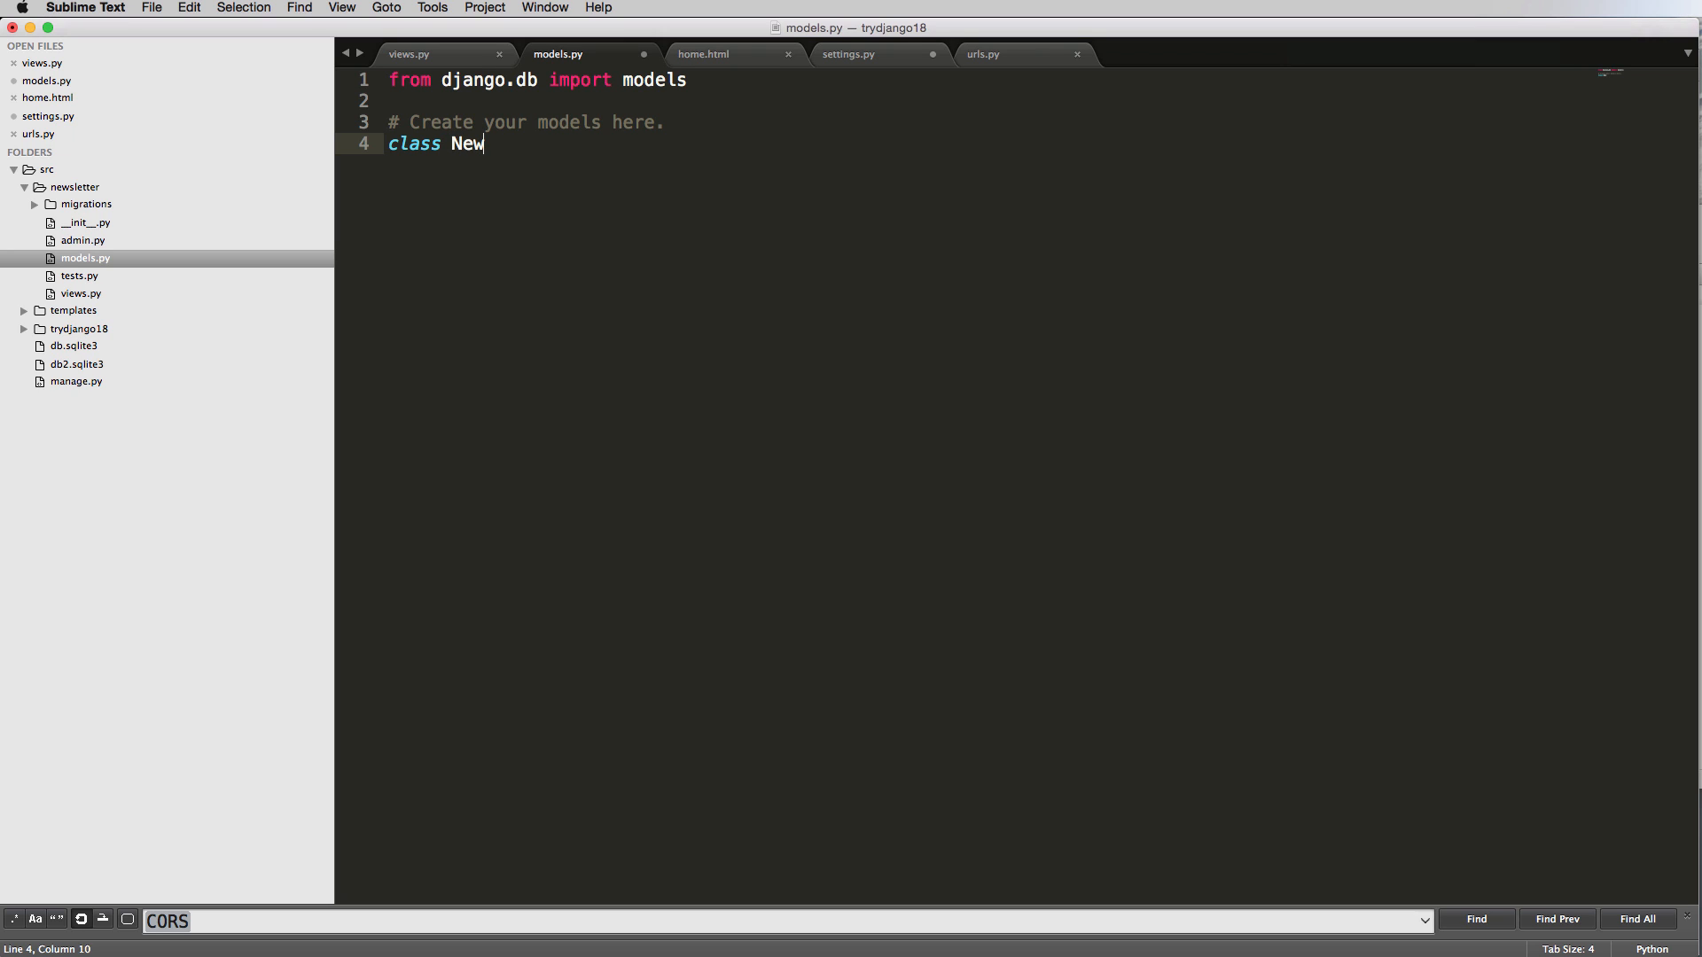
text(s)
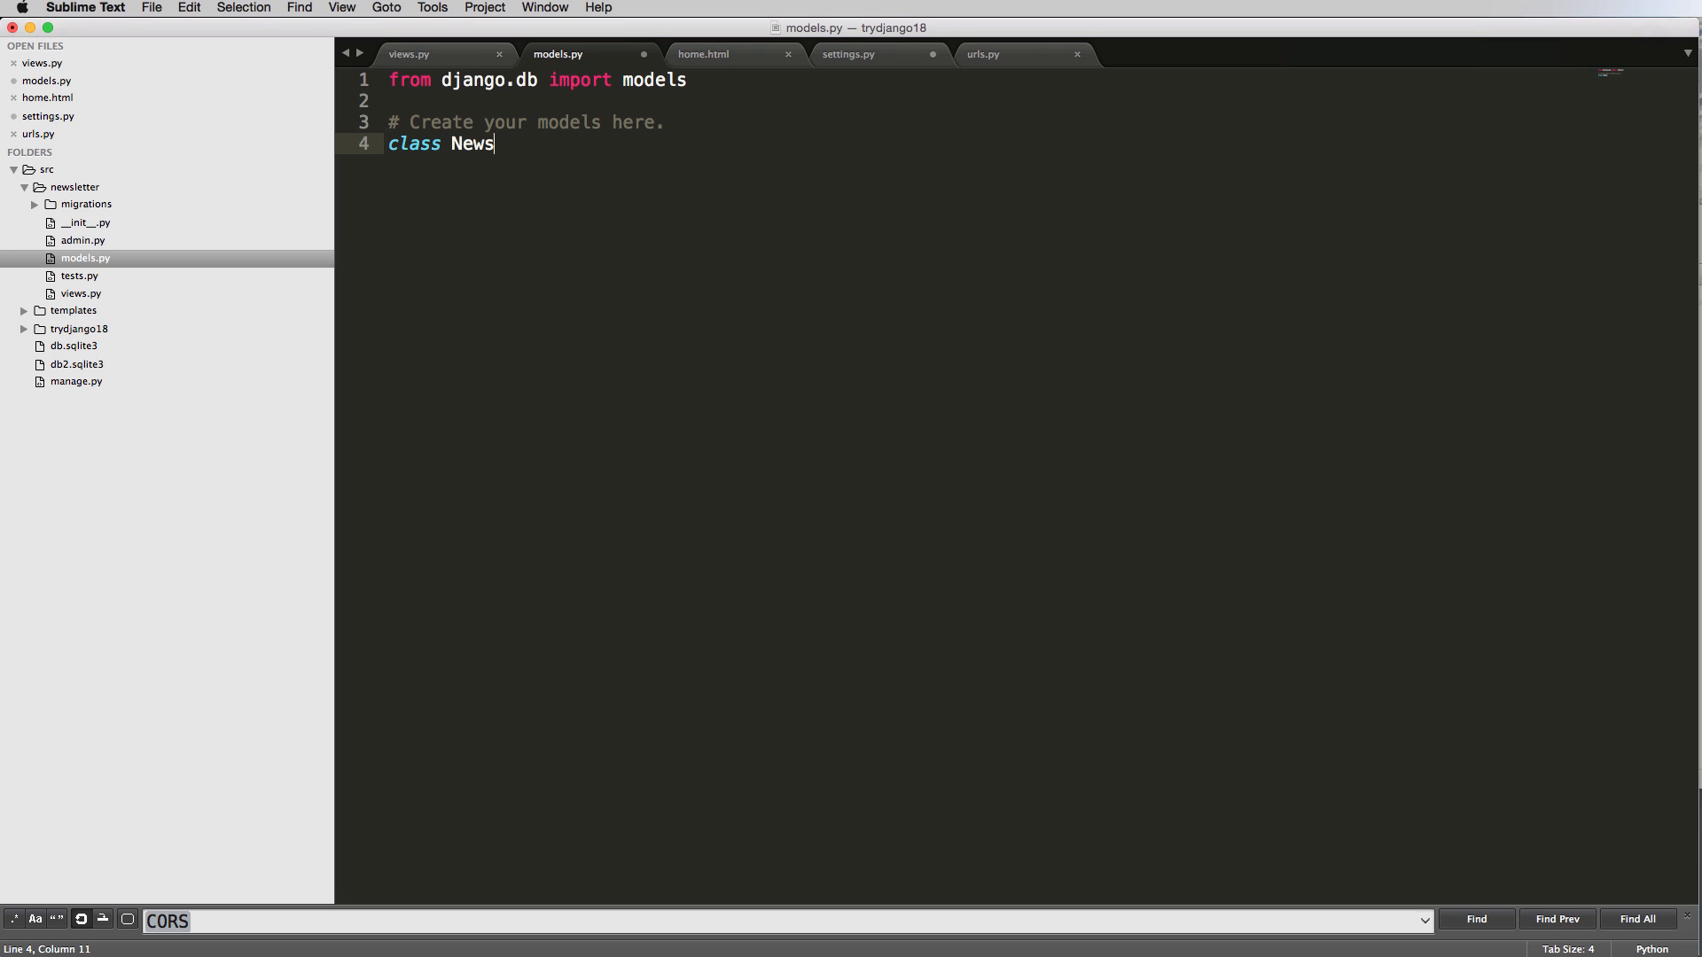
text(letter(md)
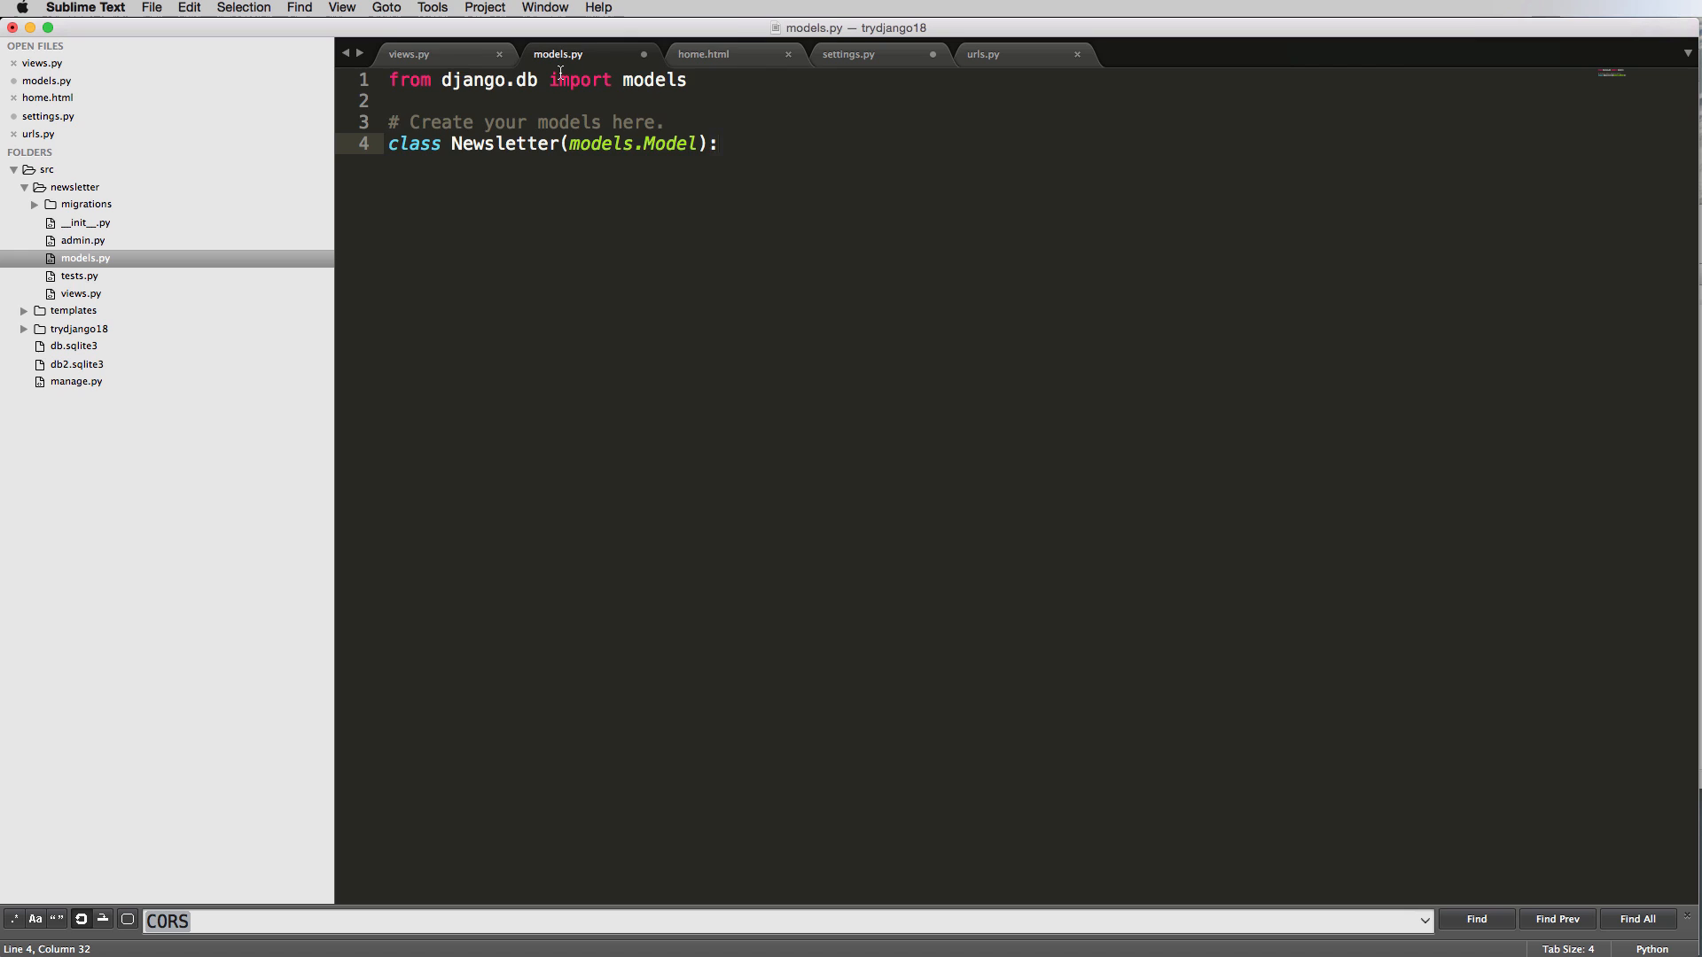
mouse_move(629, 136)
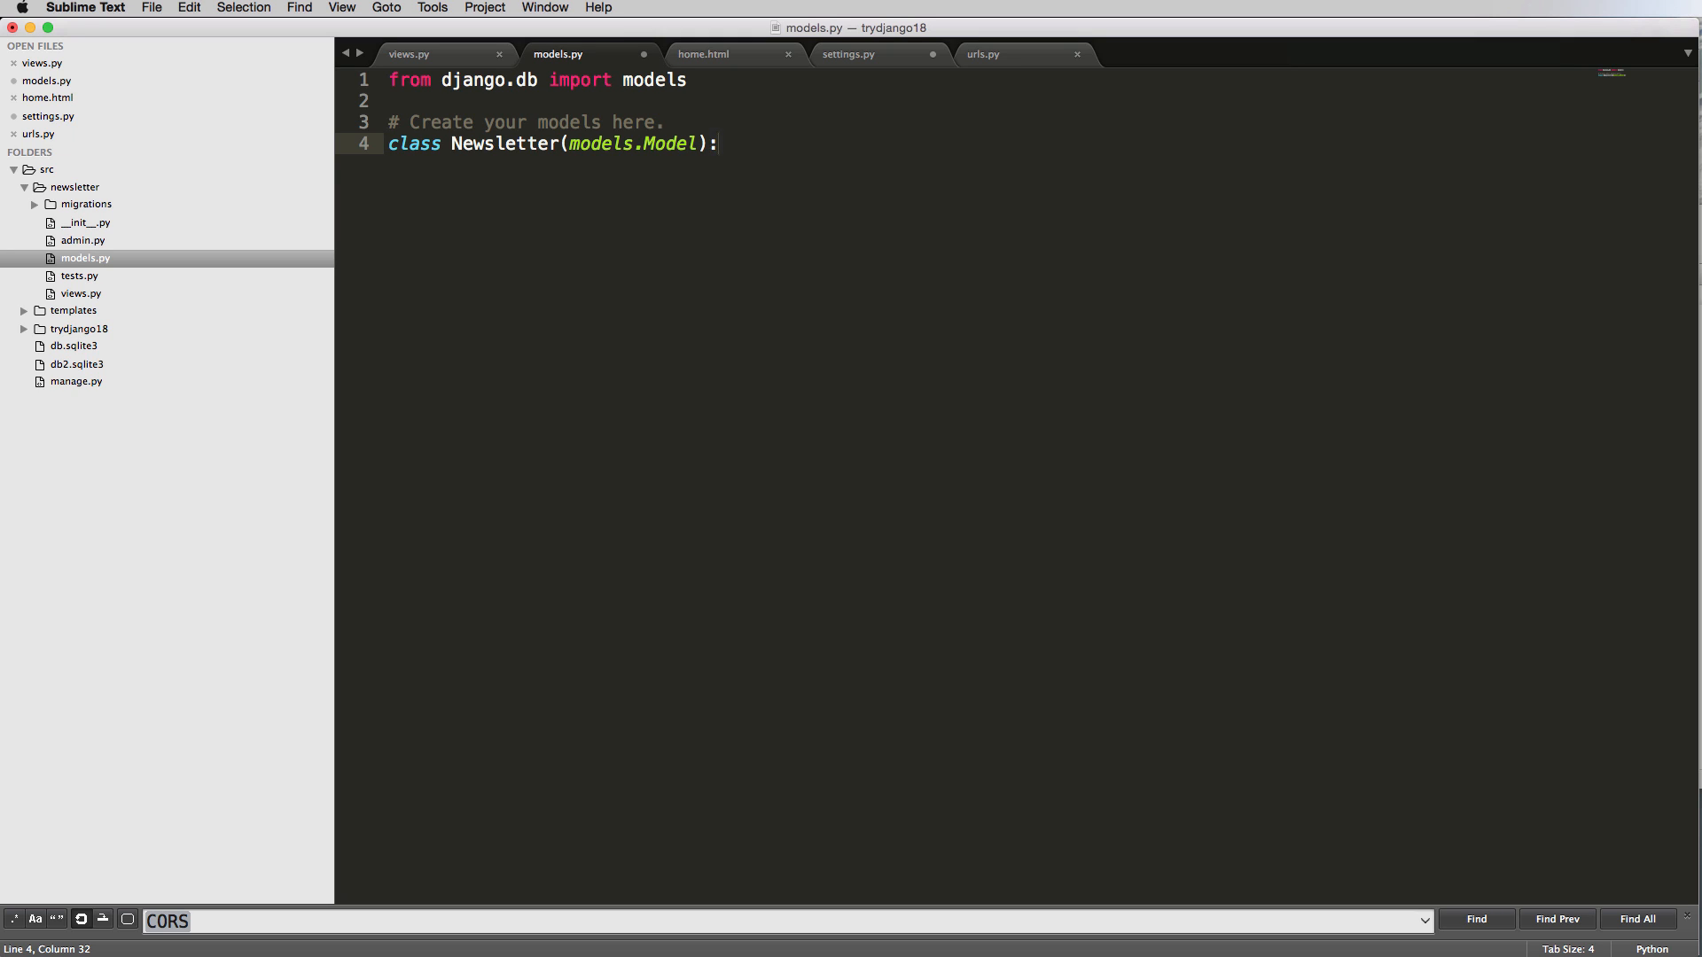
Write email, full_name and timestamp as separate field lines in the Newsletter class.
key(enter)
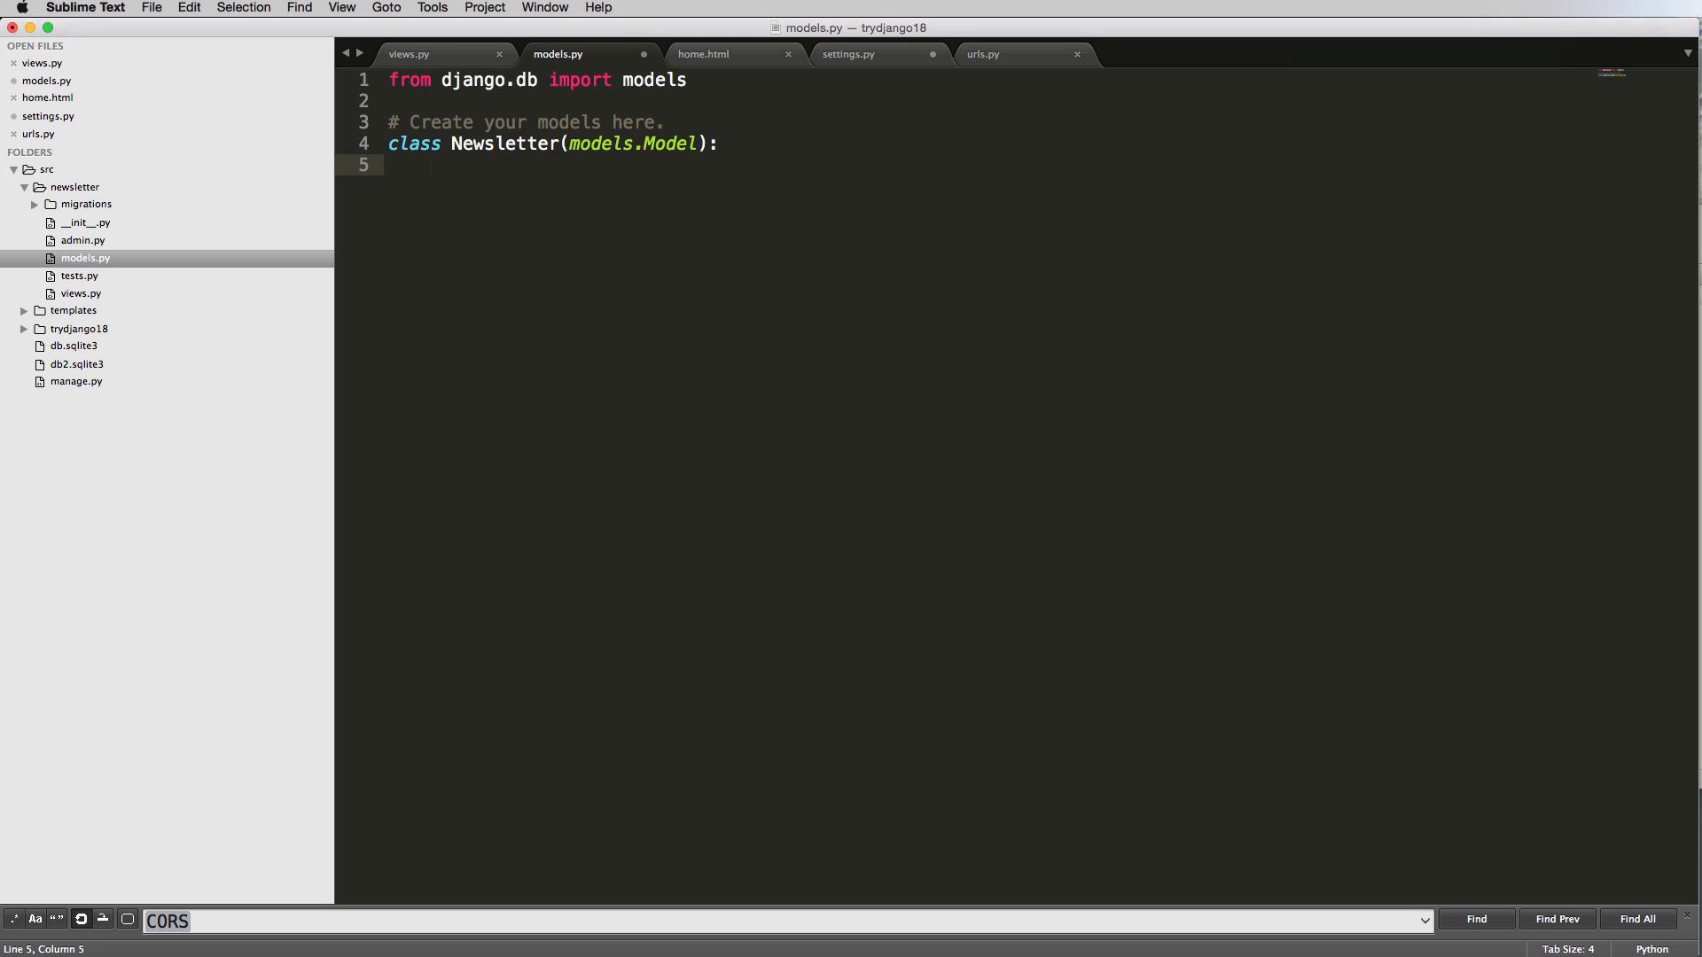
text(emai)
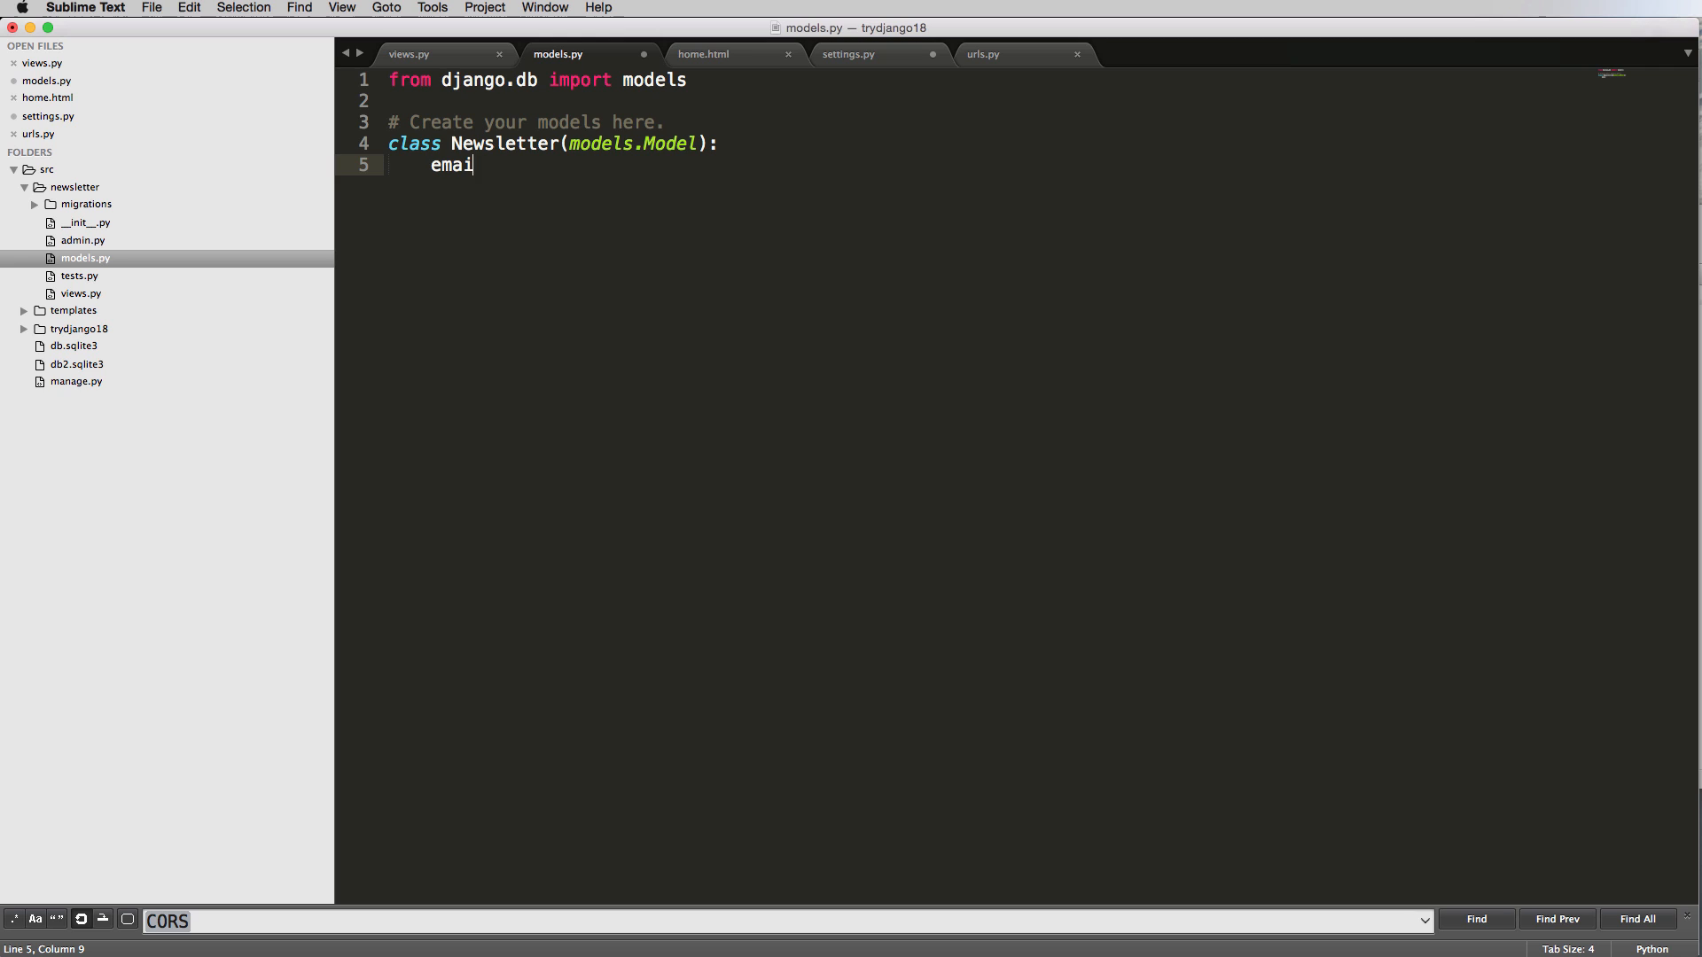
key(enter)
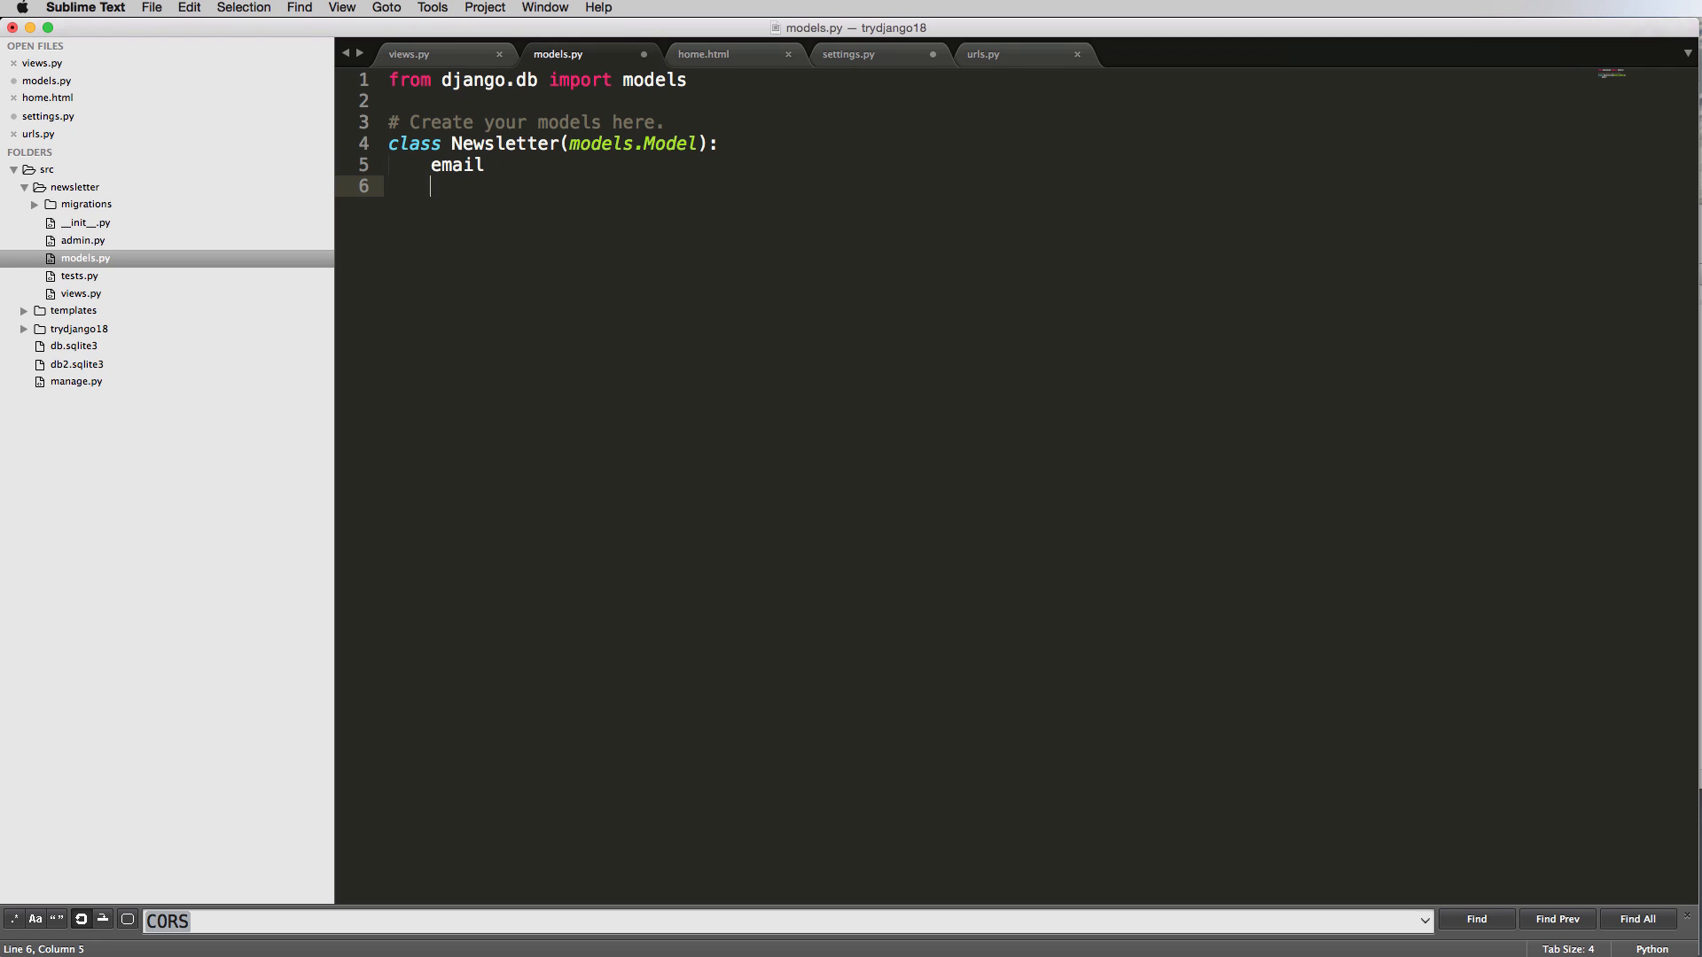
text(full)
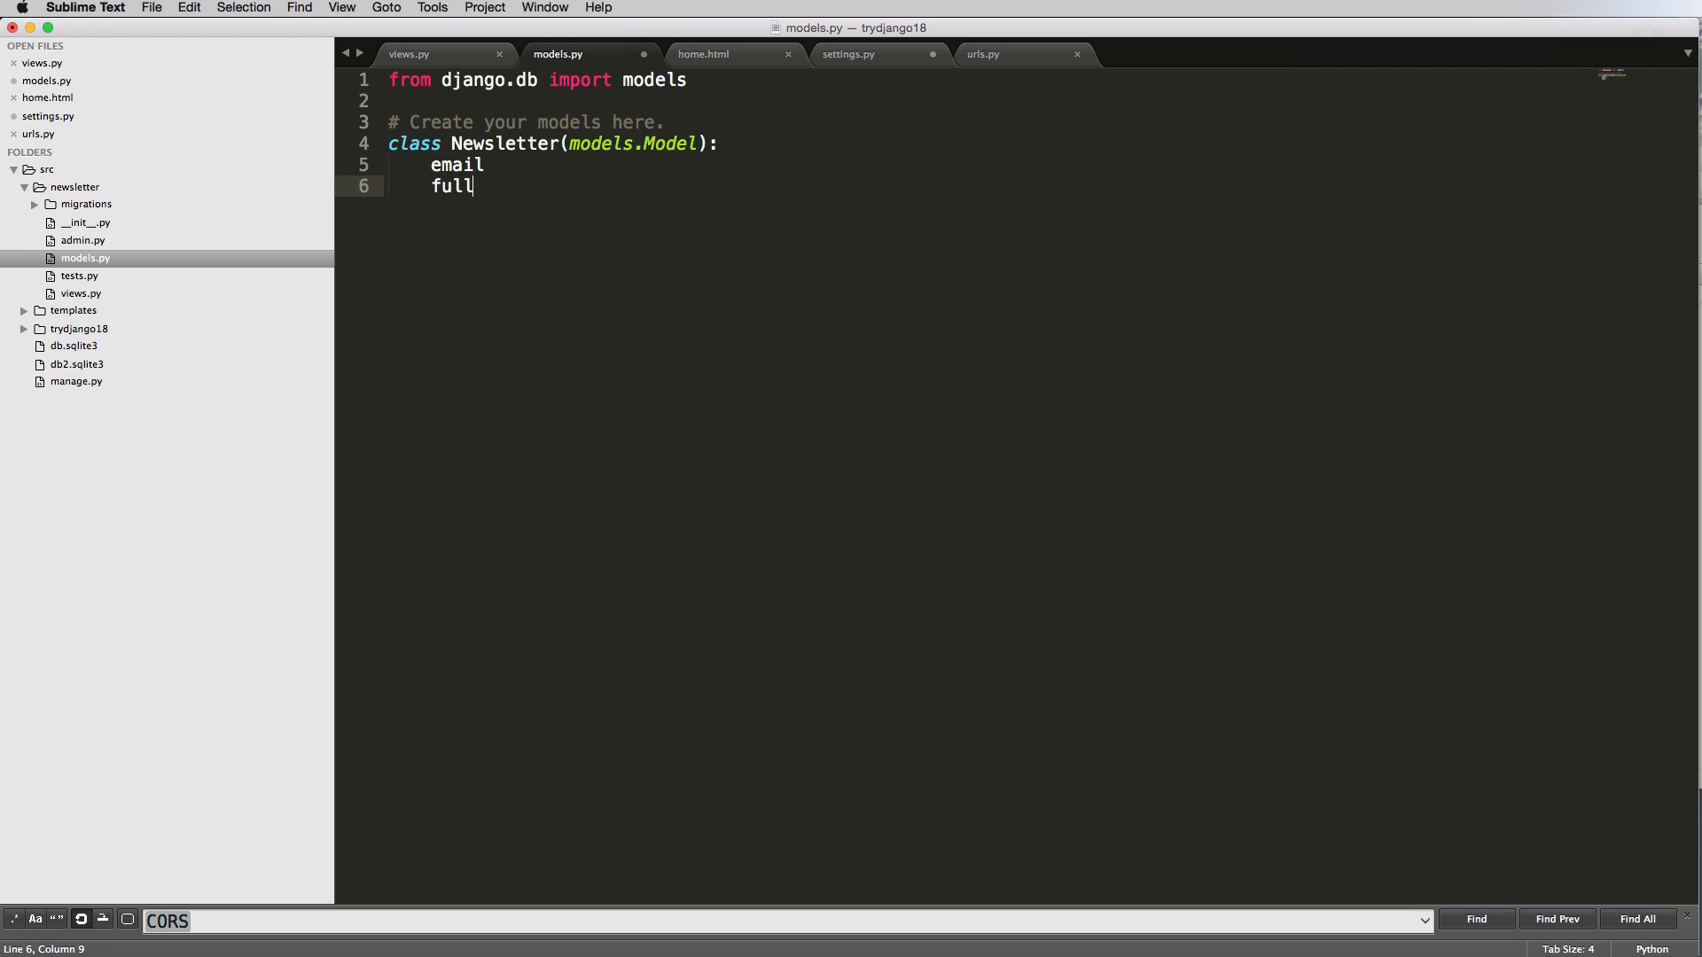
text(_name)
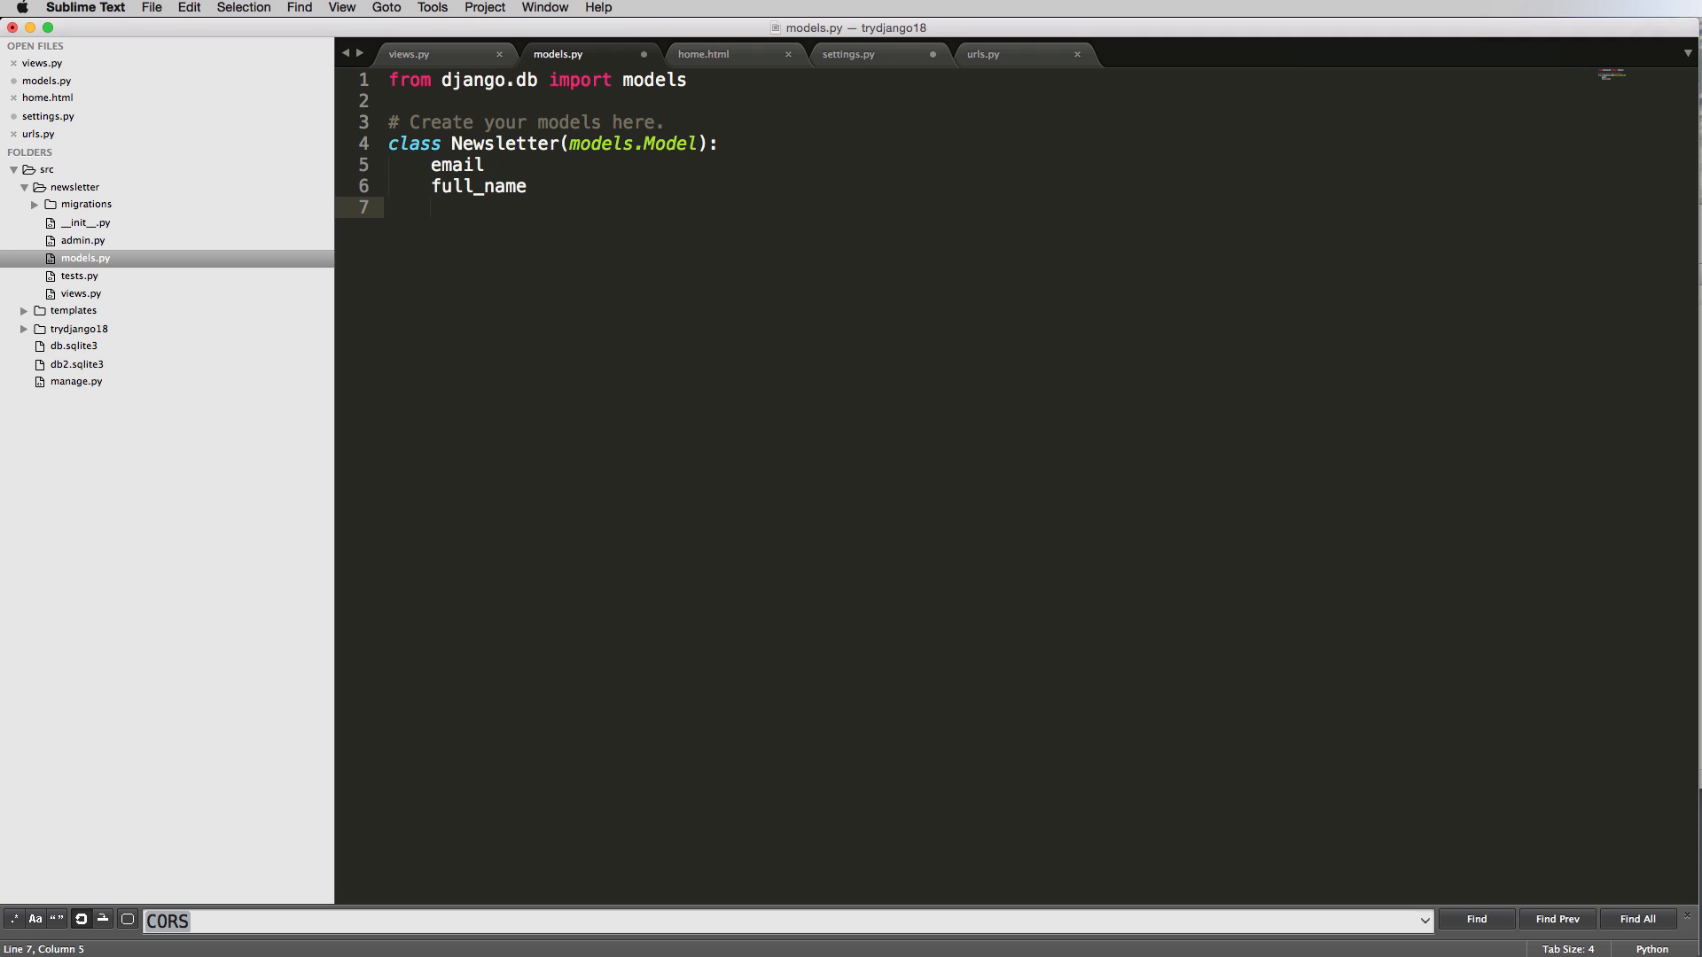
text(timest)
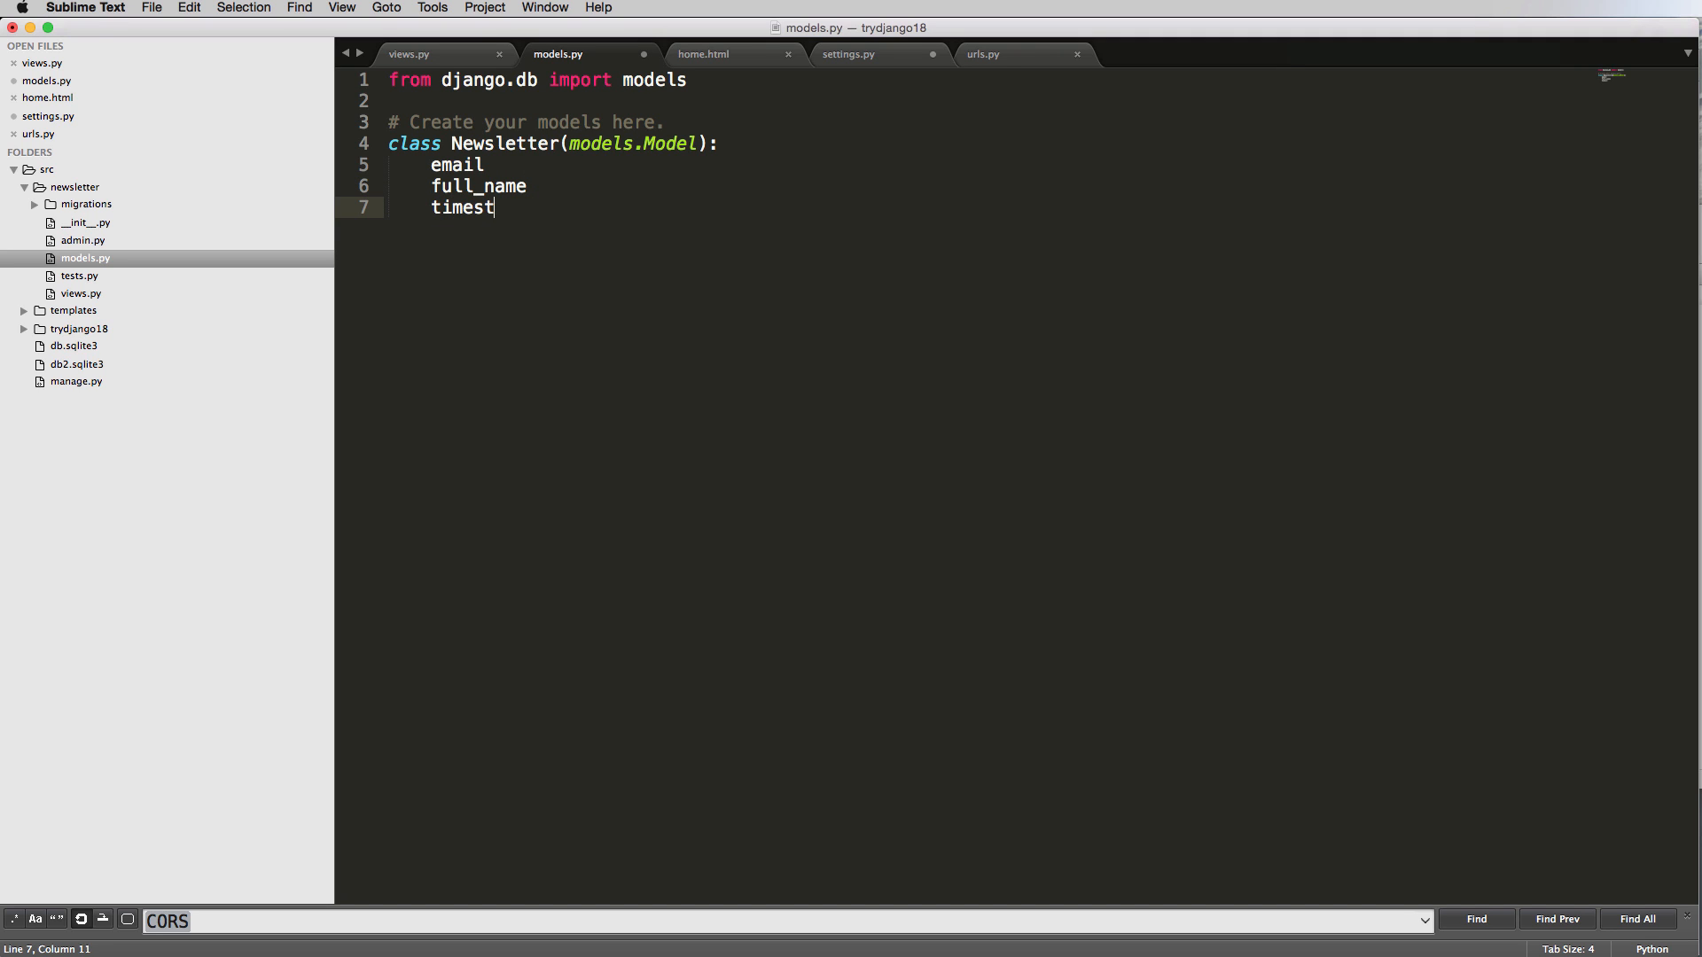
text(amp)
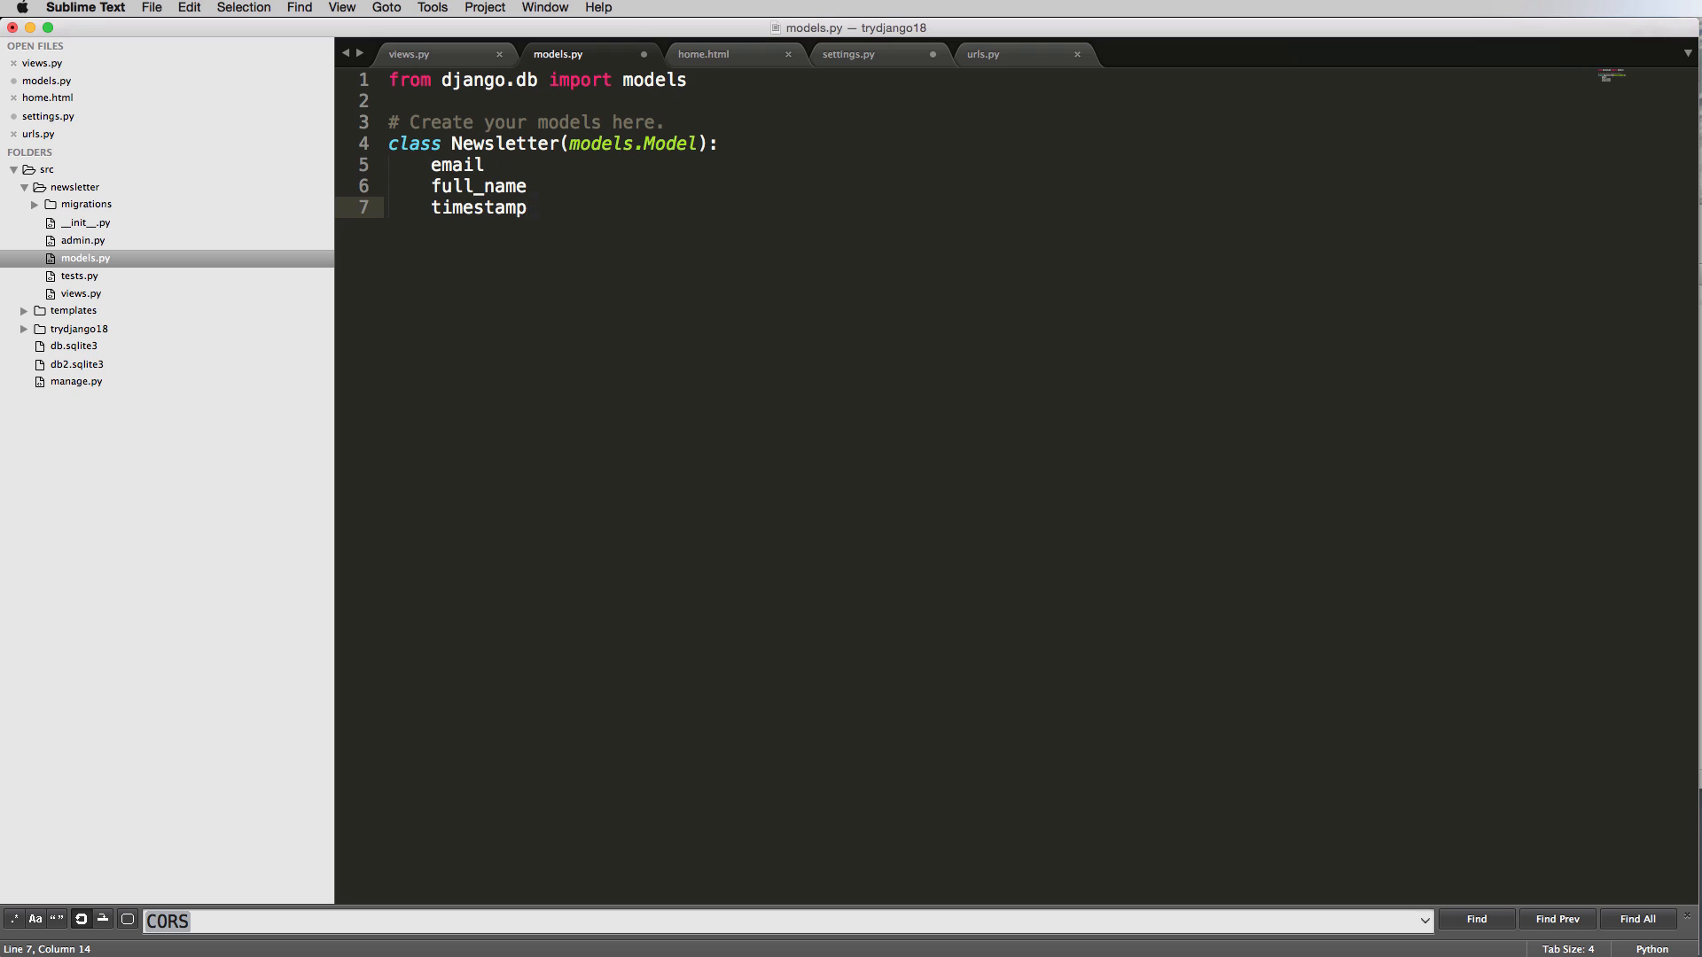
Add trial zipcode and choices lines below timestamp.
text(zipcode)
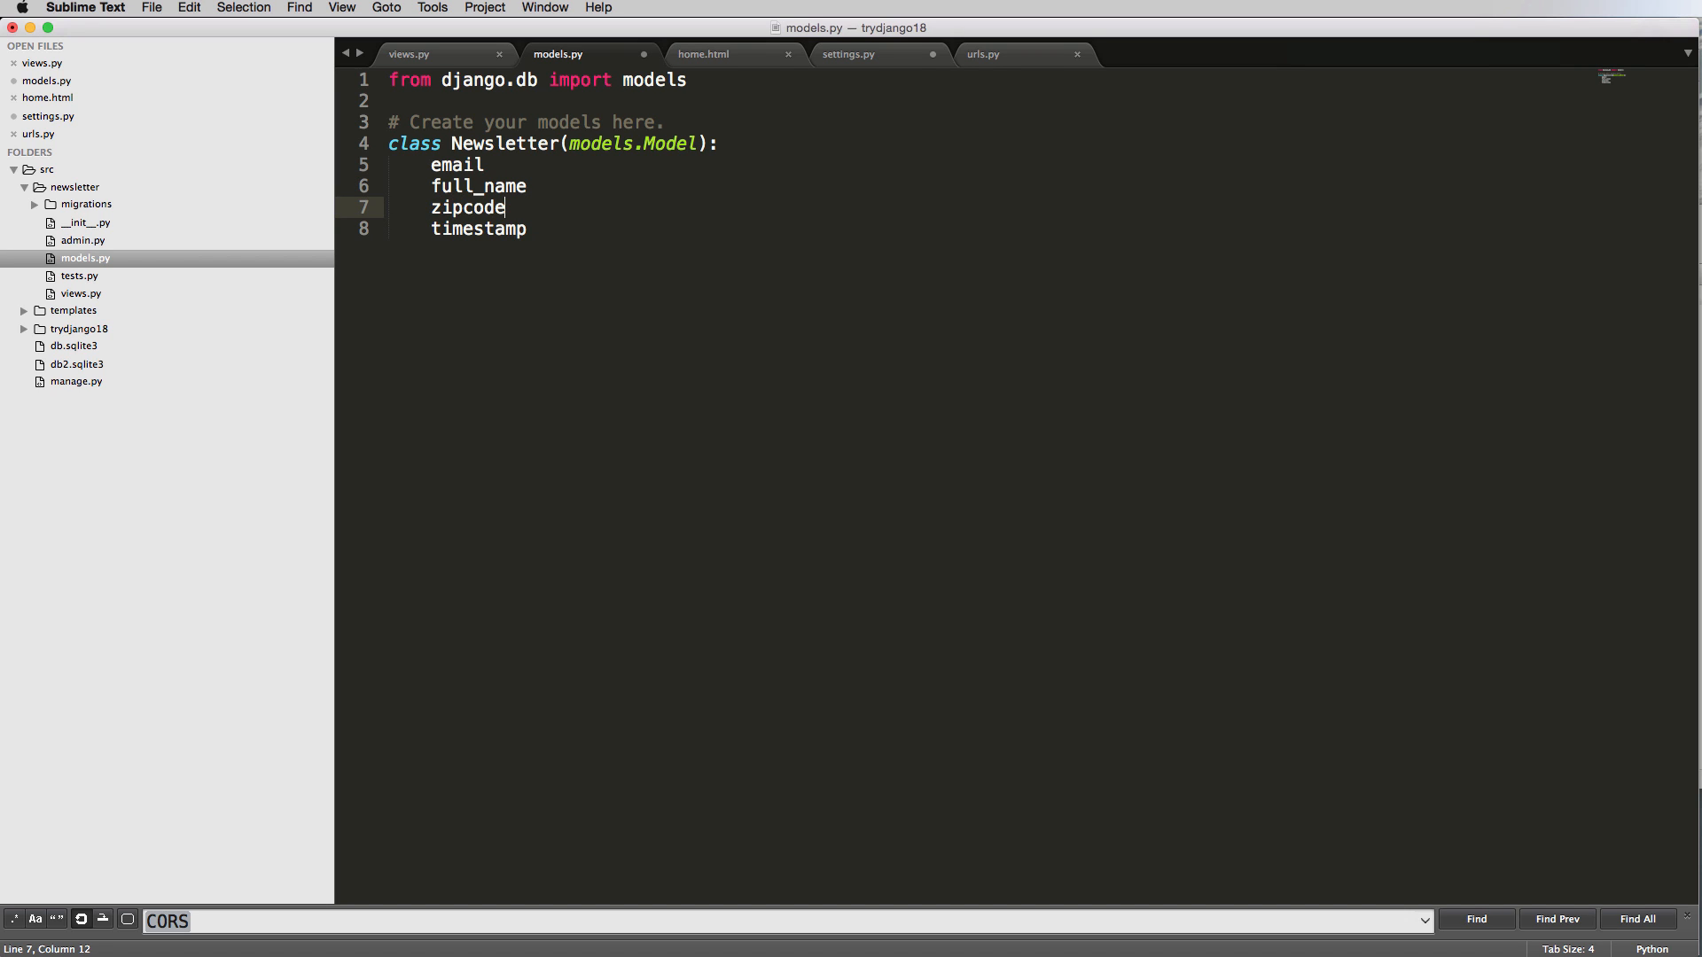
key(enter)
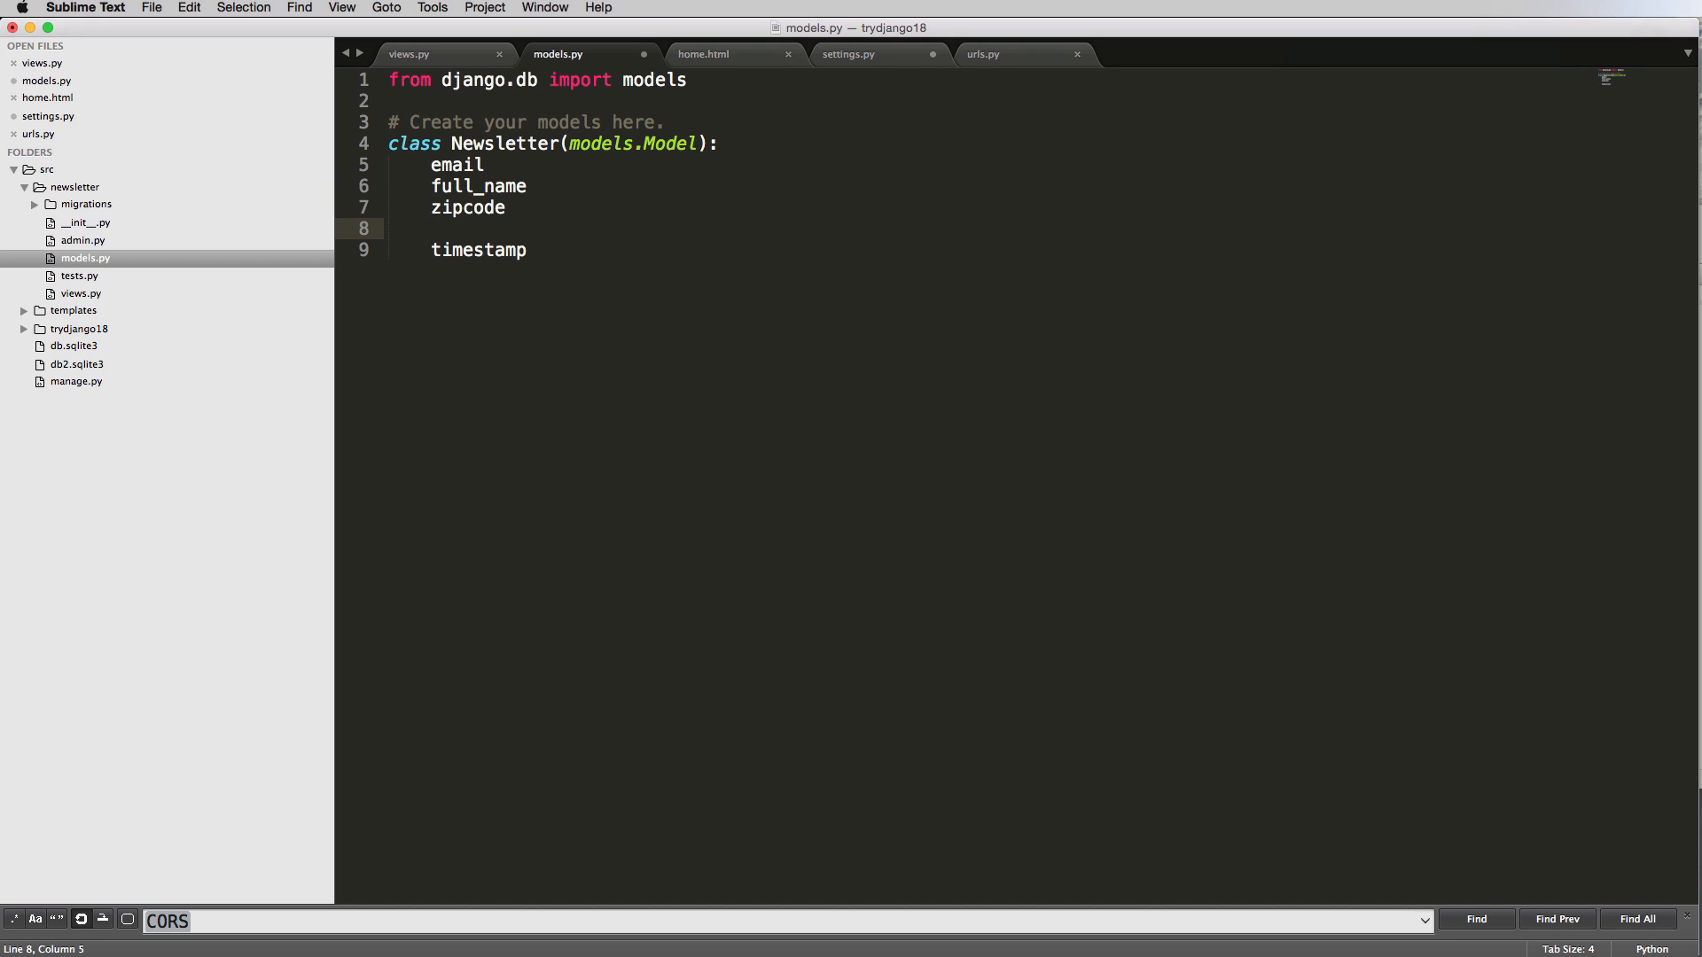
text(choice)
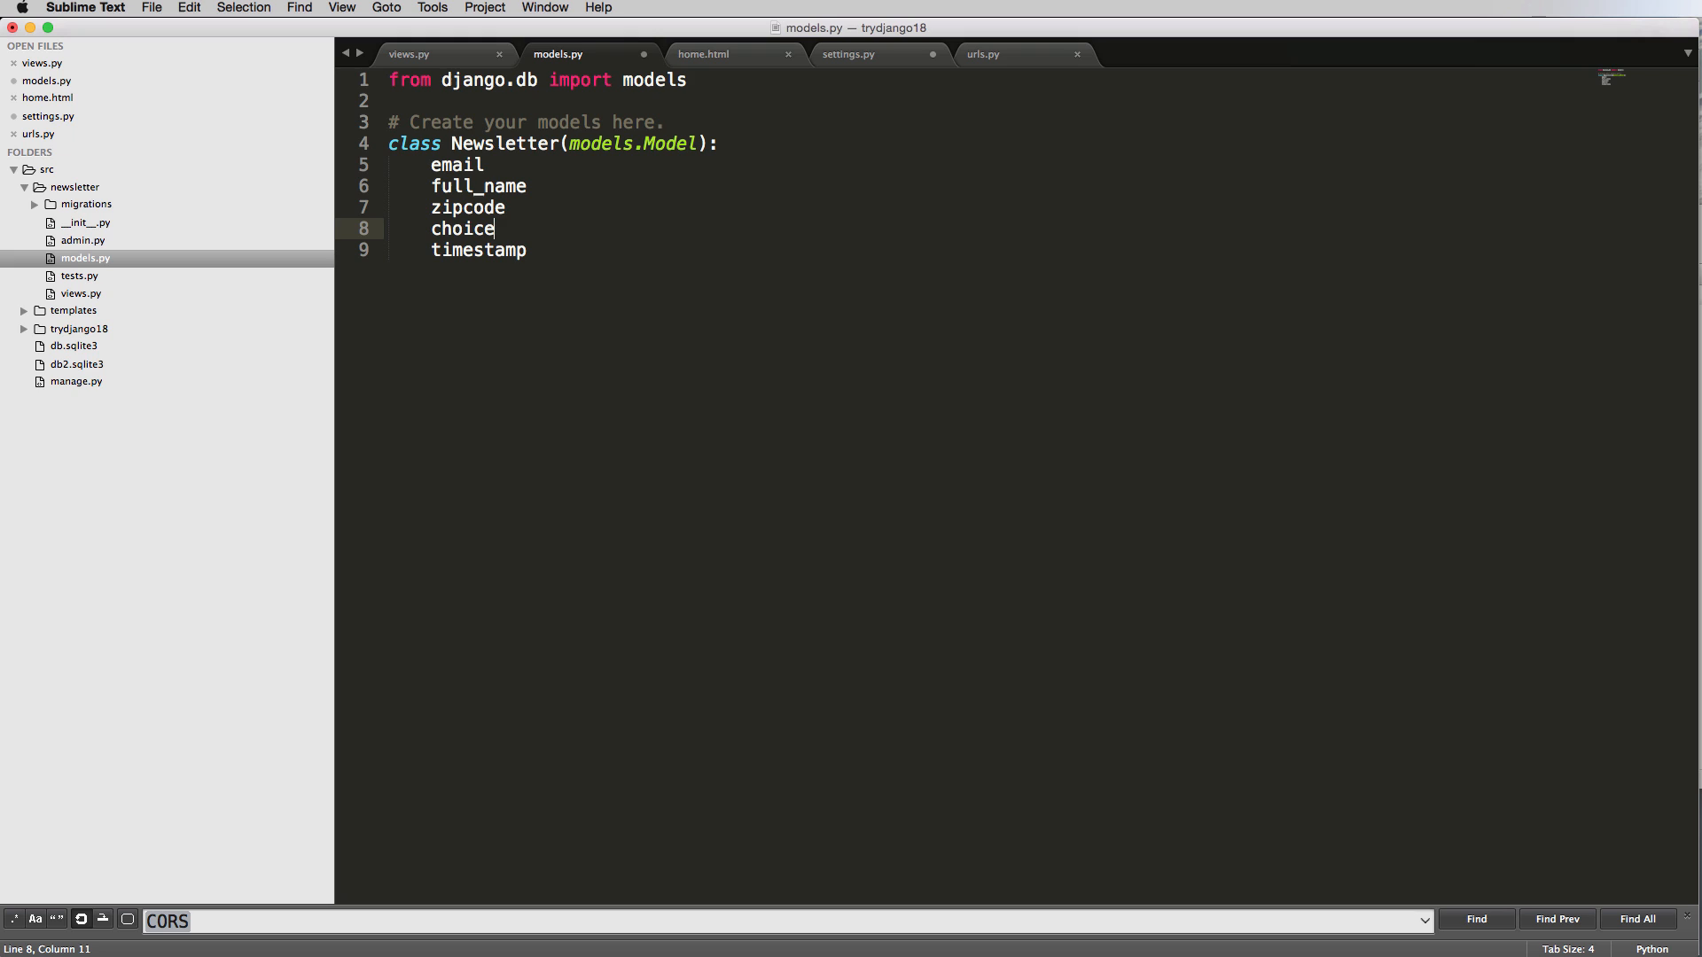
text(s)
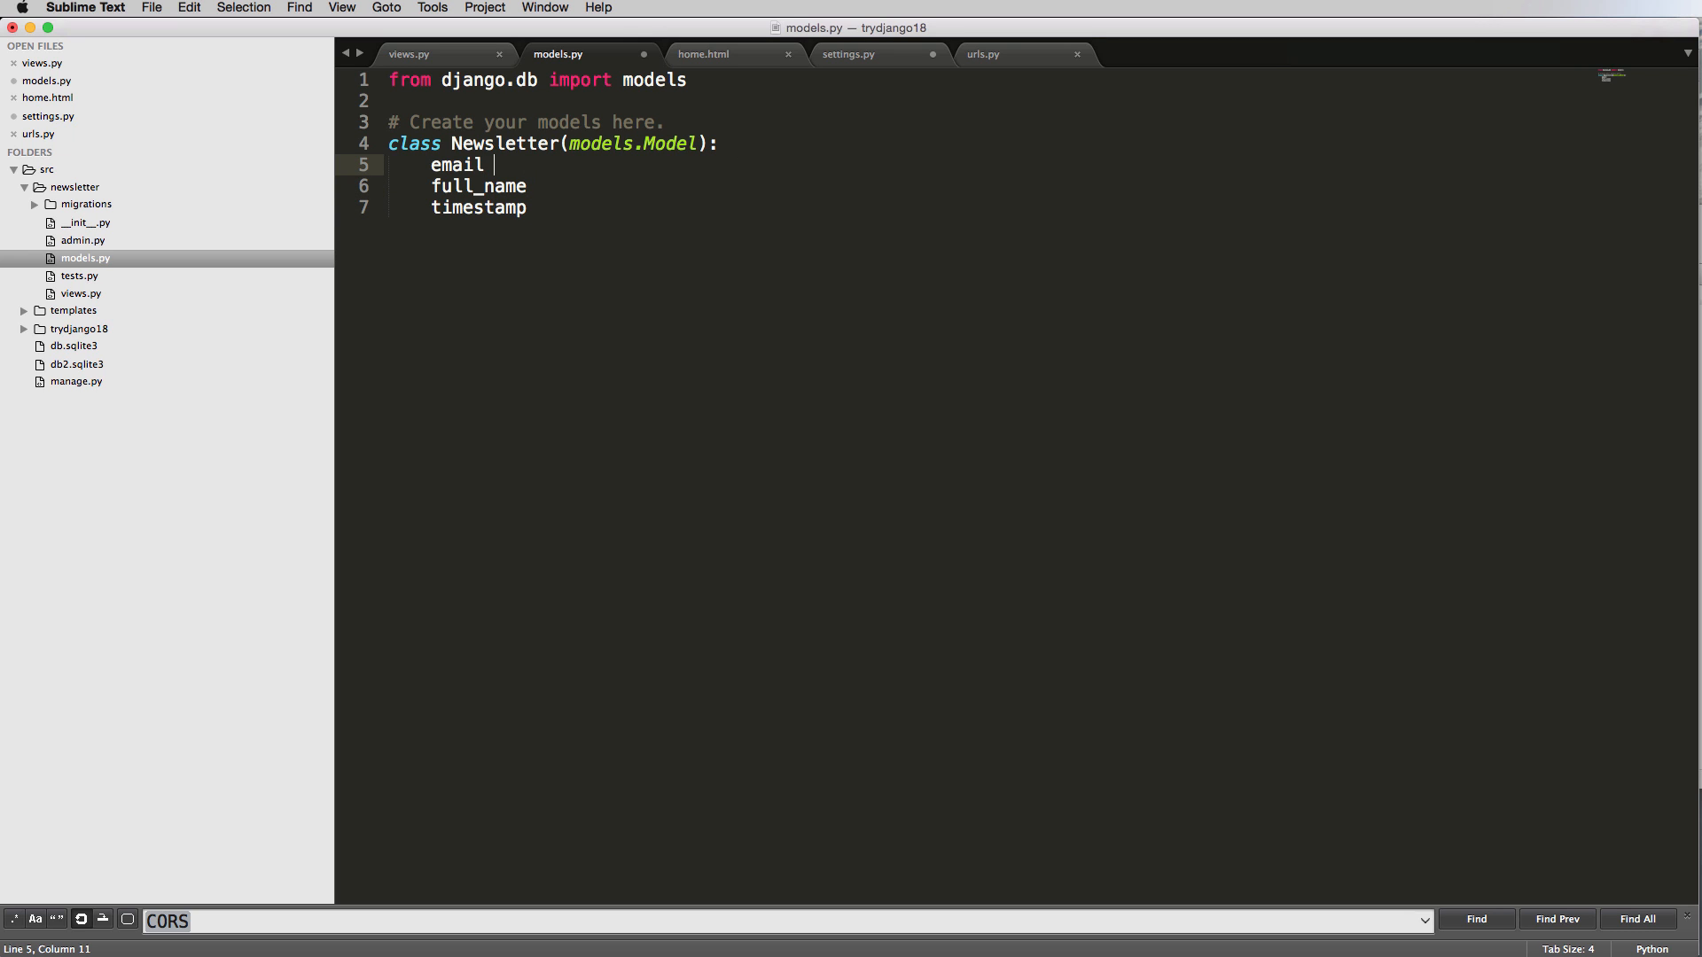
Type email = models.EmailField(), full_name = models.CharField() and timestamp = models.DateTimeField().
text(=)
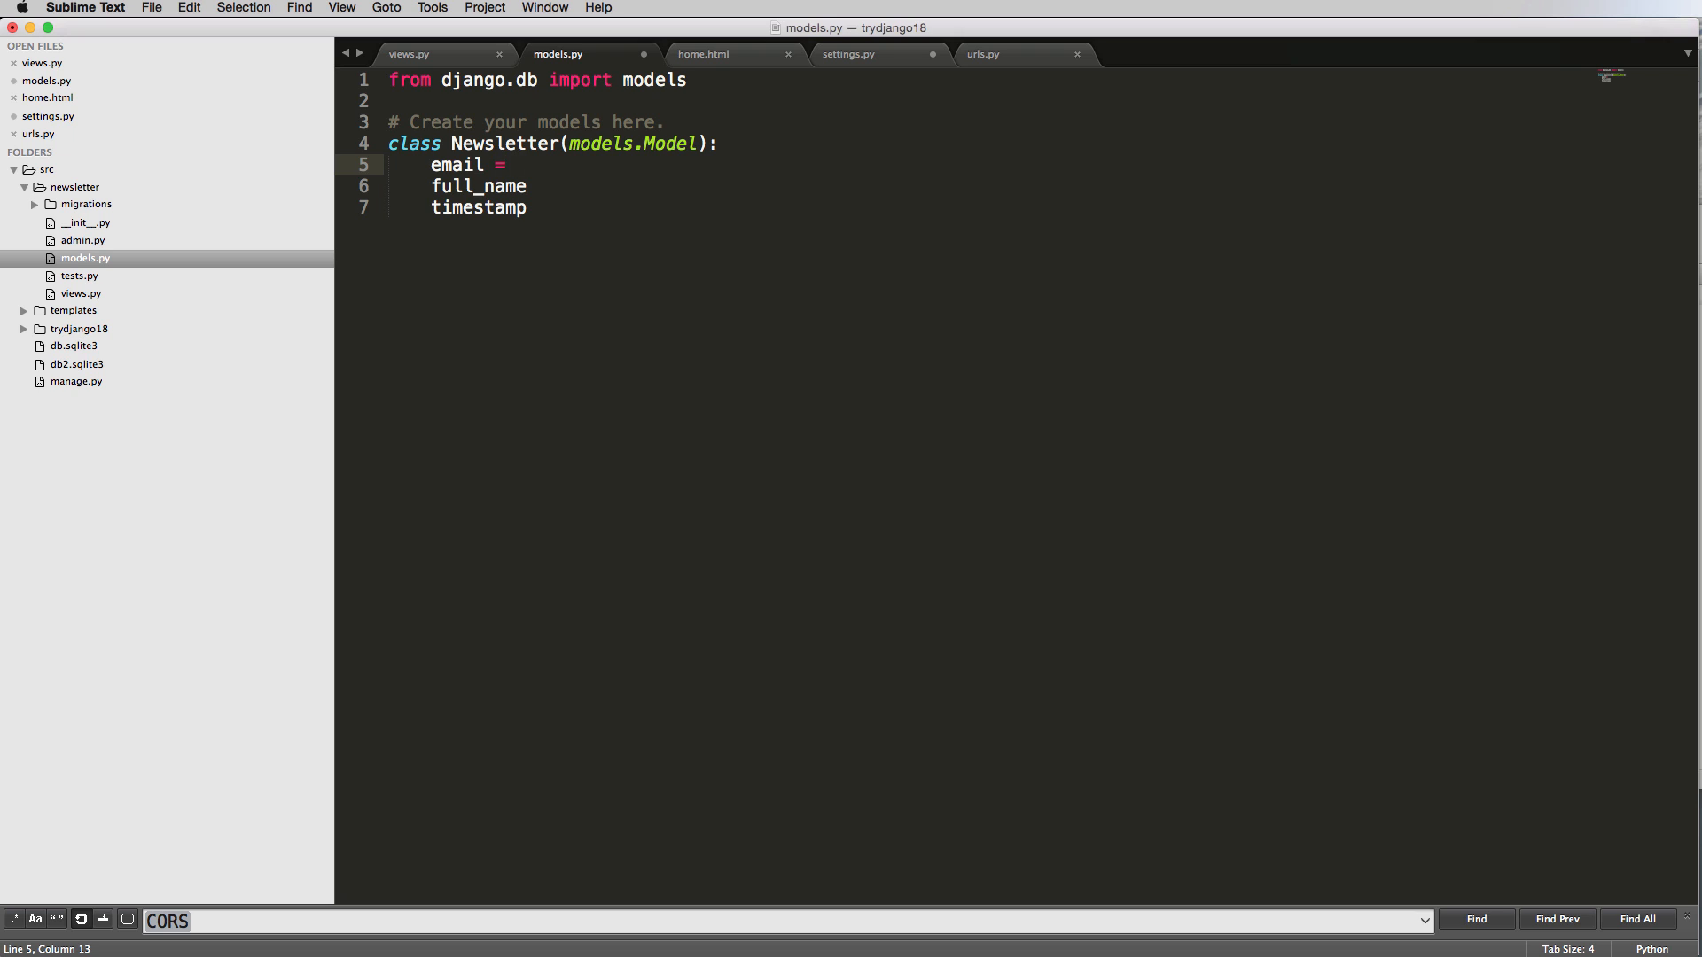
text(models.)
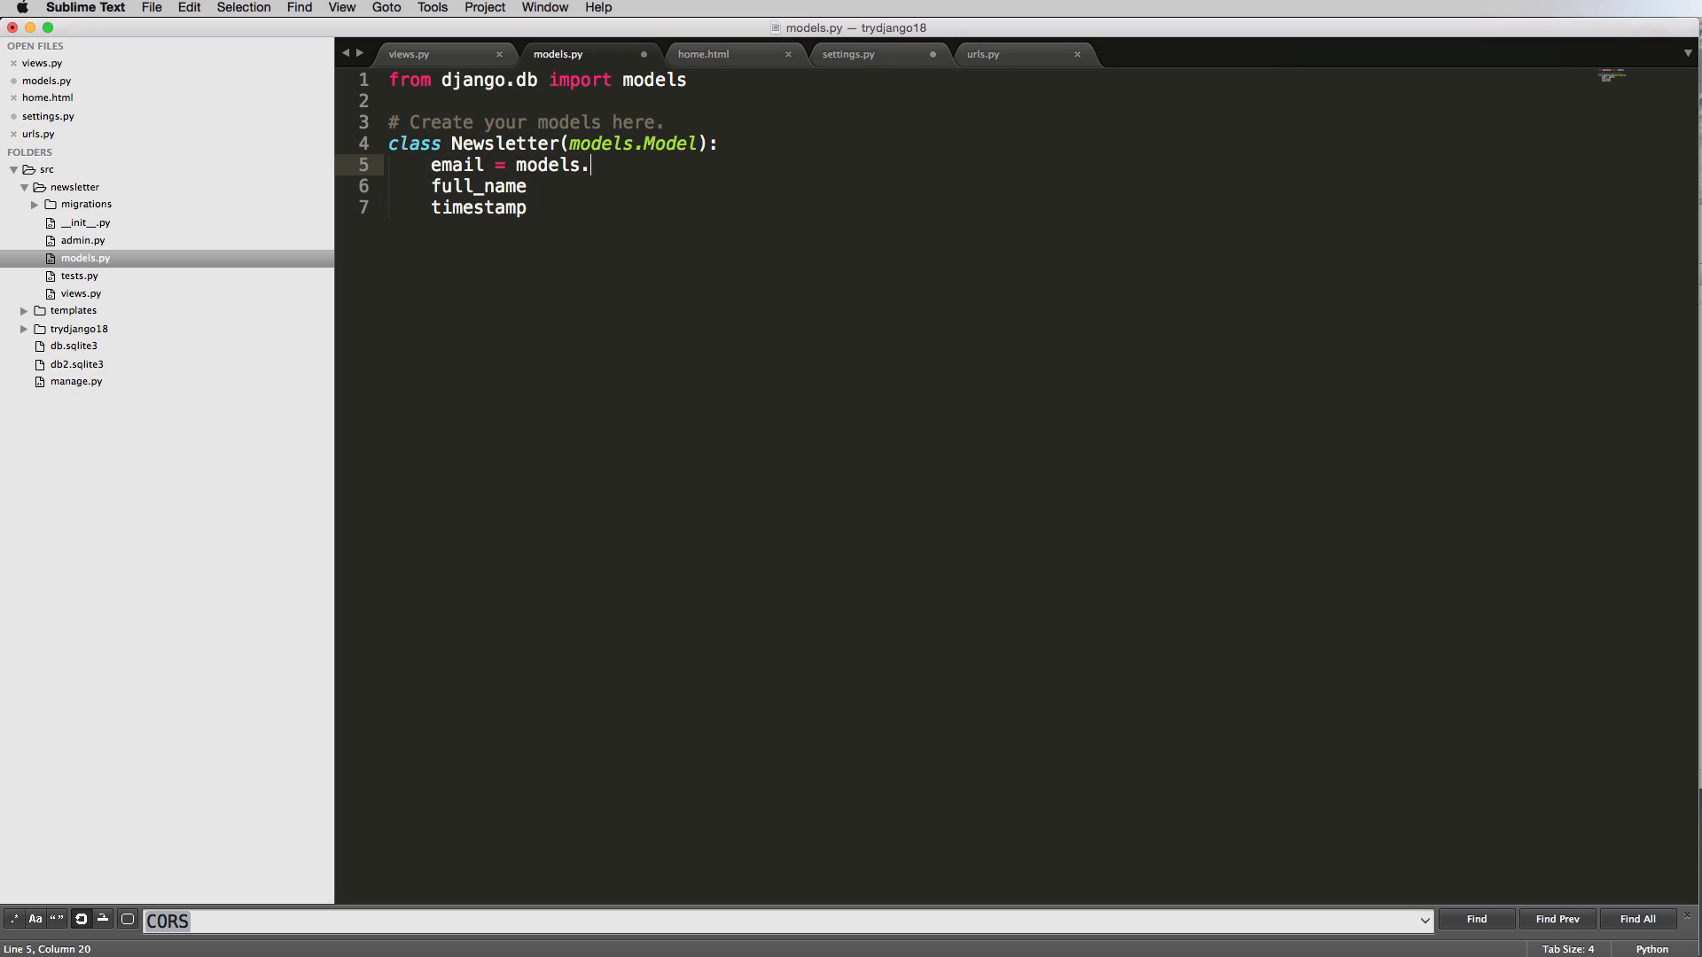
text(EmailField())
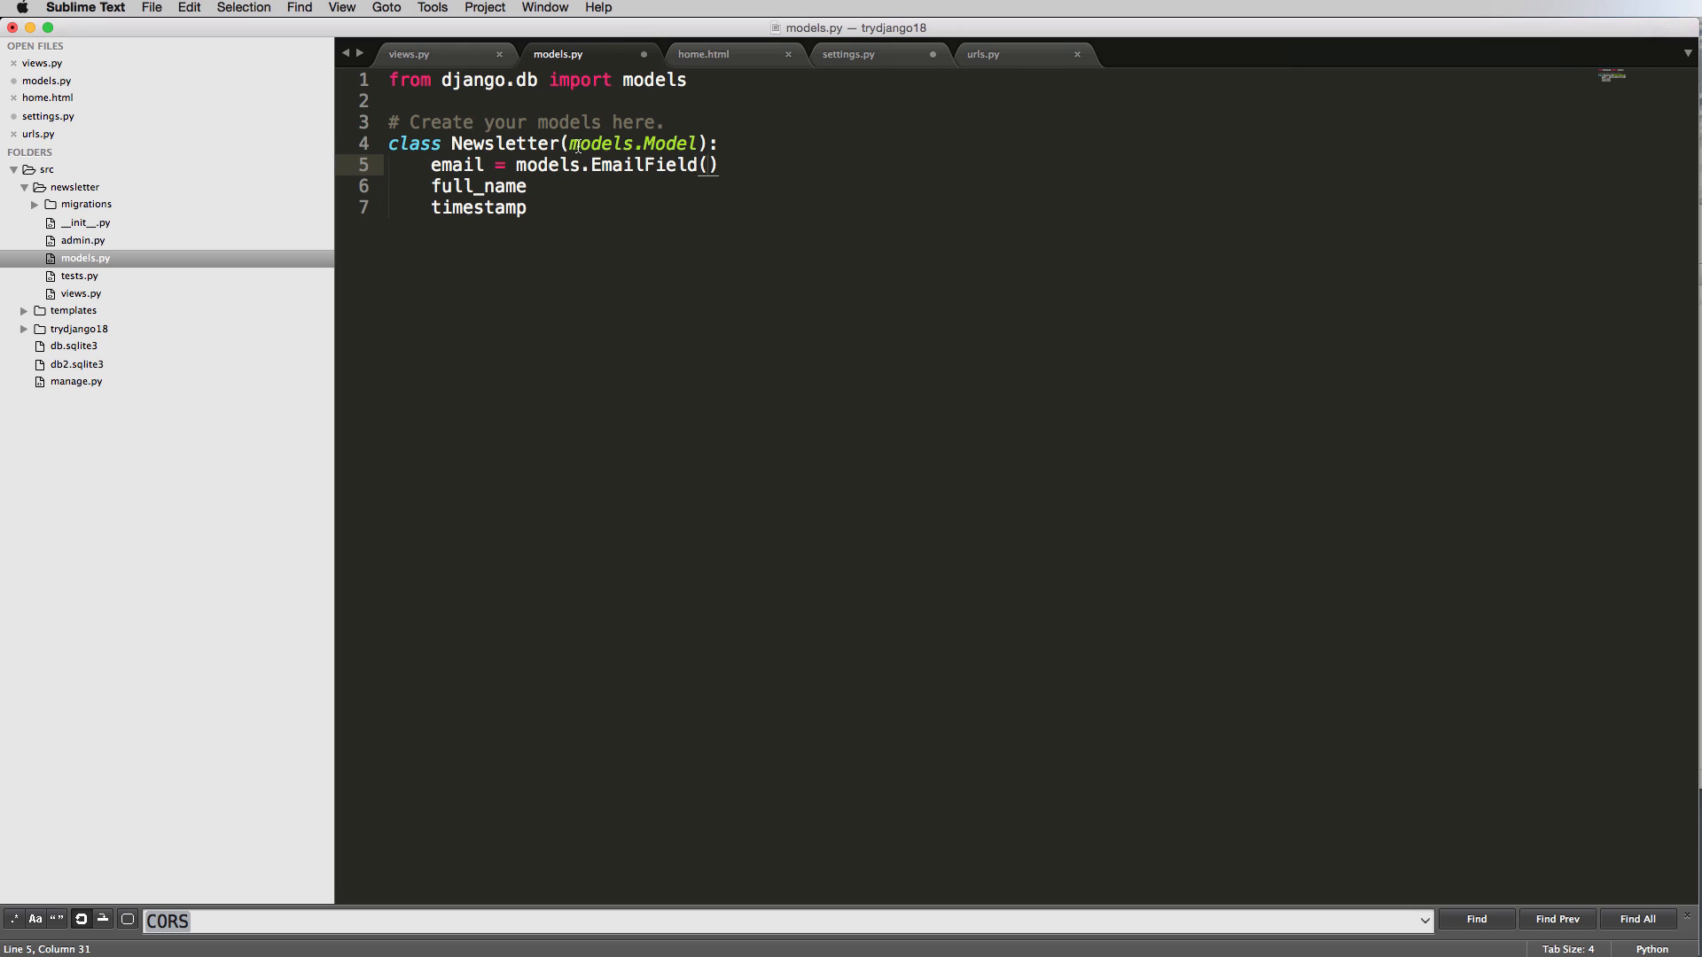
double_click(642, 164)
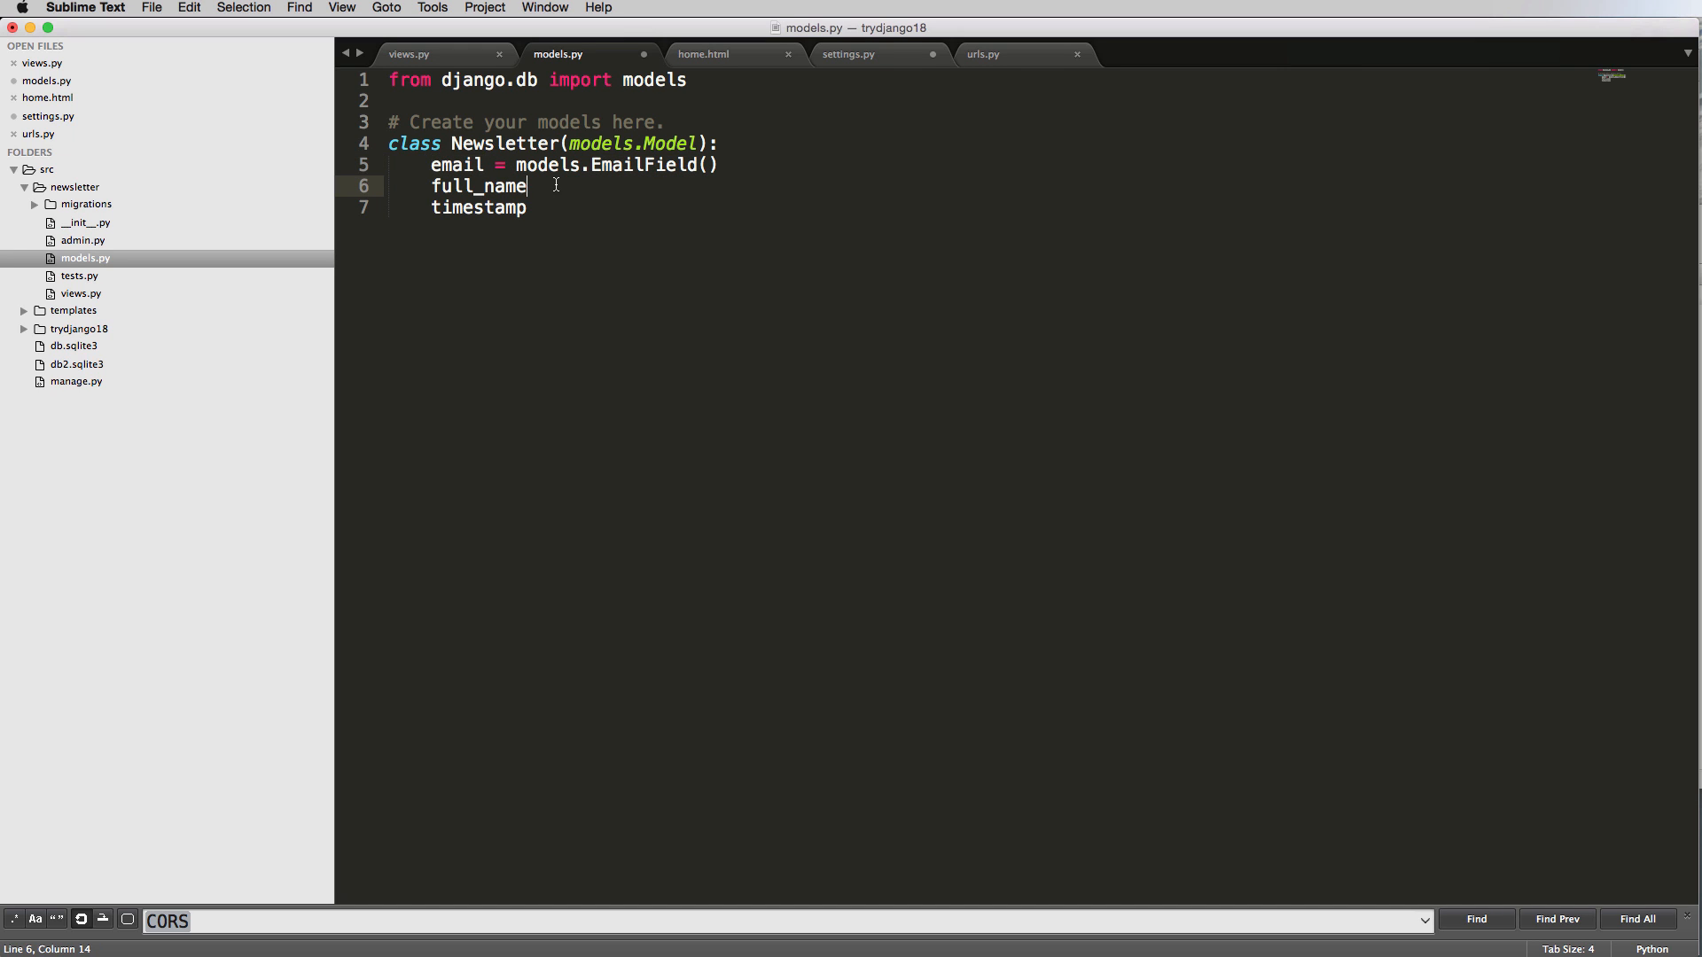
text(= models)
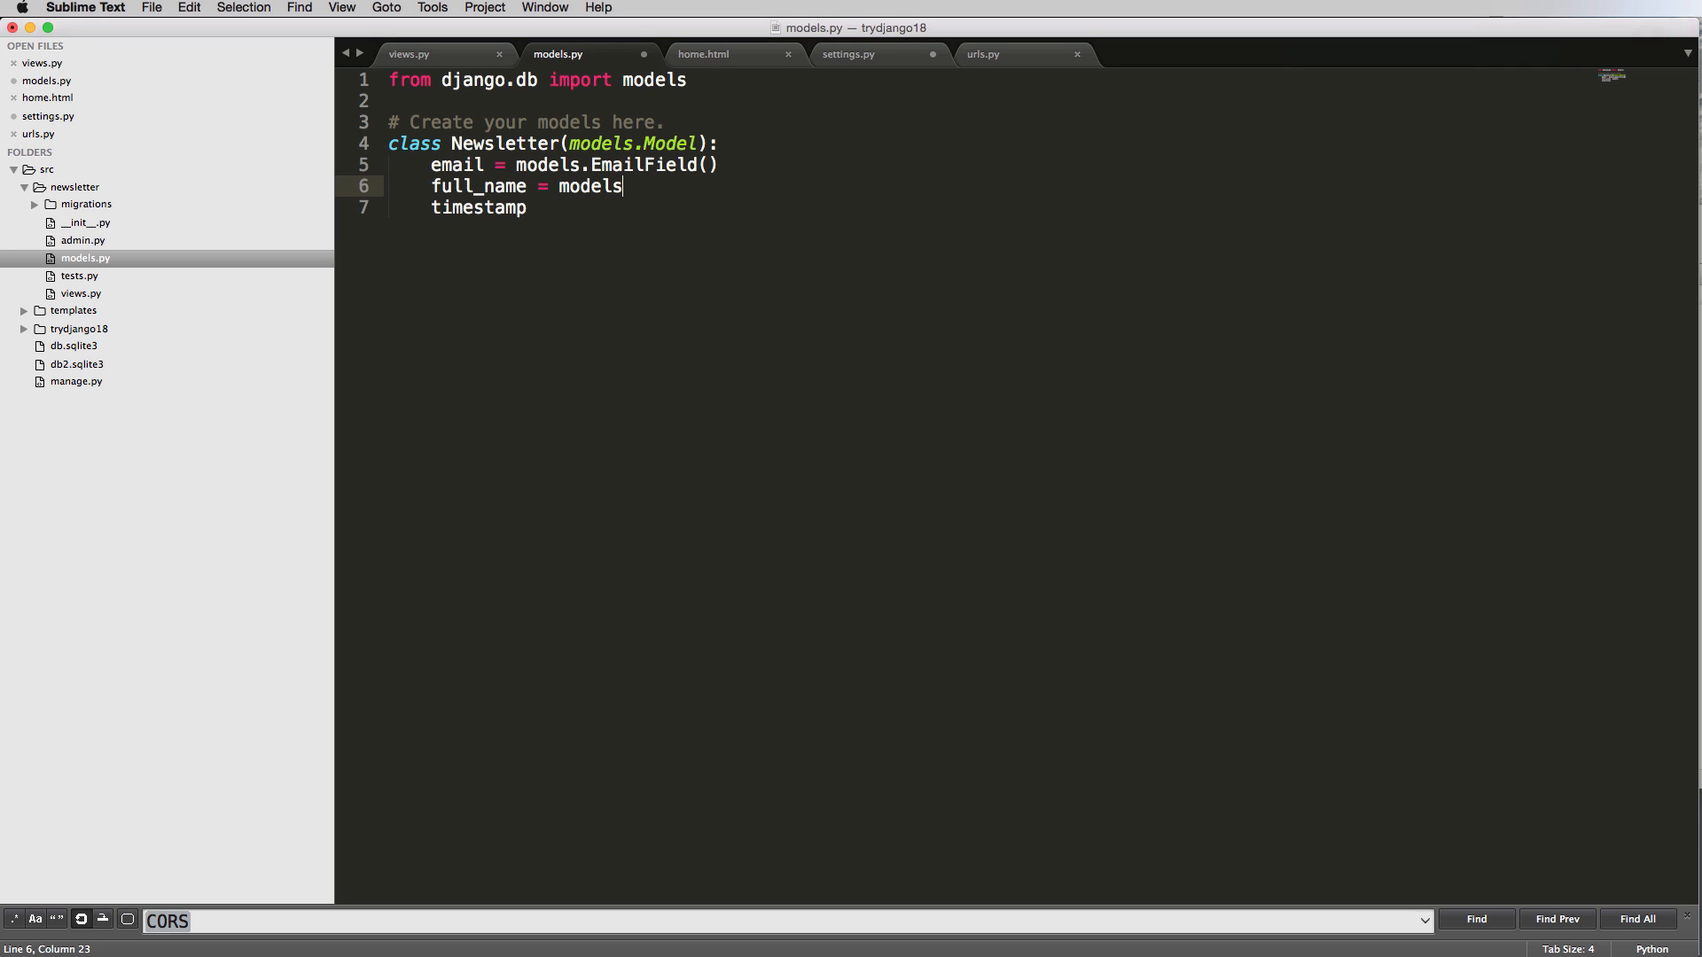
text(.CharField)
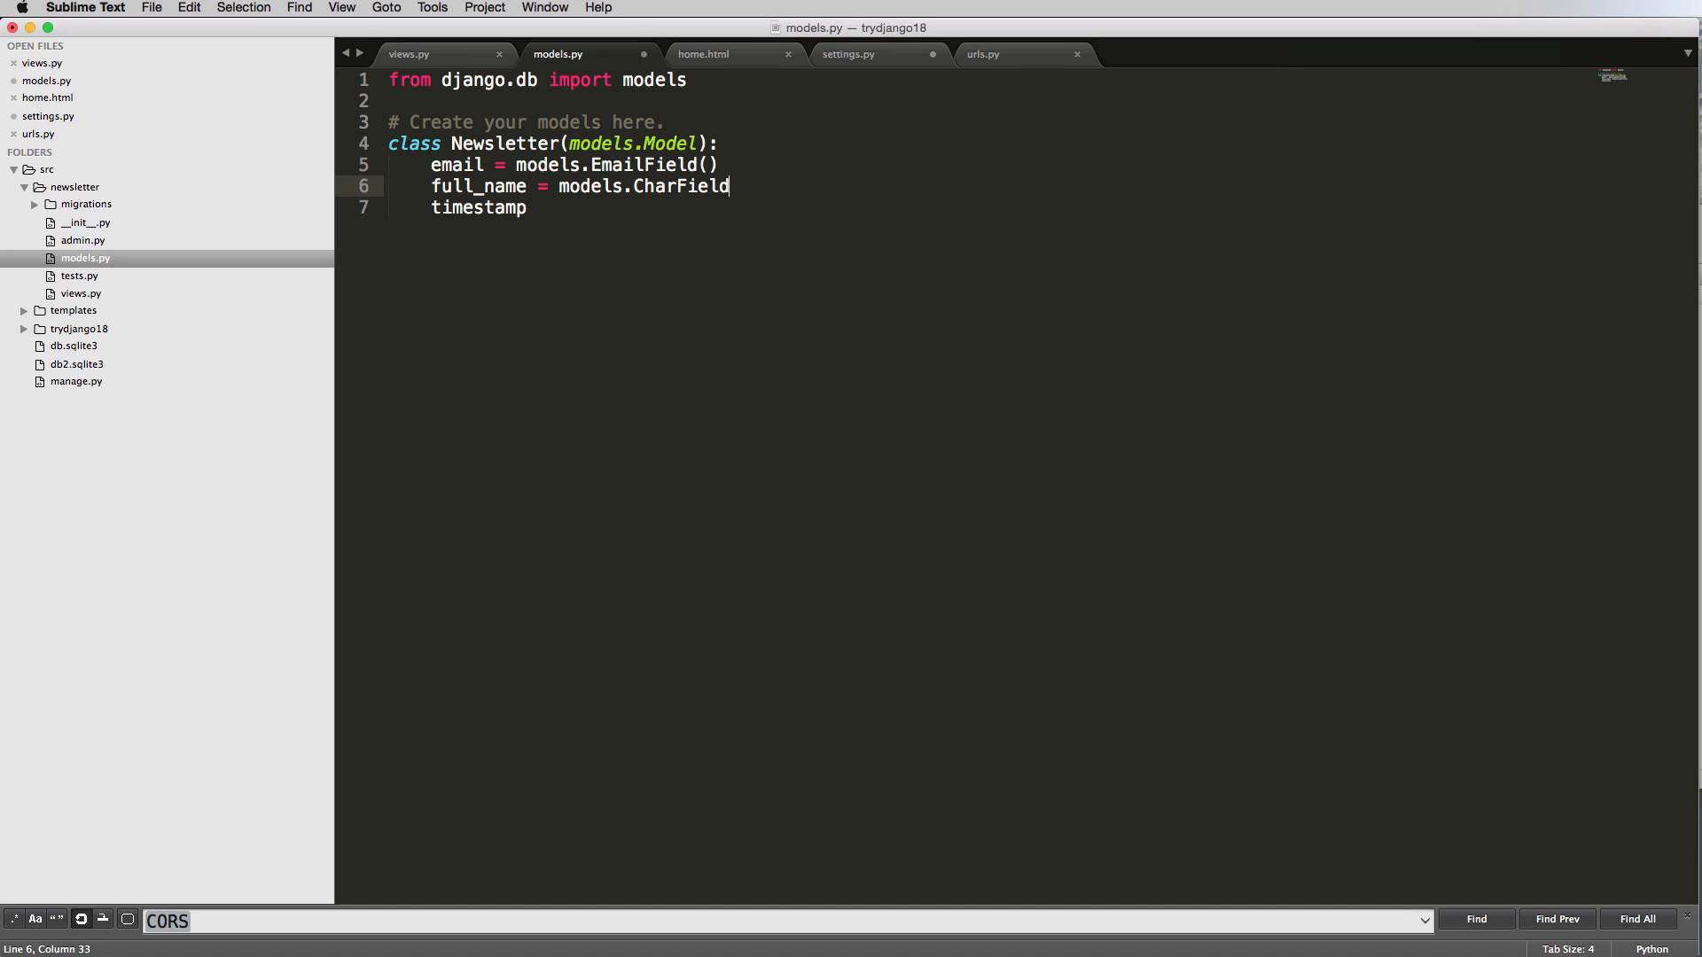
text(())
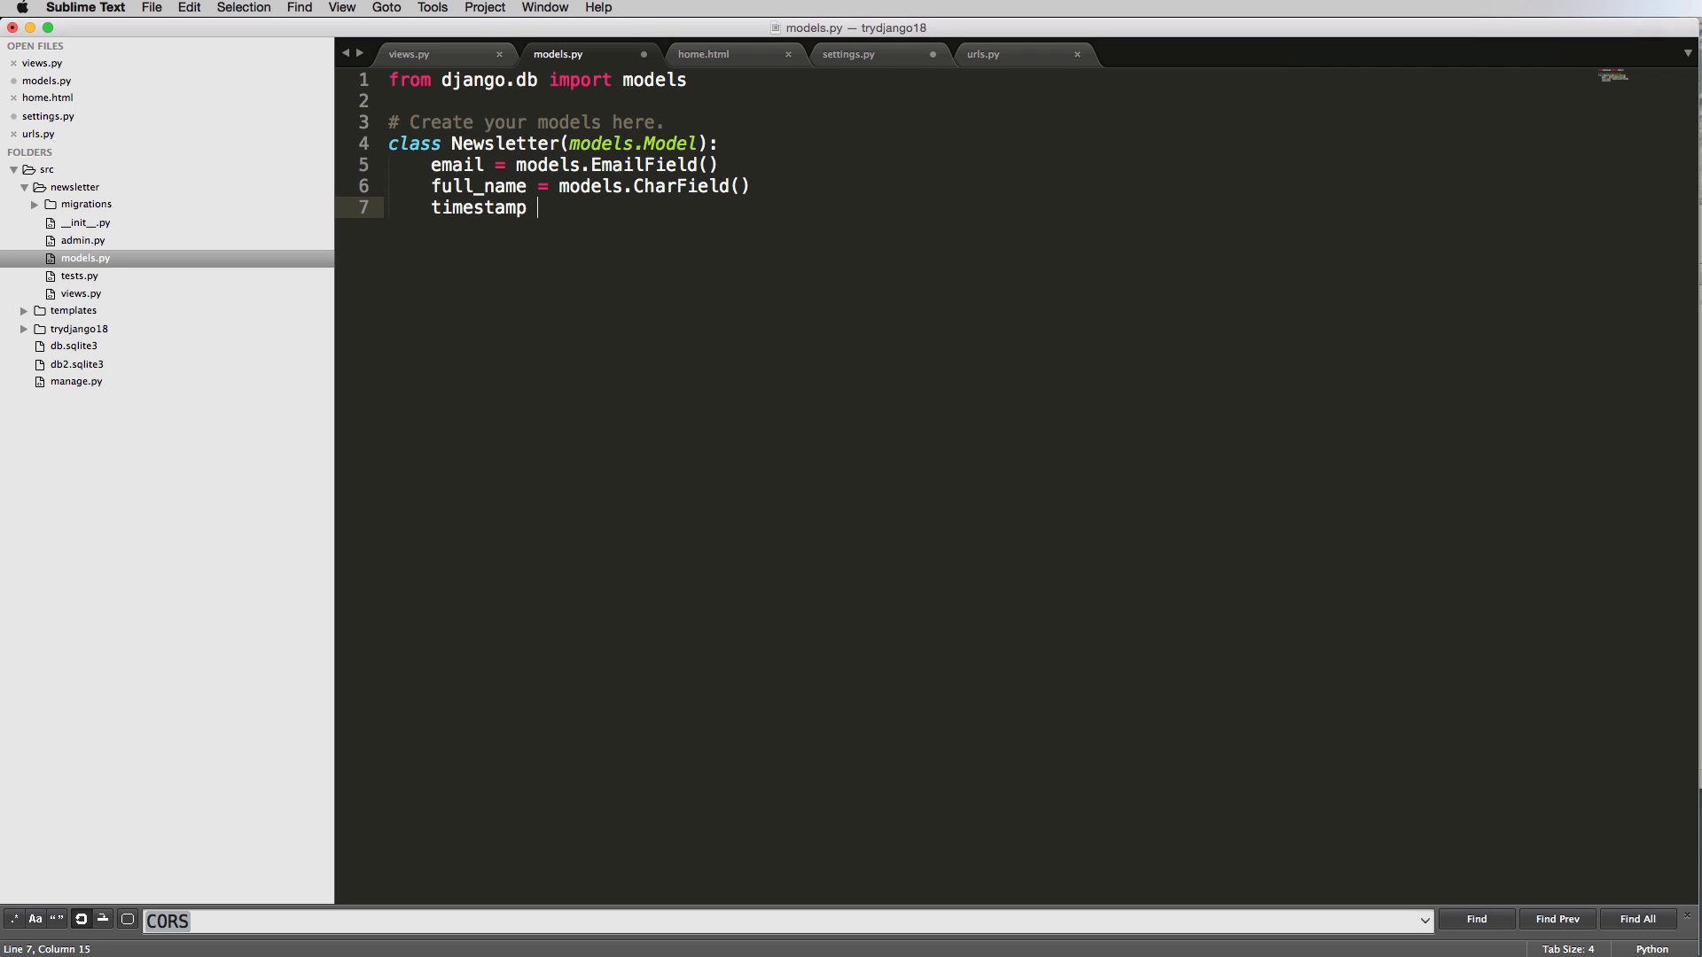
text(=)
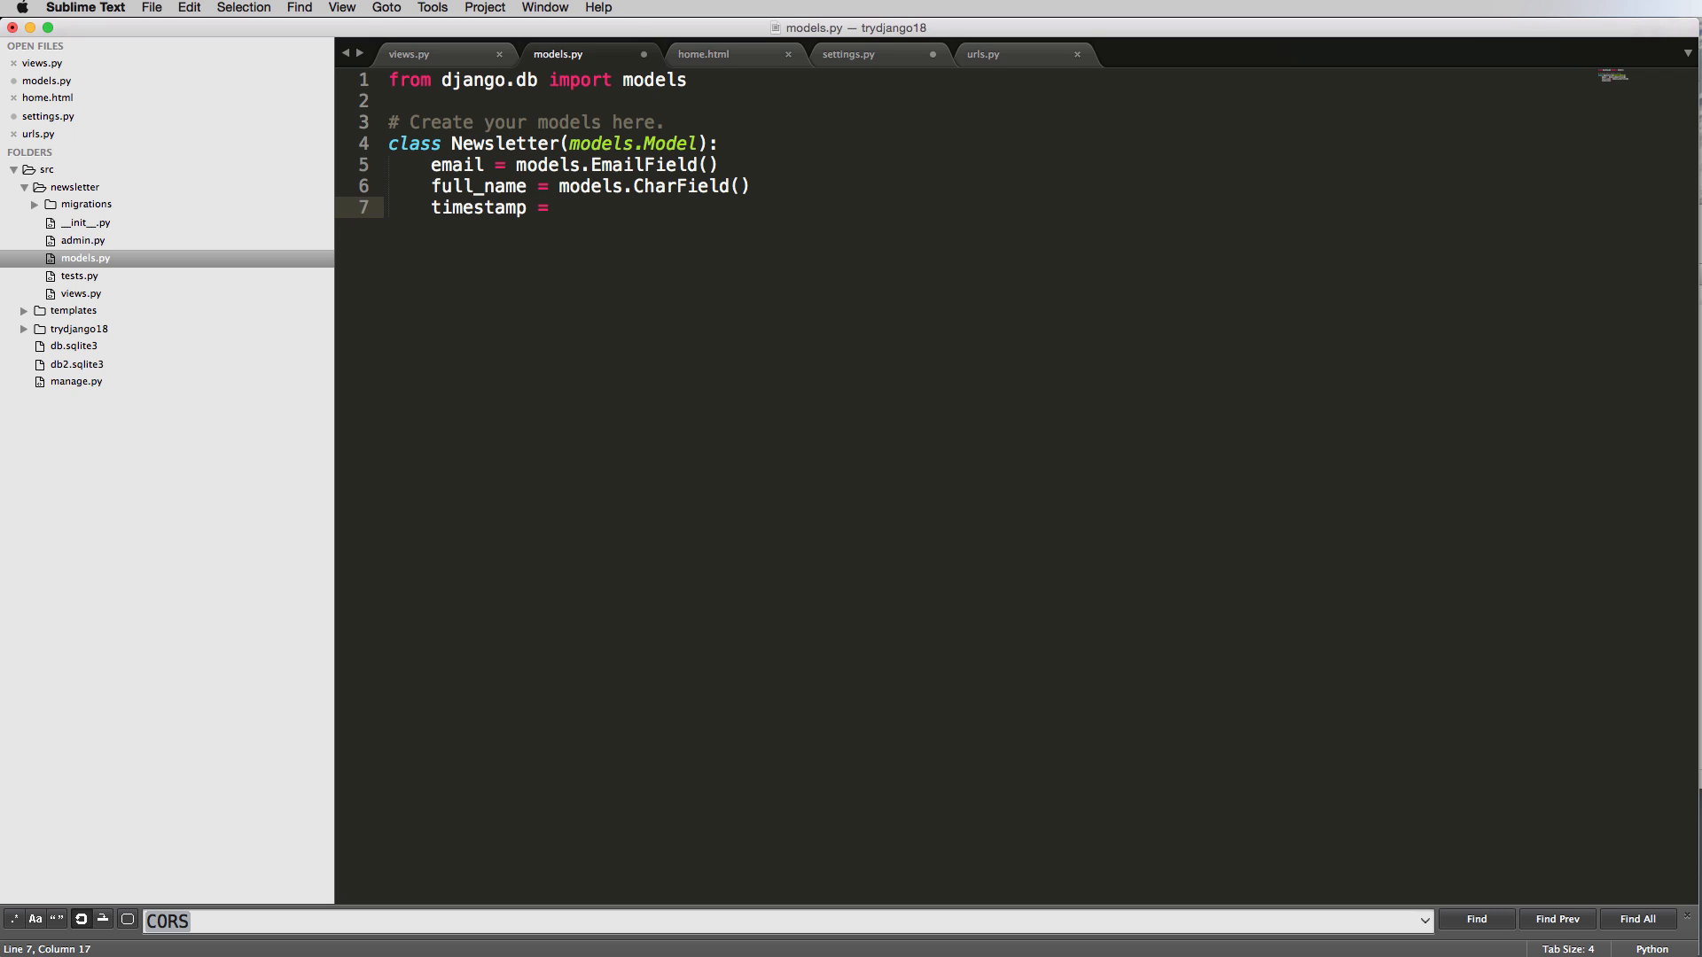
text(models.DateT)
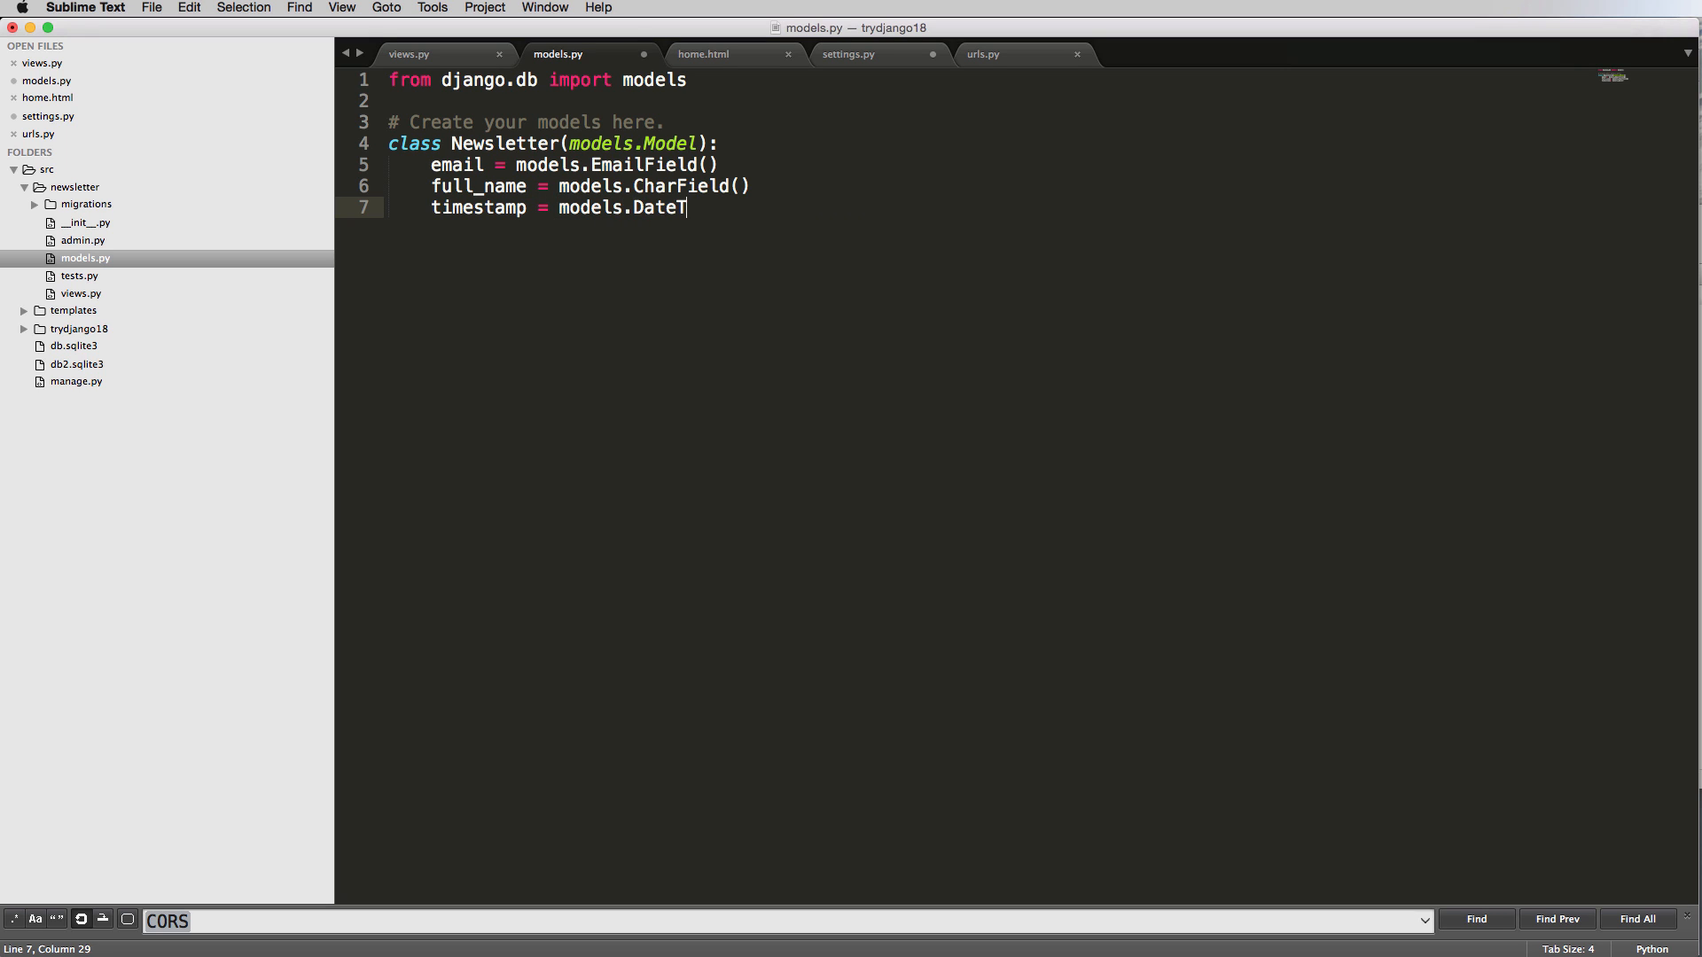
text(iemField())
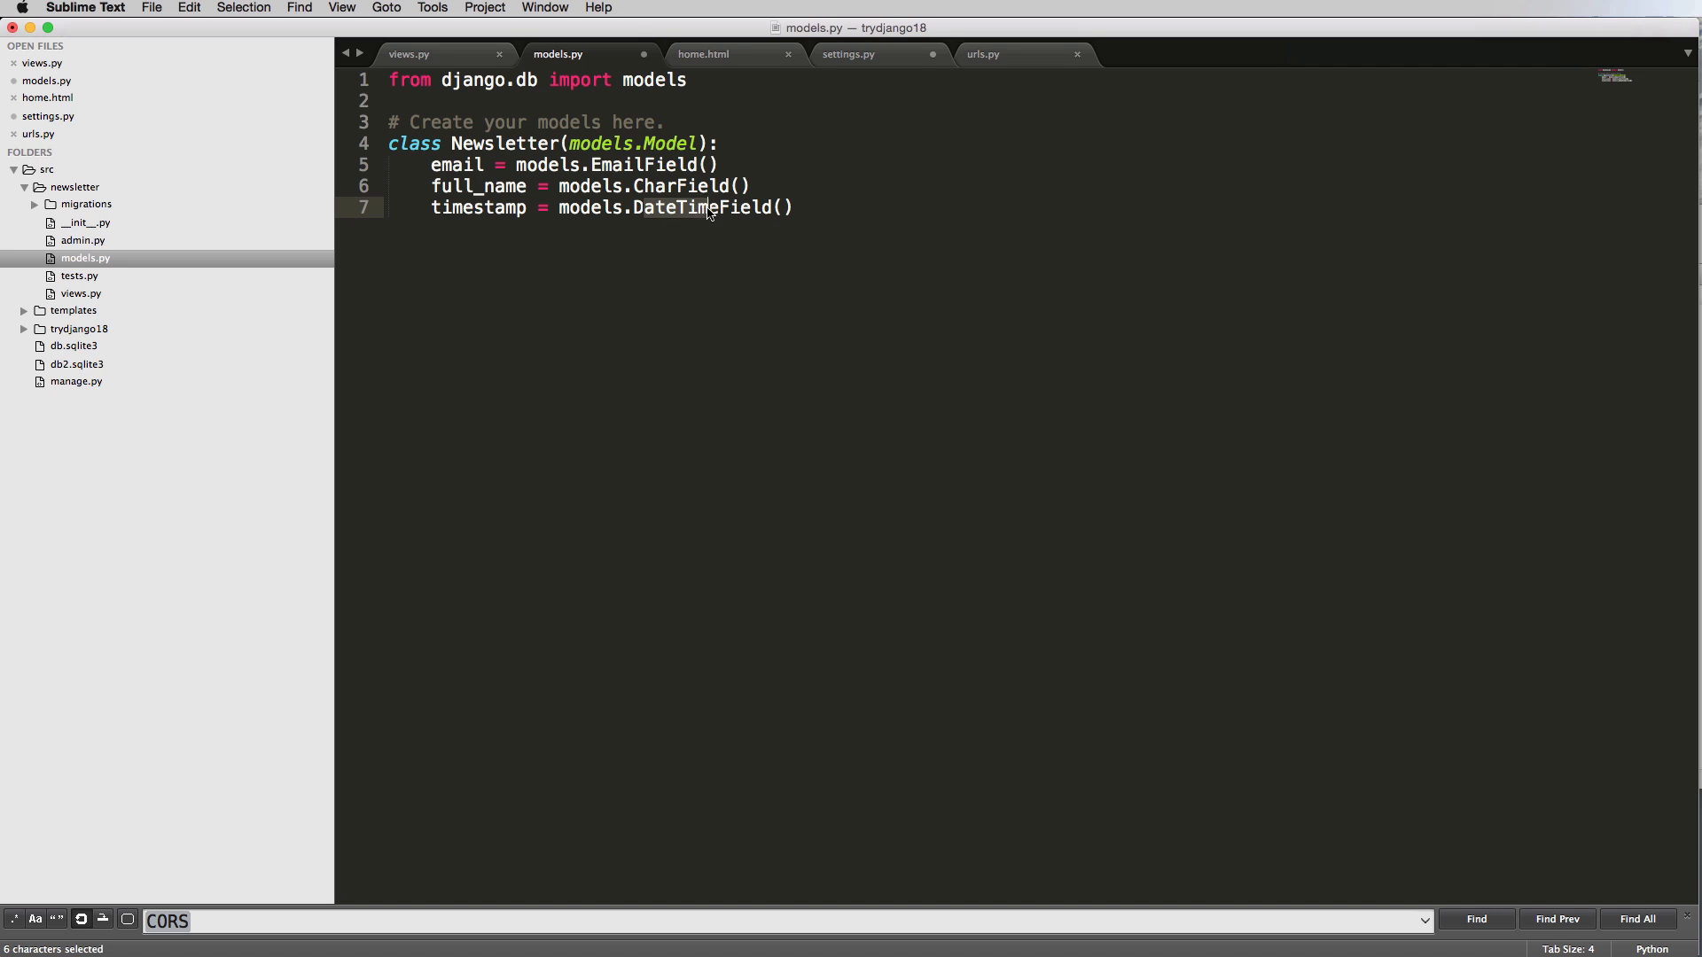
click(687, 207)
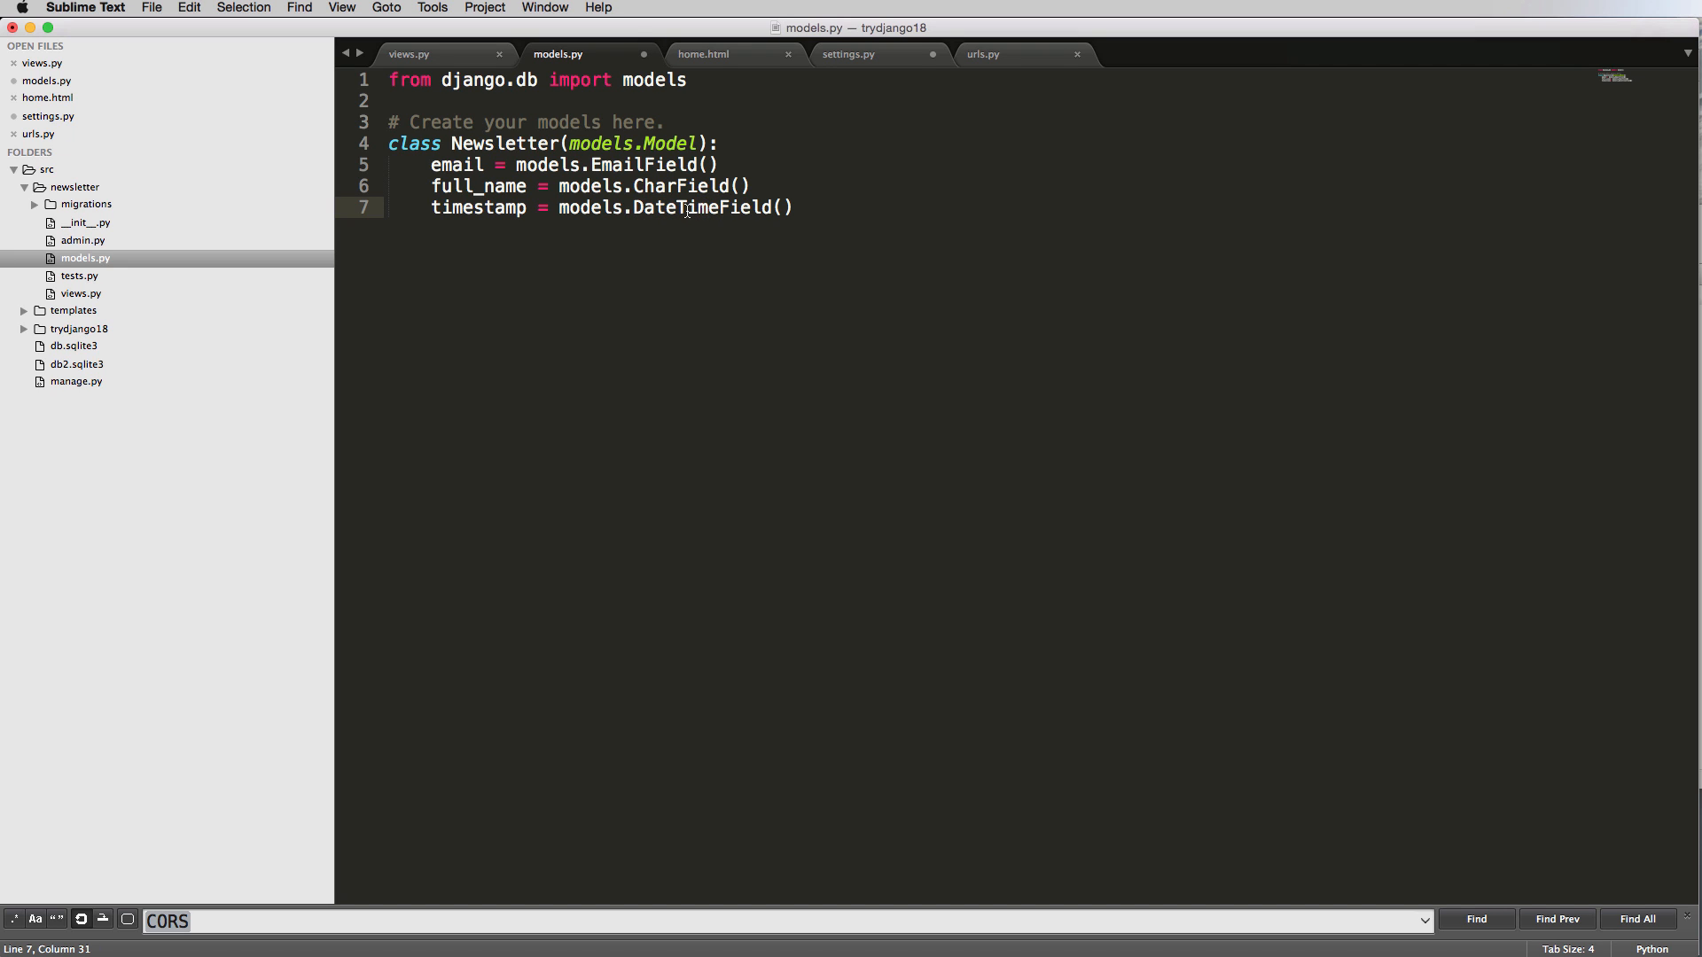
click(716, 207)
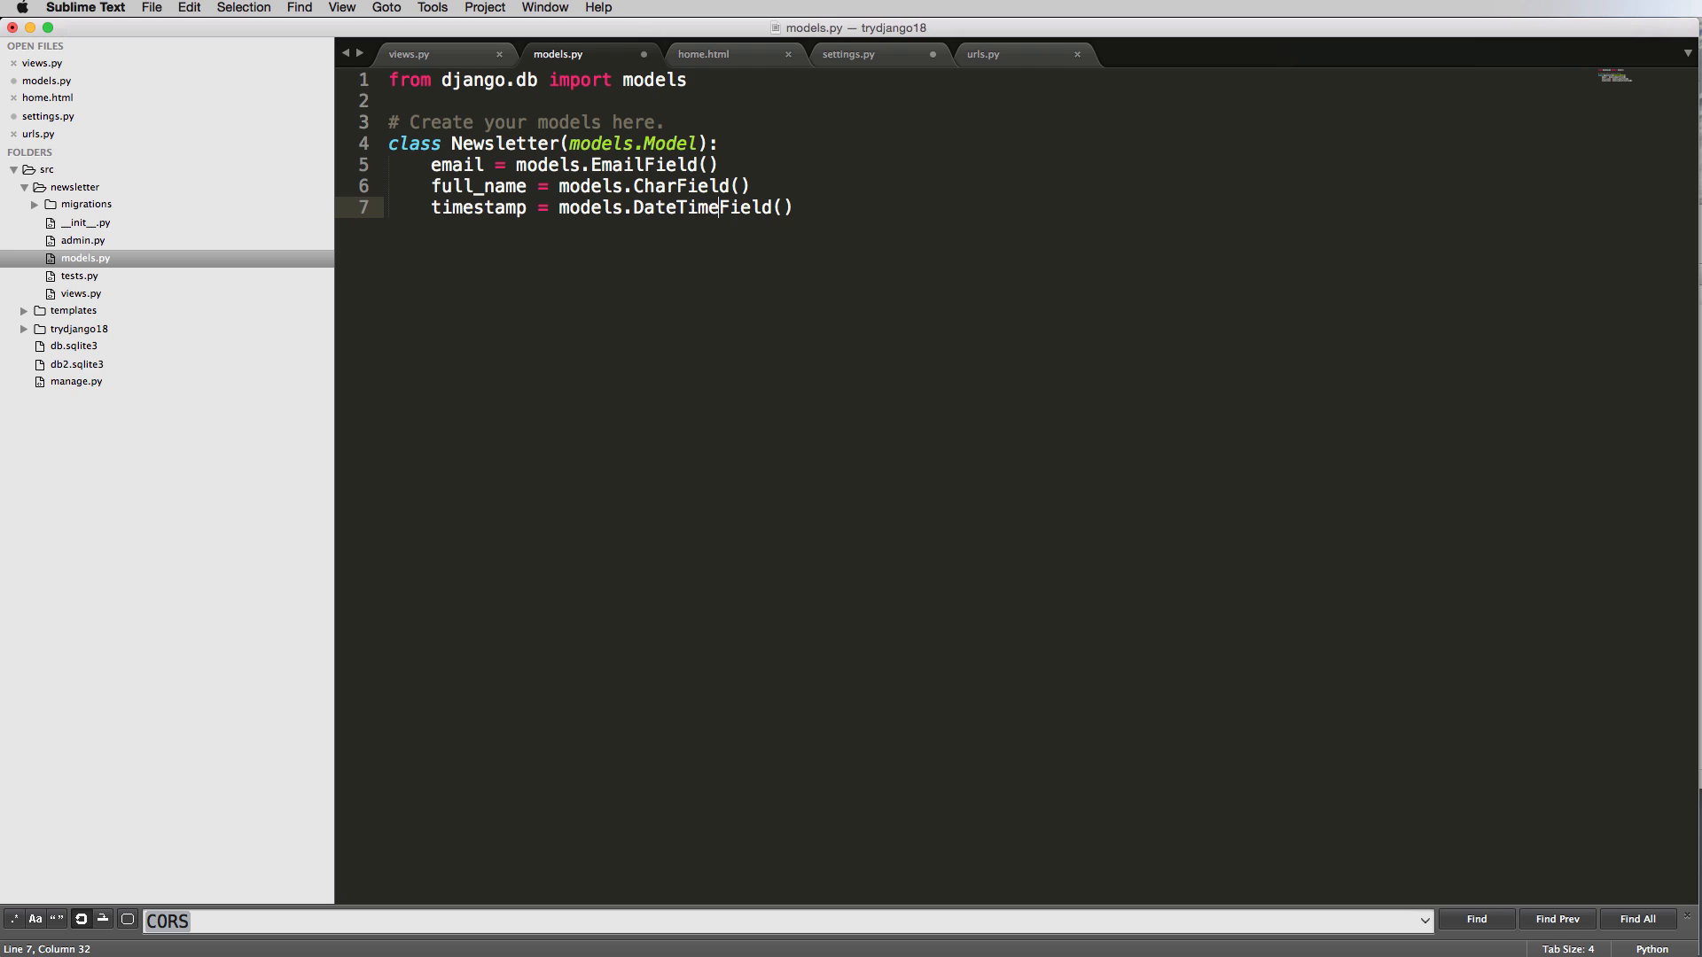
key(backspace)
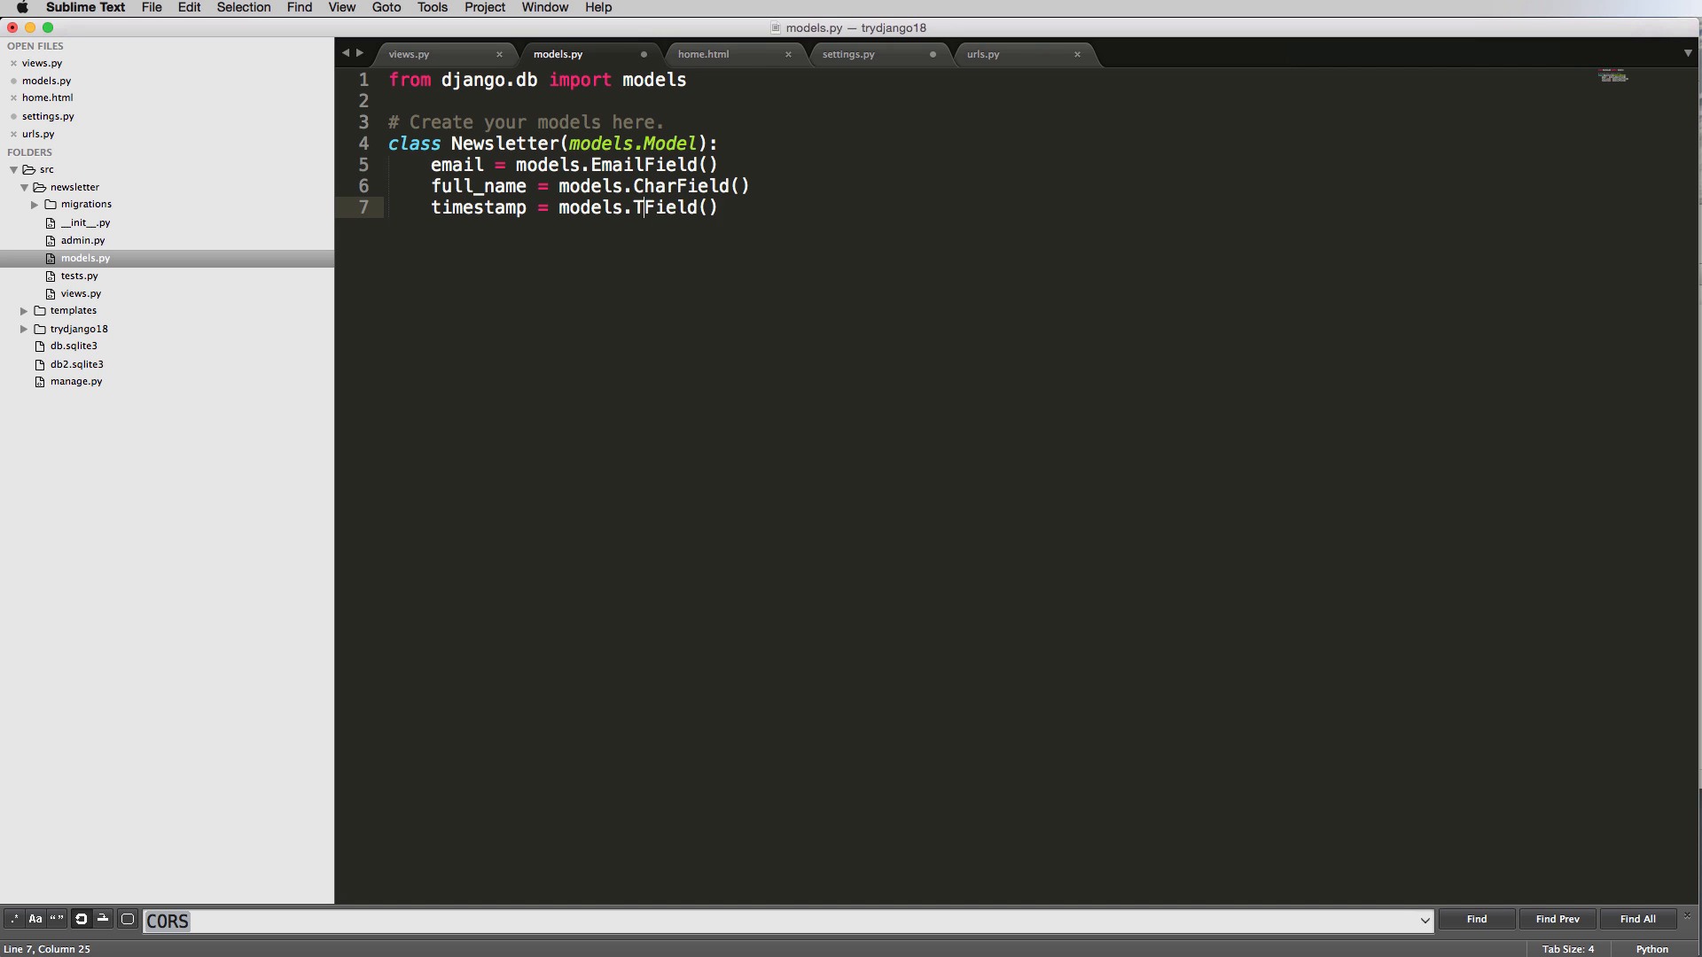
text(ime)
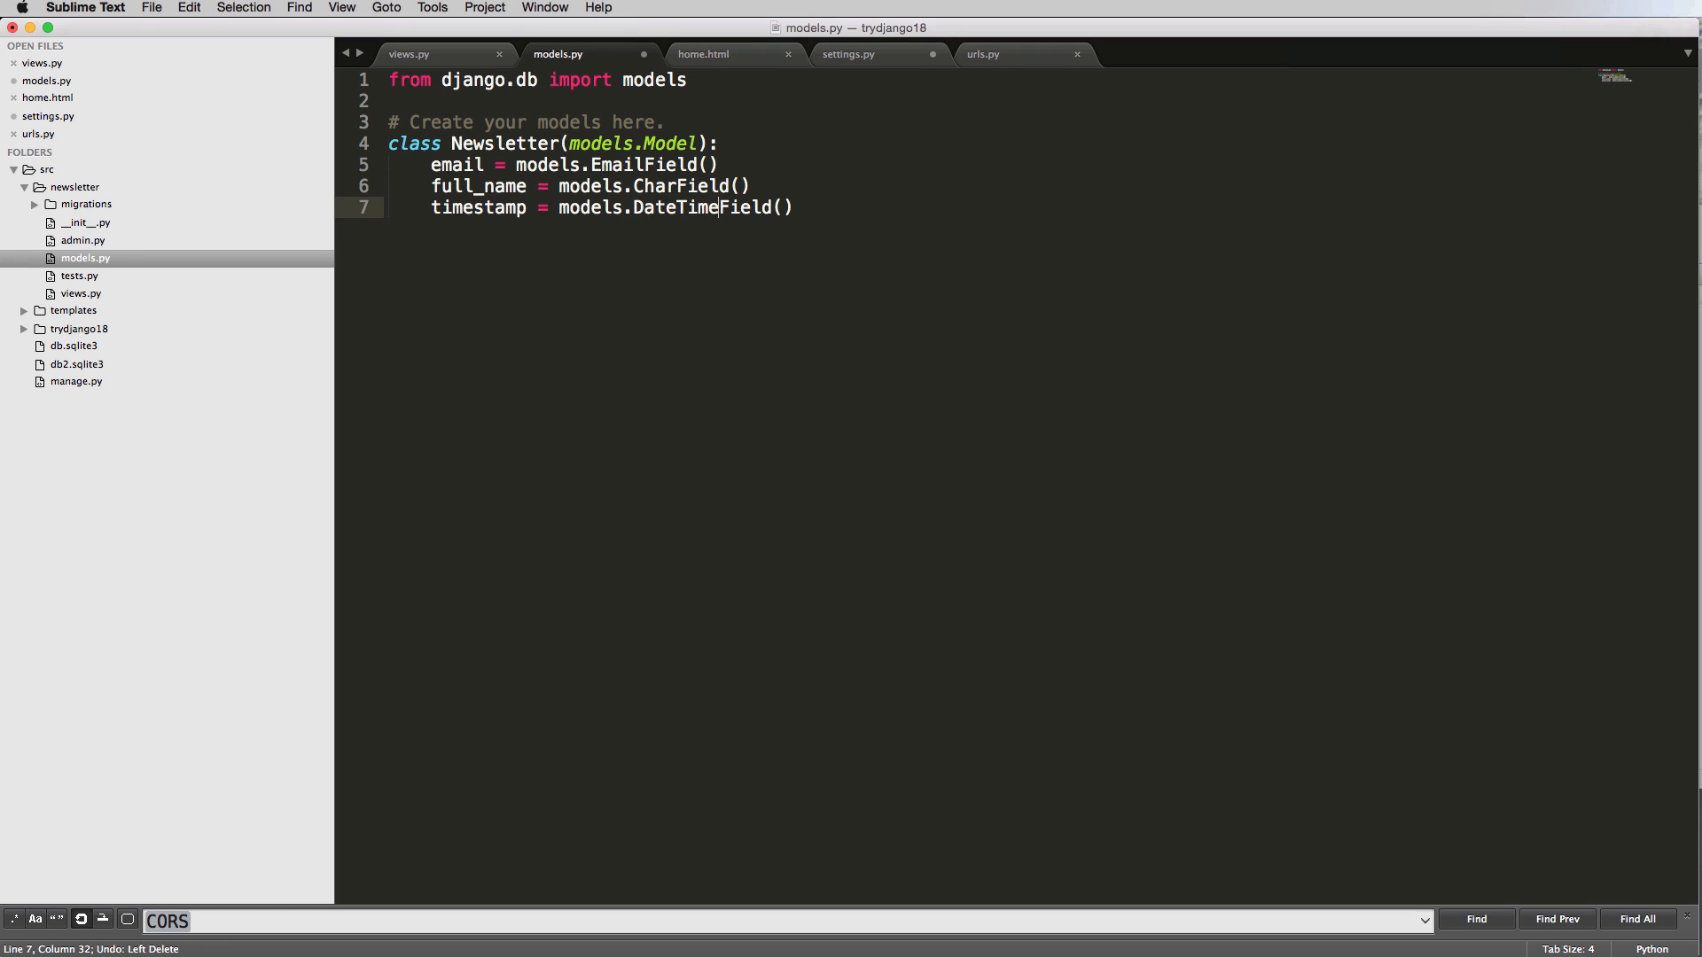
mouse_move(530, 218)
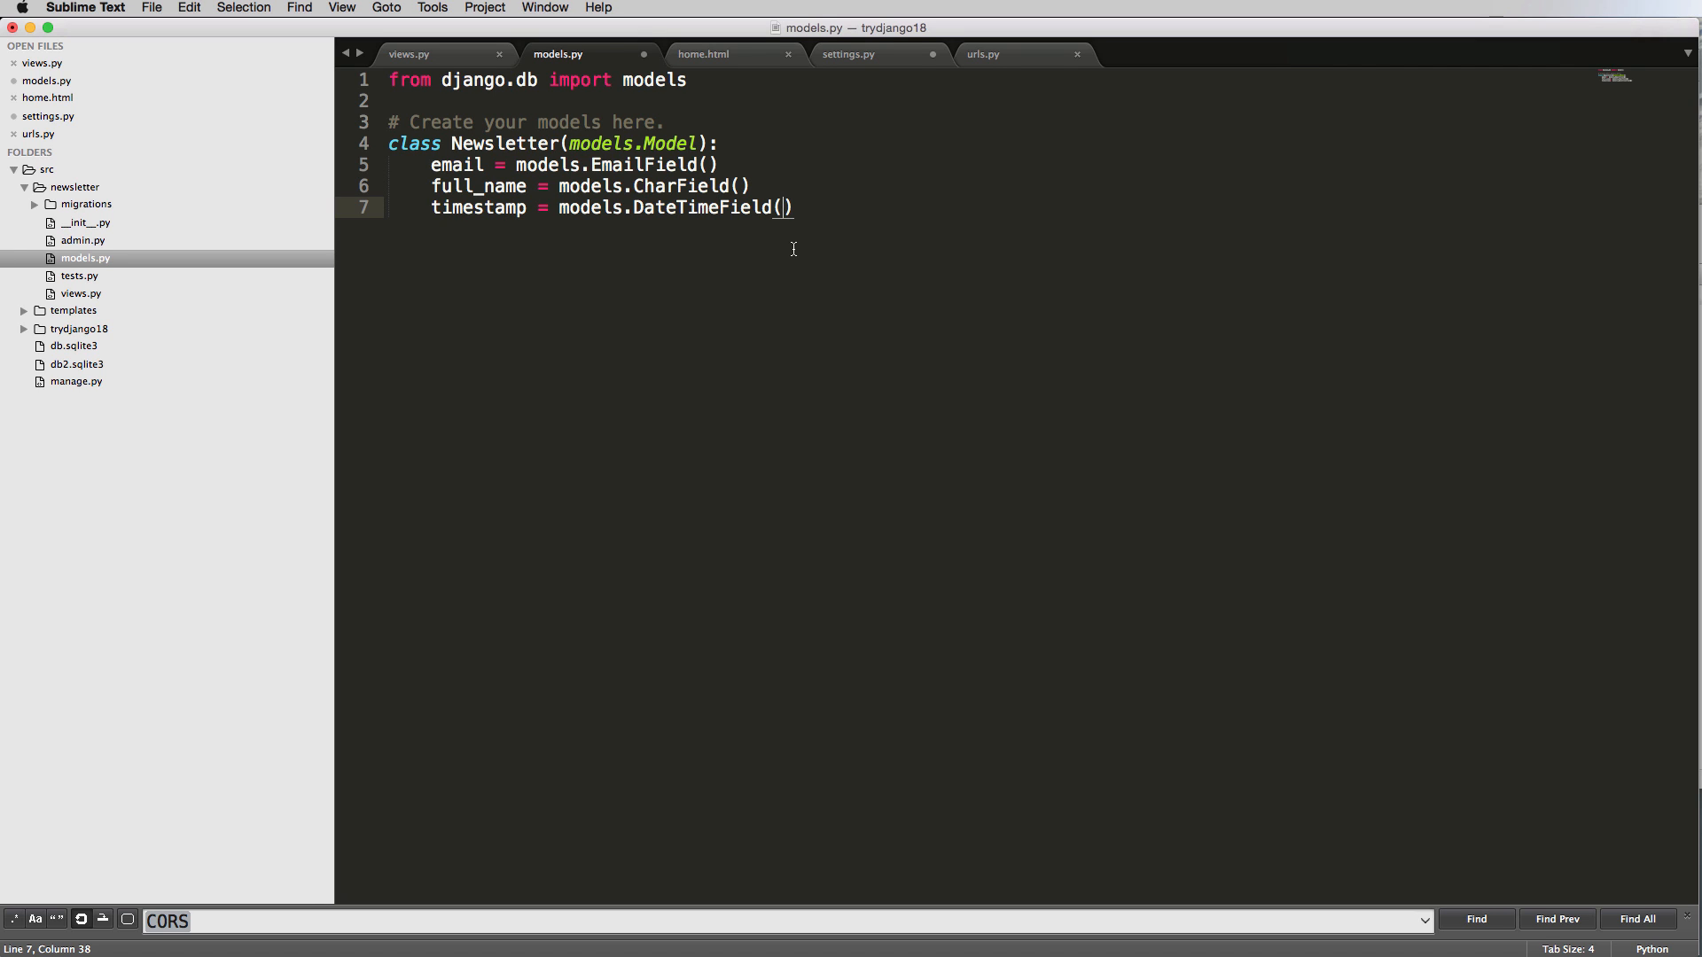
Fill timestamp's DateTimeField with auto_now_add=True, auto_now=False and highlight auto_now_add.
text(auto_now)
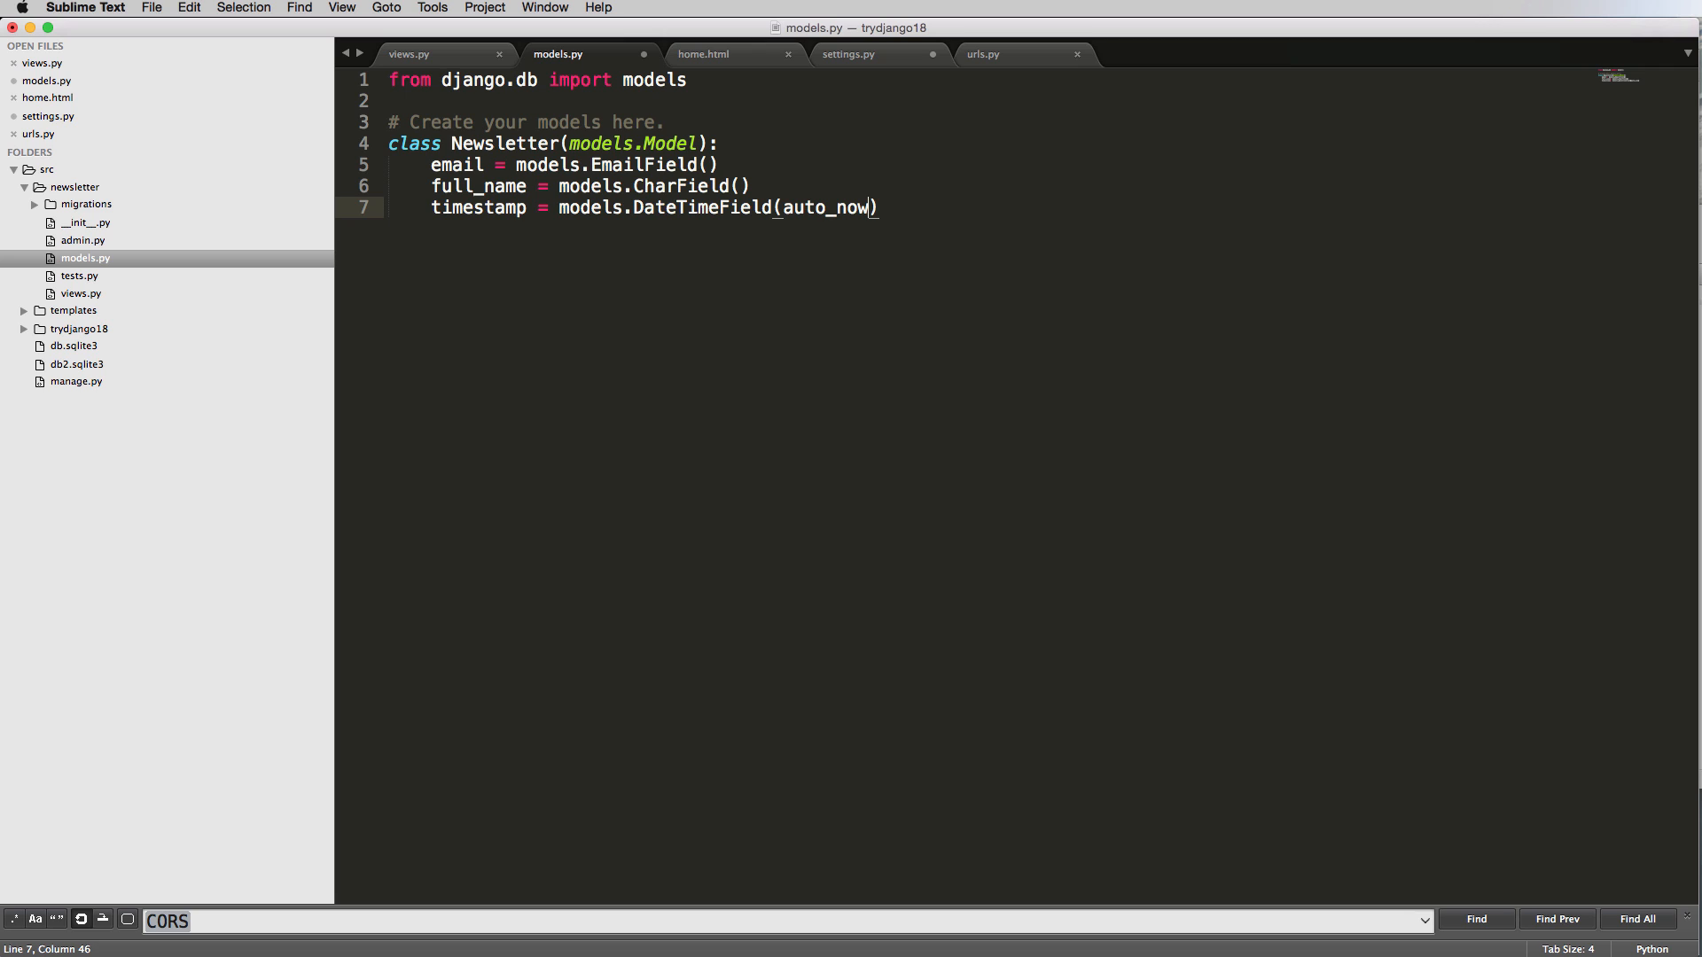
text(_add=True)
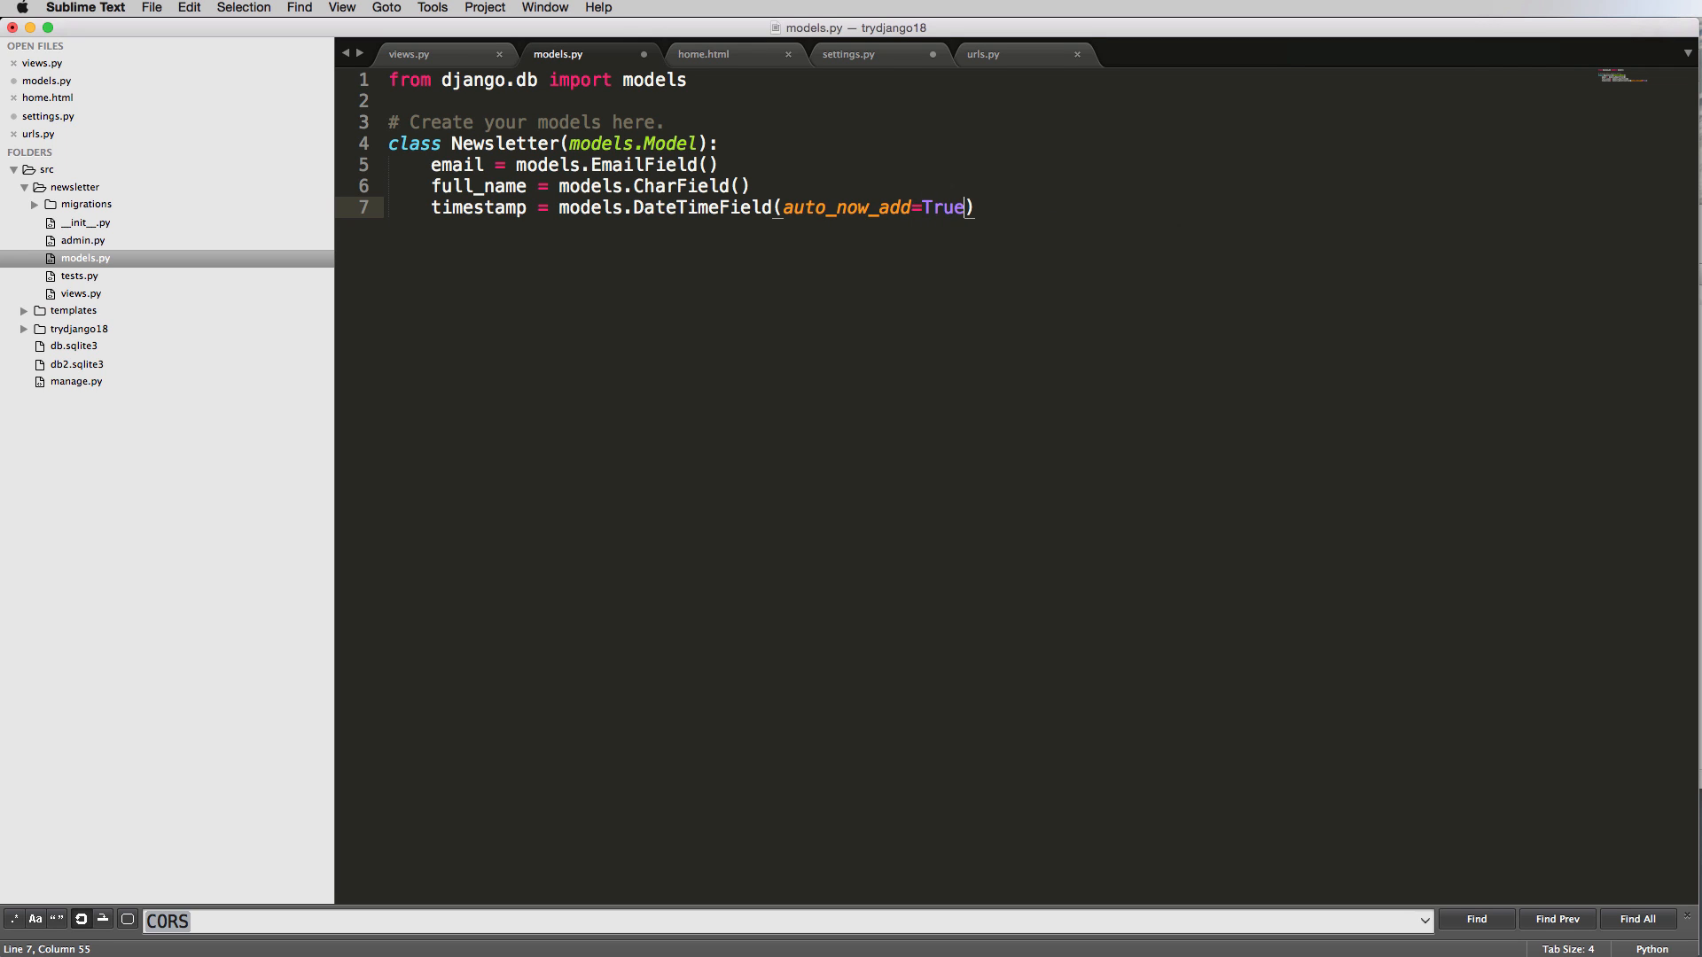
text(, auto_now=False)
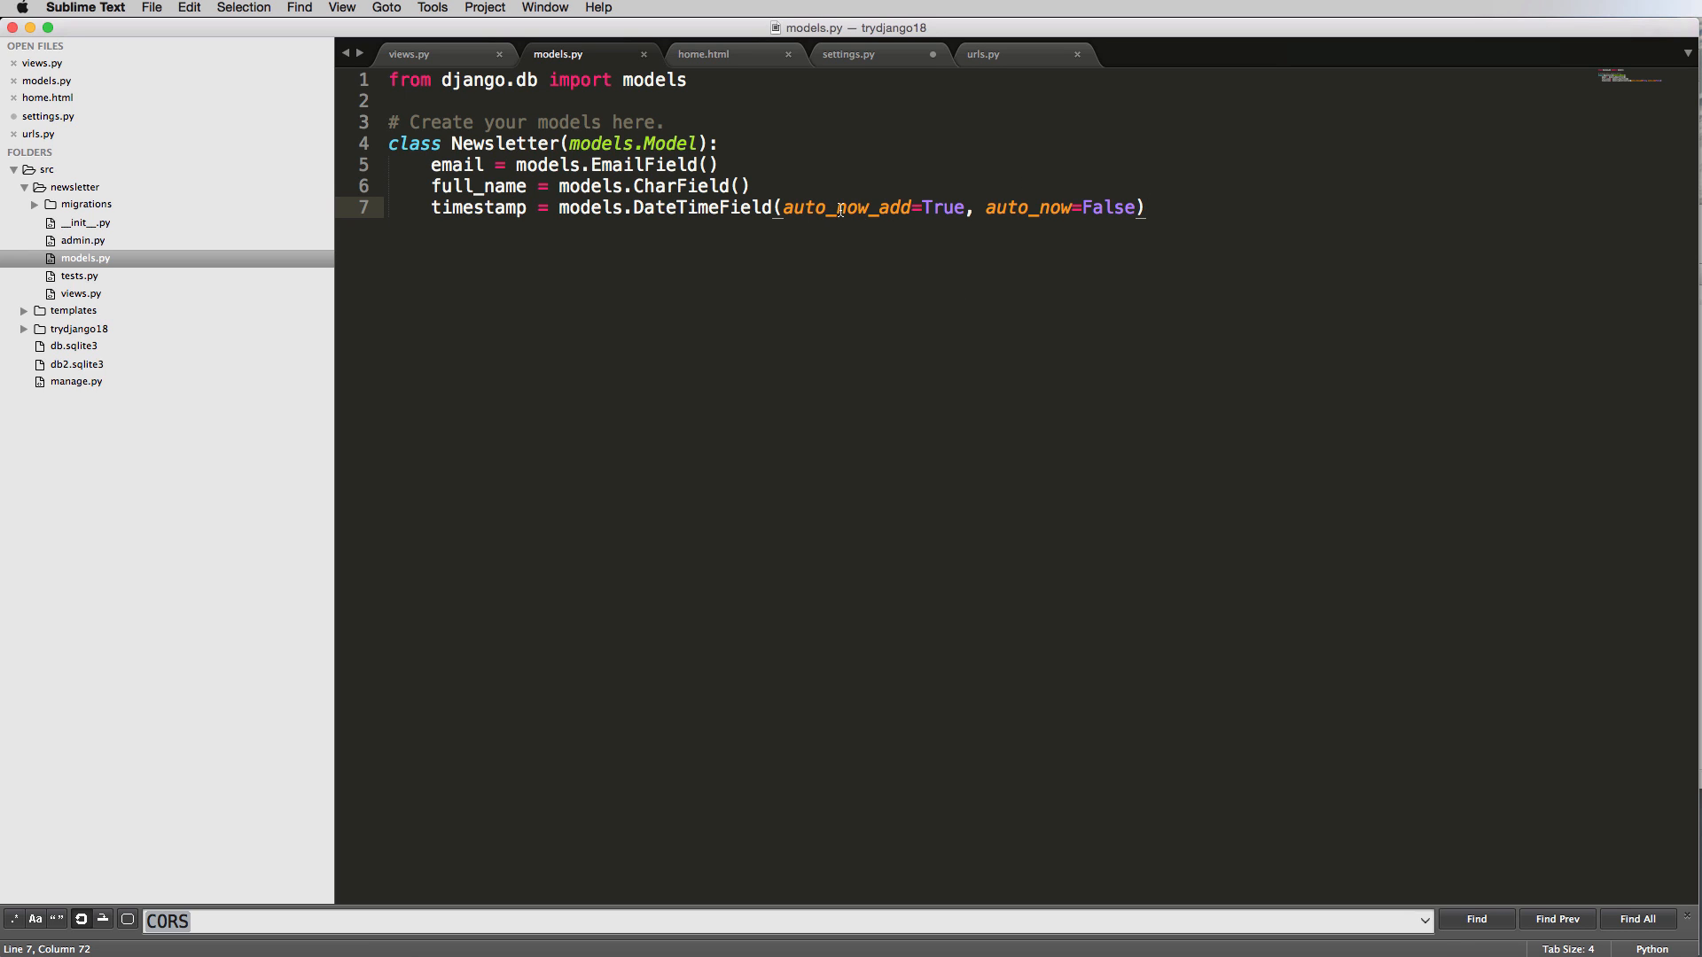
double_click(846, 207)
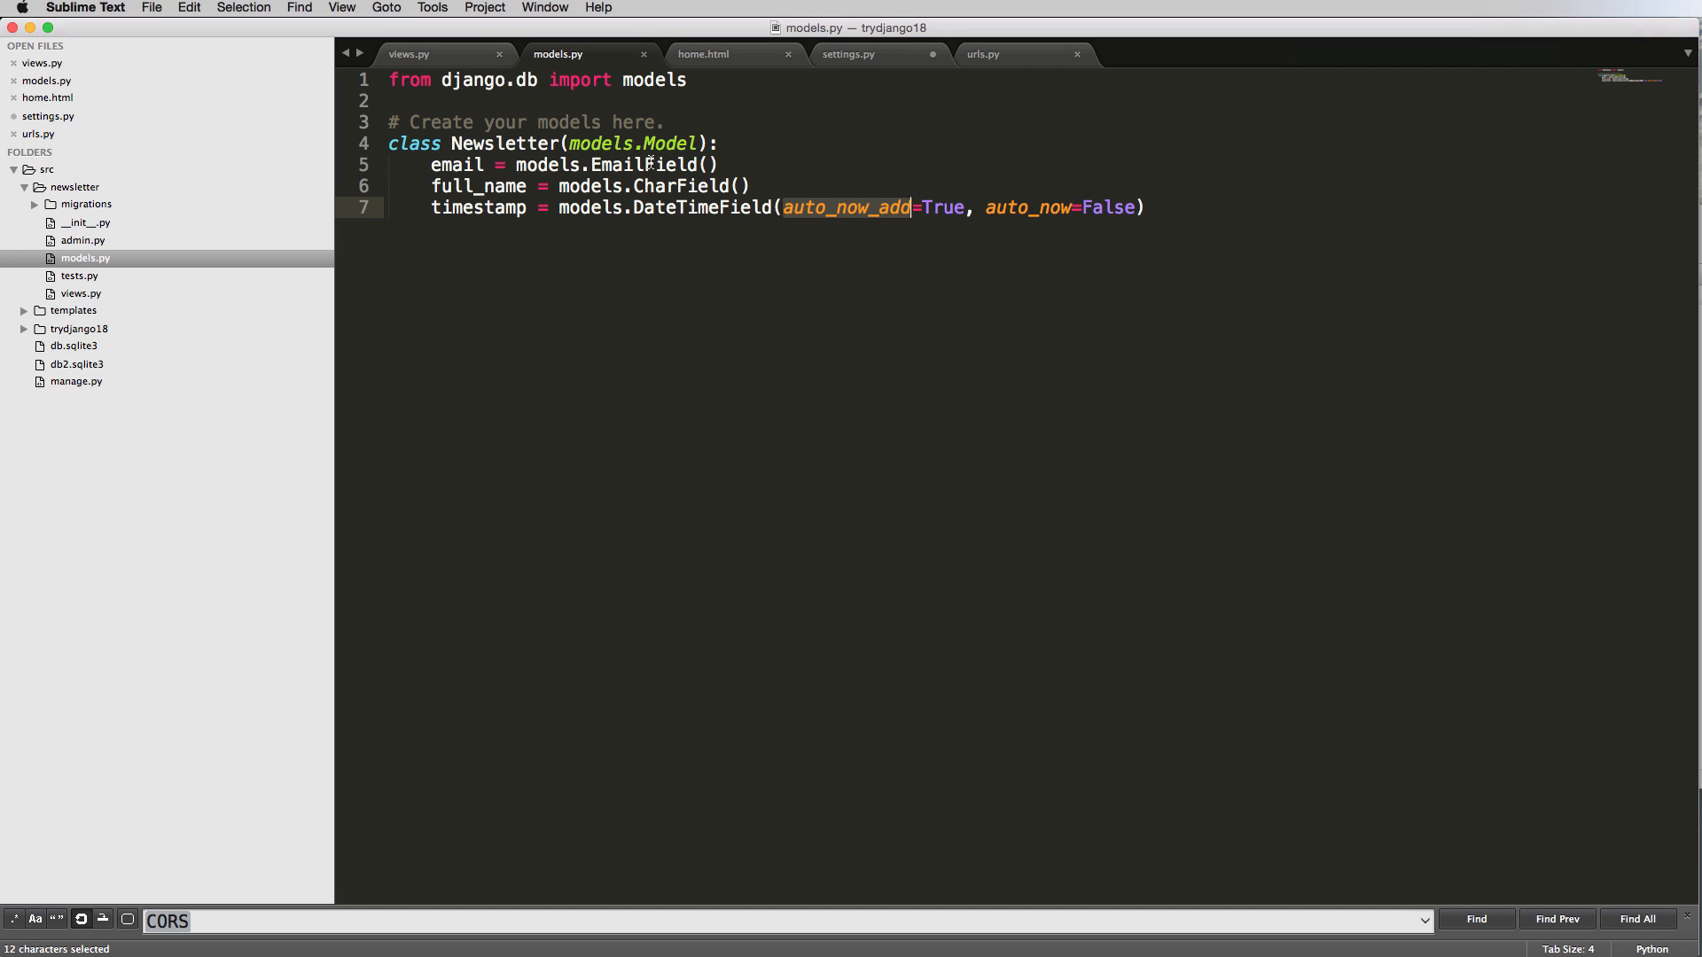
mouse_move(895, 217)
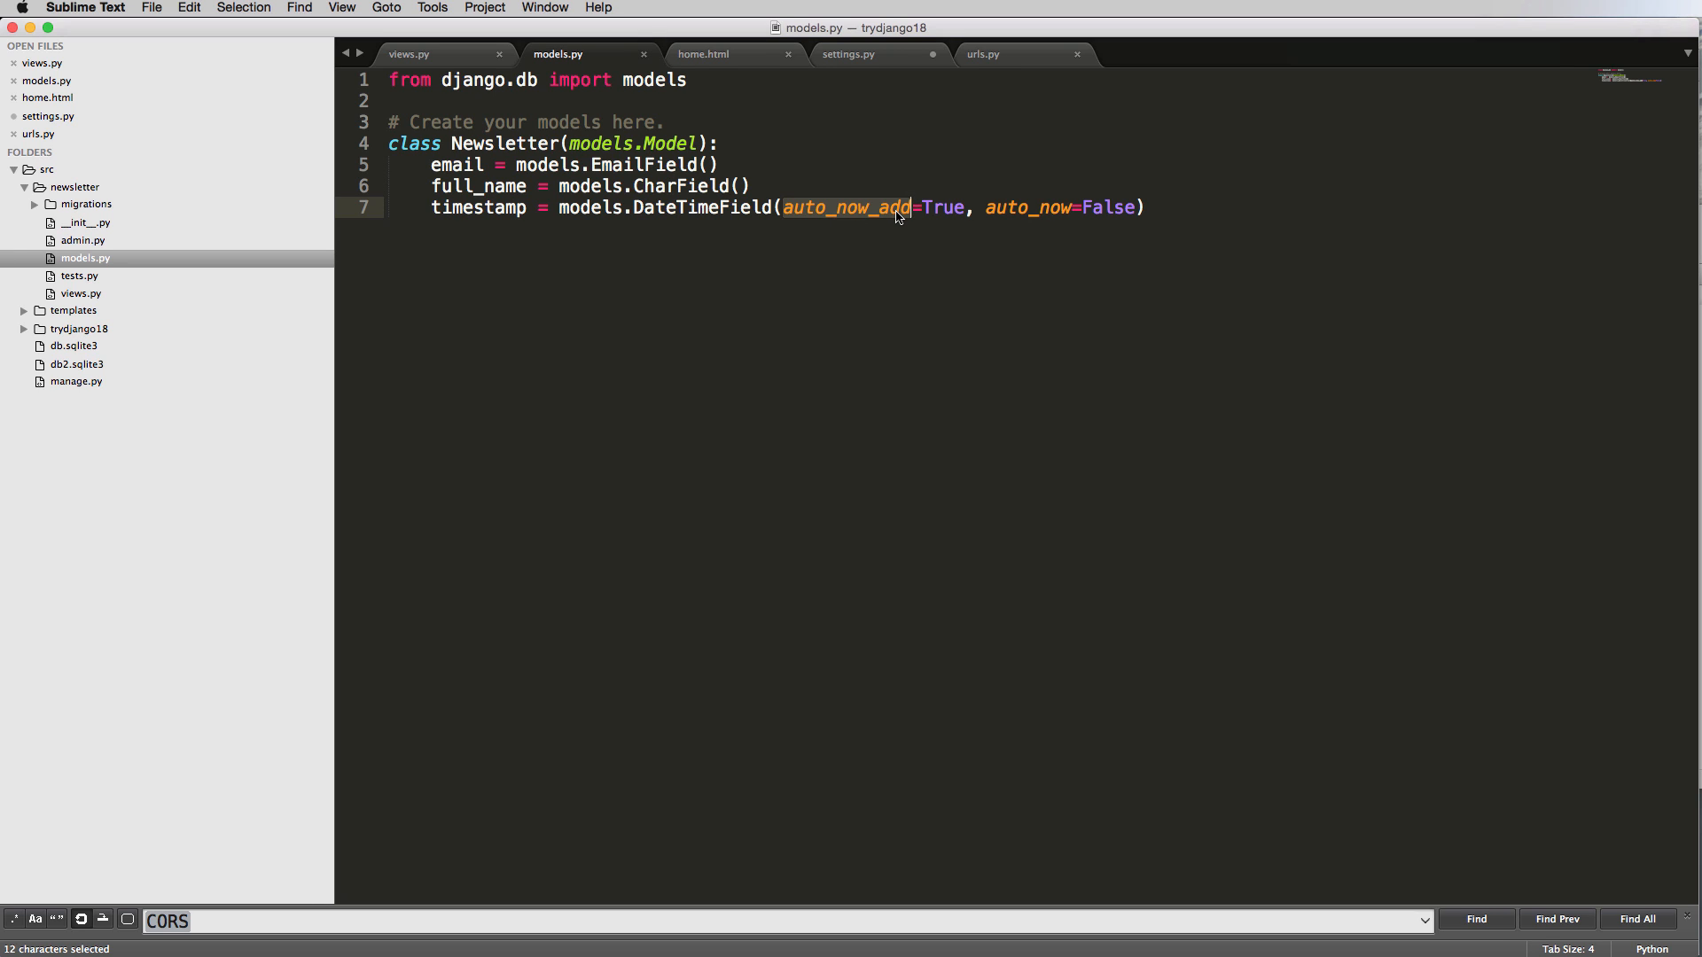
mouse_move(892, 207)
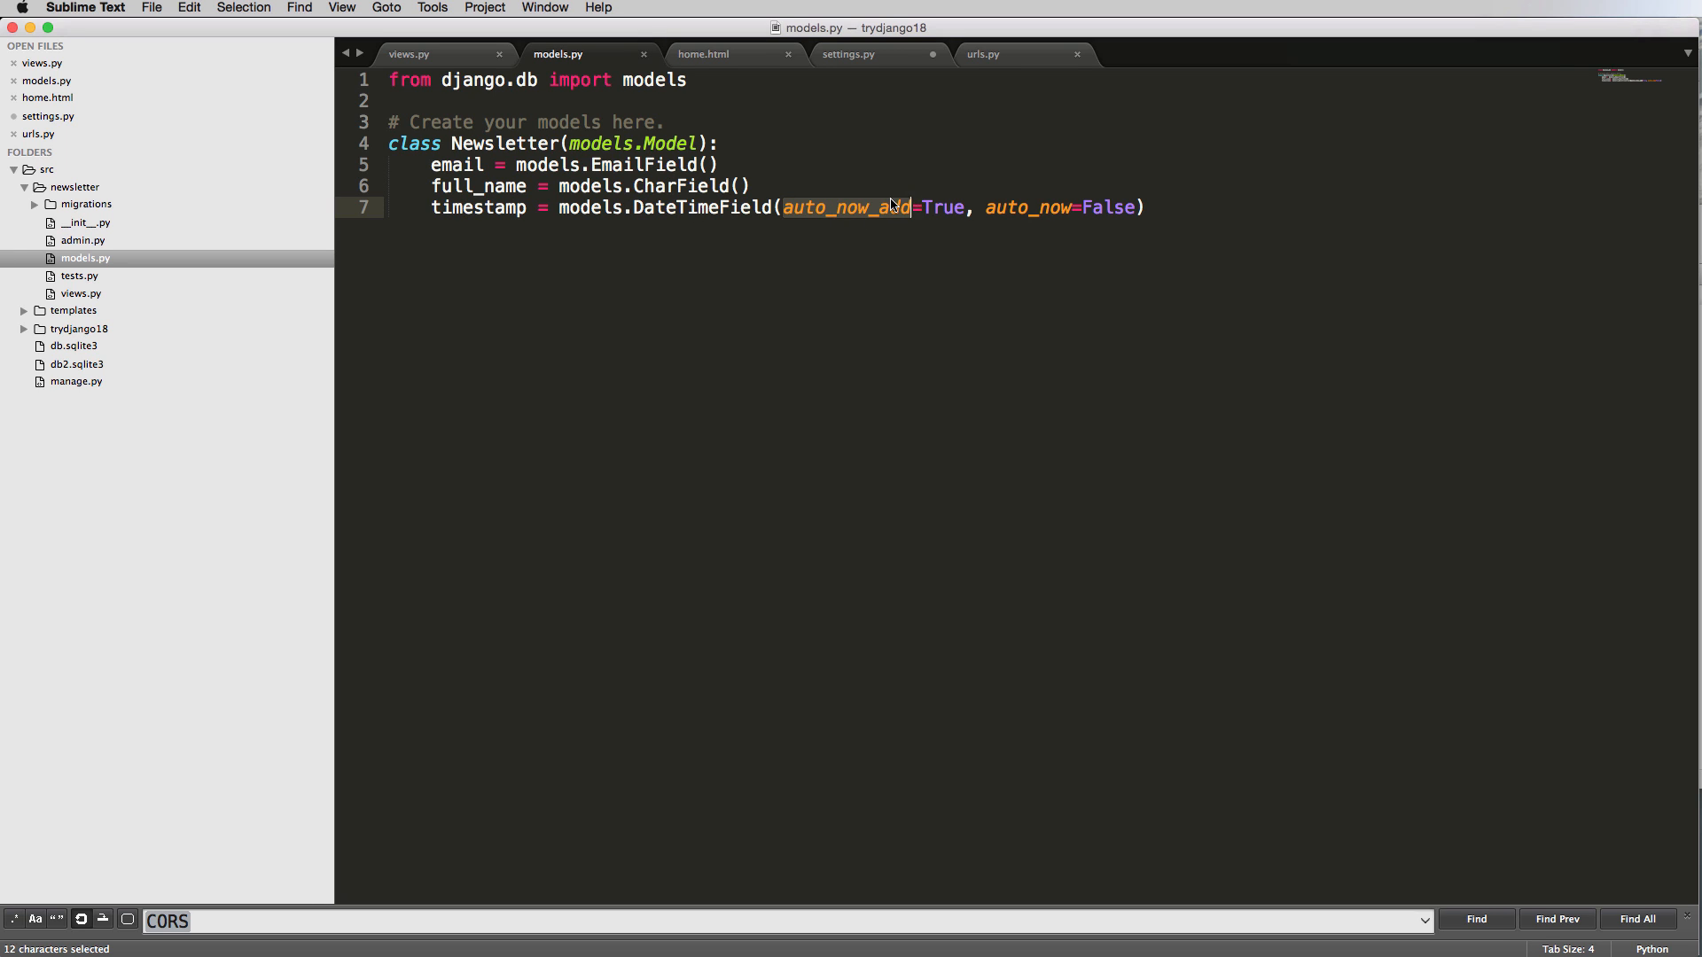
double_click(1025, 207)
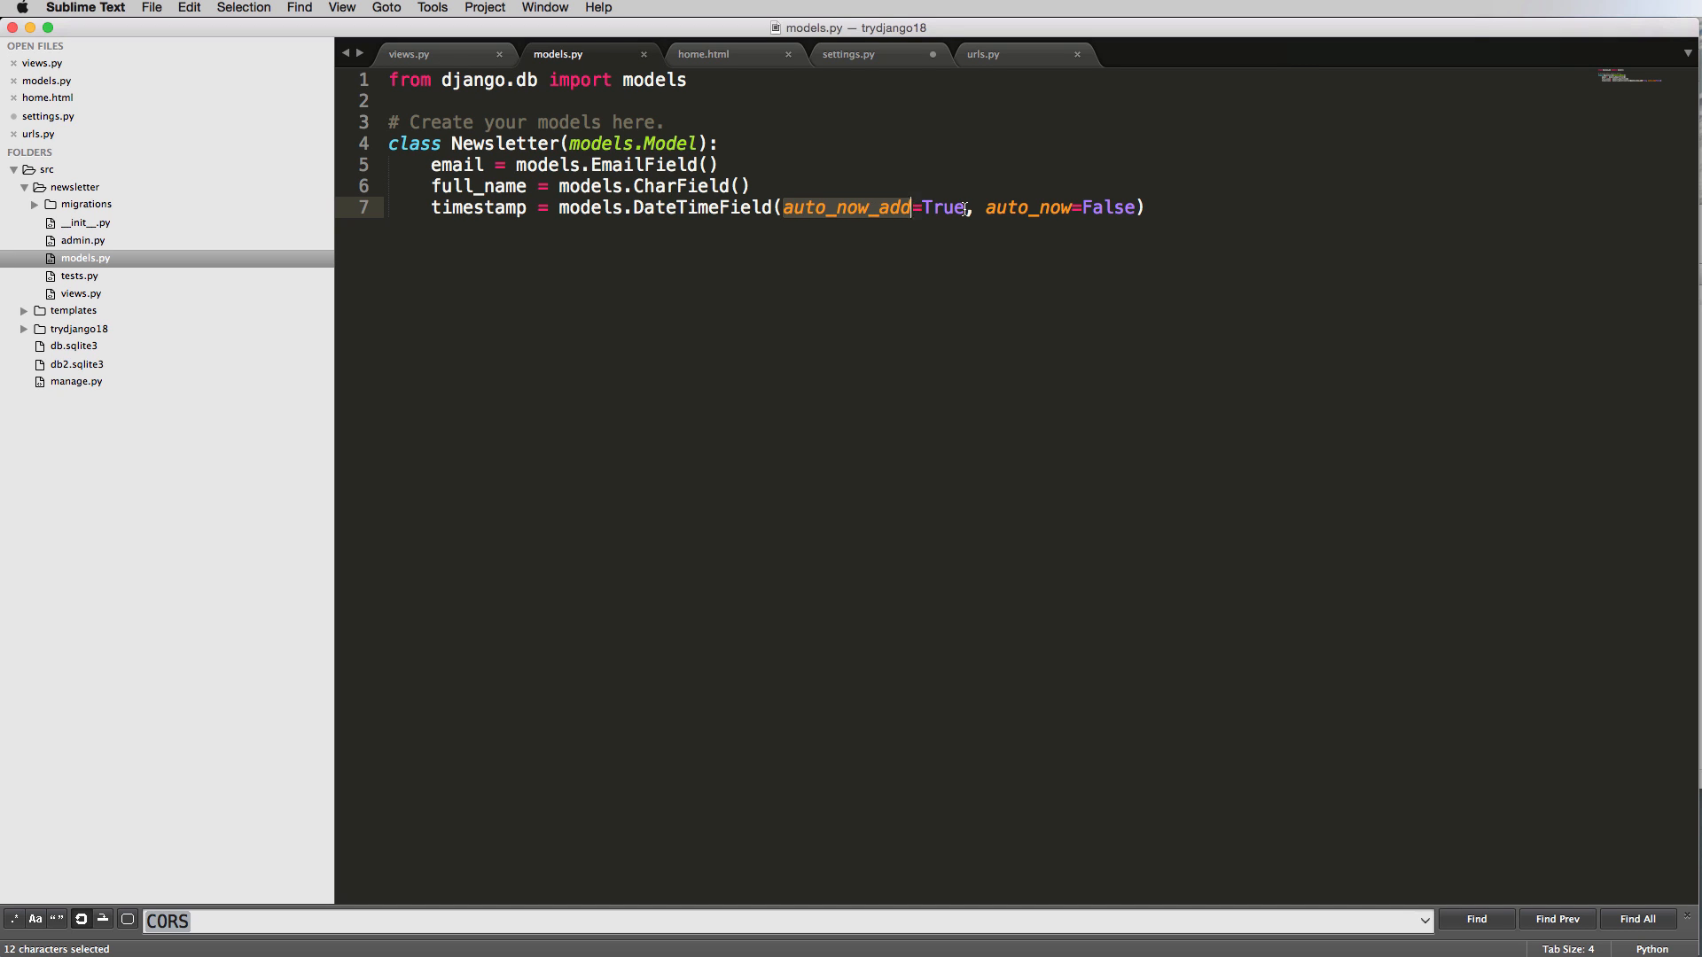
double_click(478, 208)
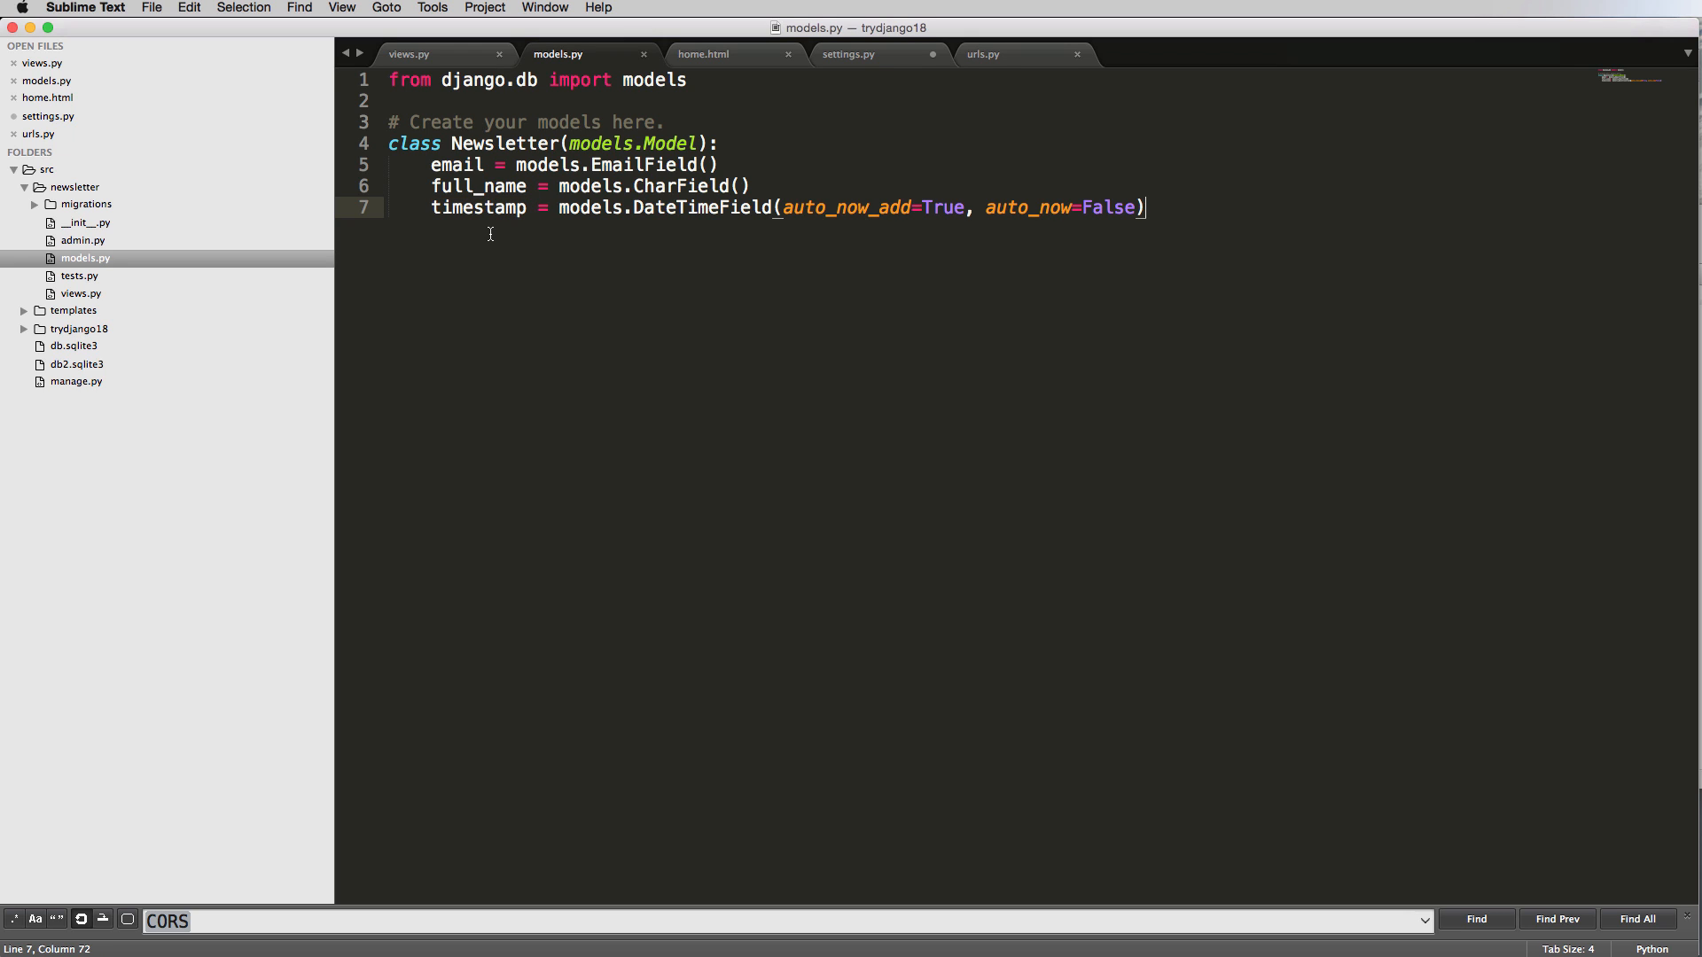
Add updated = models.DateTimeField(auto_now_add=False, auto_now=True) as a new field line.
text(updated =)
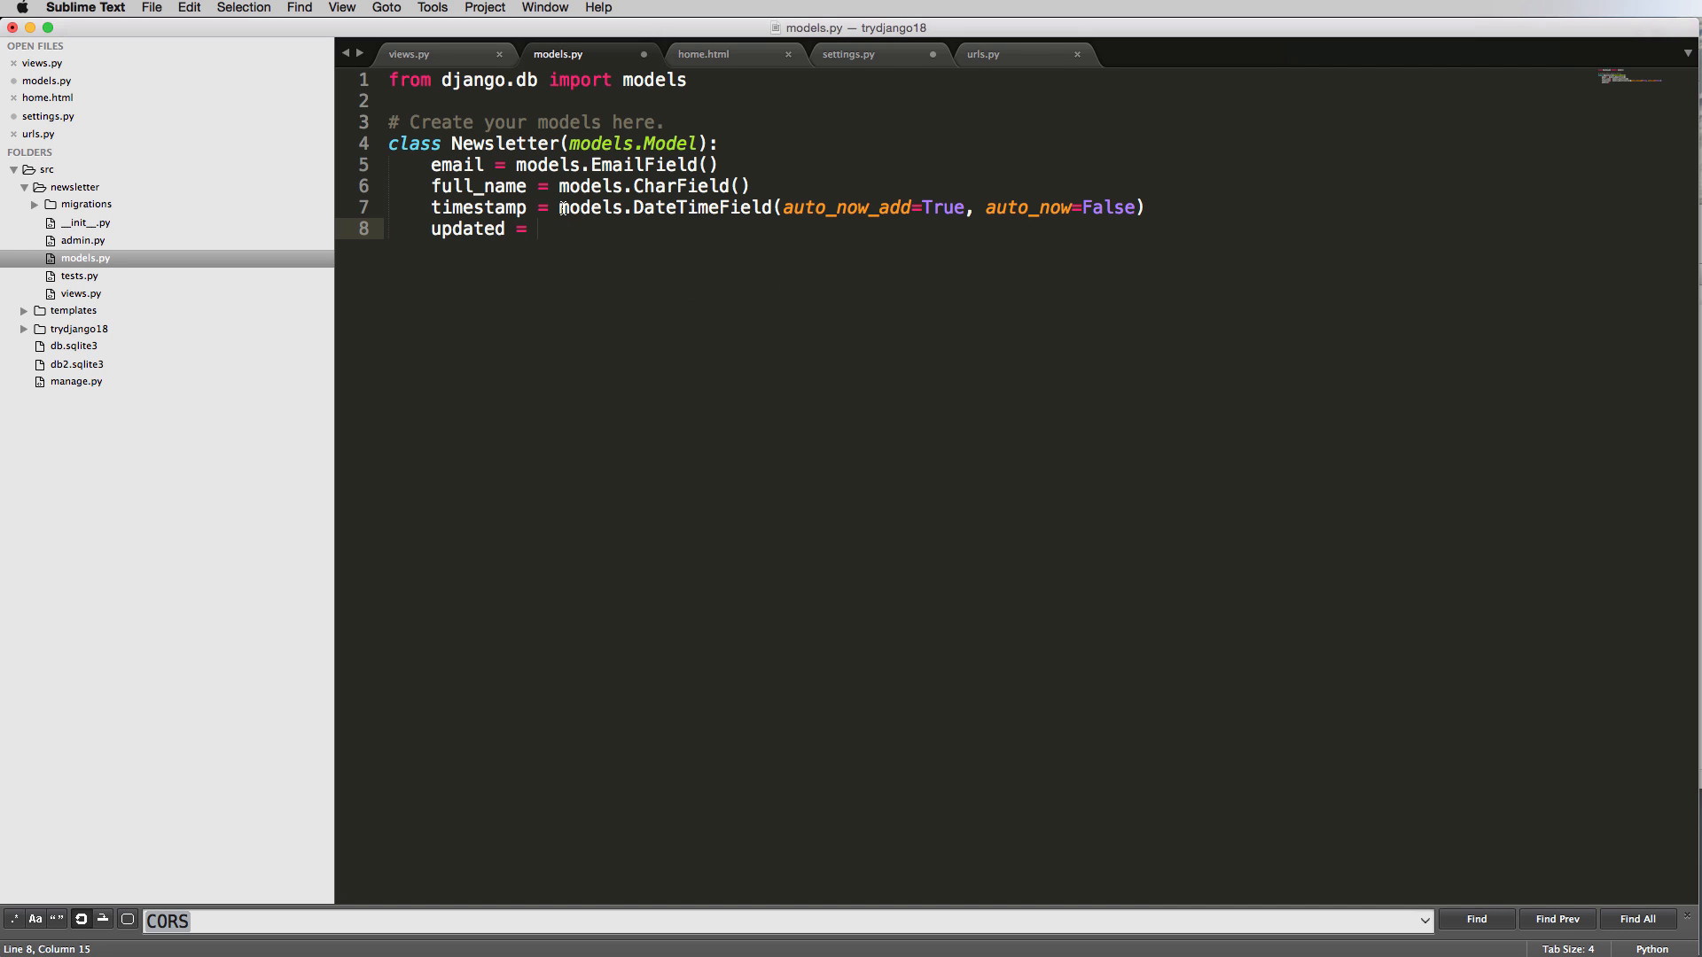
key(cmd+c)
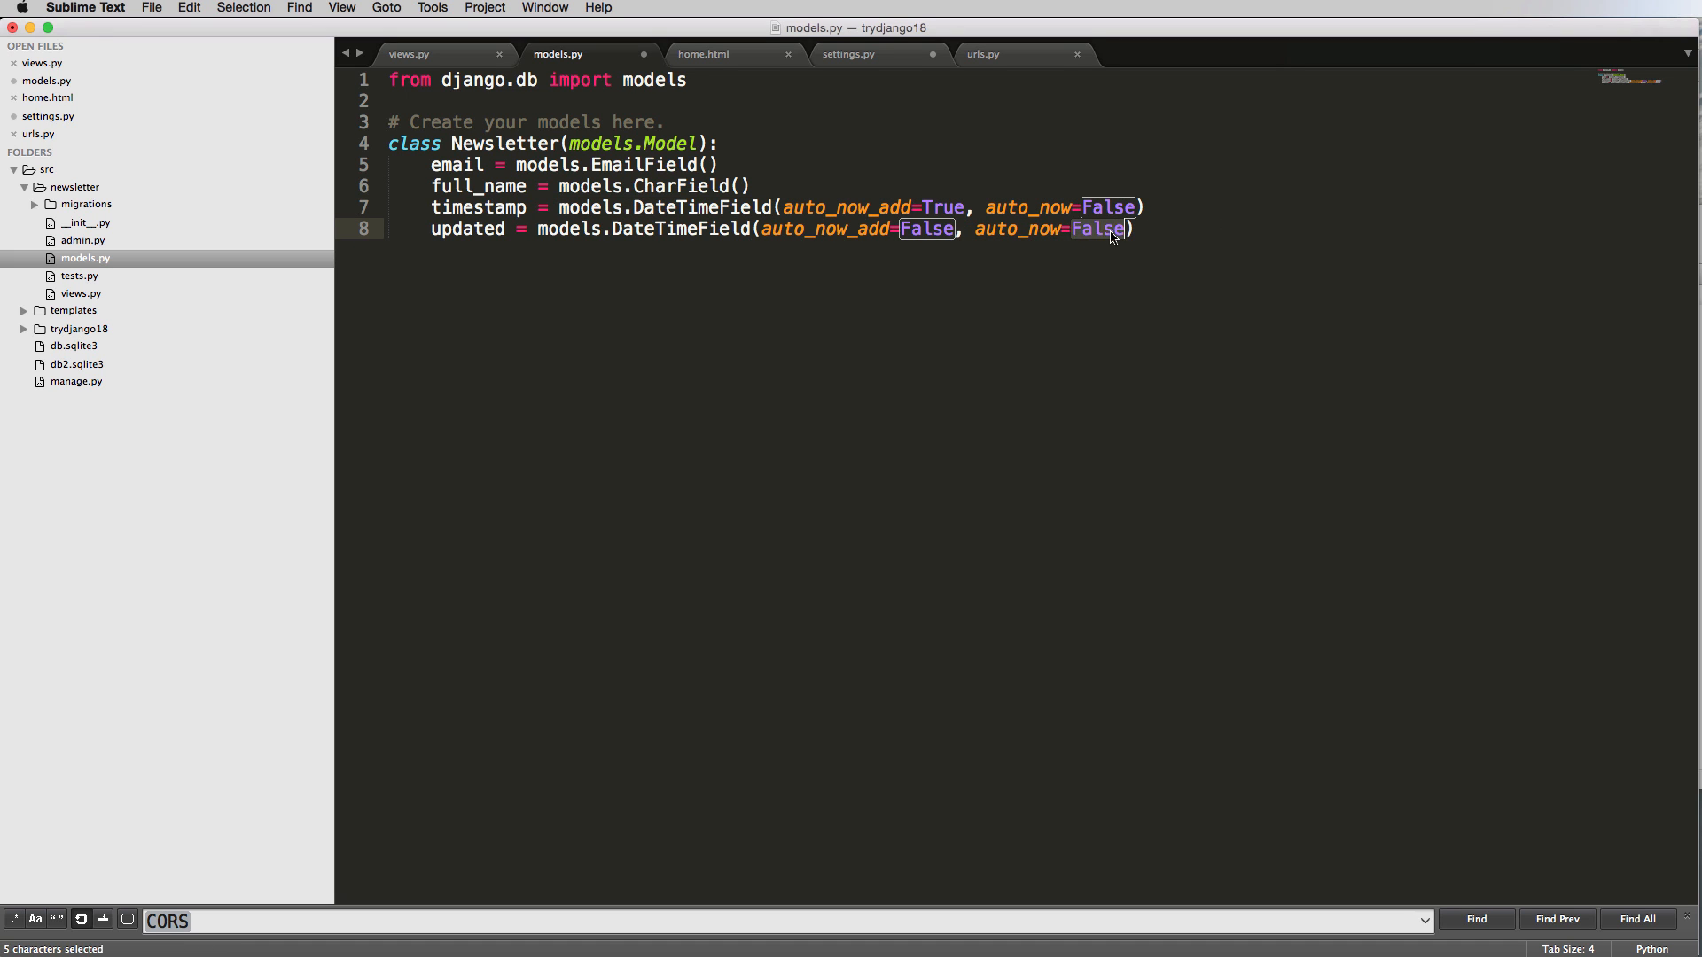
text(True)
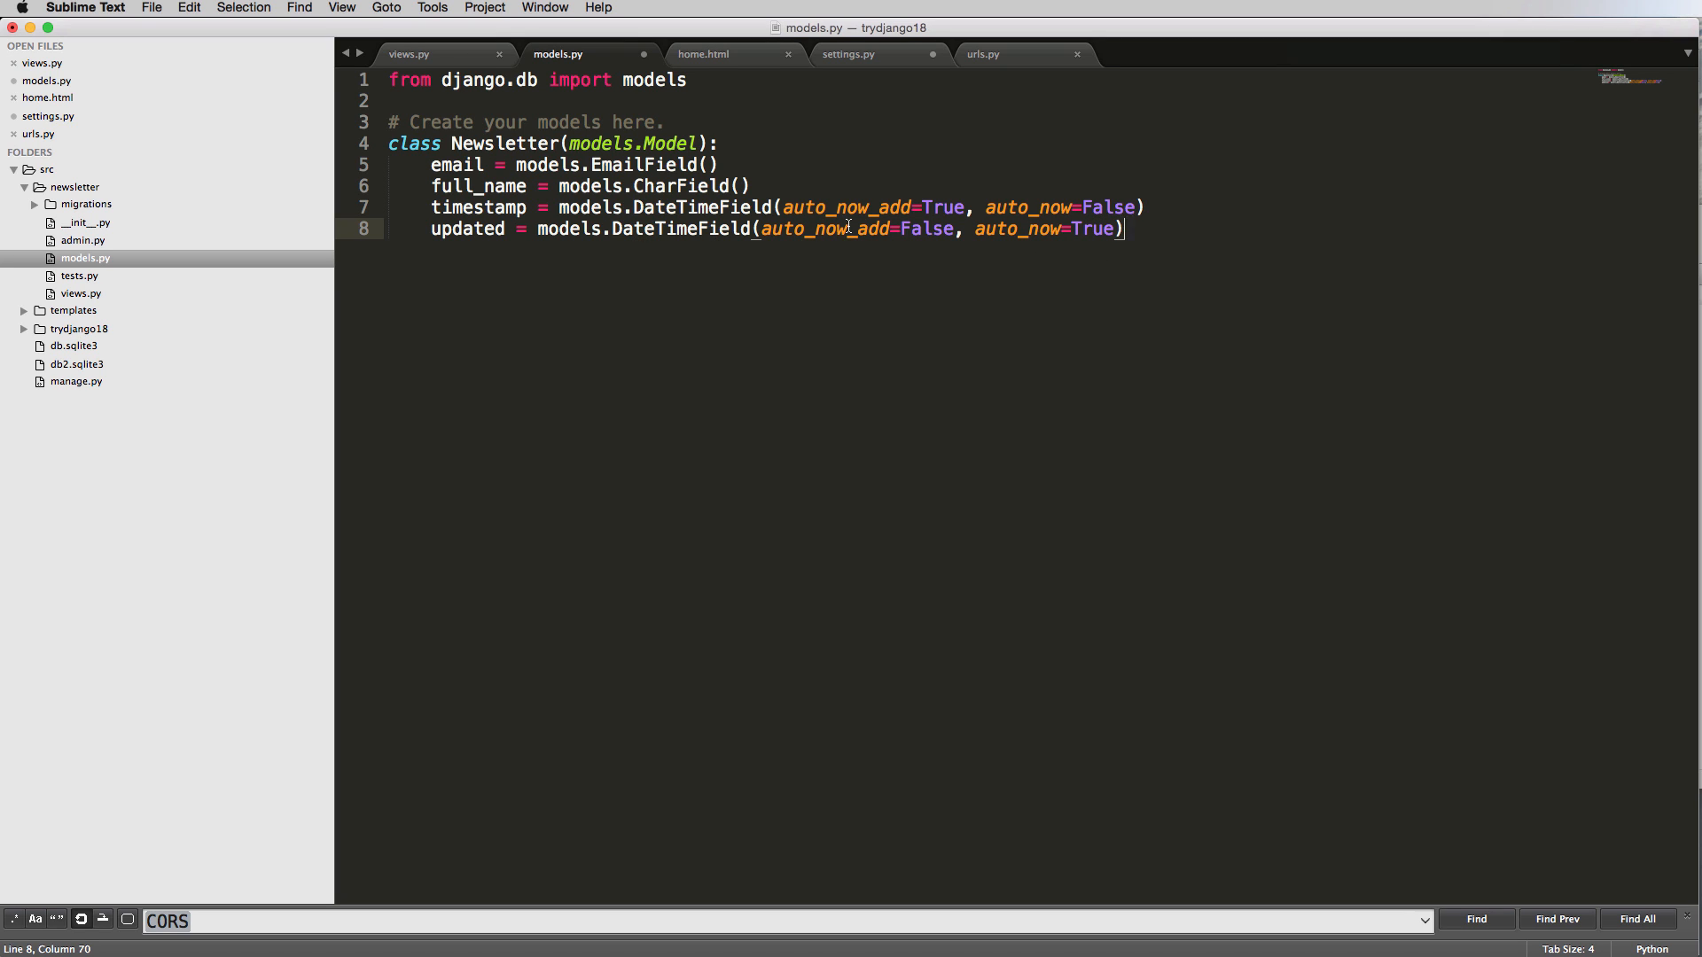
mouse_move(1020, 236)
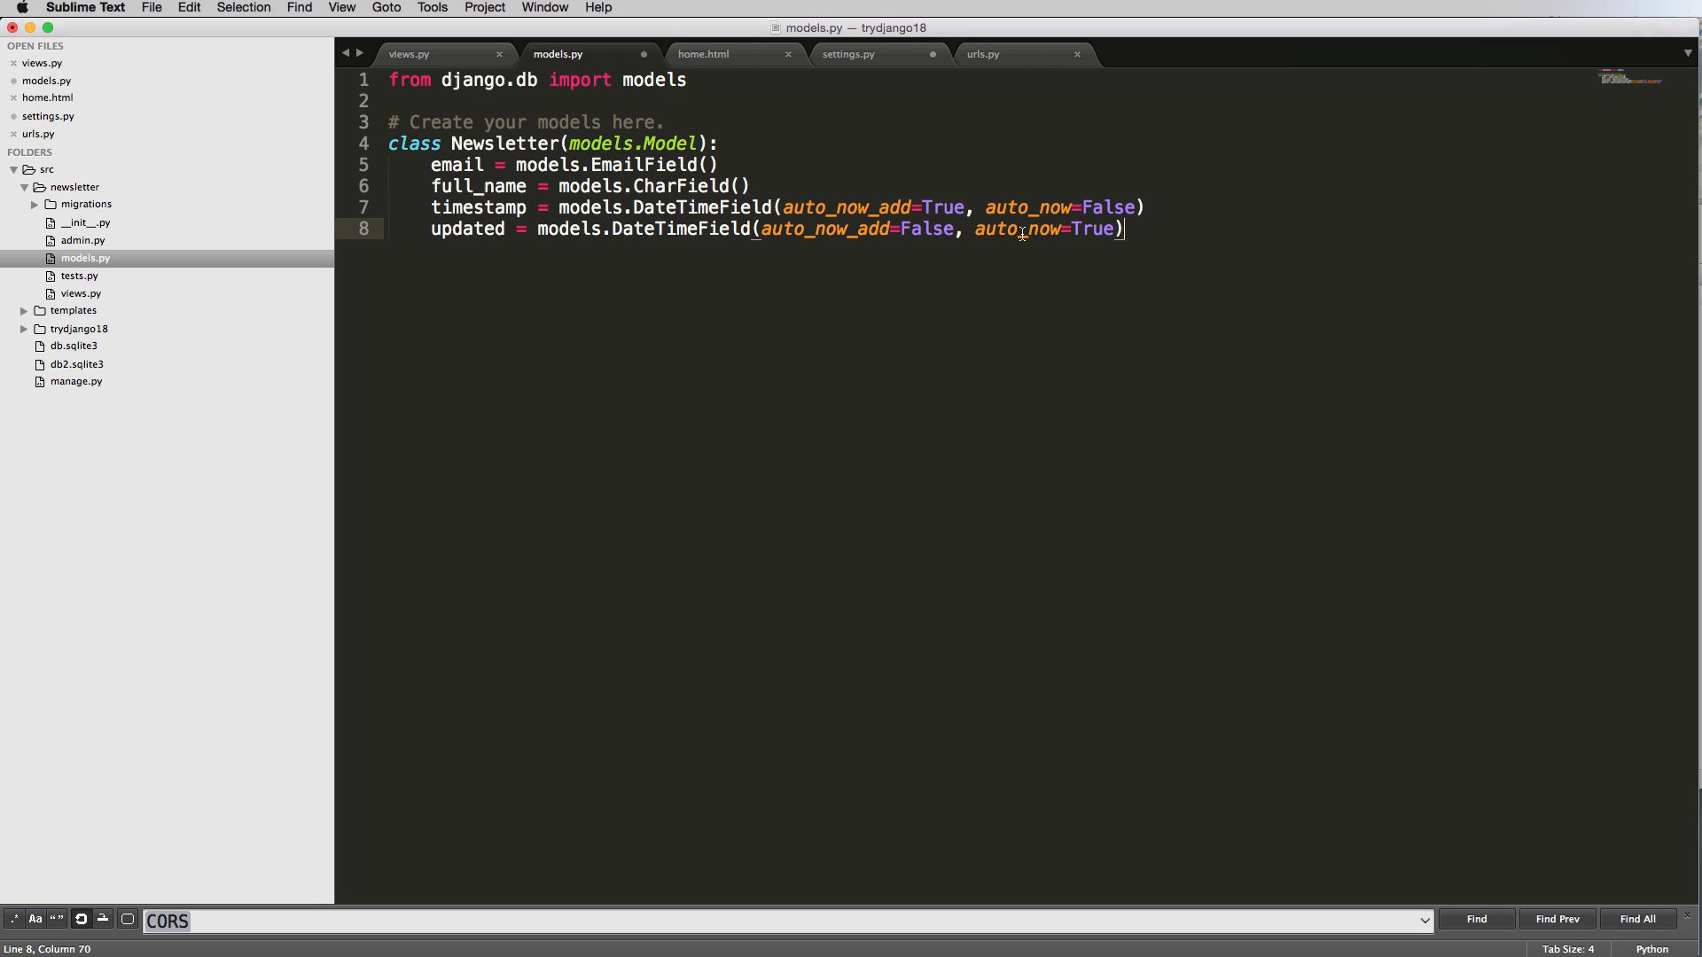
double_click(467, 228)
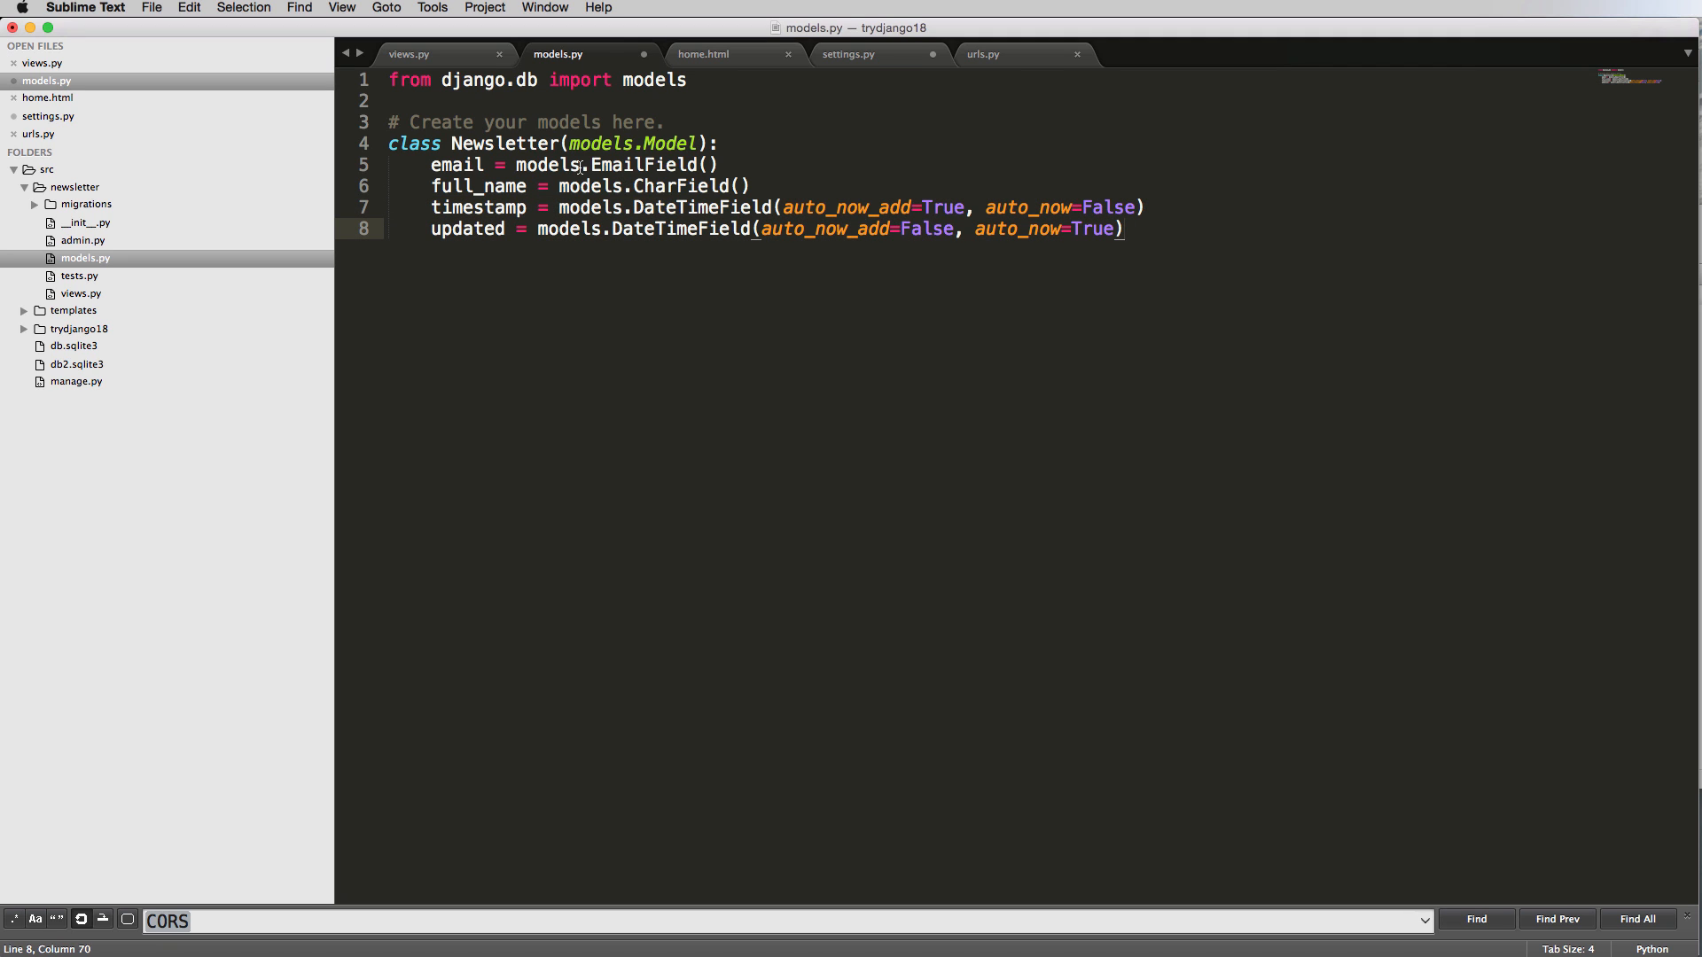
mouse_move(686, 187)
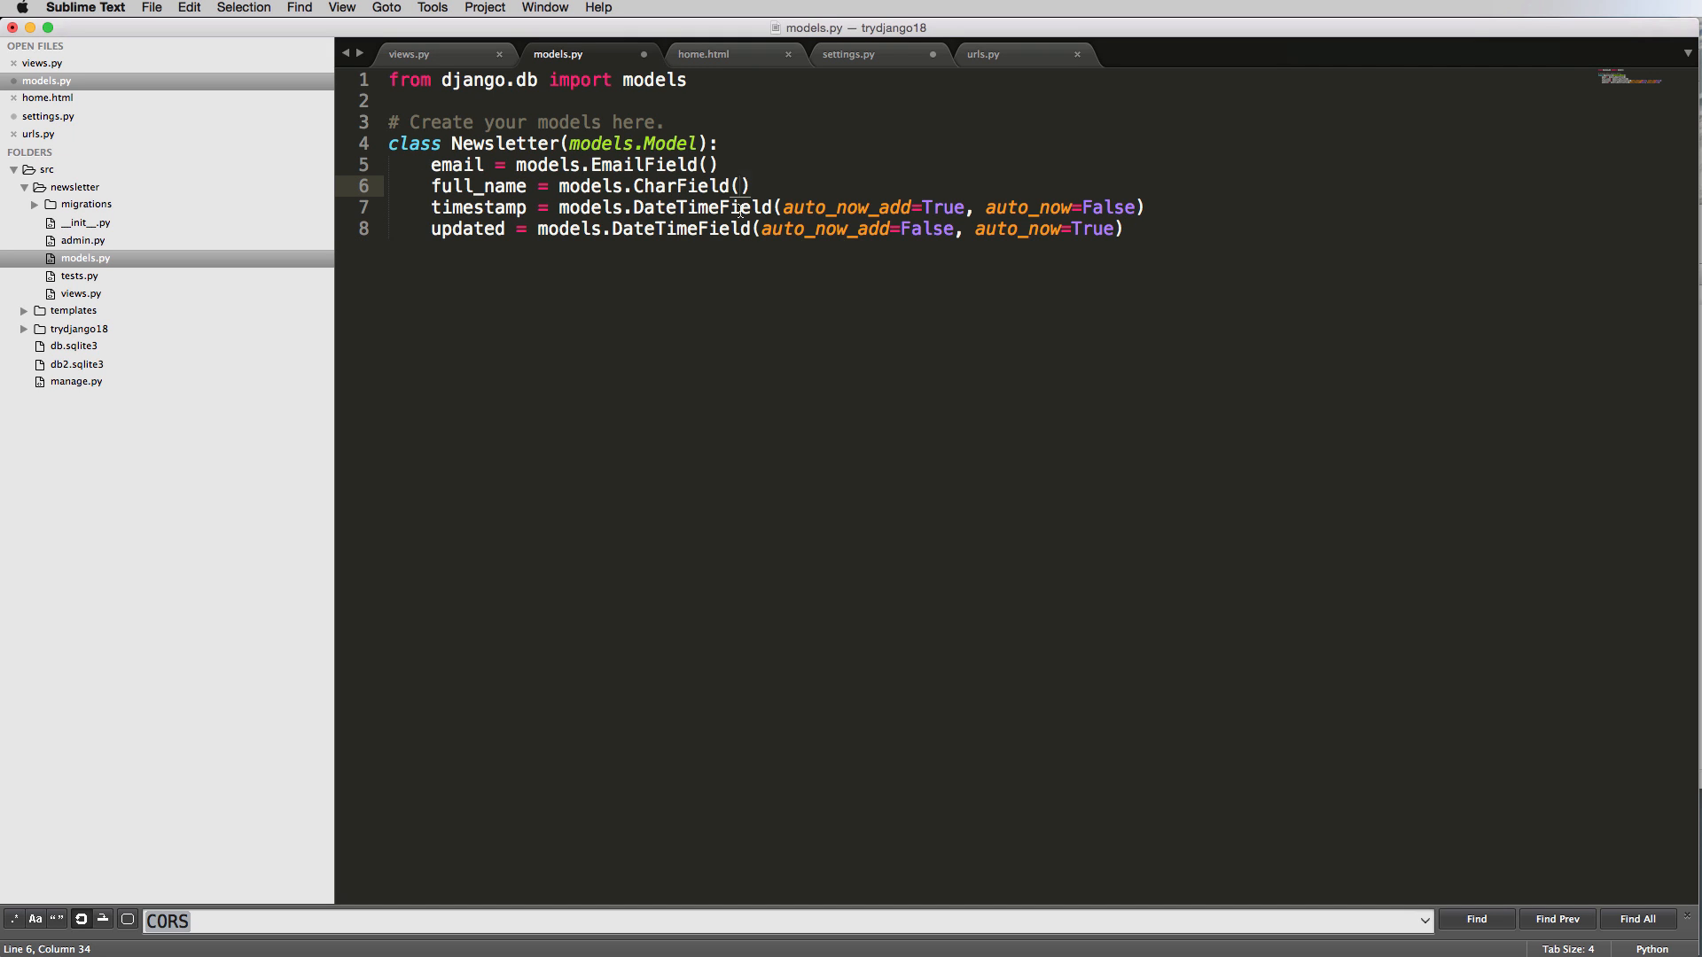
Give full_name's CharField the arguments default='', blank=True and null=True.
text(blan)
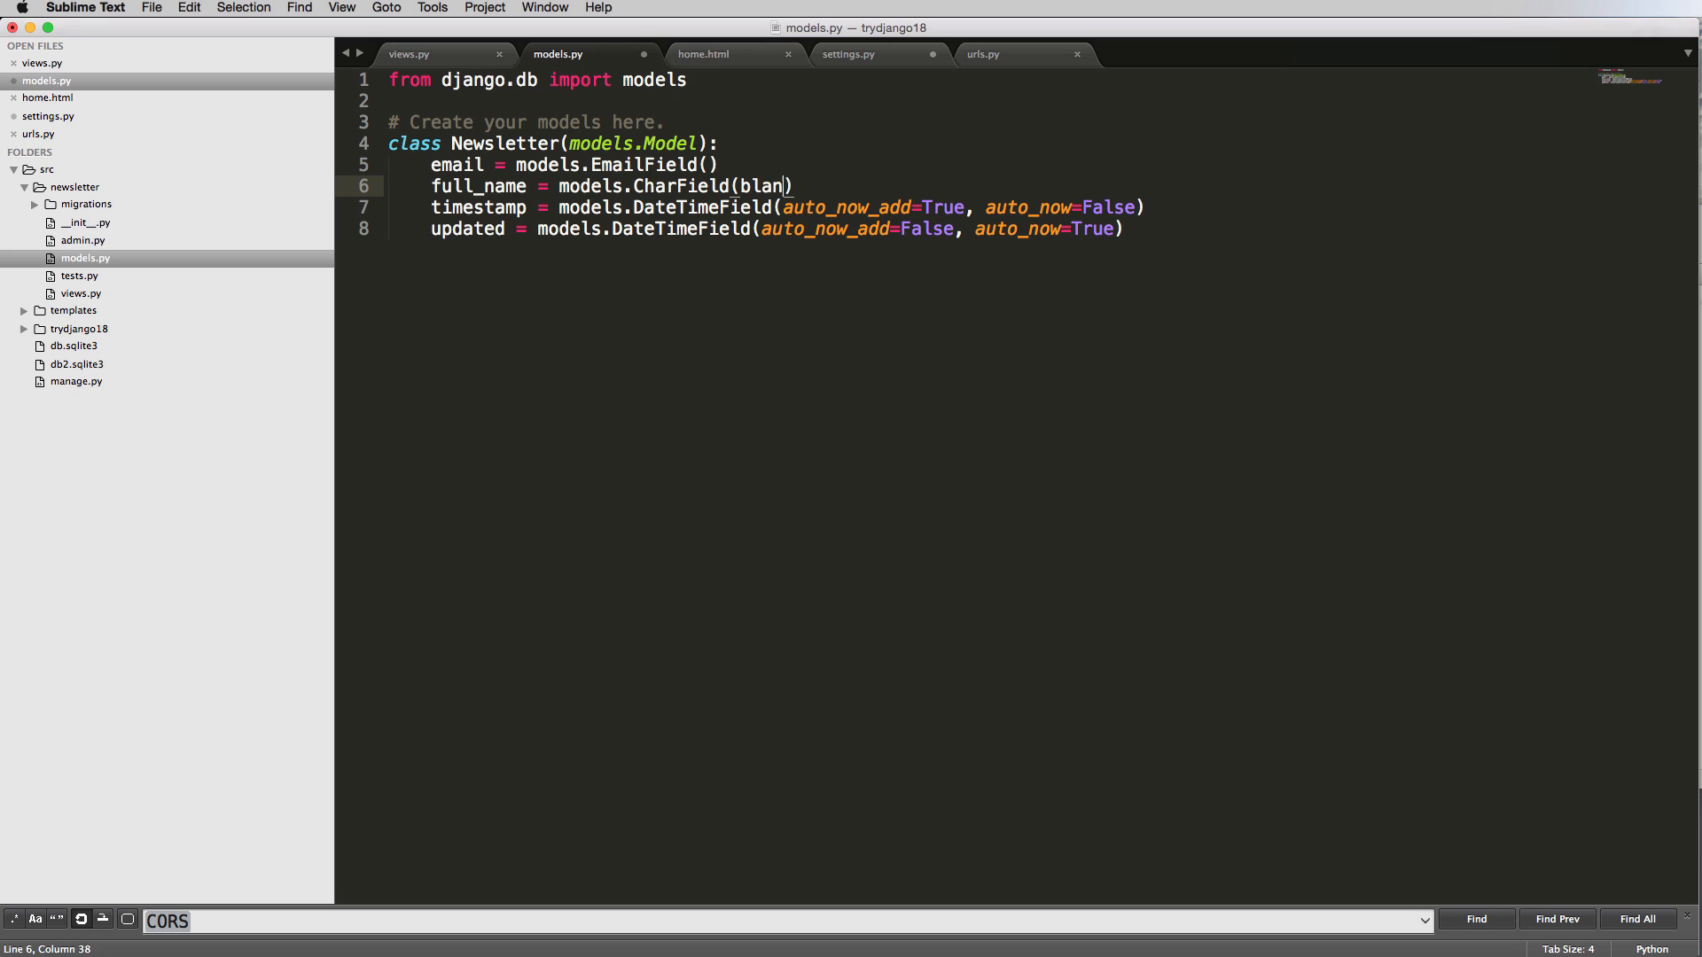
text(k=True,)
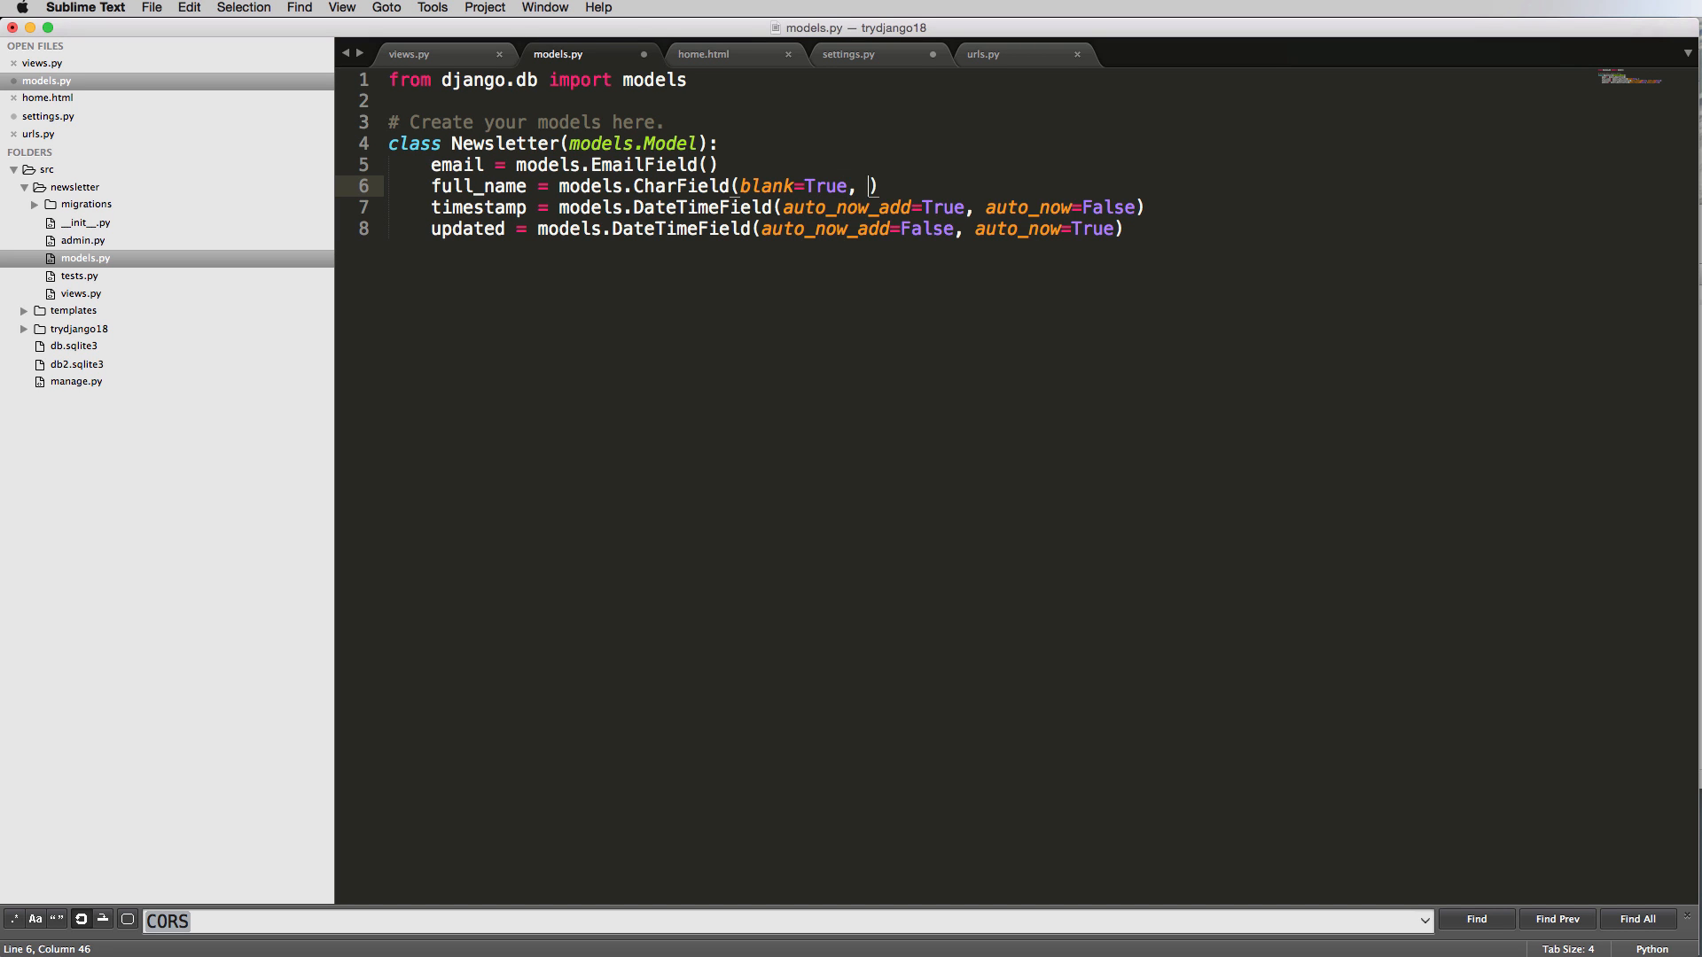
text(null=True)
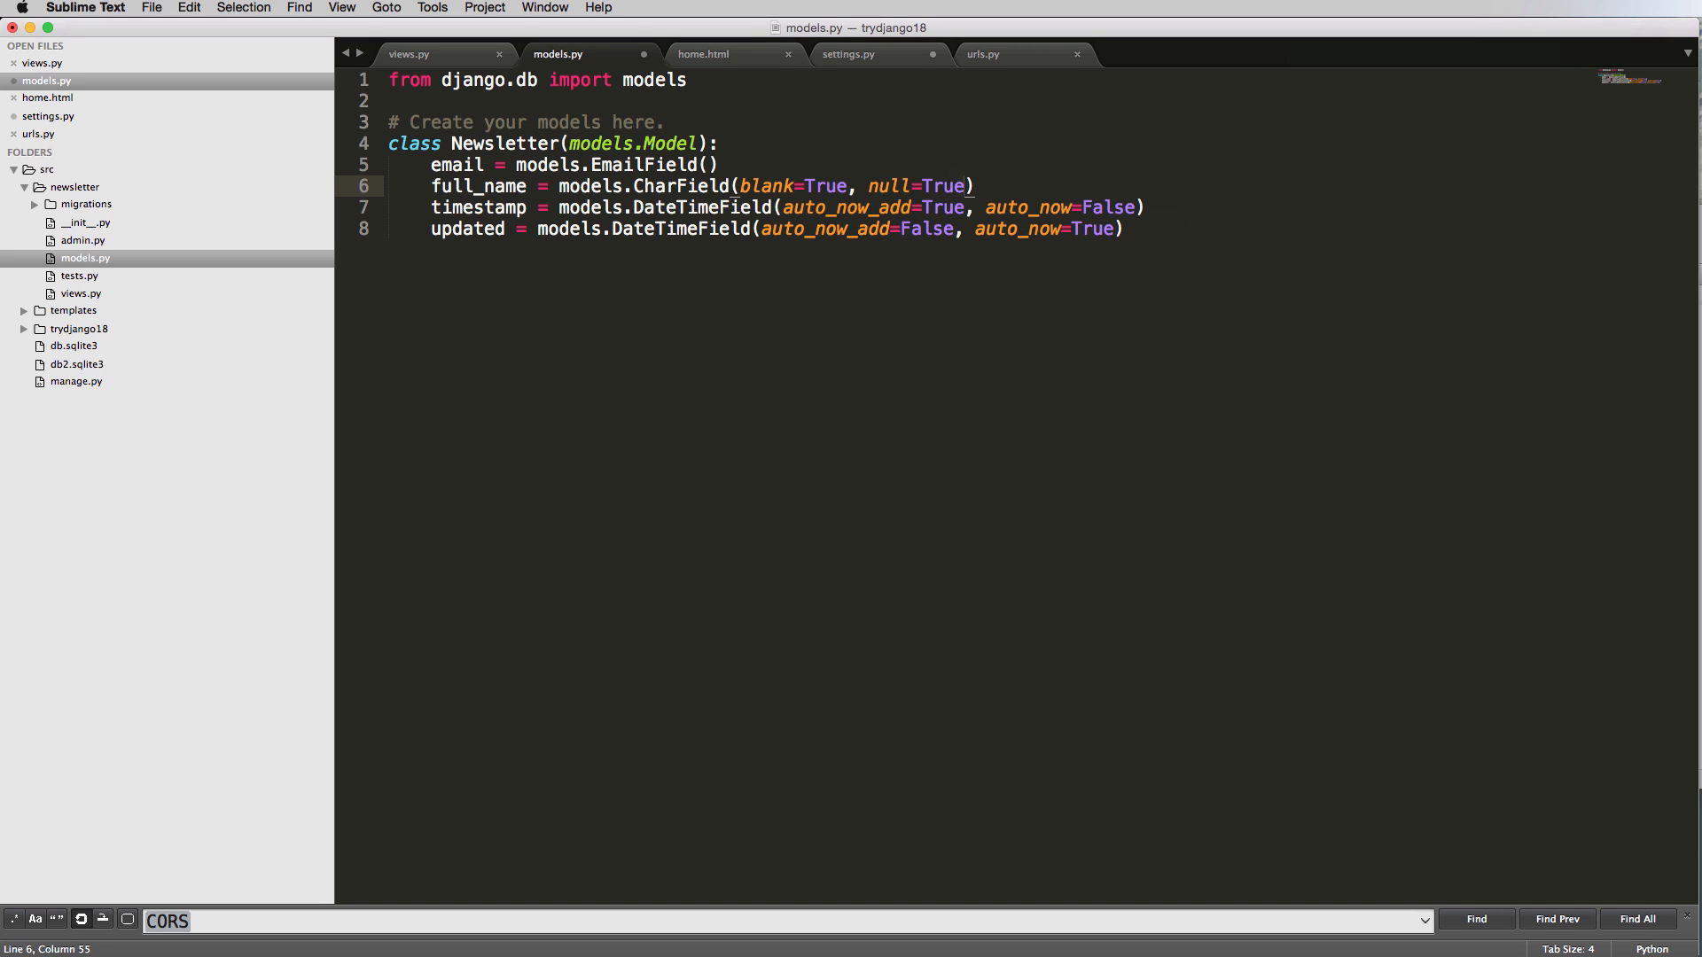
double_click(888, 185)
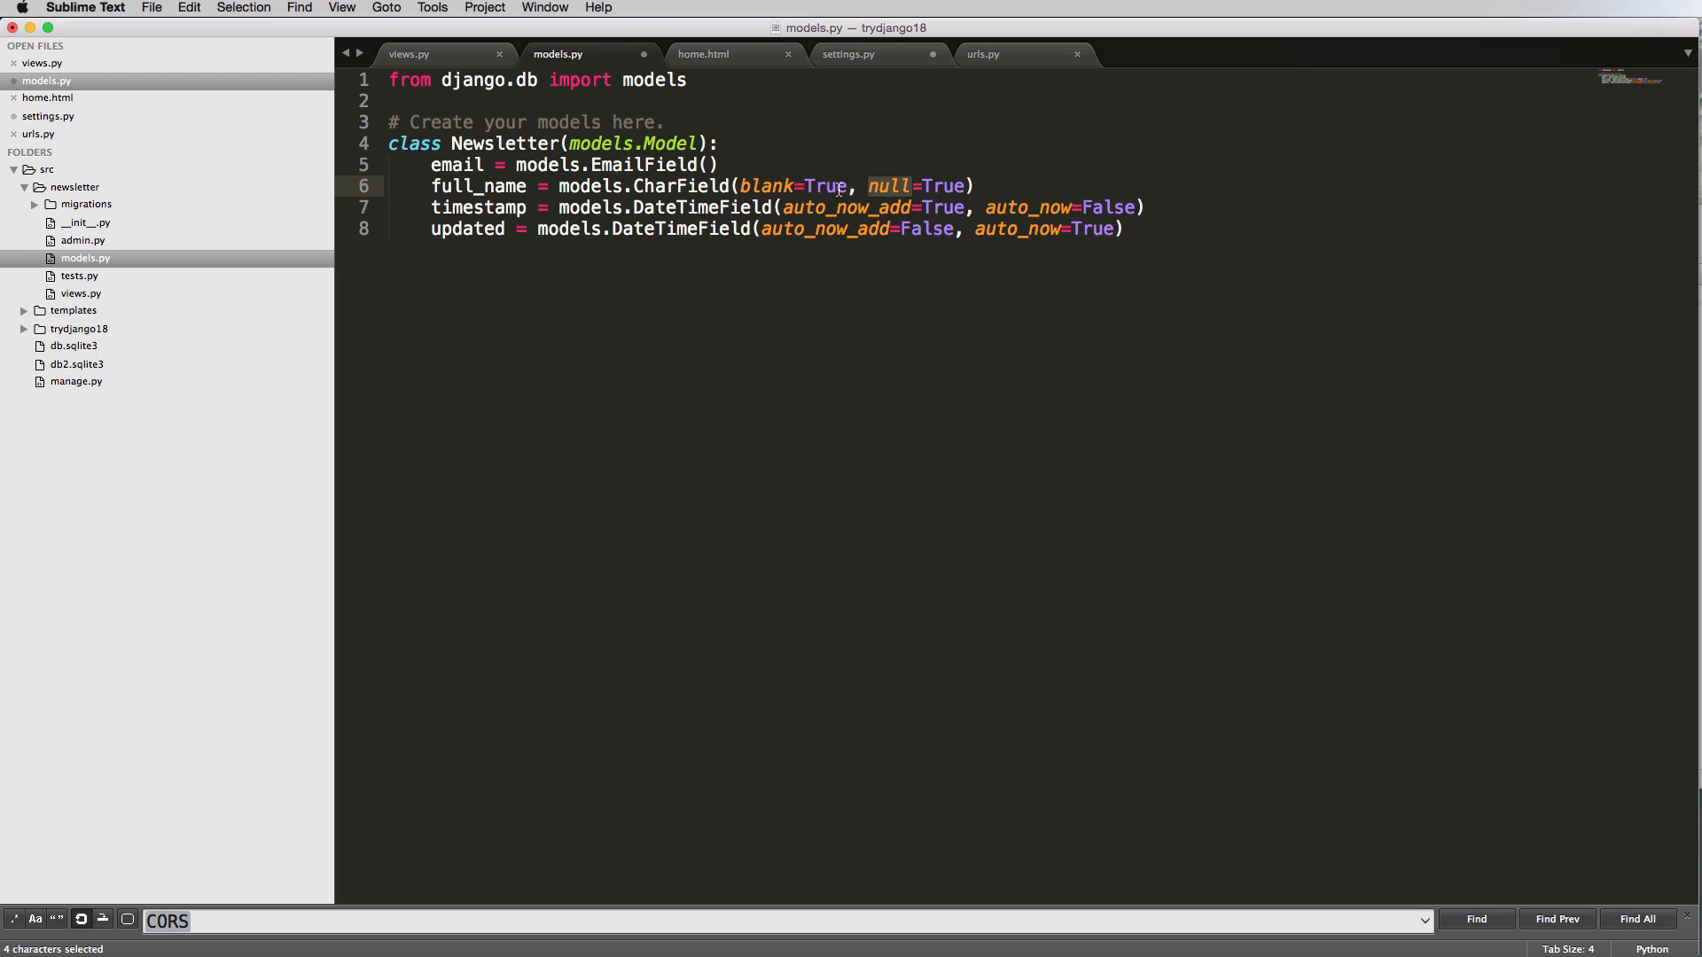
double_click(768, 185)
text(d)
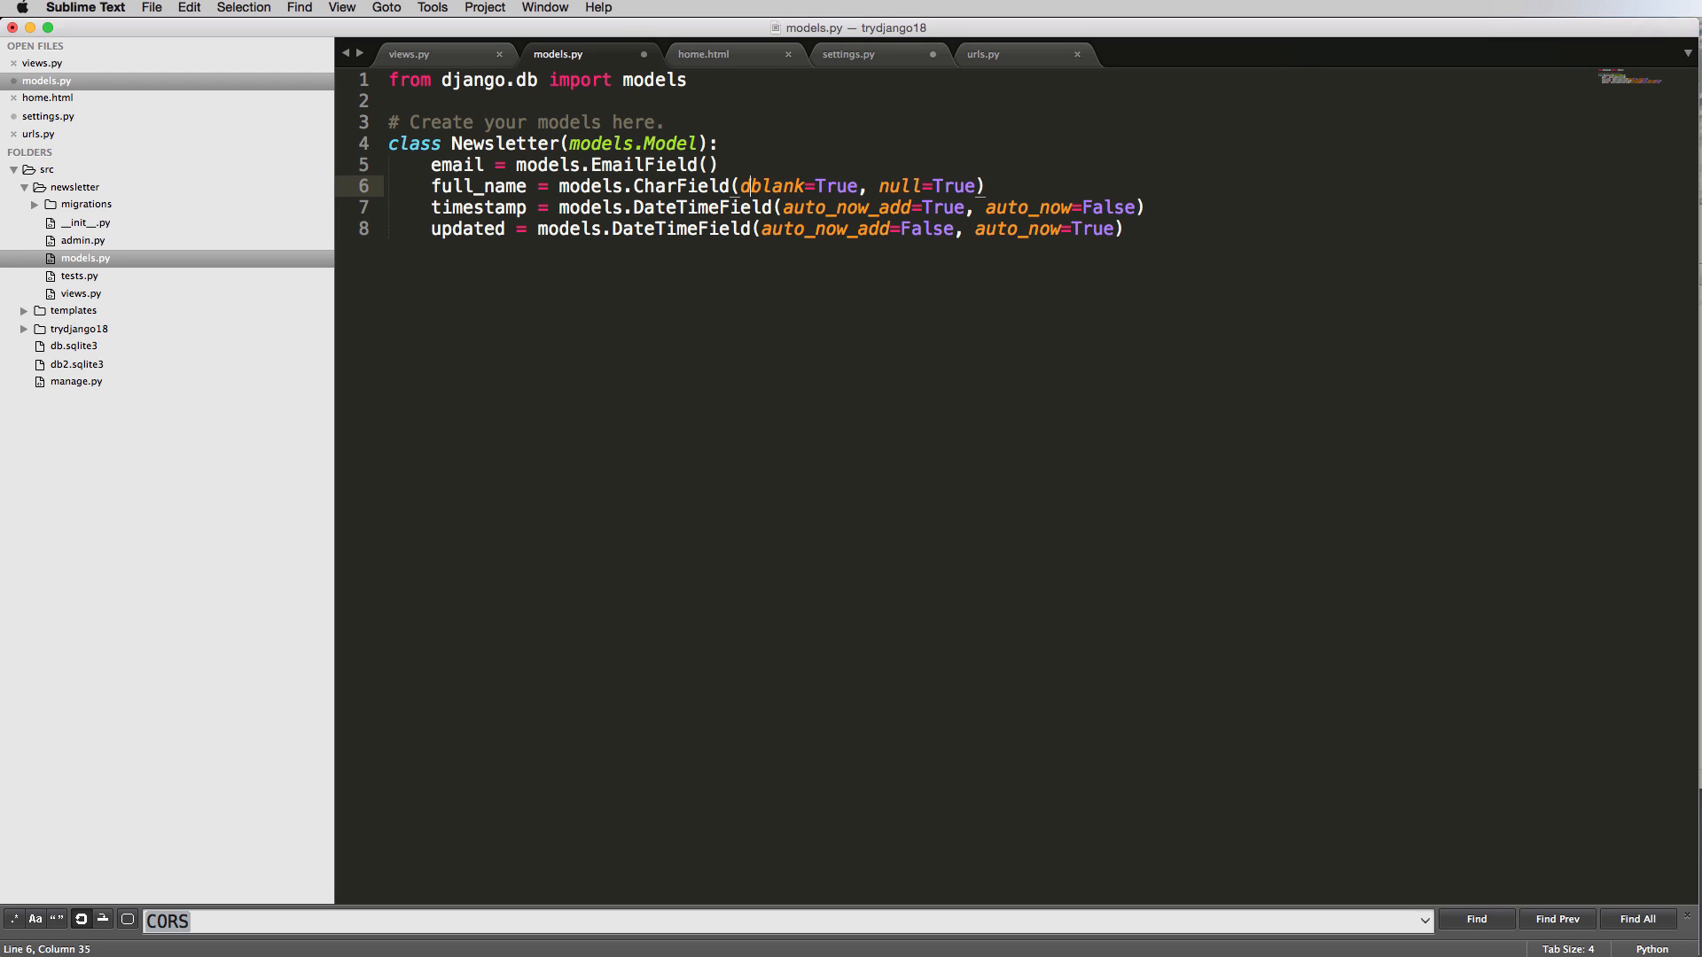
text(efault=)
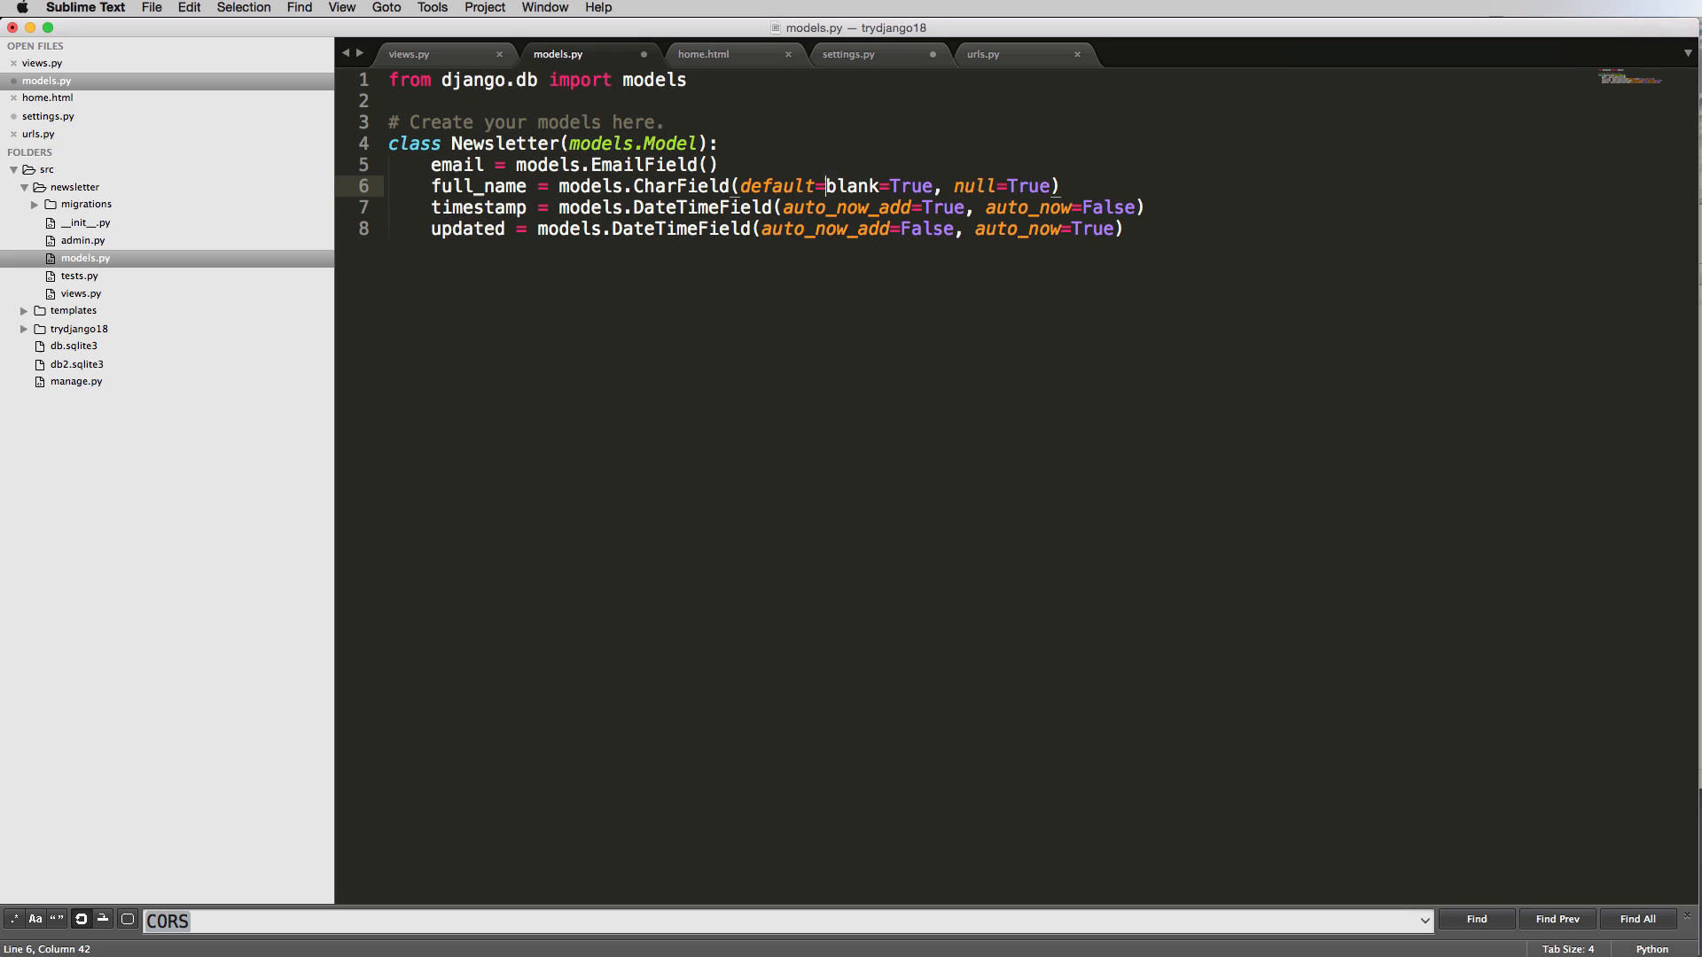
text('',)
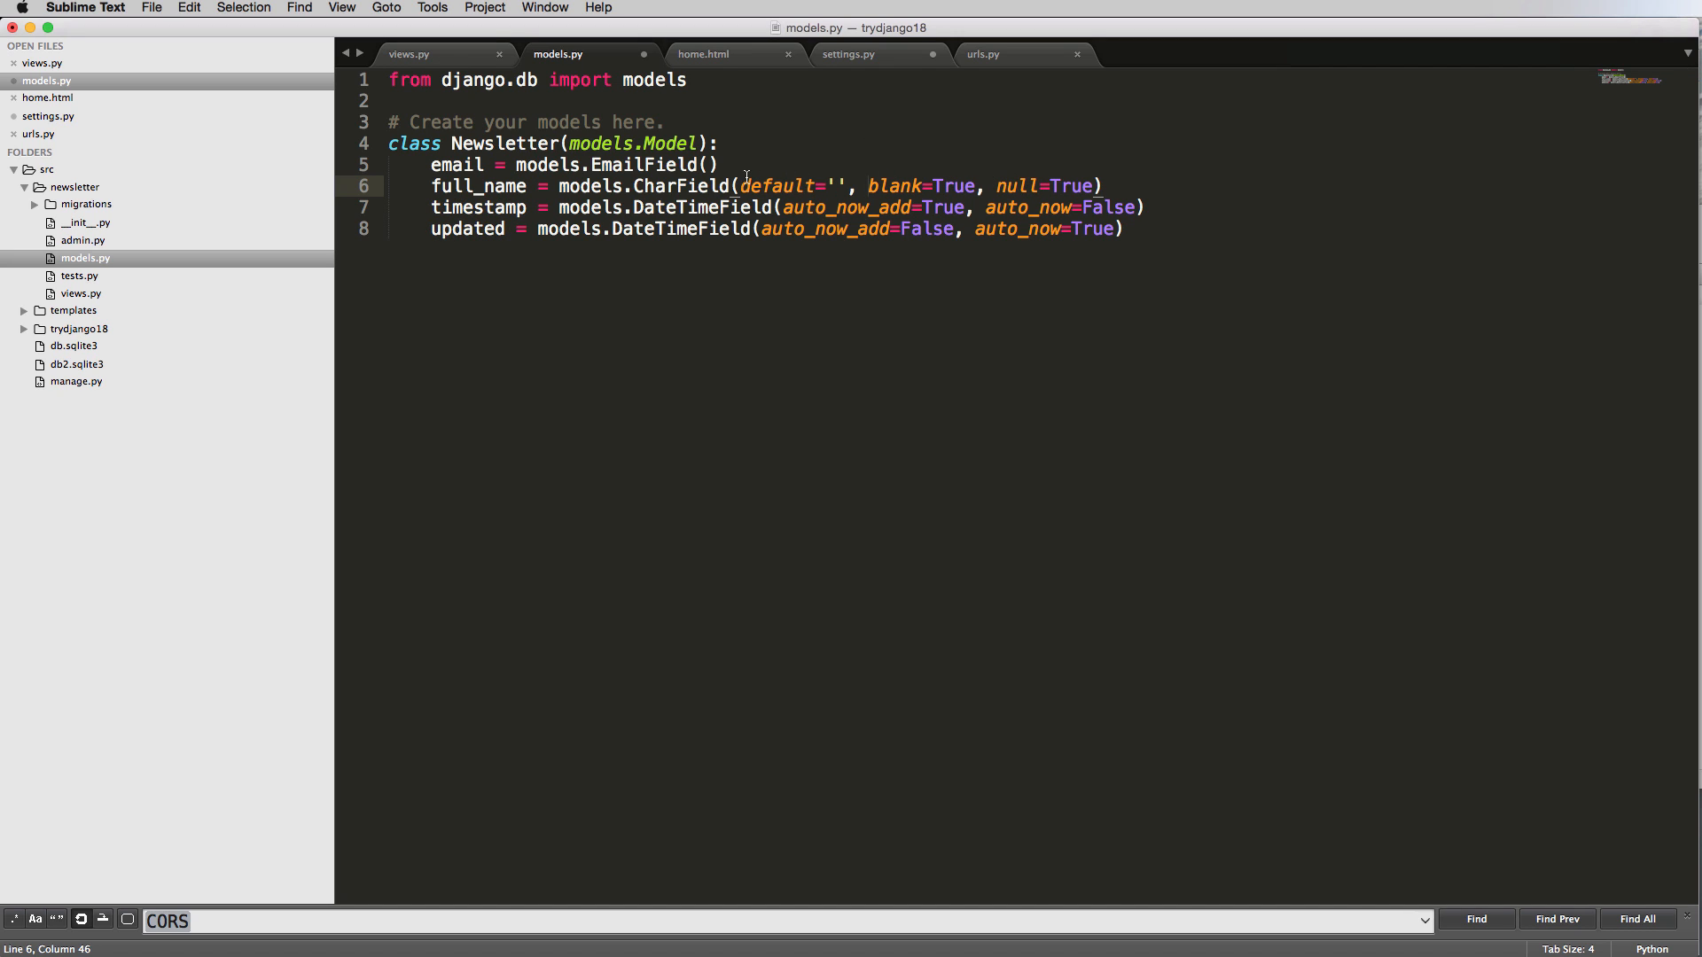
mouse_move(1024, 188)
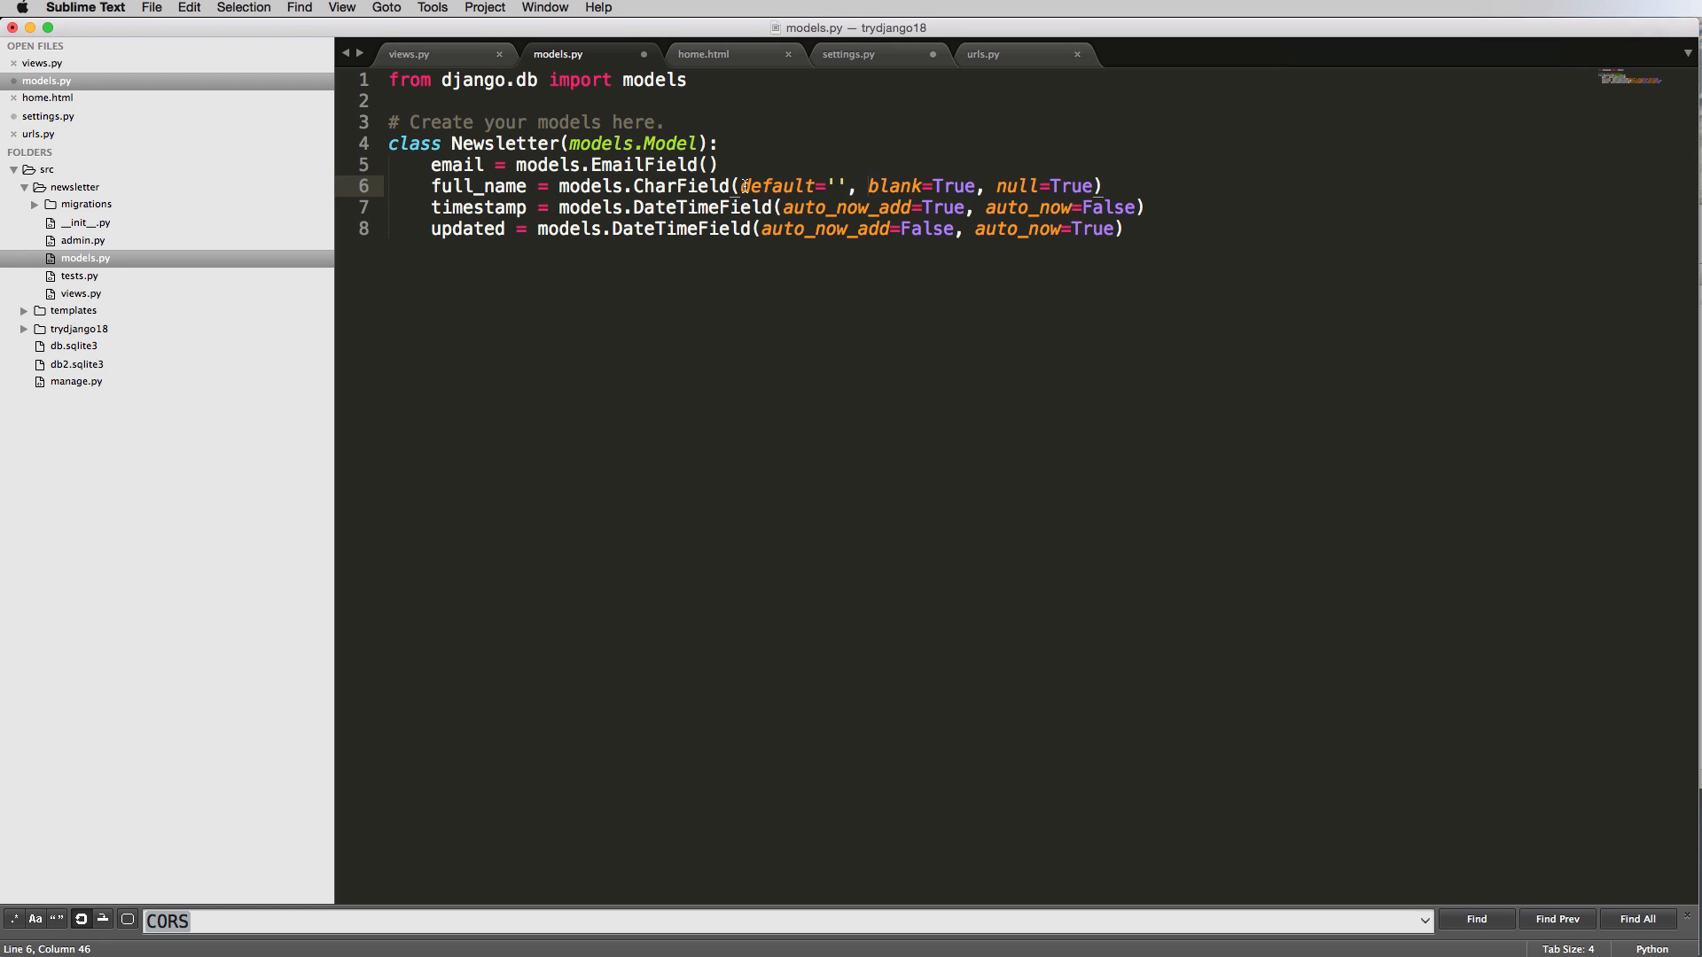
Set full_name's max_length to 120 and remove its default='' argument.
text(max)
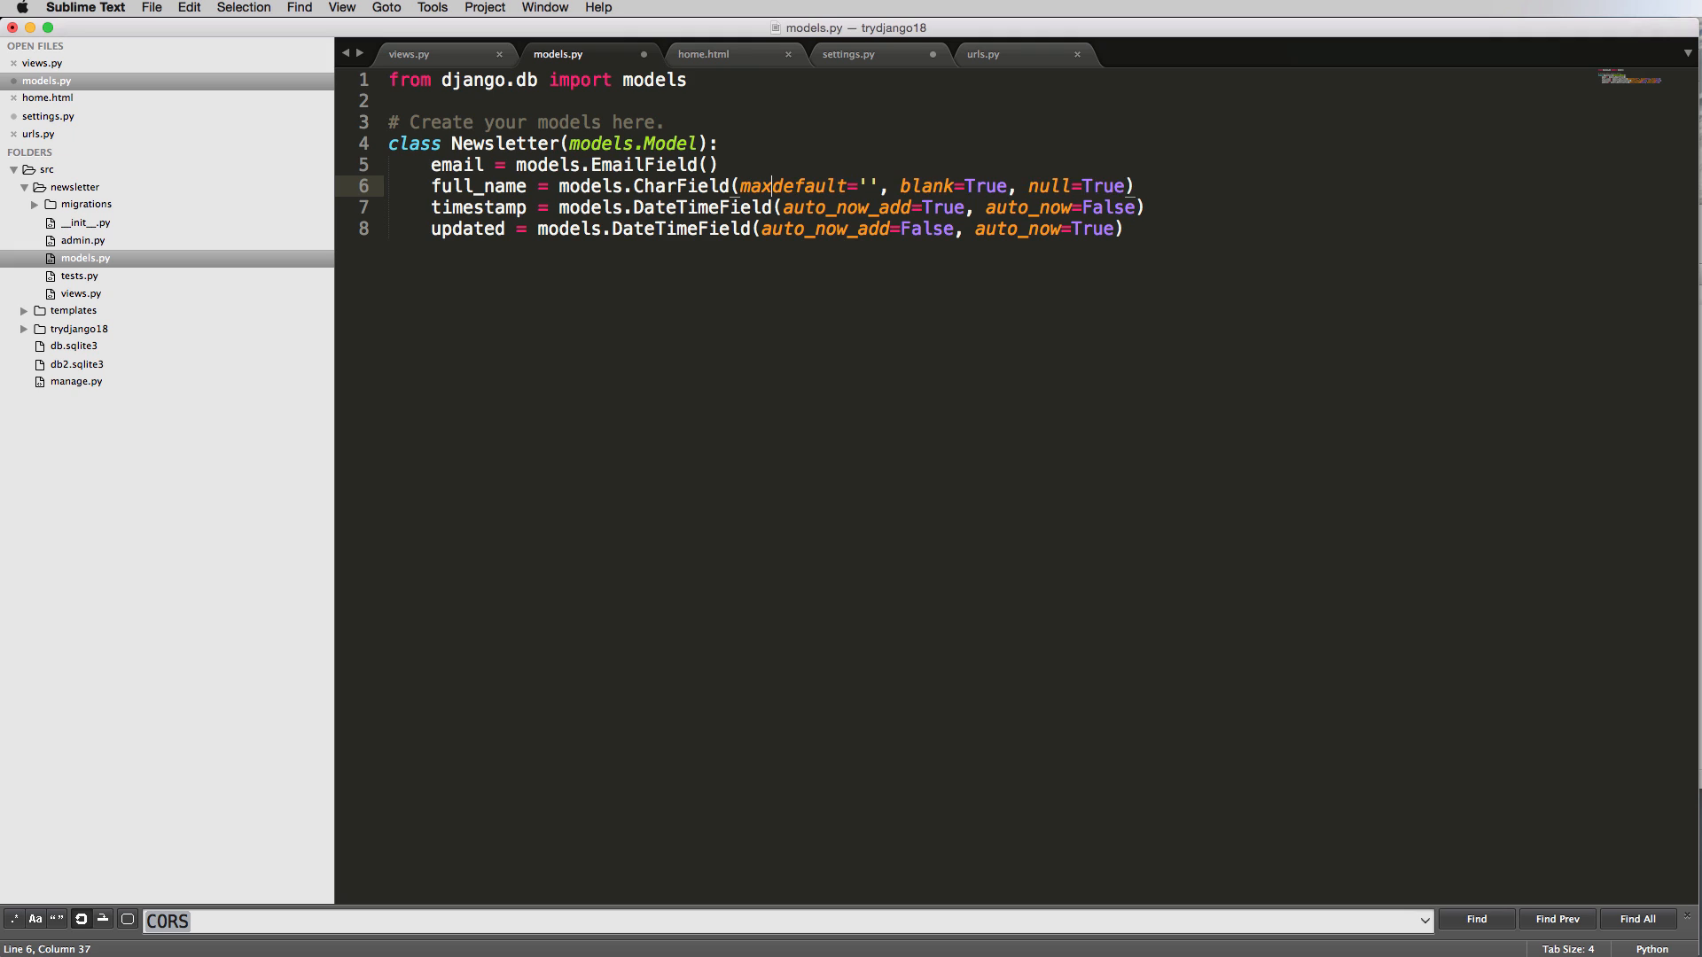
text(_length=,)
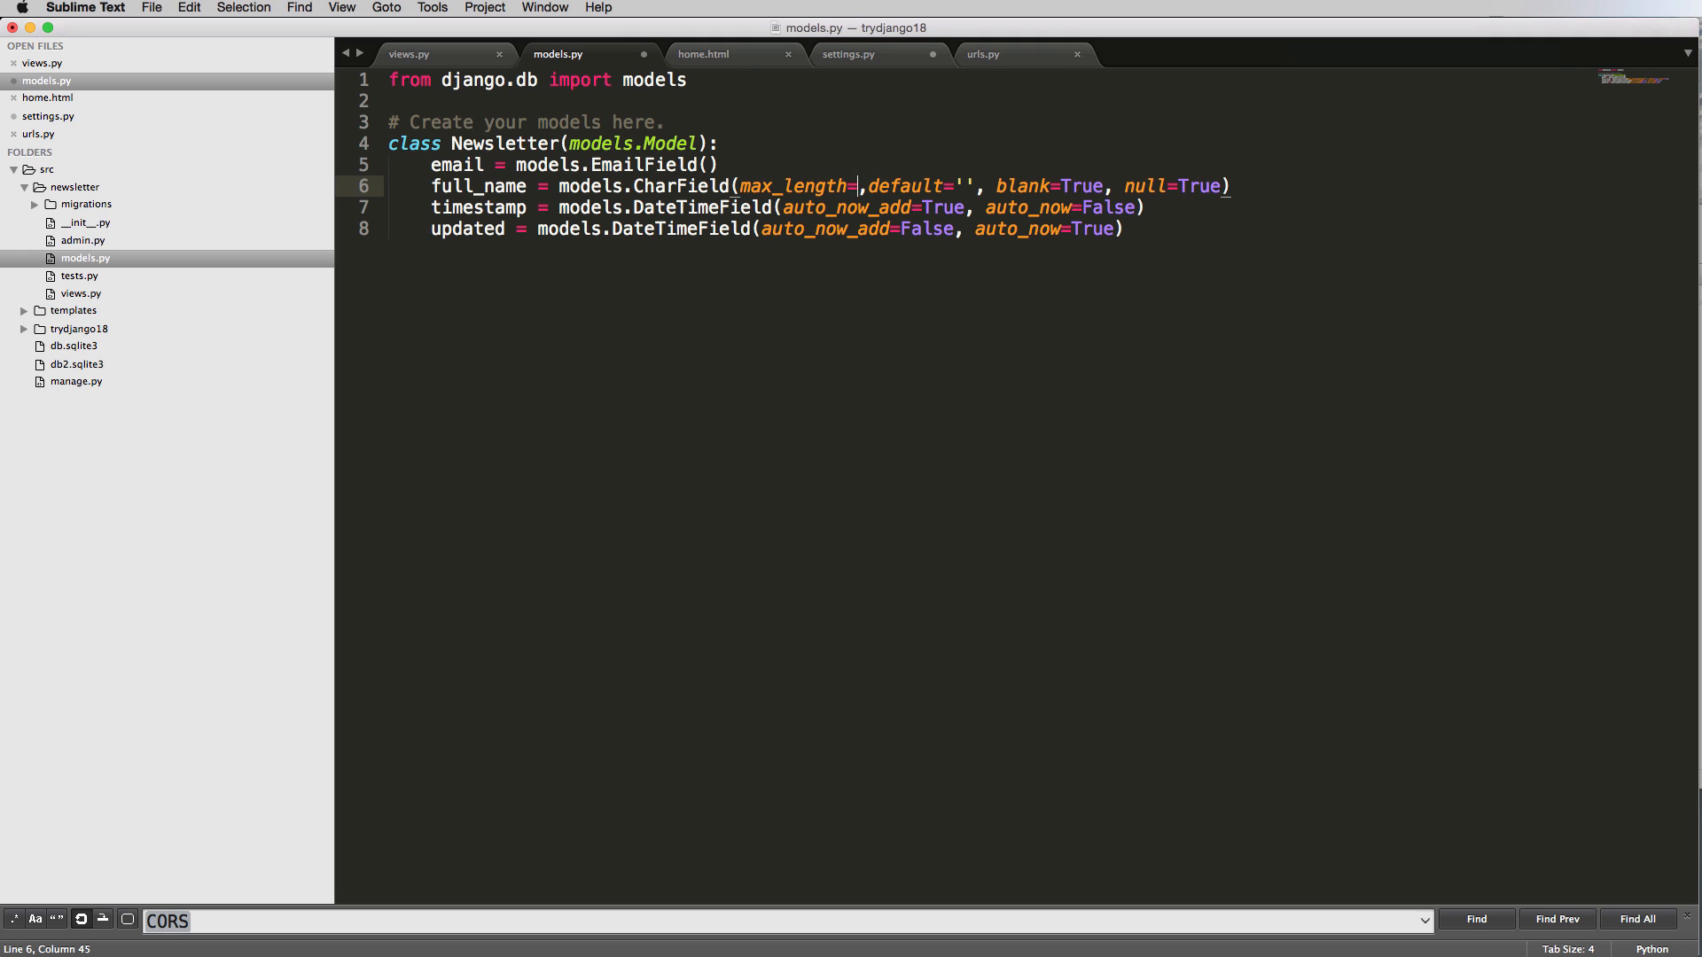
text(120)
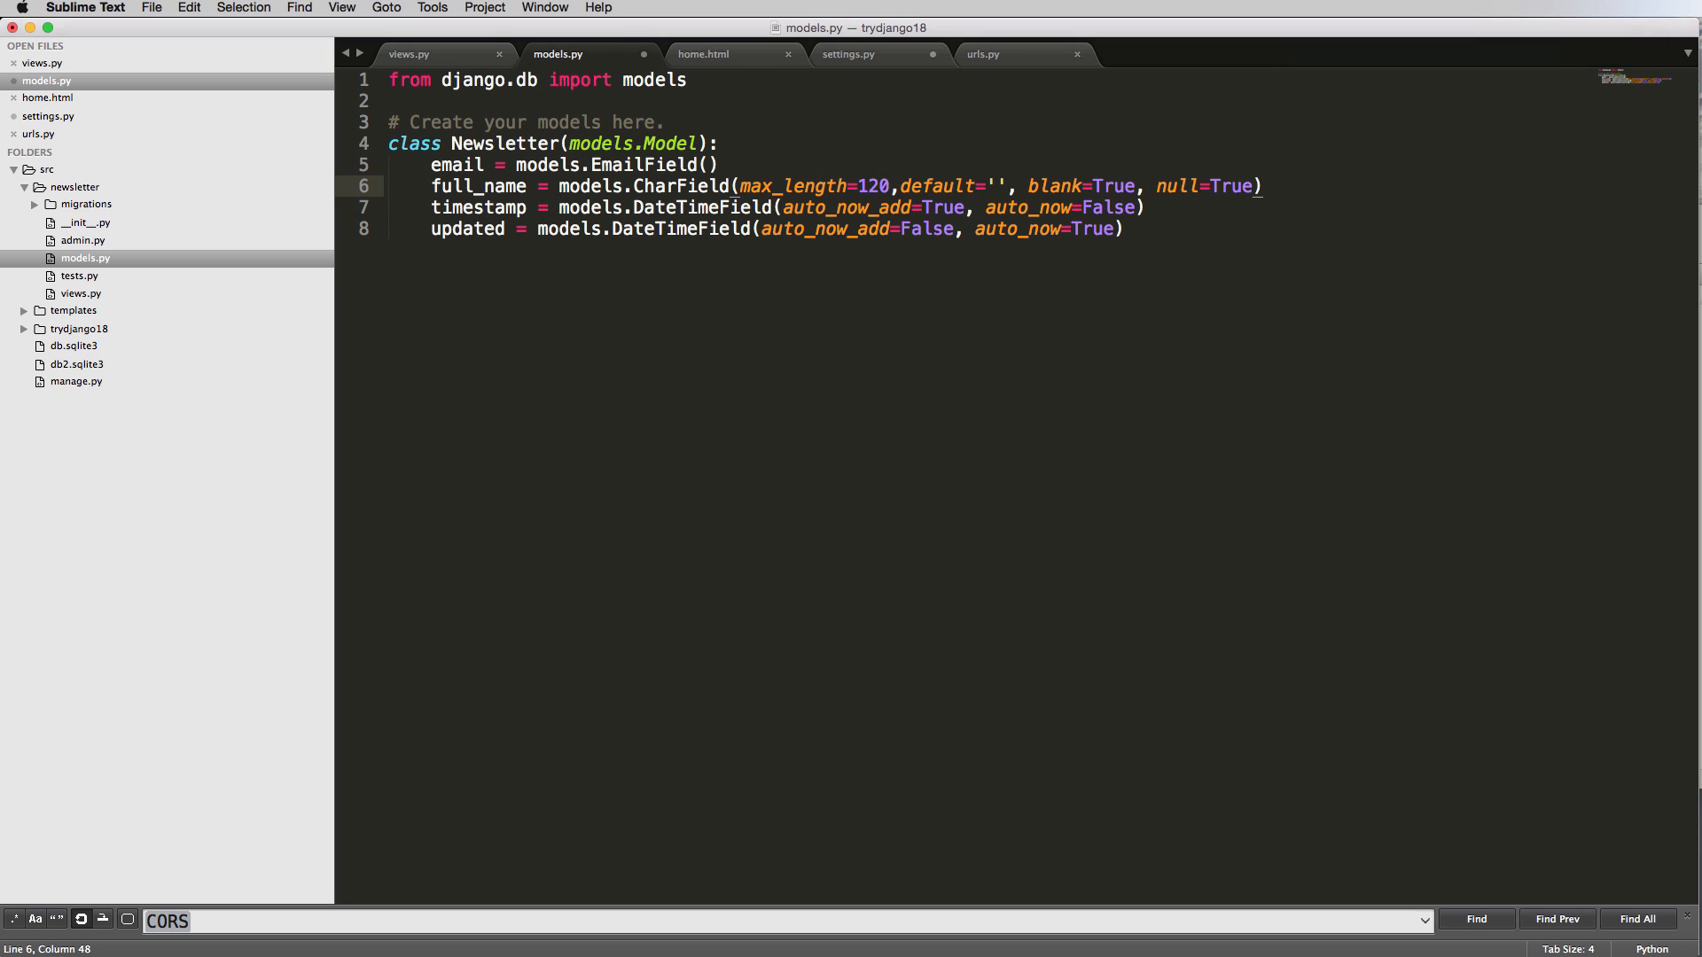
text(2000)
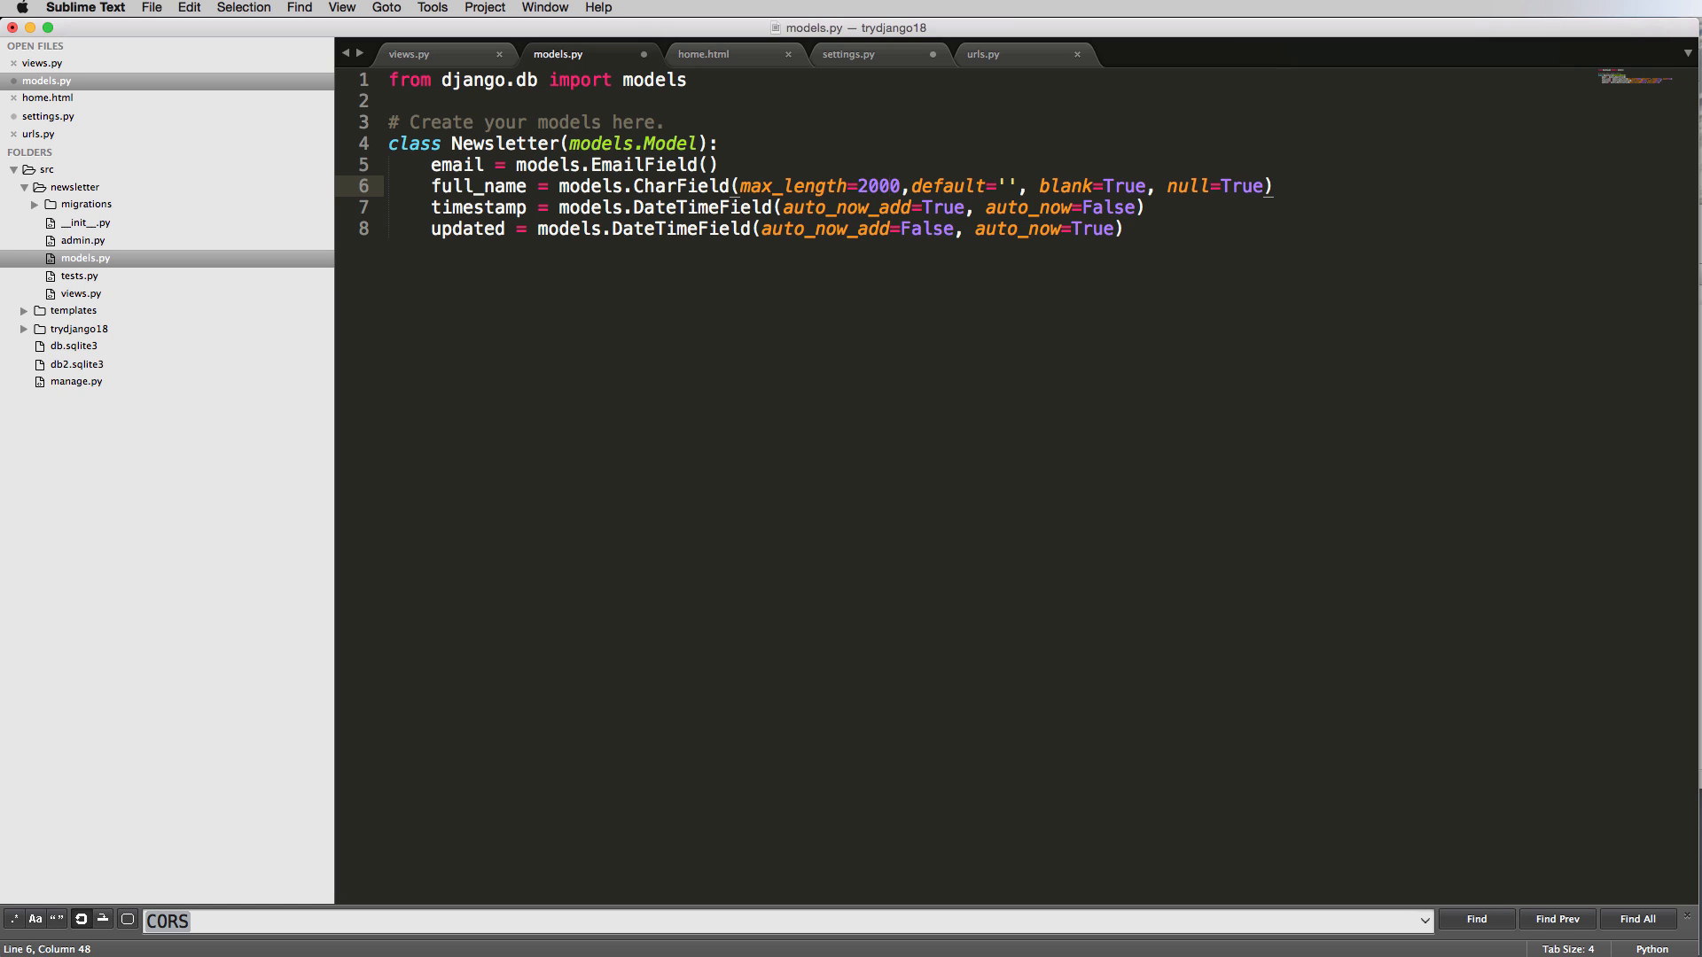
text(0)
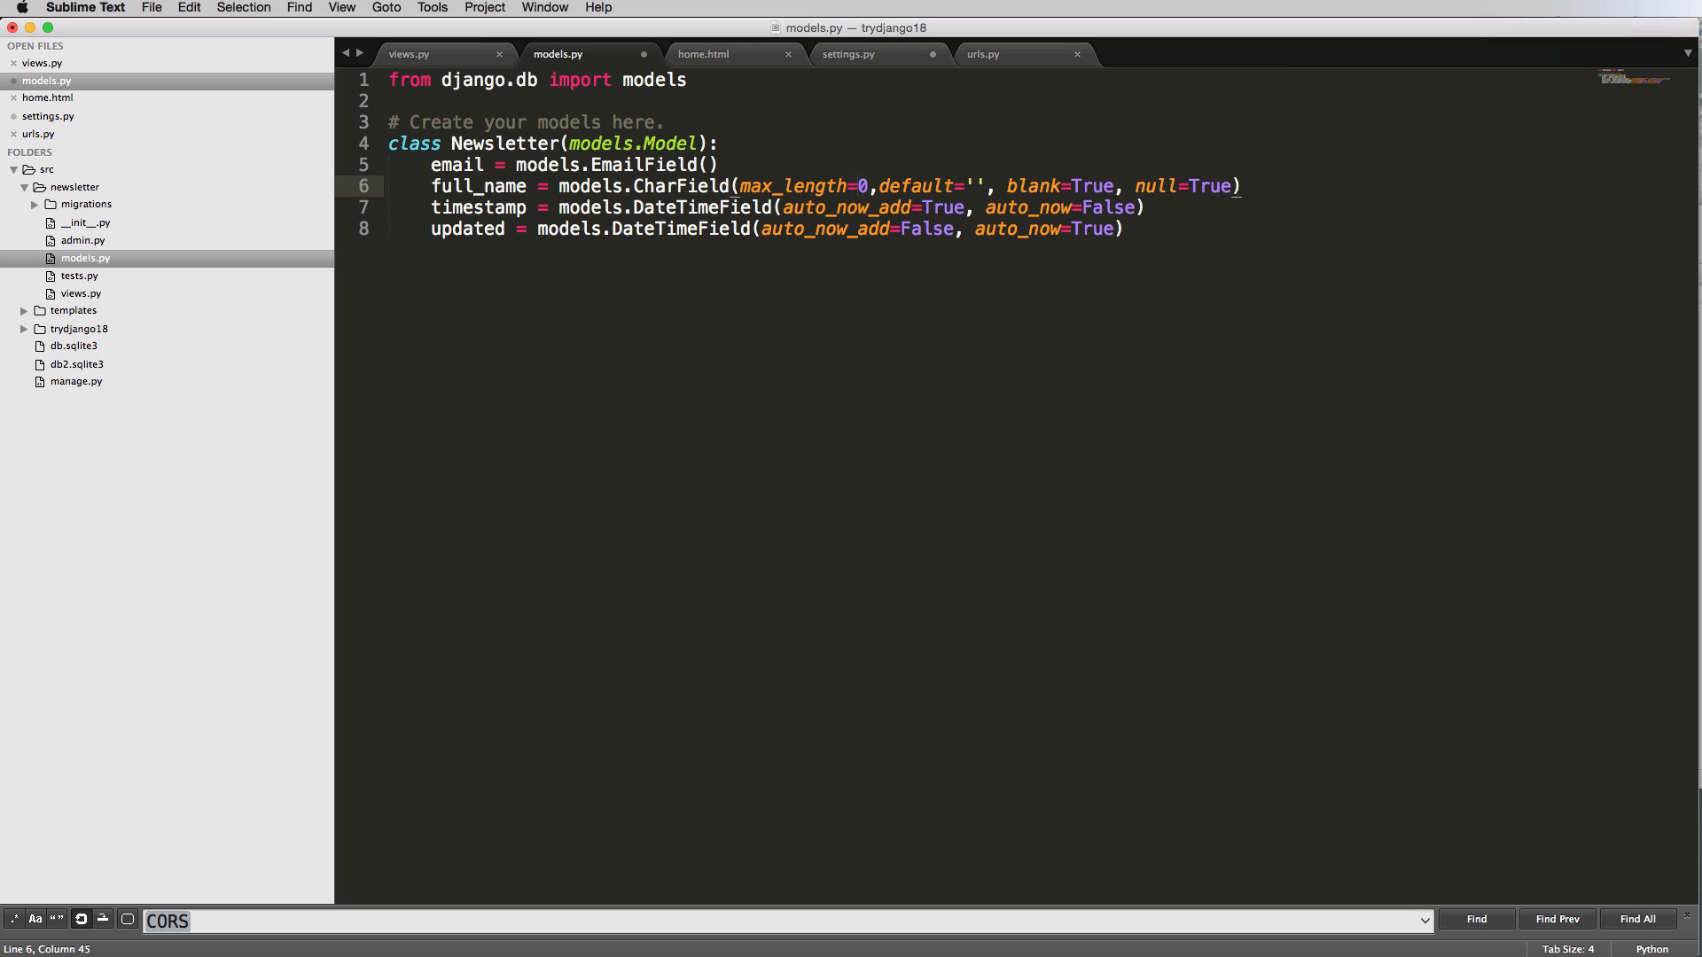
text(4)
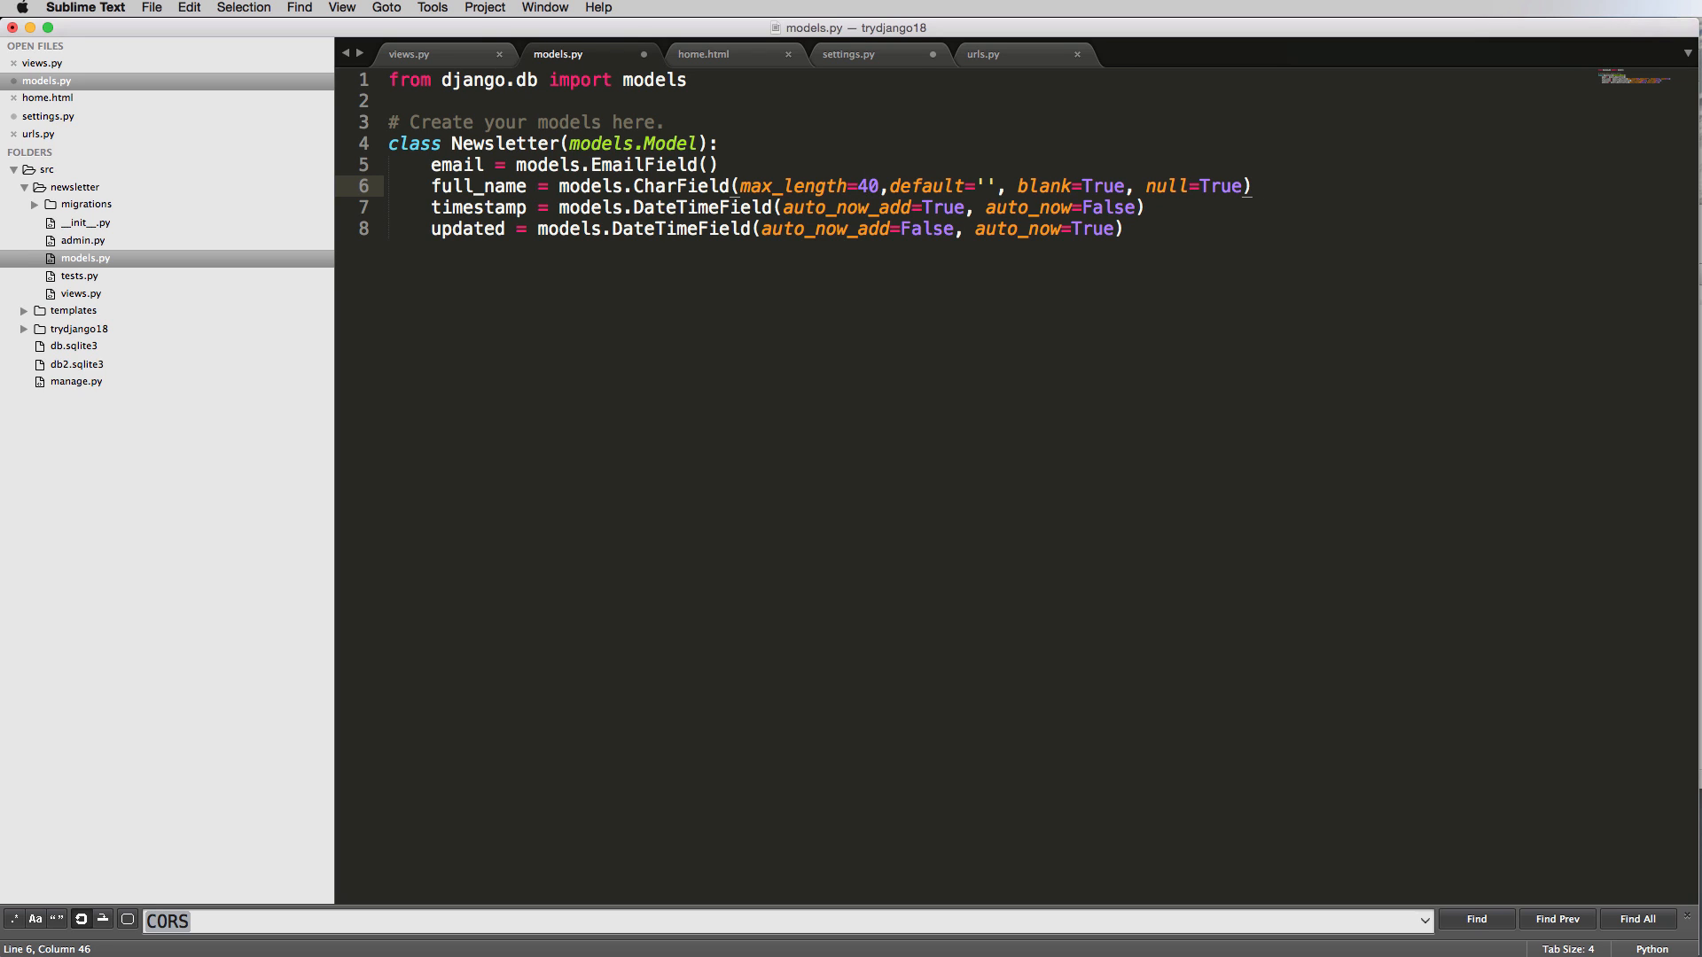
text(120)
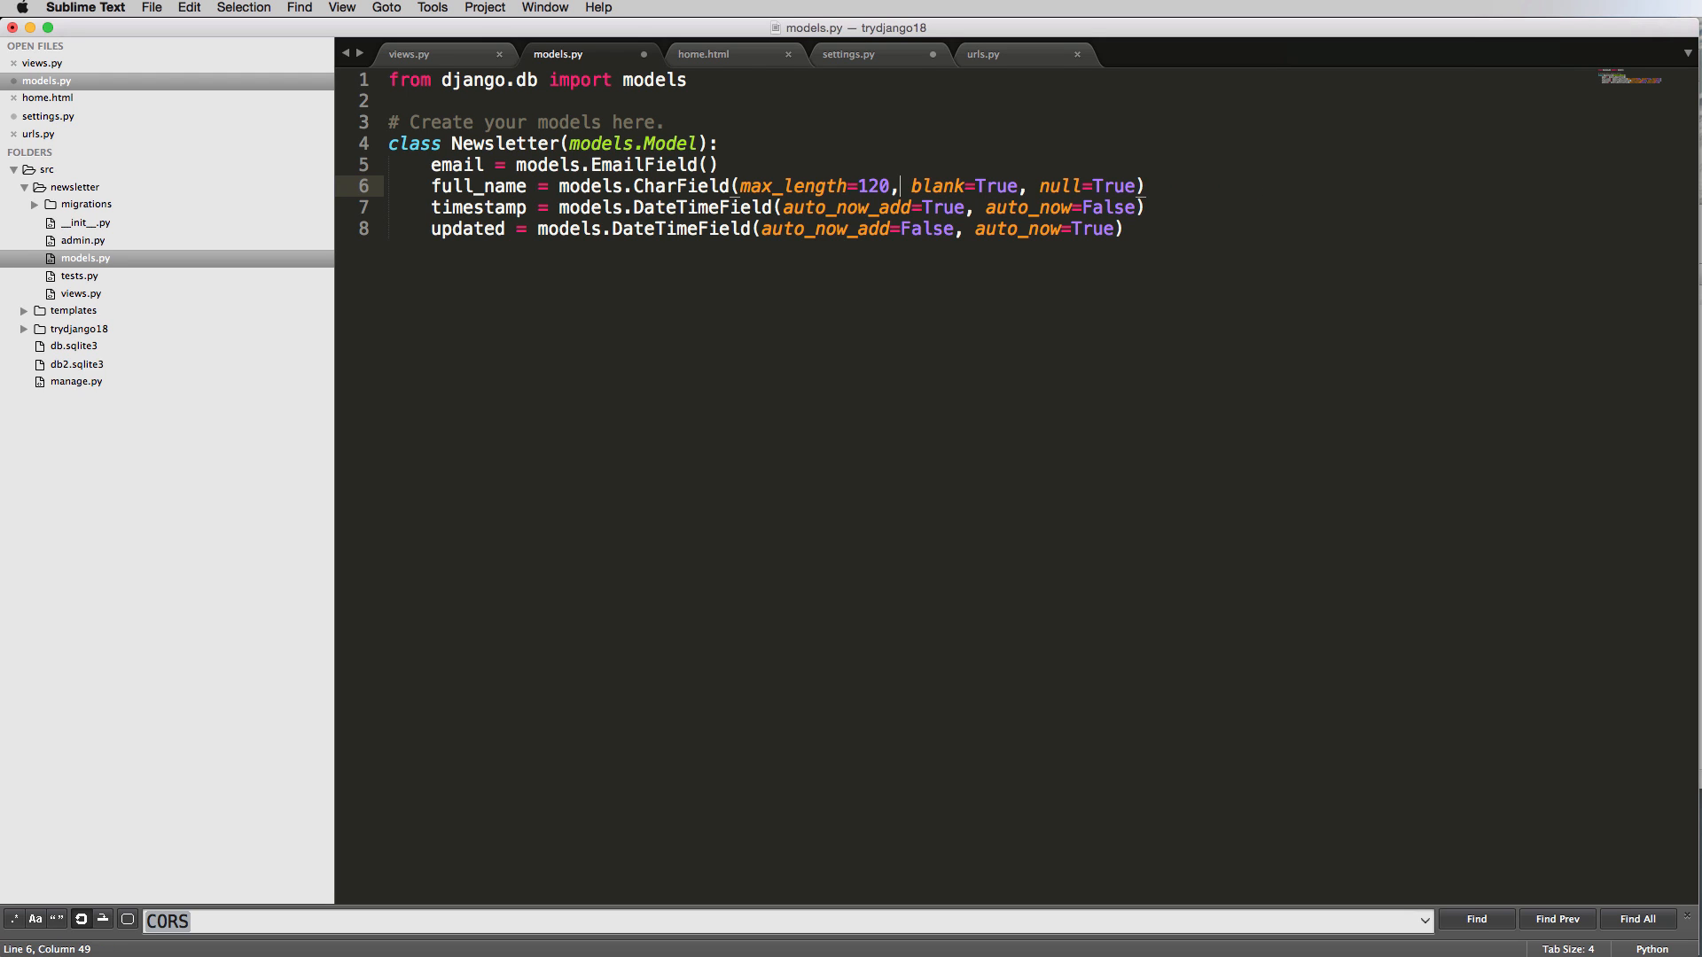
click(899, 229)
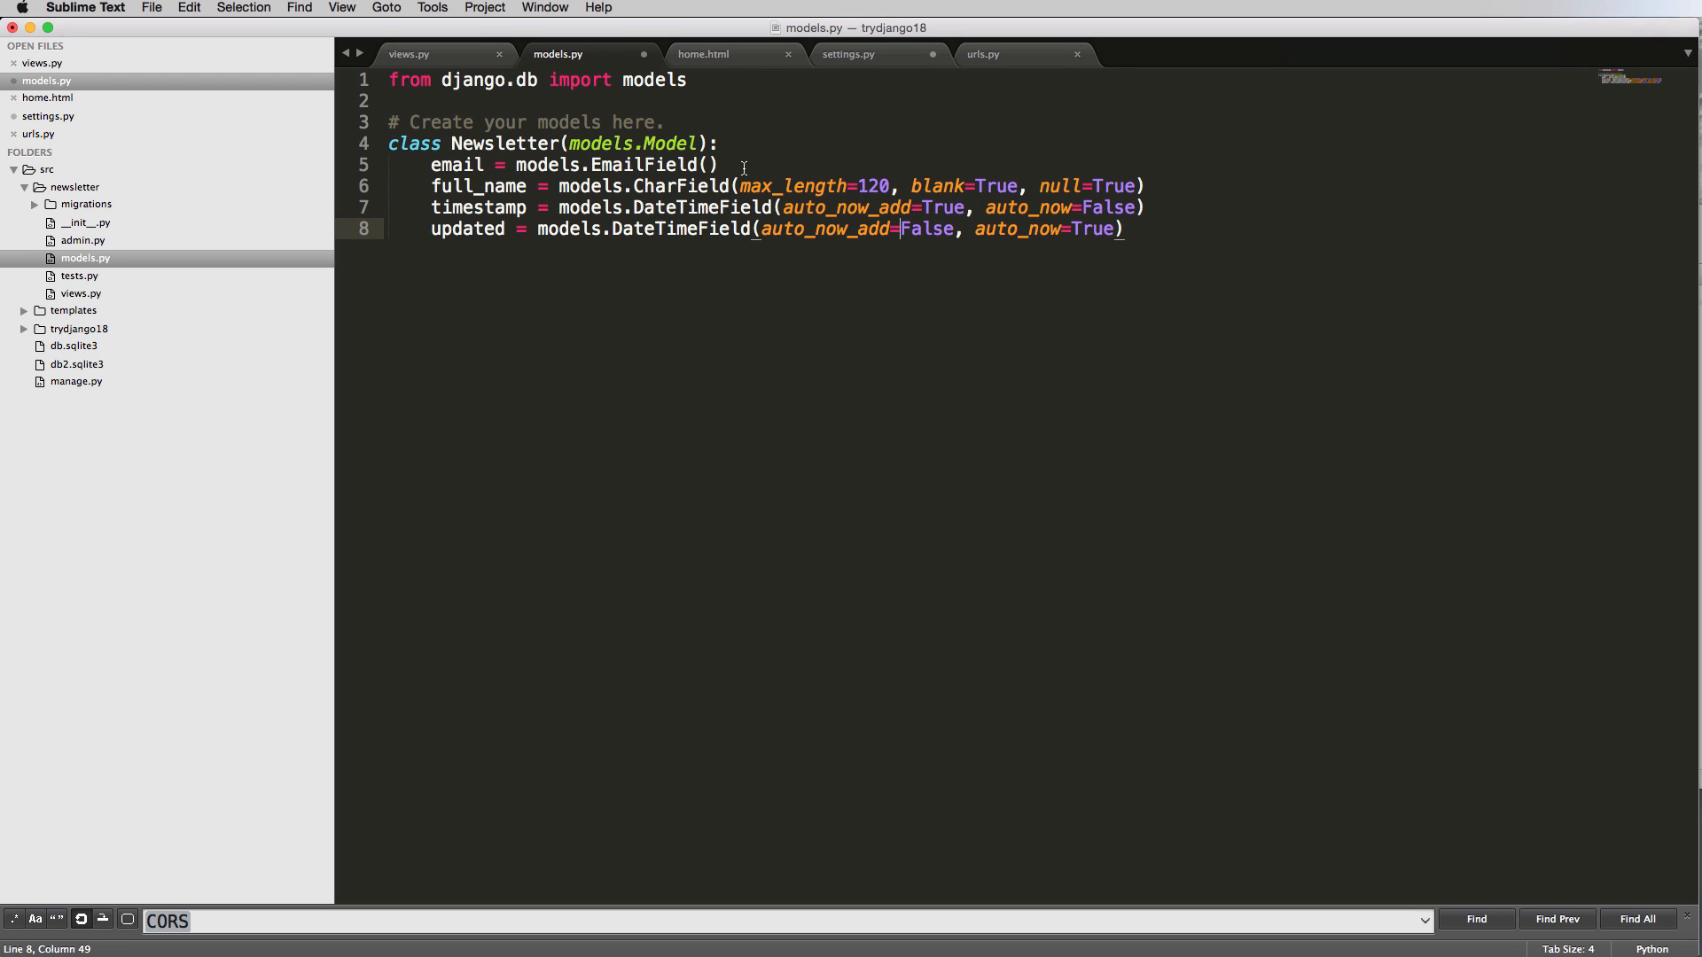
mouse_move(671, 160)
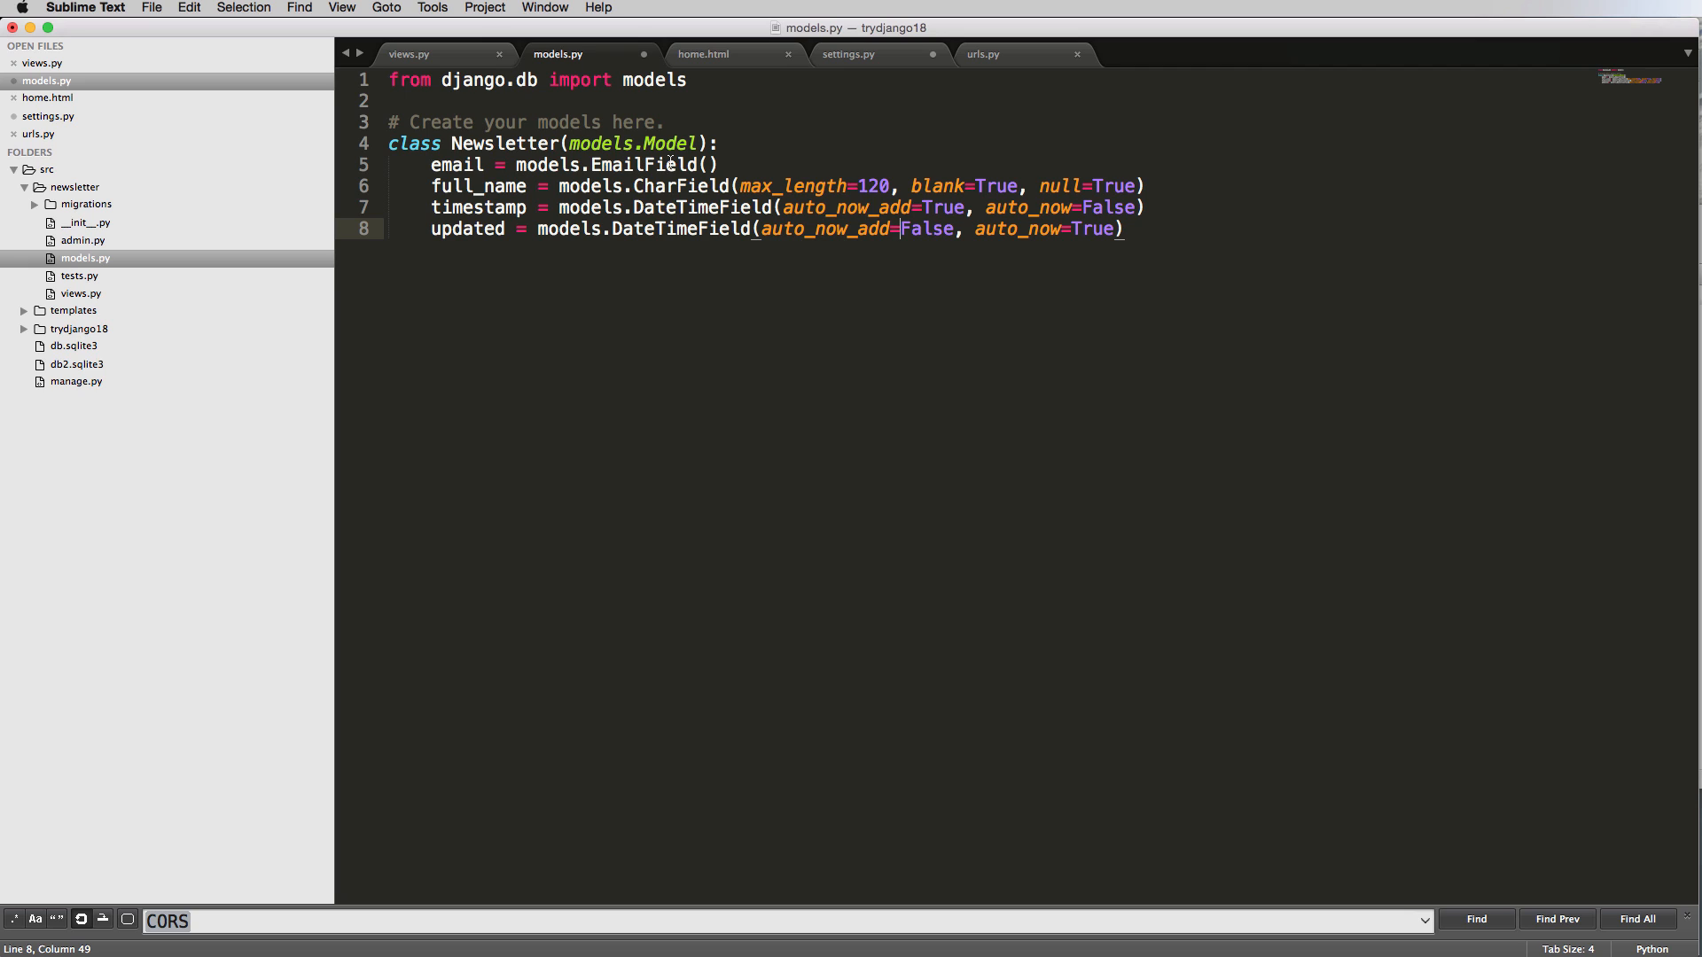
mouse_move(904, 180)
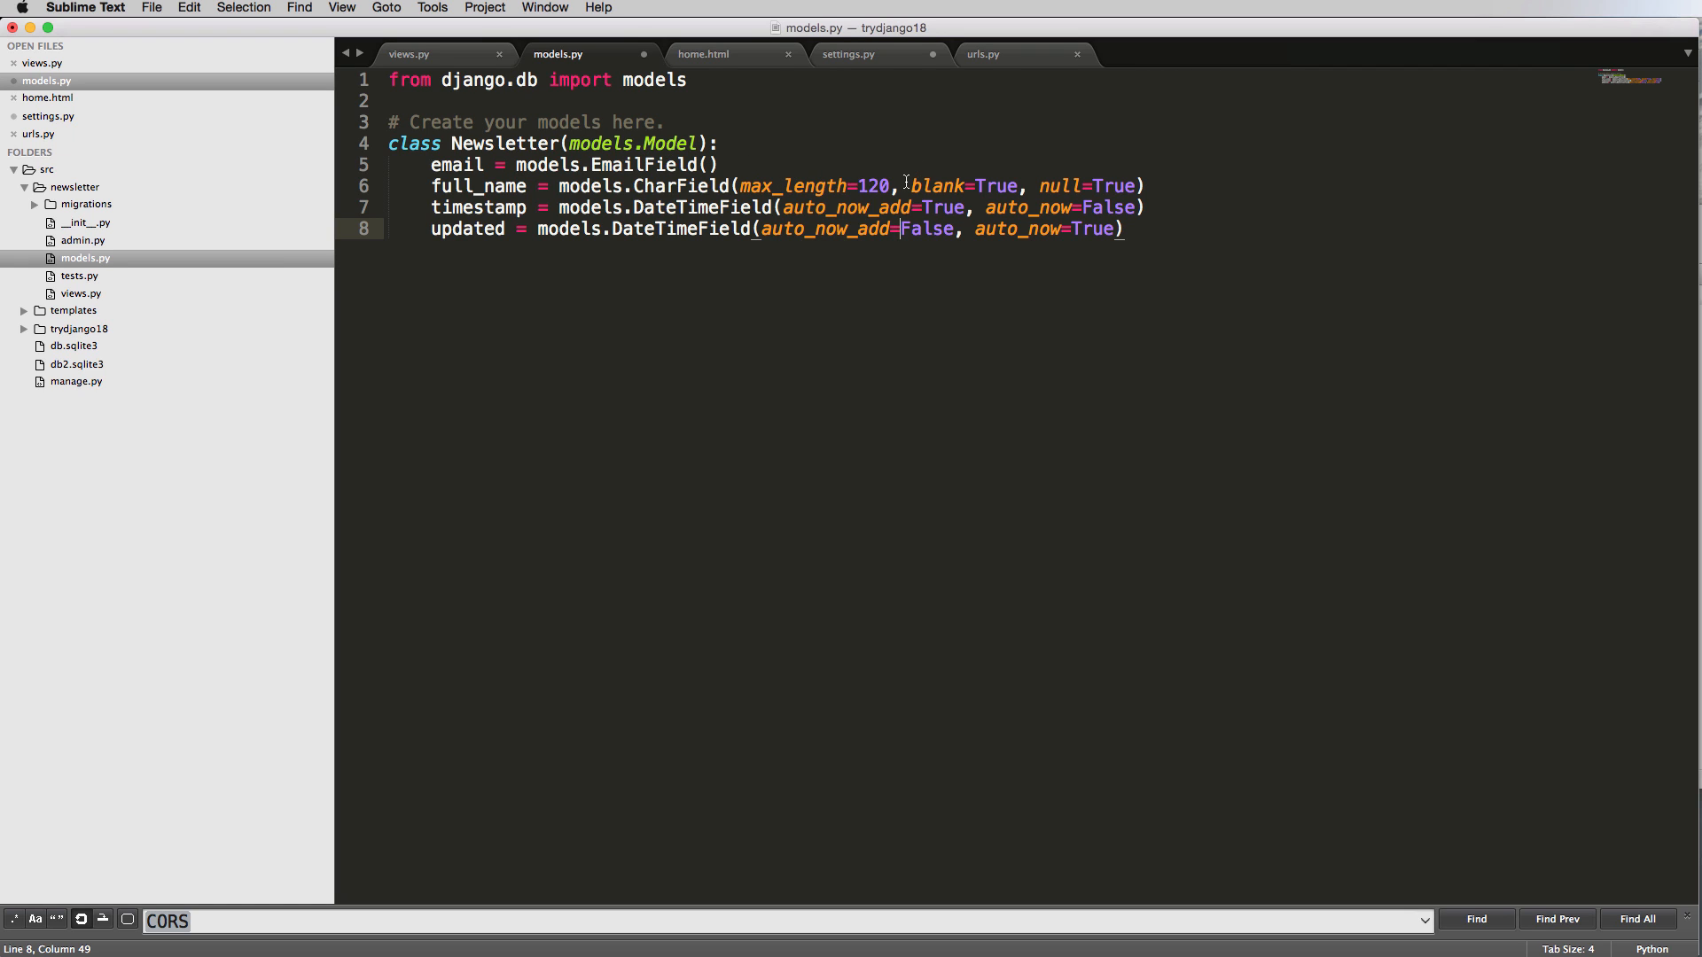
drag(905, 185, 1074, 186)
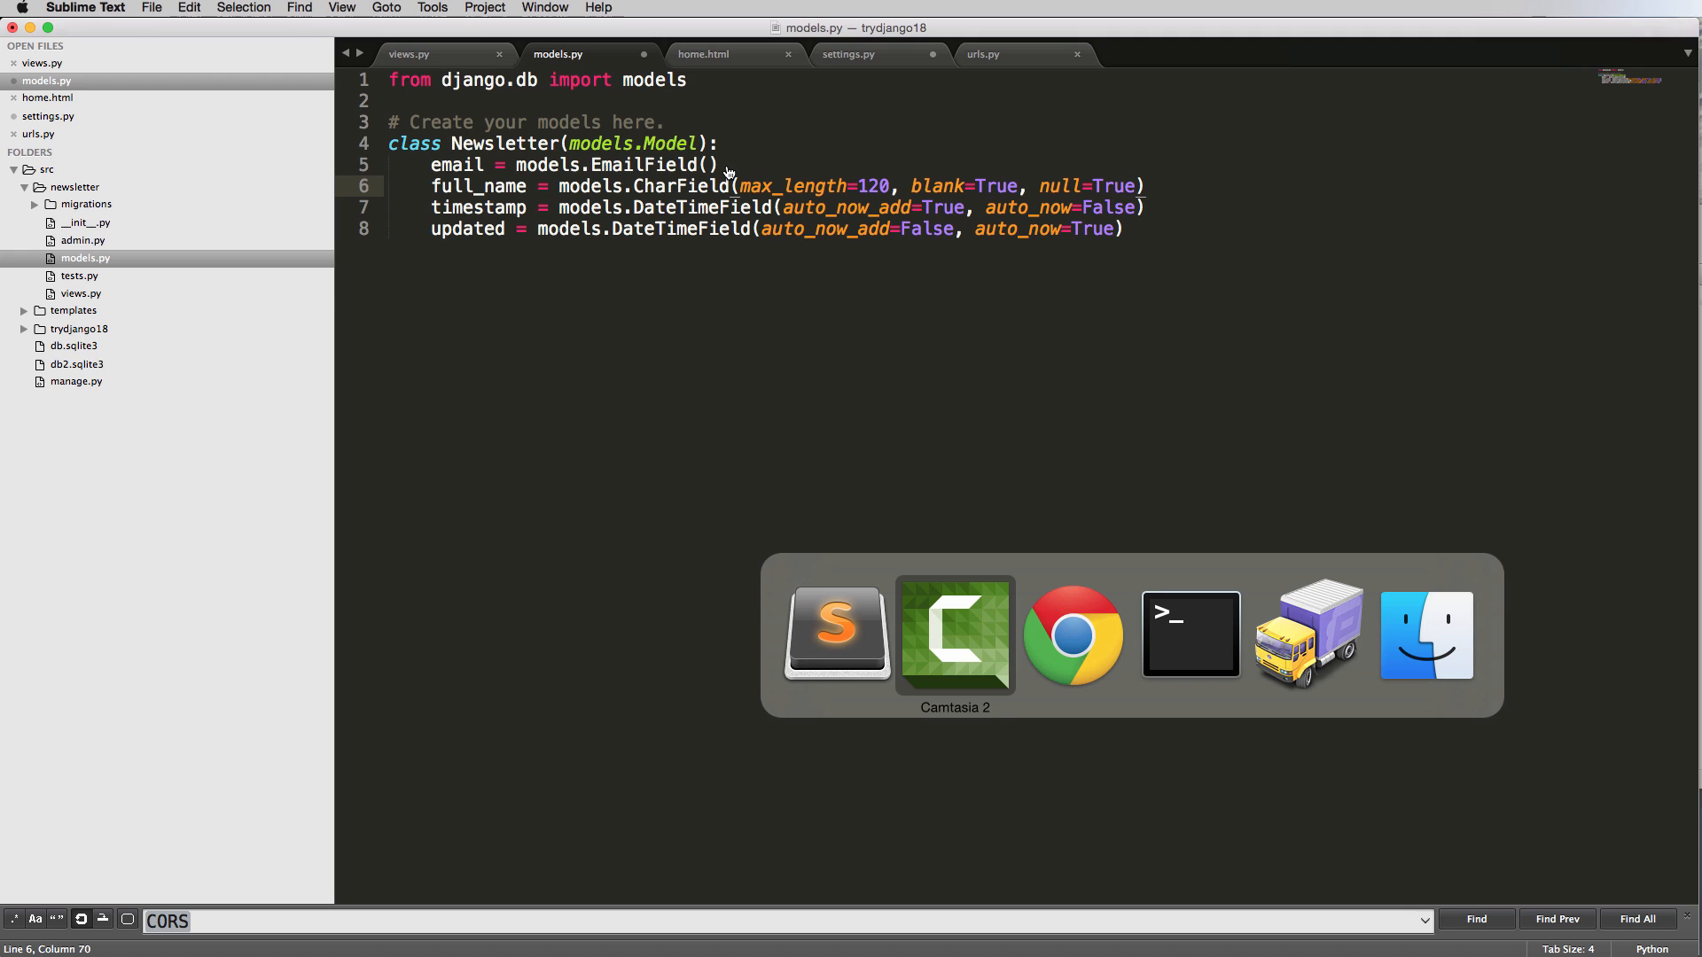
Switch to Chrome's Django field reference and scroll down through the field entries.
click(1071, 634)
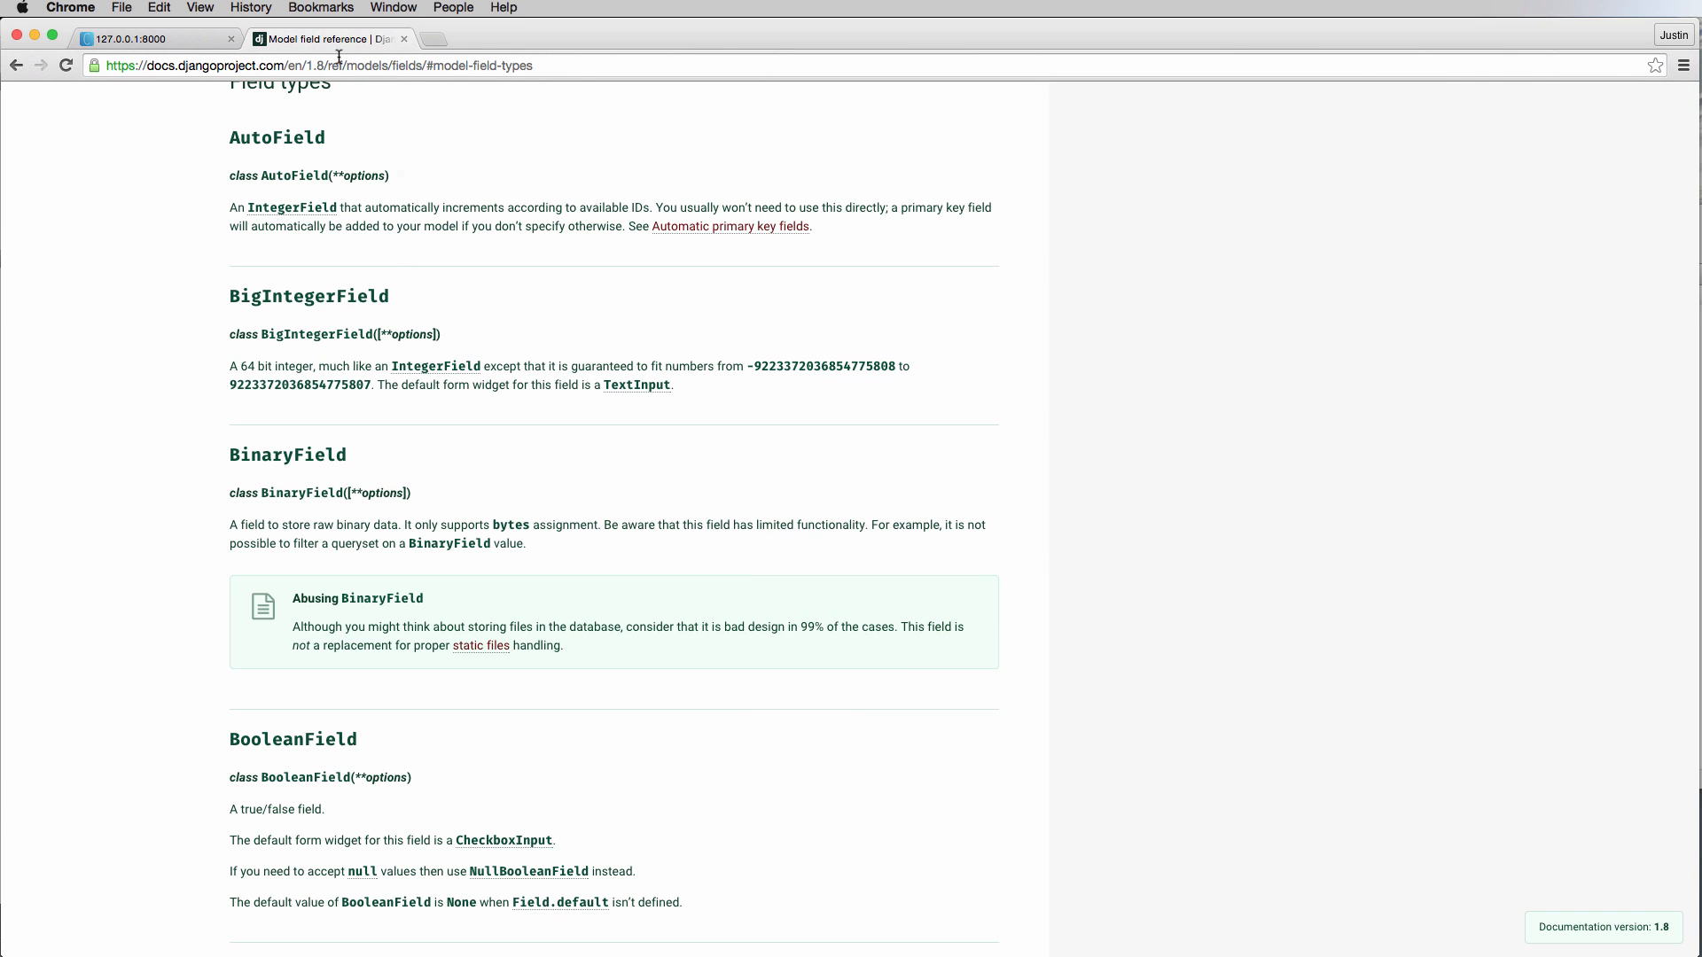
scroll(down, 3)
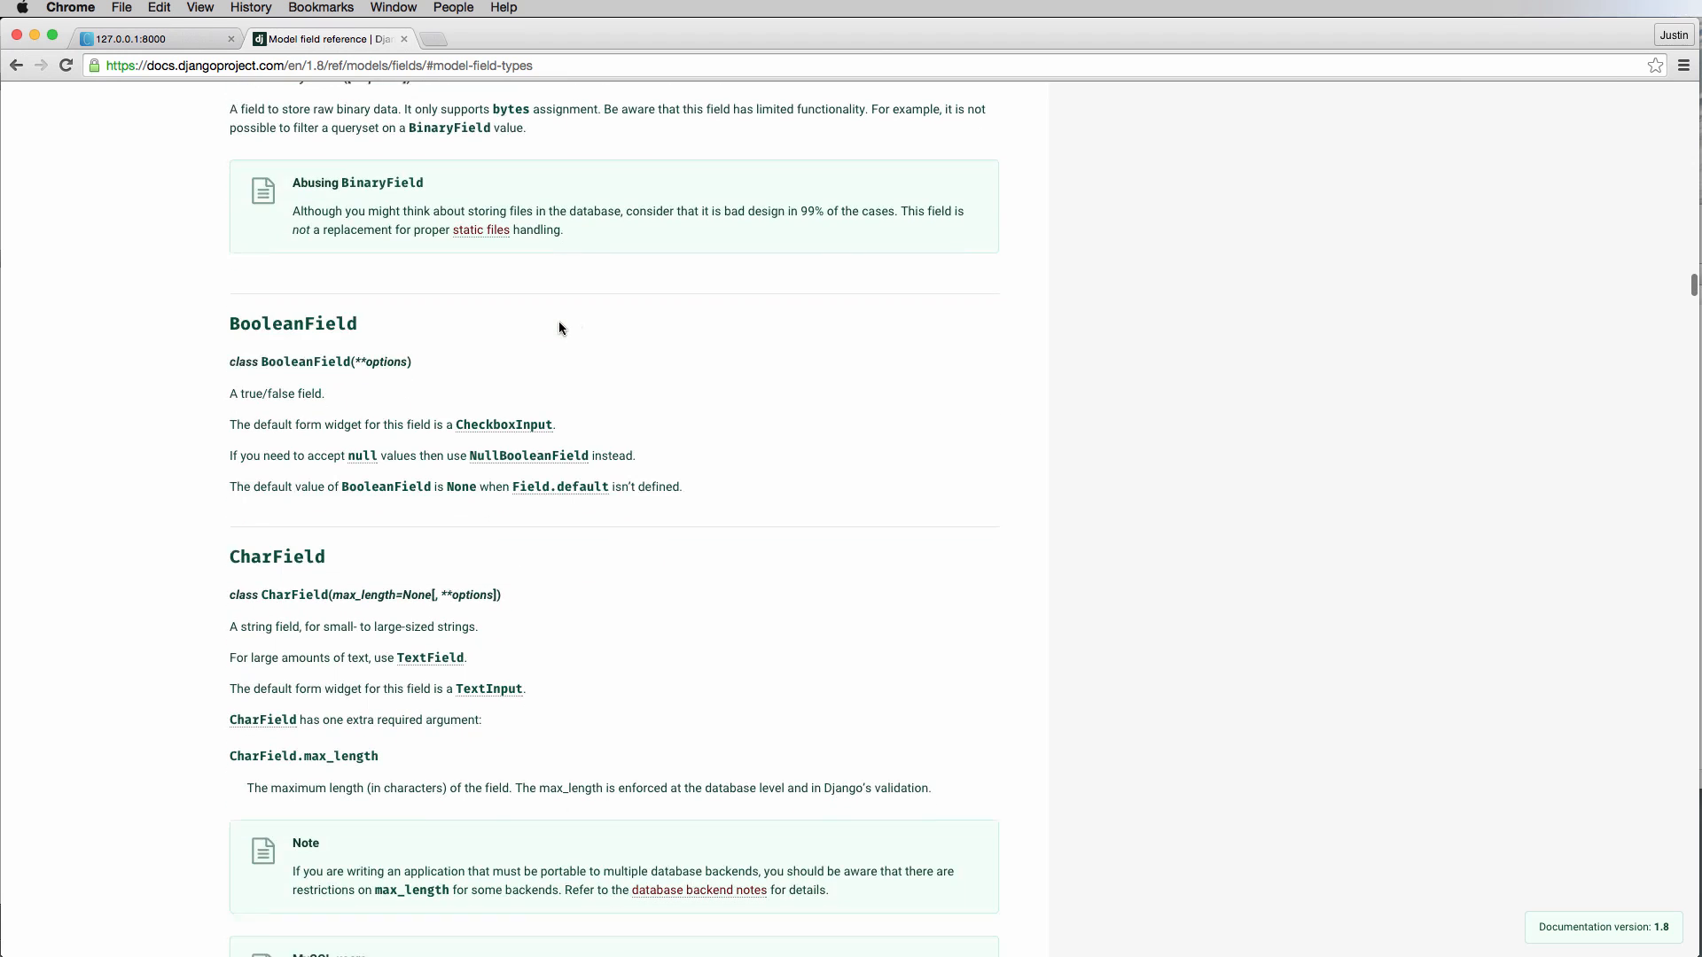
scroll(down, 3)
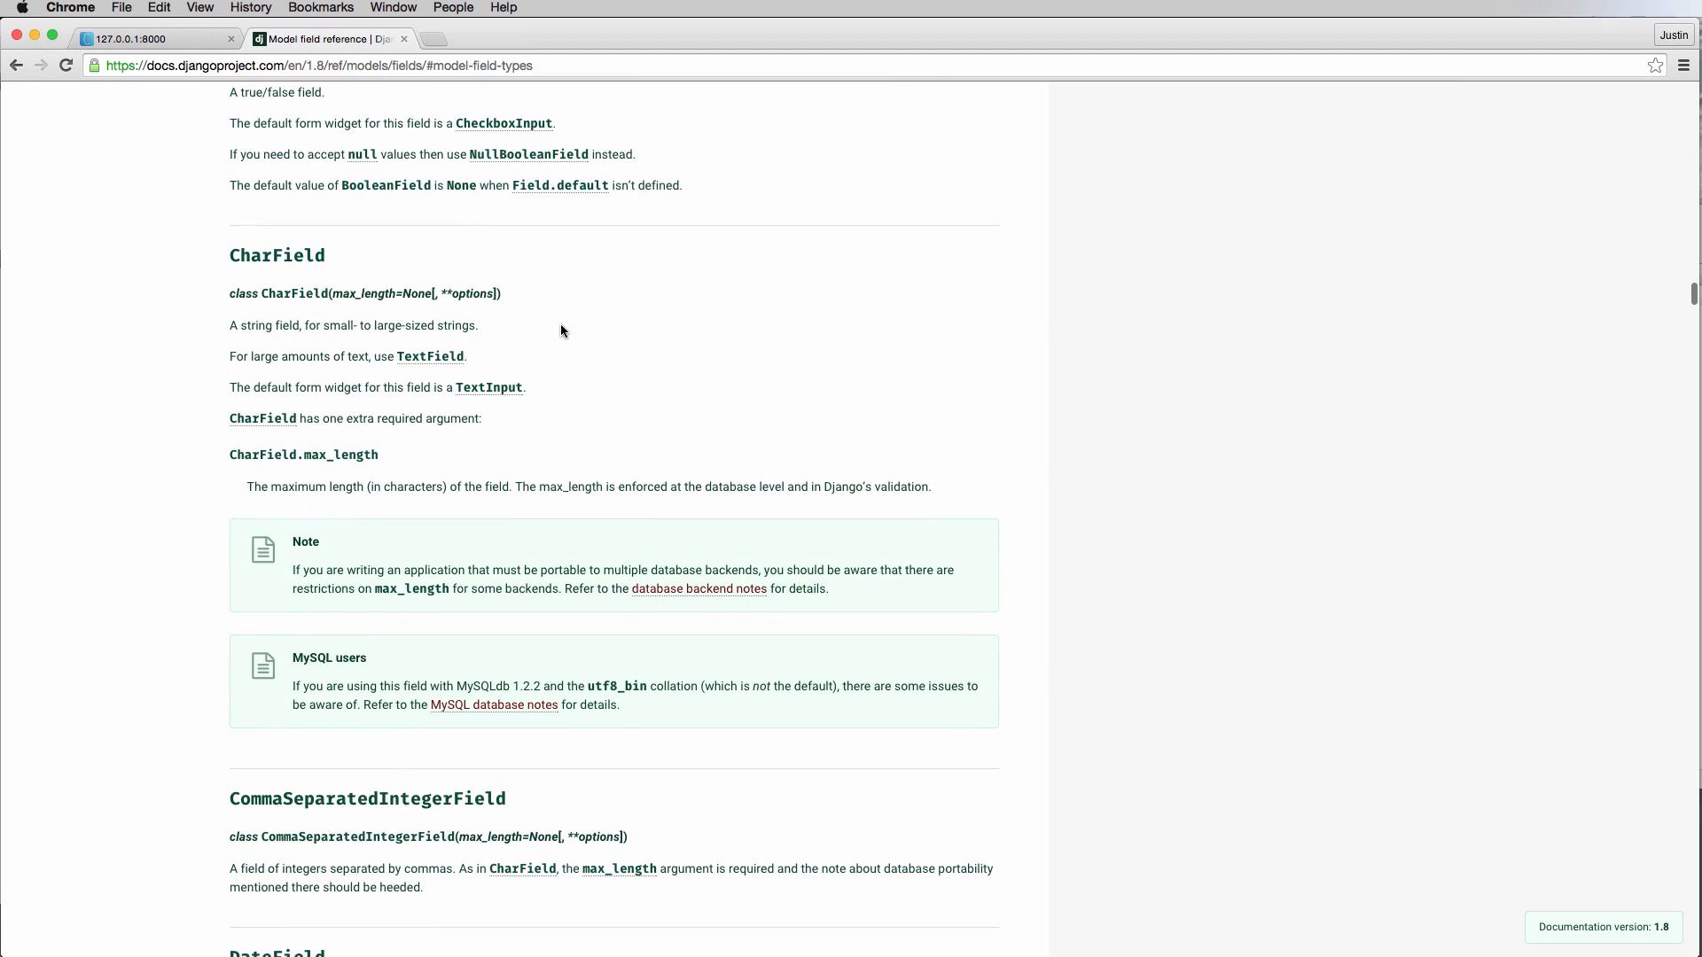
mouse_move(262, 282)
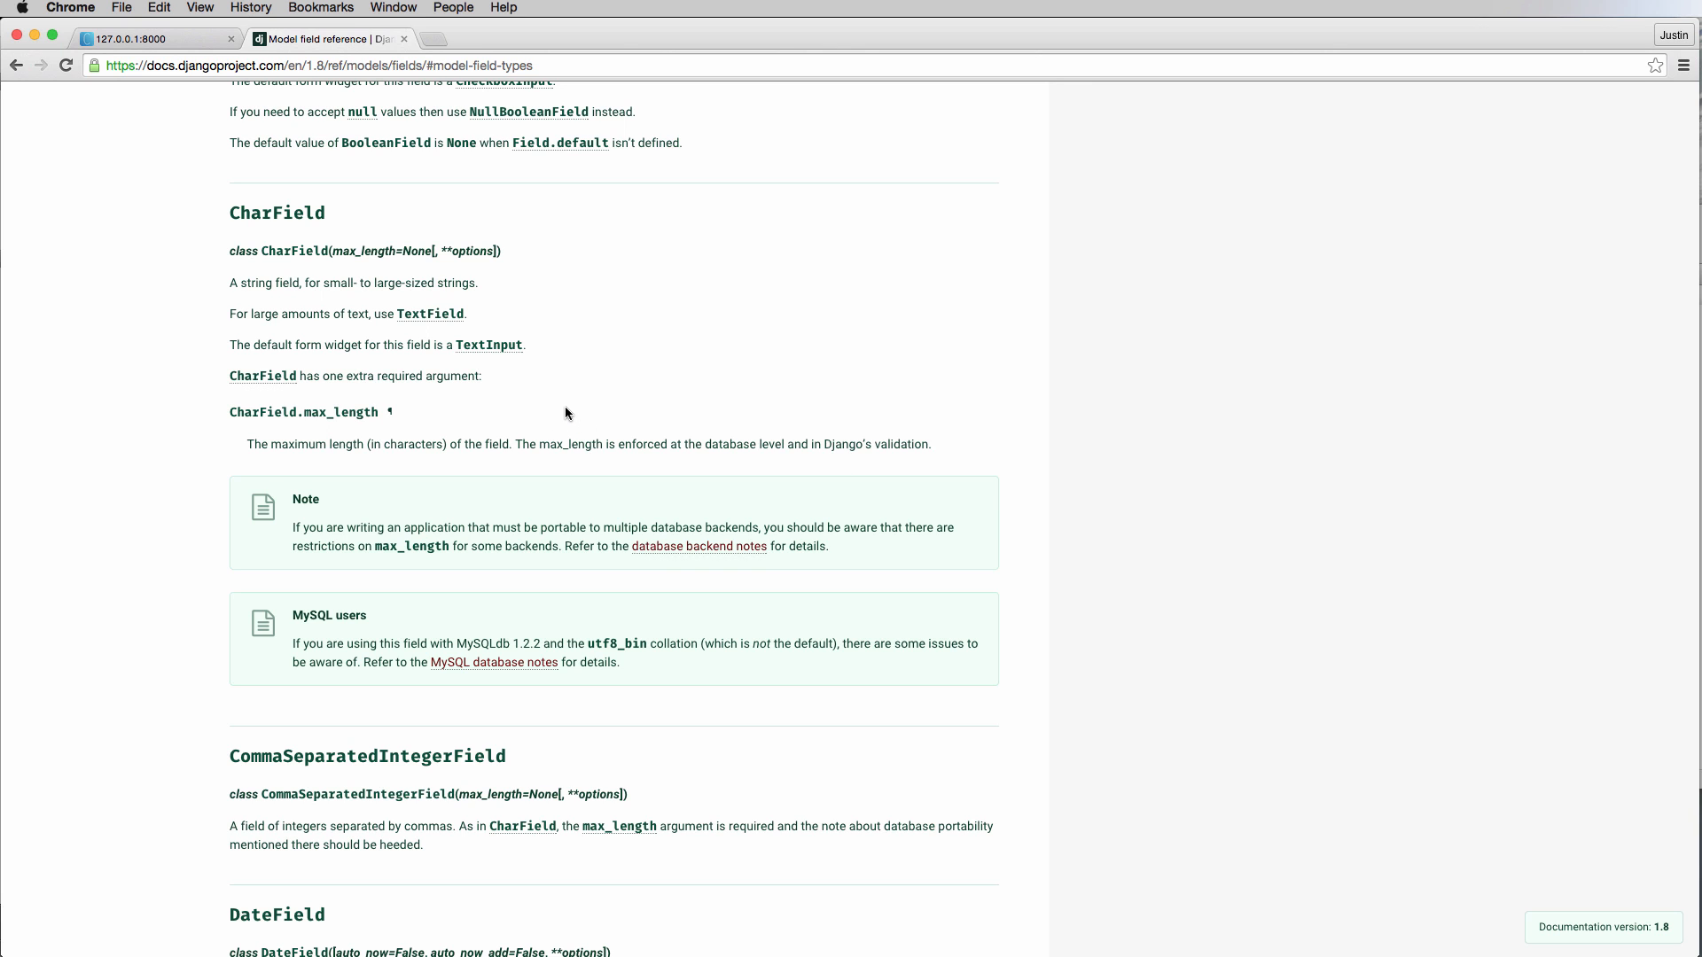
scroll(down, 3)
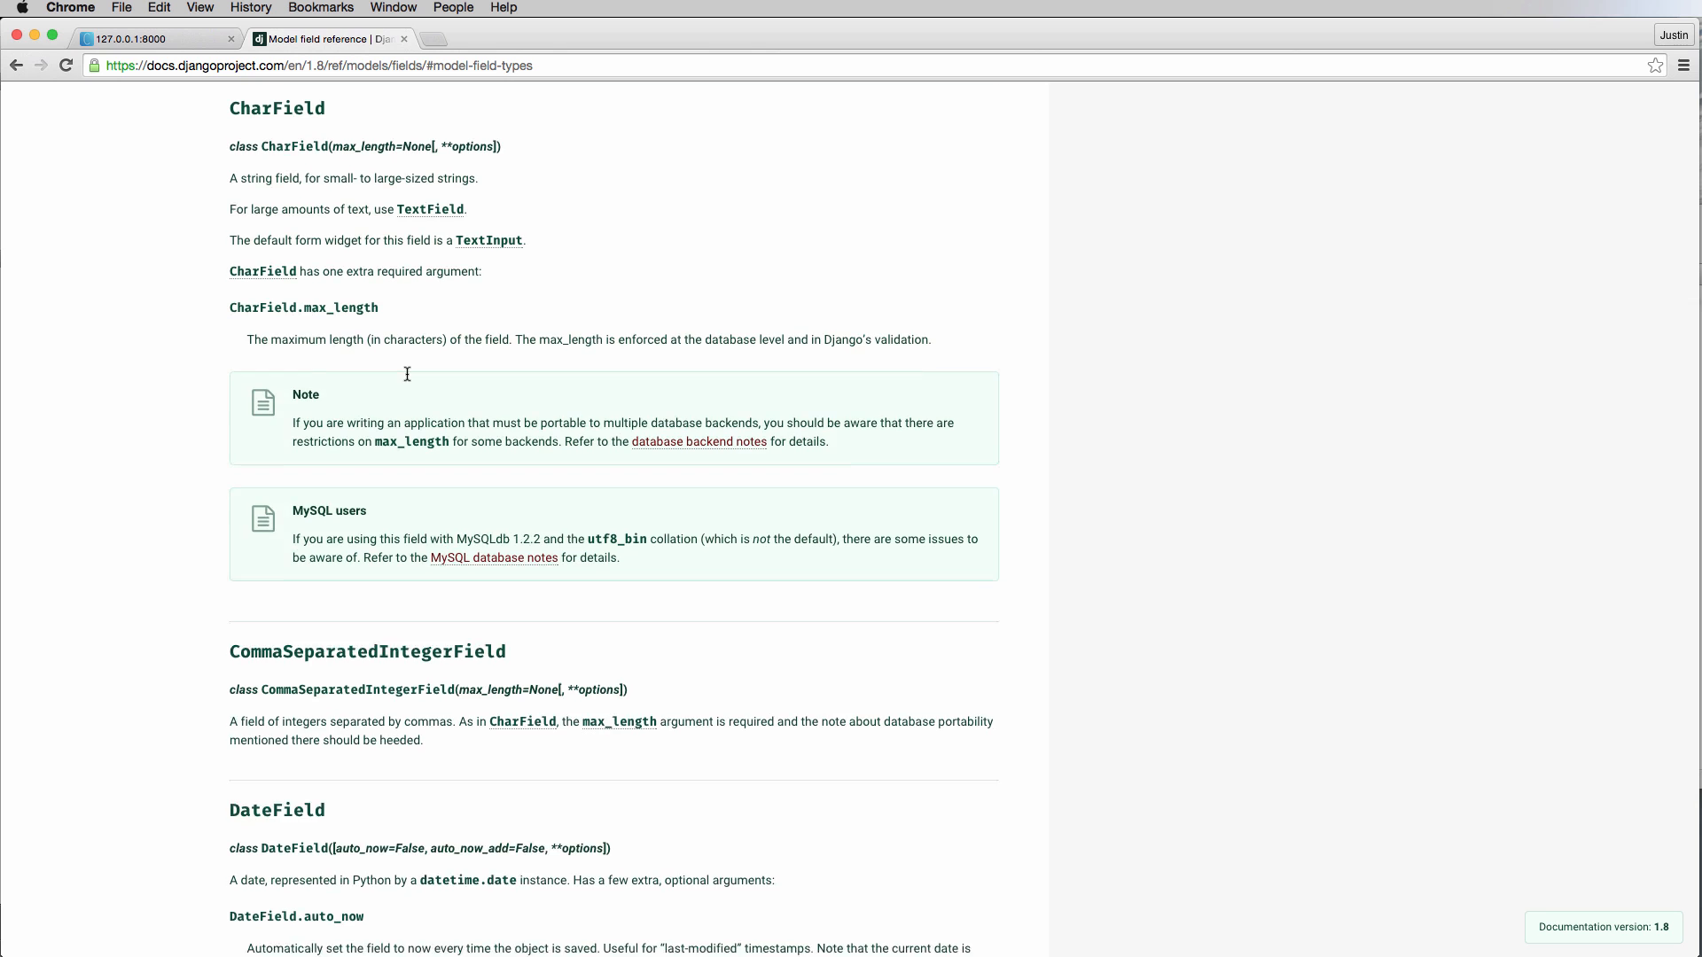
scroll(down, 3)
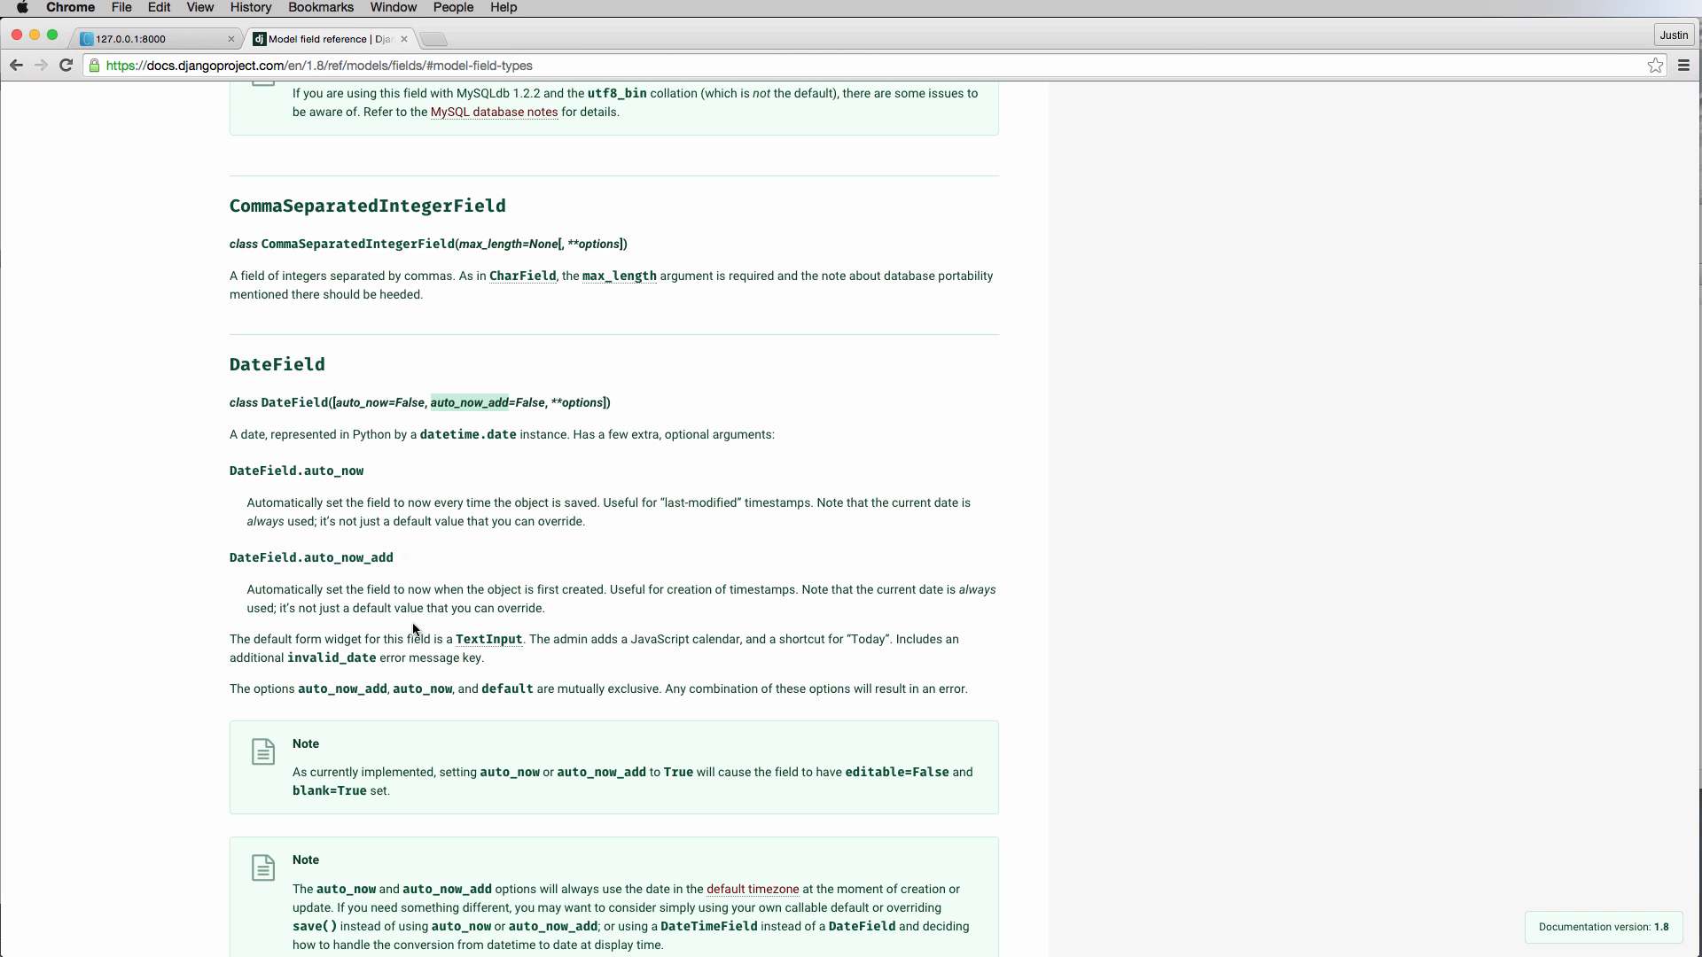
Scroll the Django 1.8 field reference past DateTimeField to the EmailField and FileField entries.
key(cmd+tab)
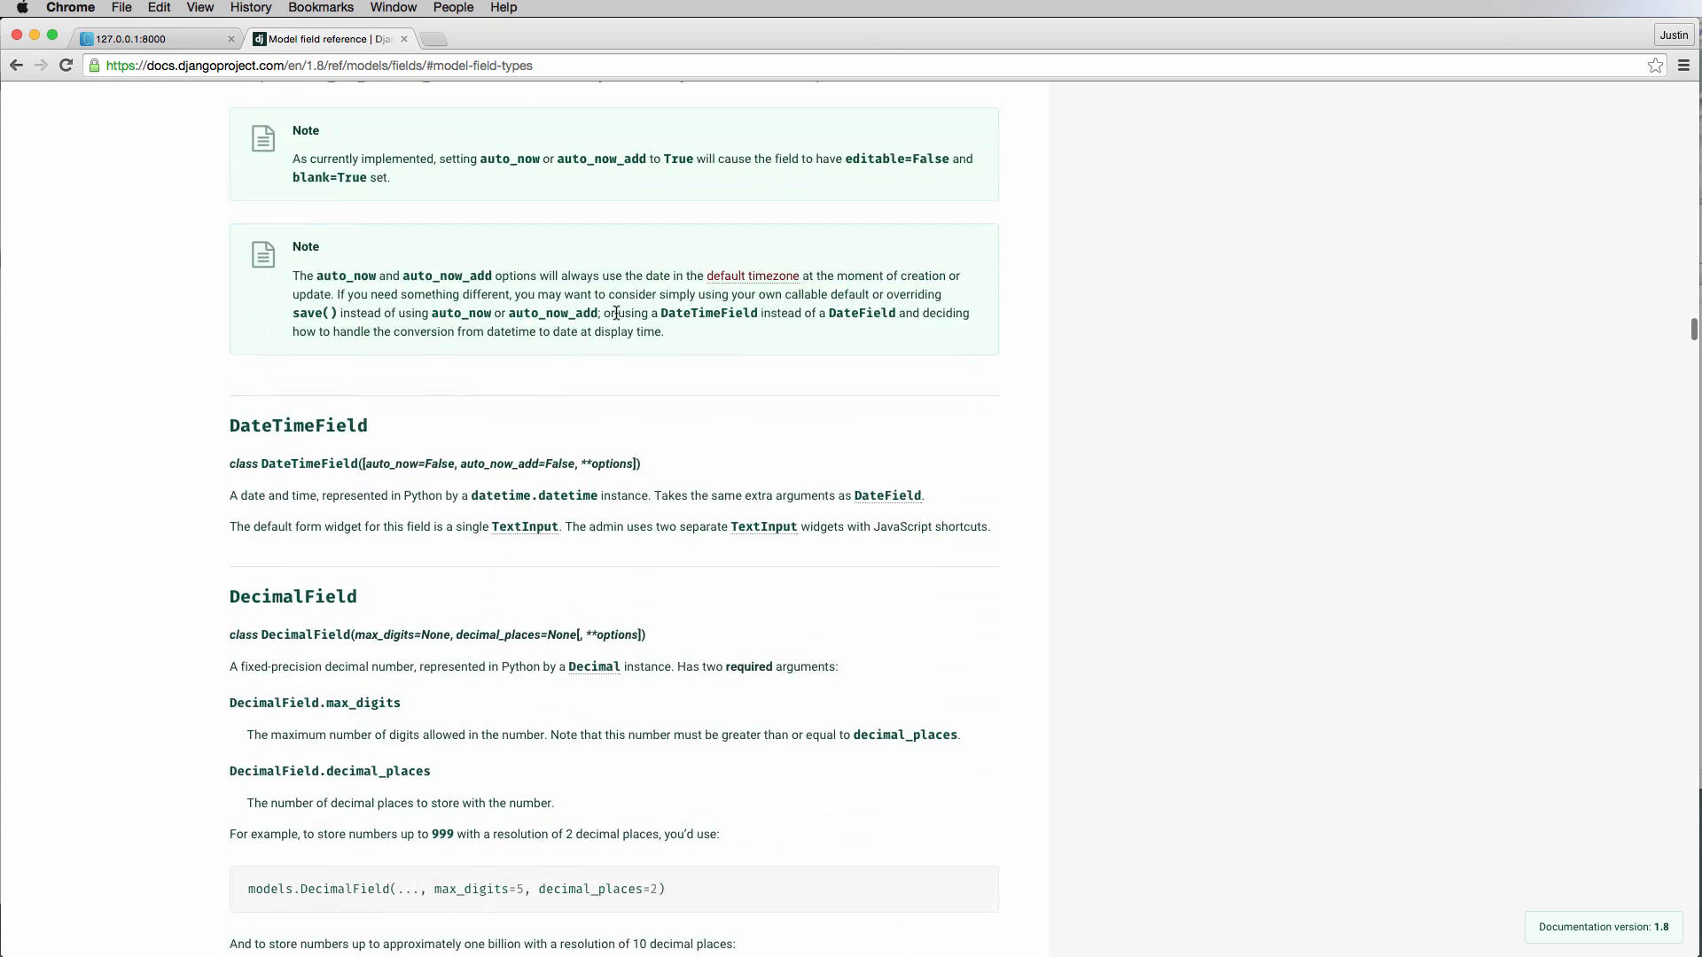
scroll(down, 3)
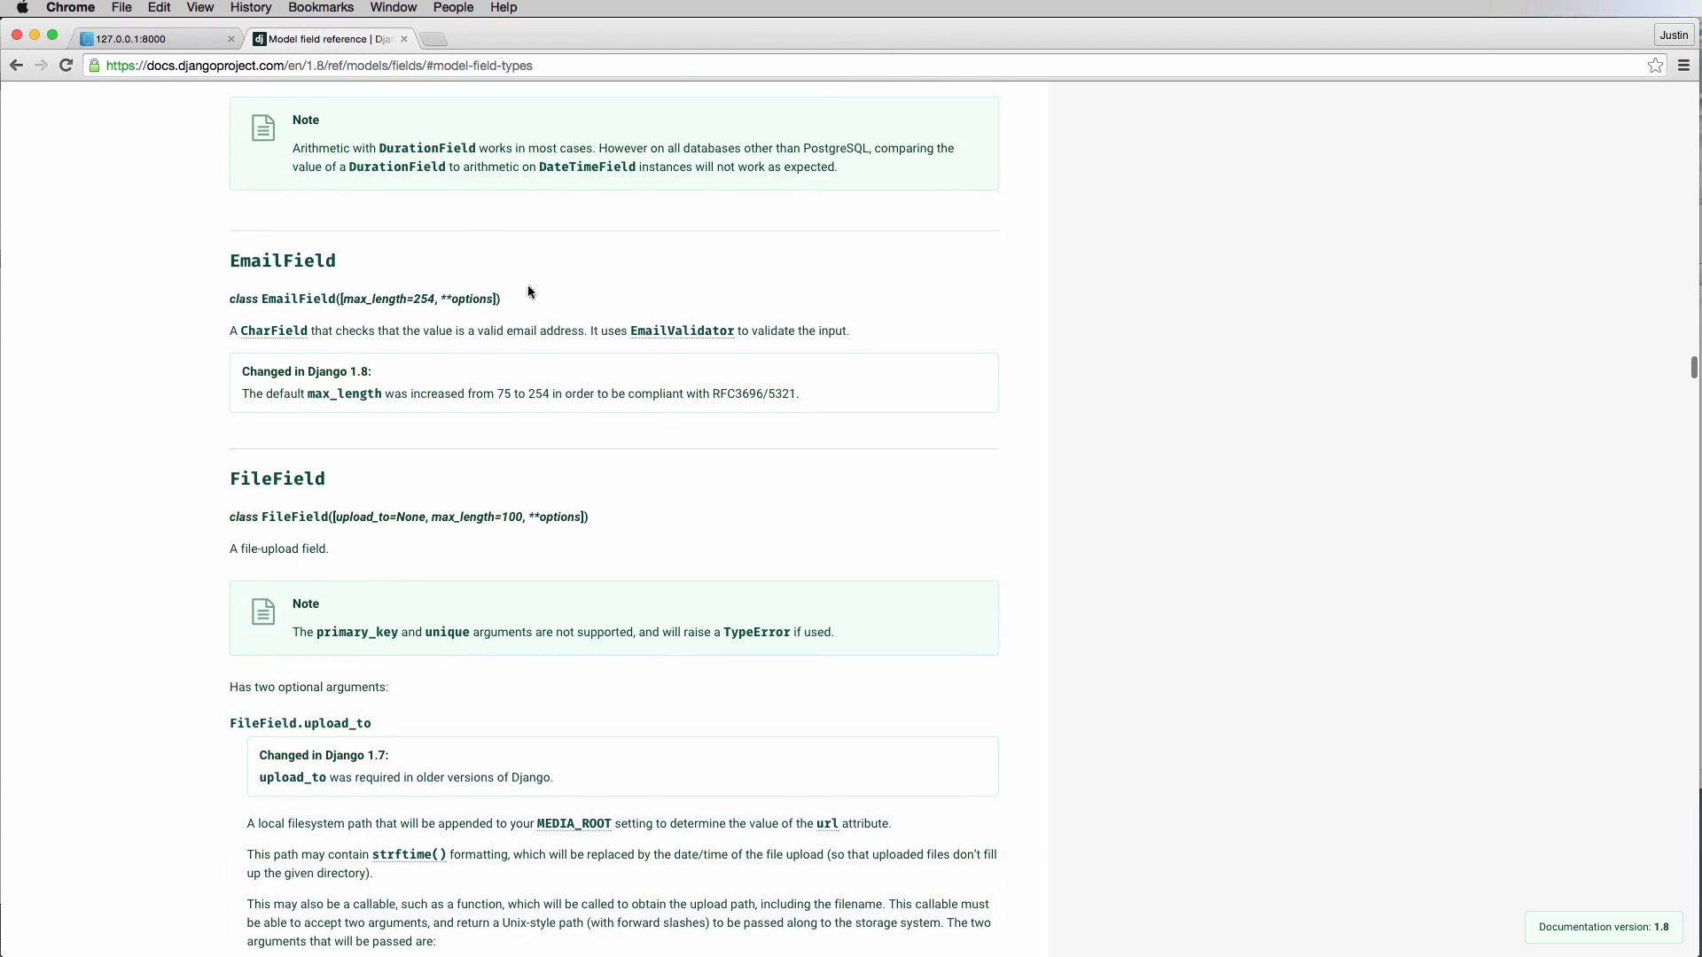
mouse_move(324, 337)
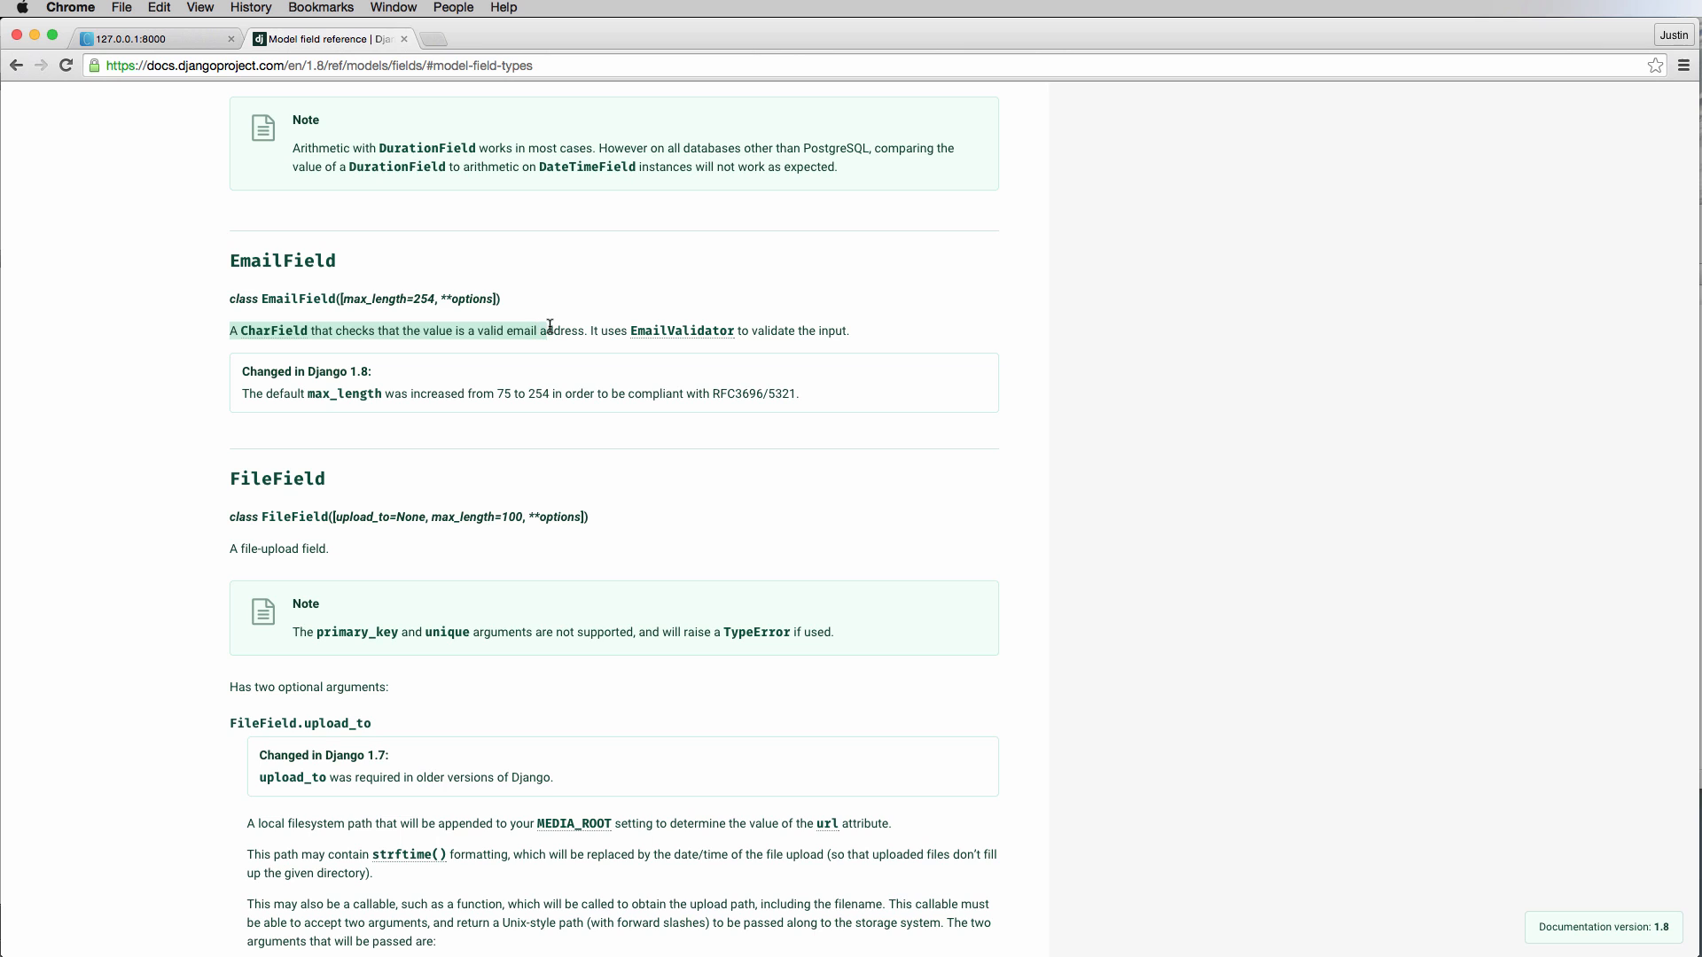
mouse_move(539, 330)
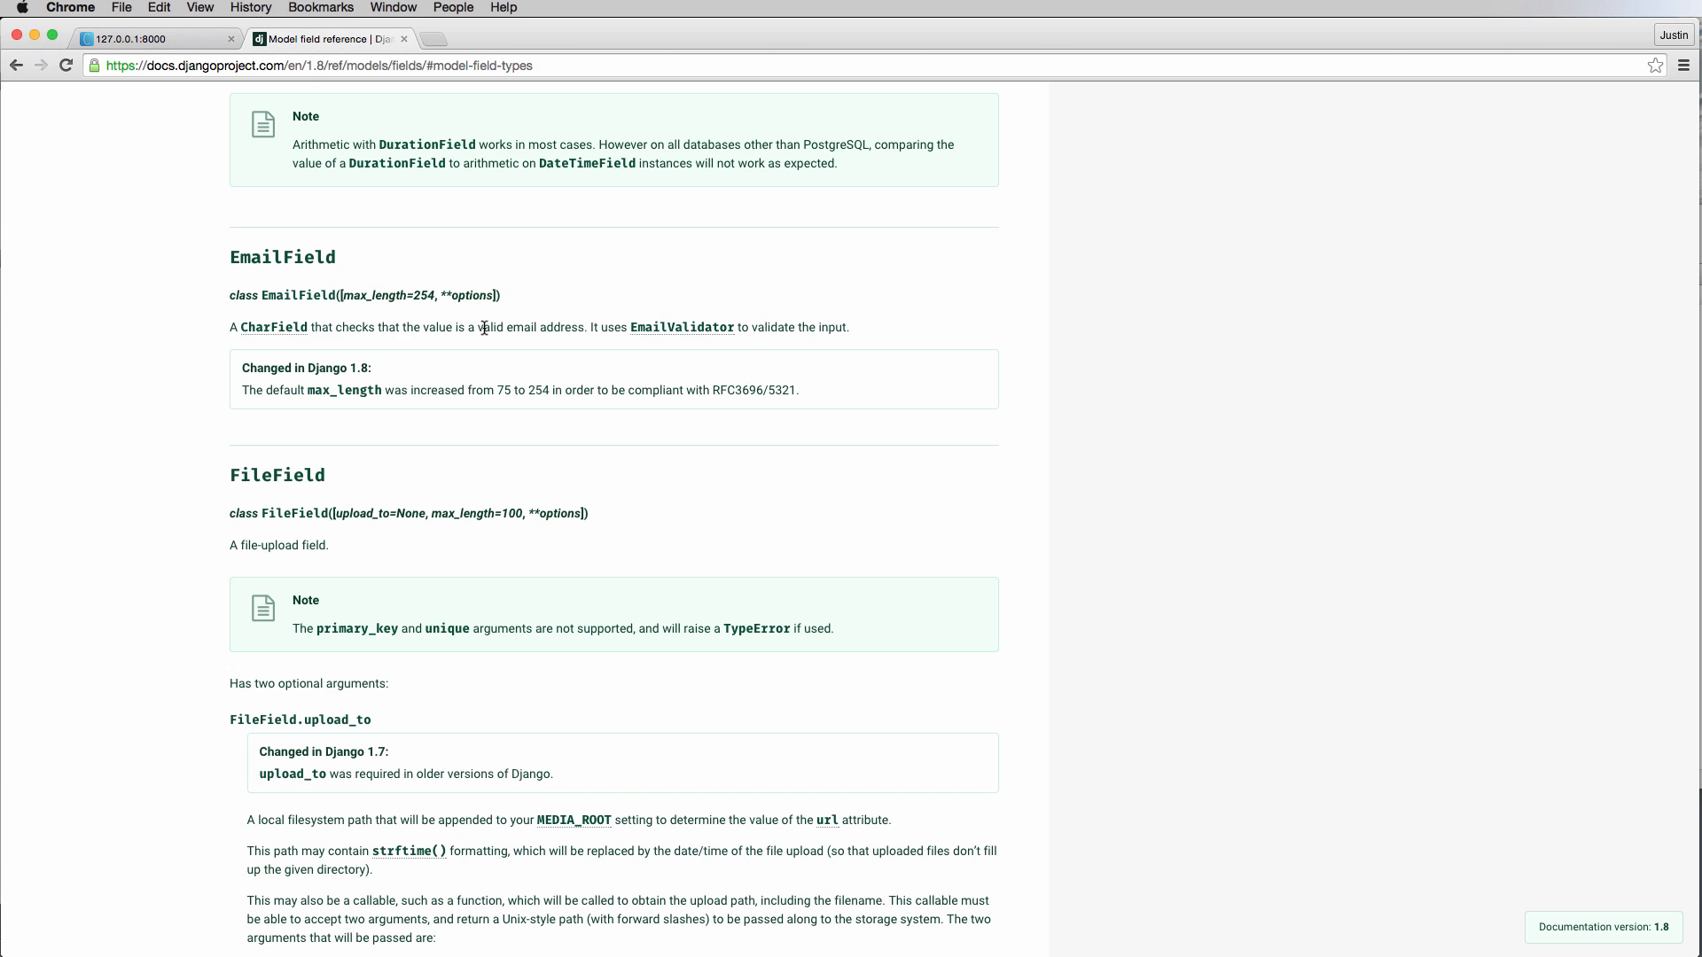
Return to models.py and deselect full_name's blank=True, null=True options.
key(cmd+tab)
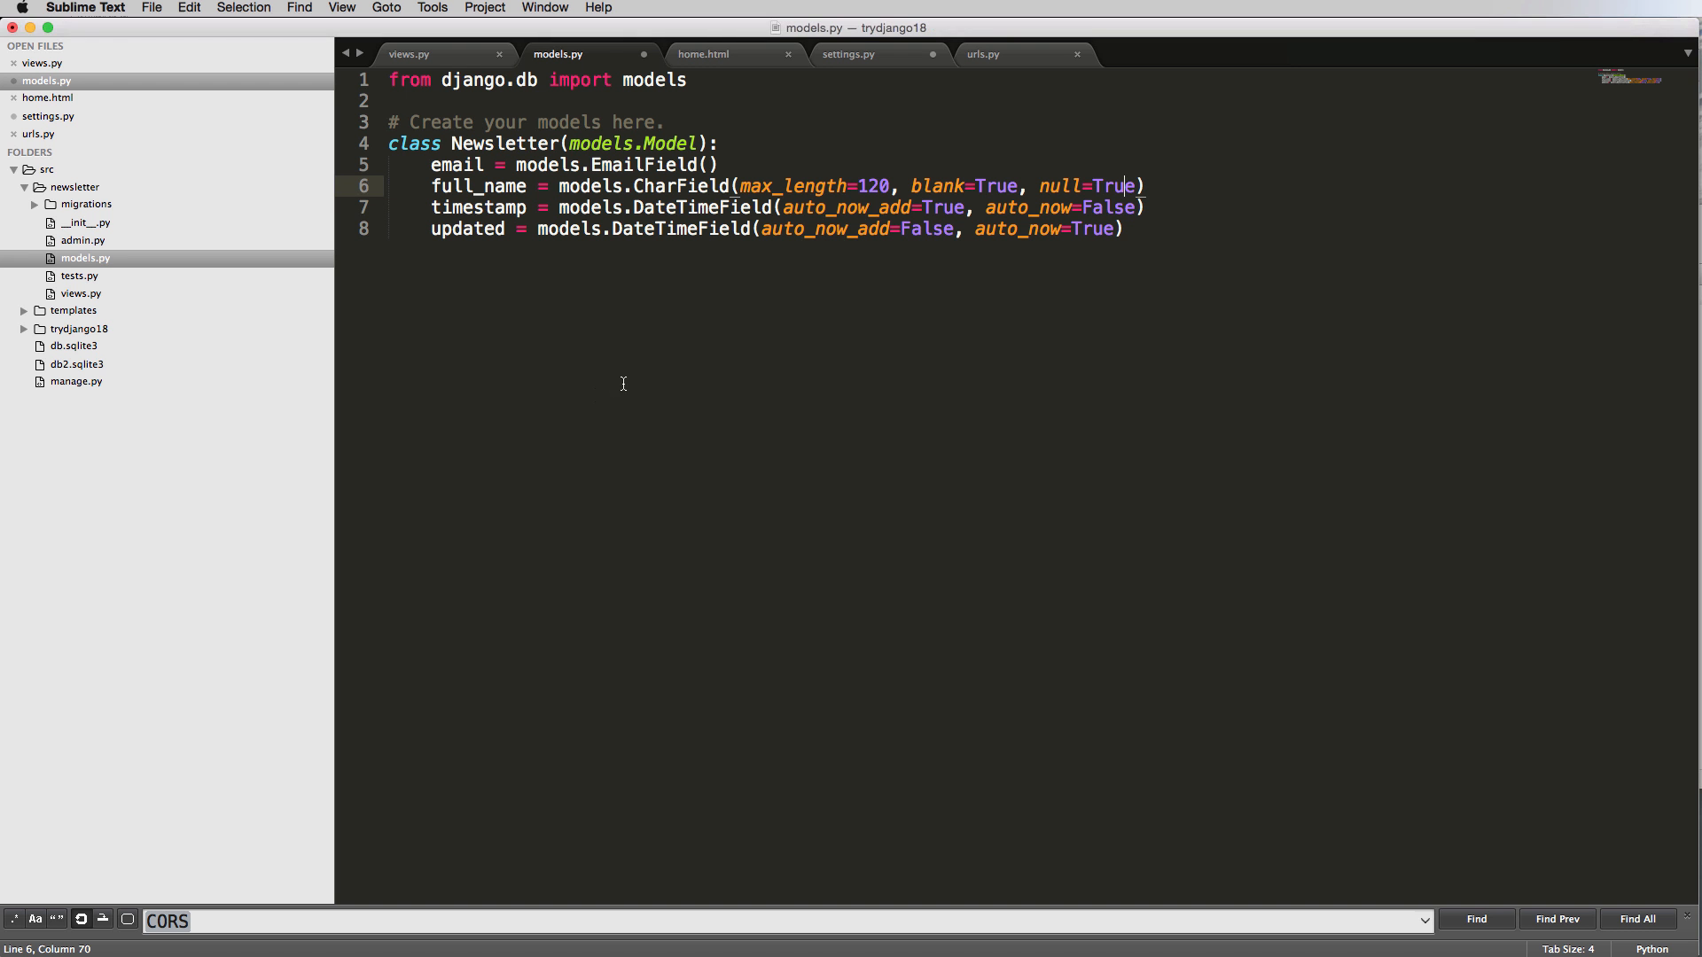
mouse_move(763, 224)
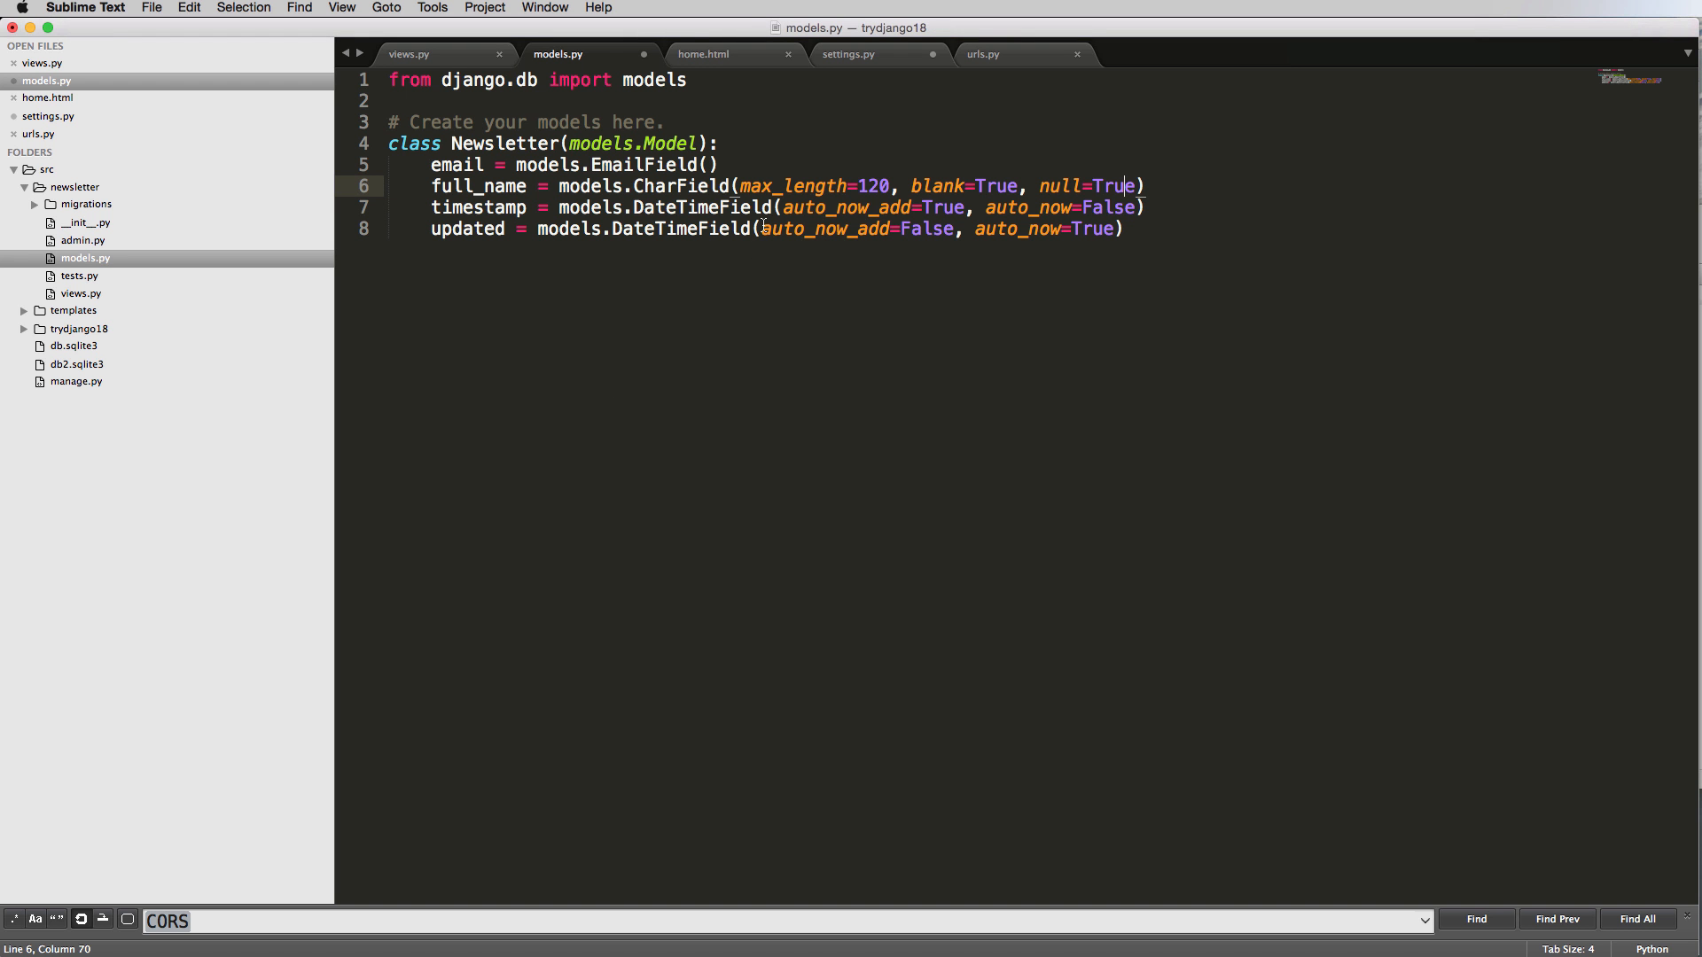
mouse_move(782, 161)
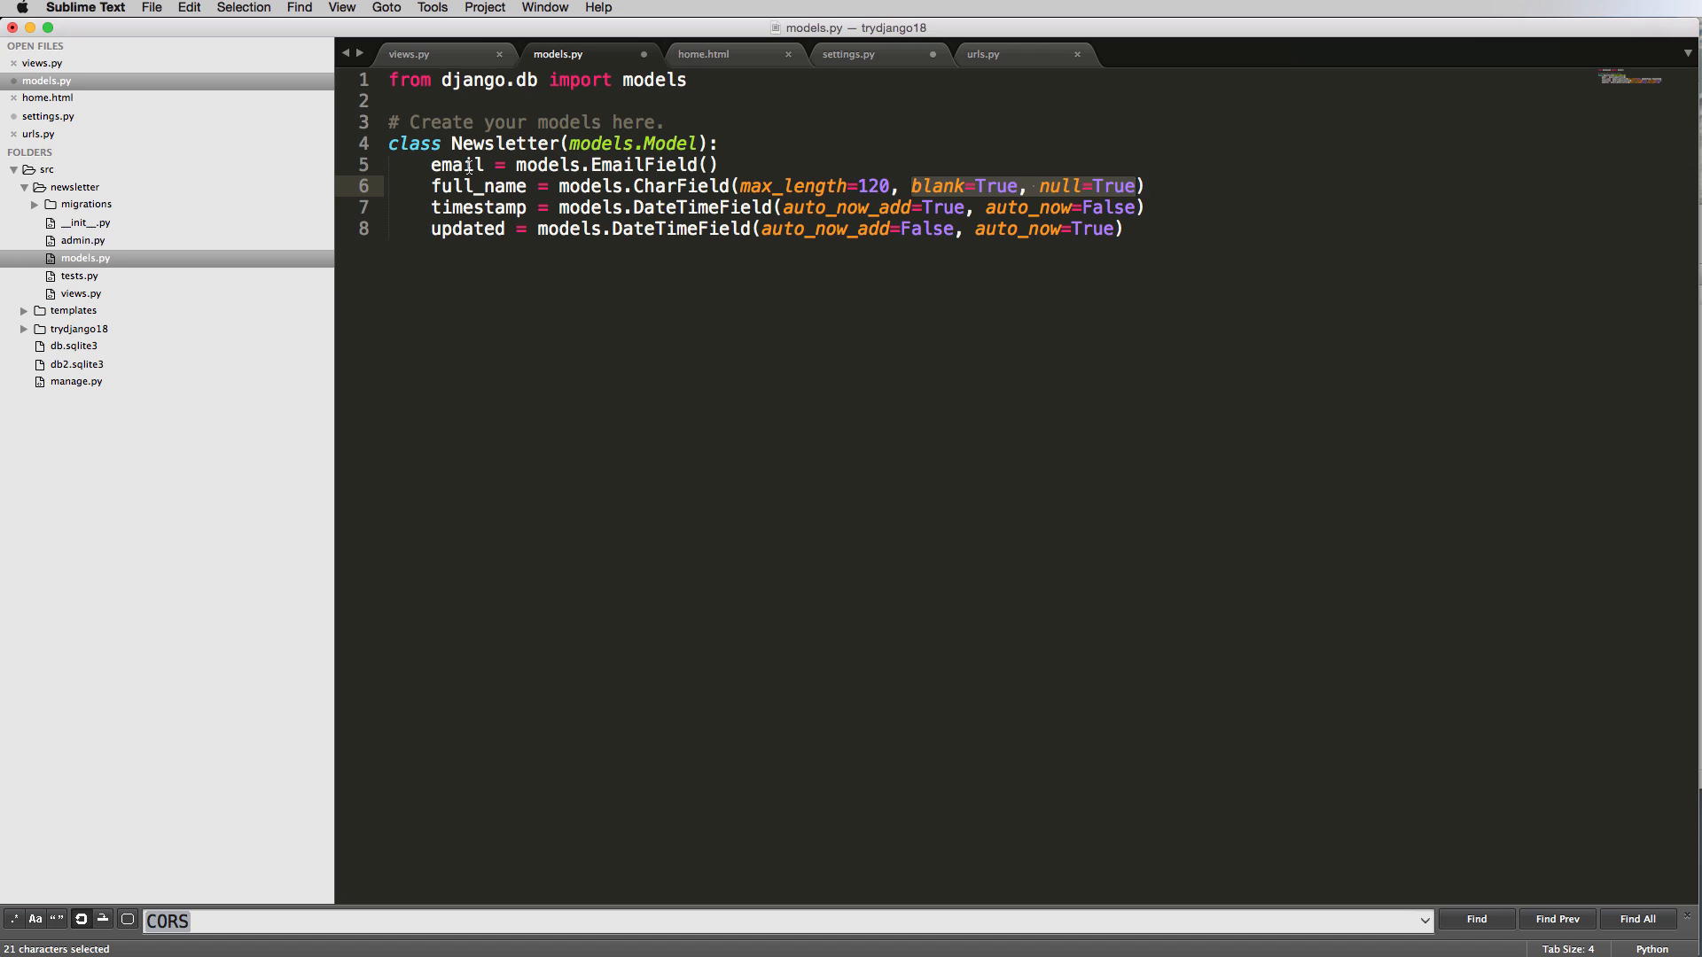
click(687, 227)
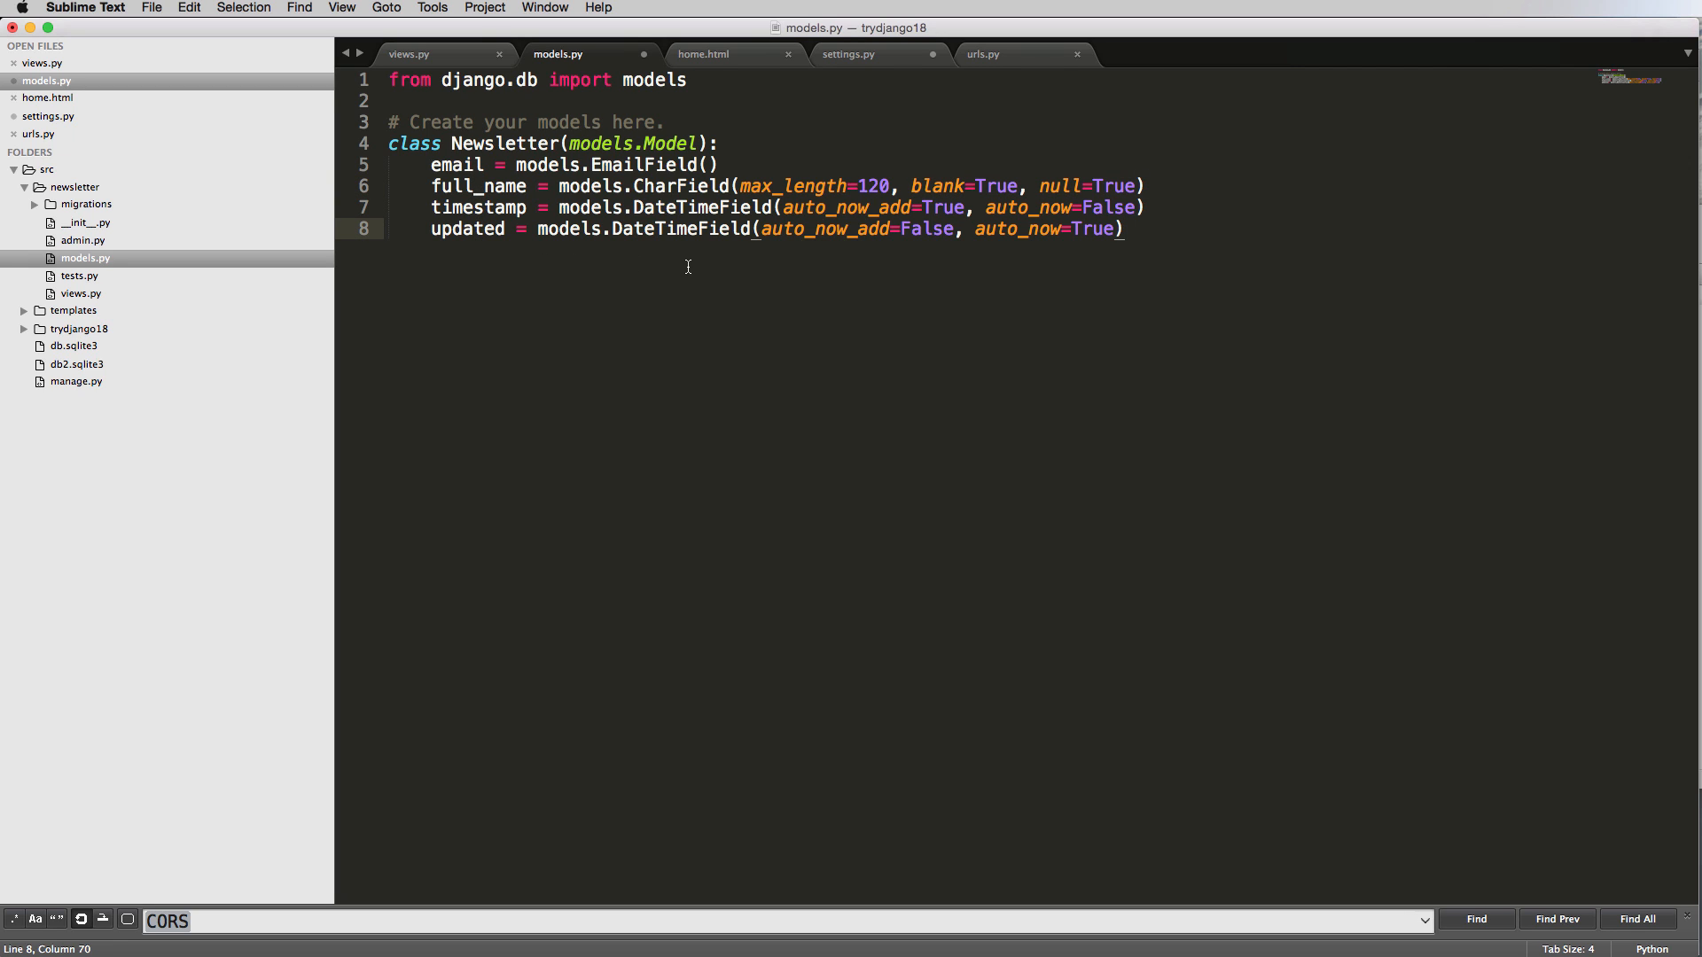
Define a __unicode__(self) method on the Newsletter model that returns self.
text(def)
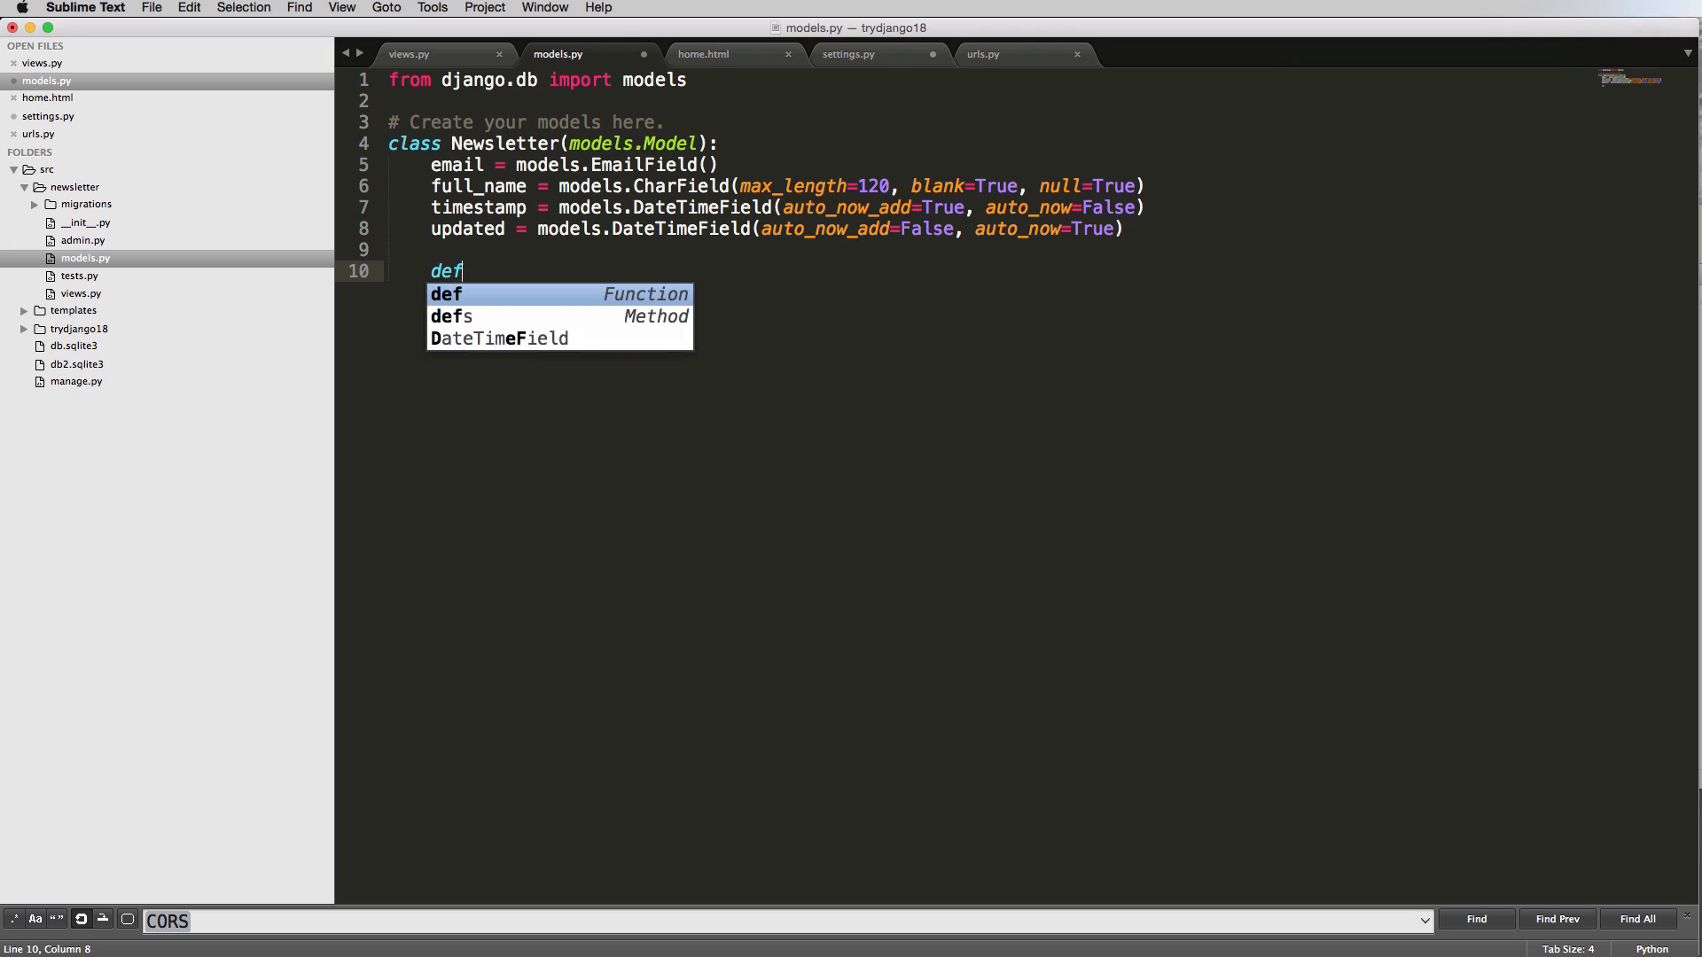
text(__u)
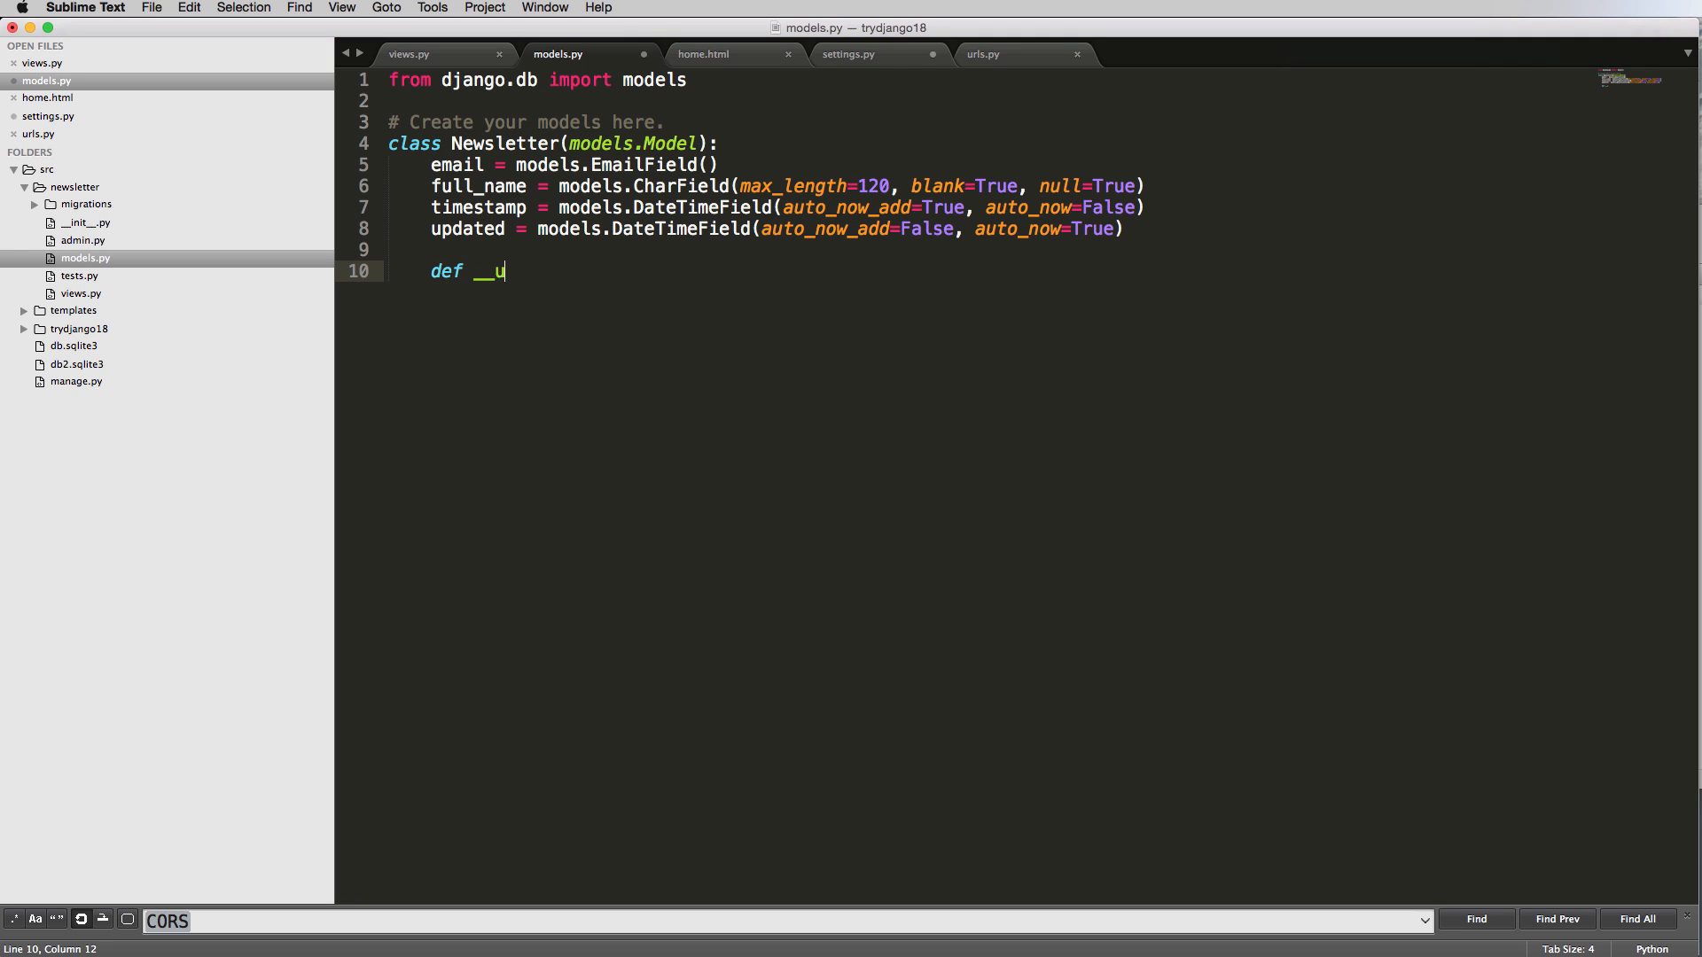
text(nicode)
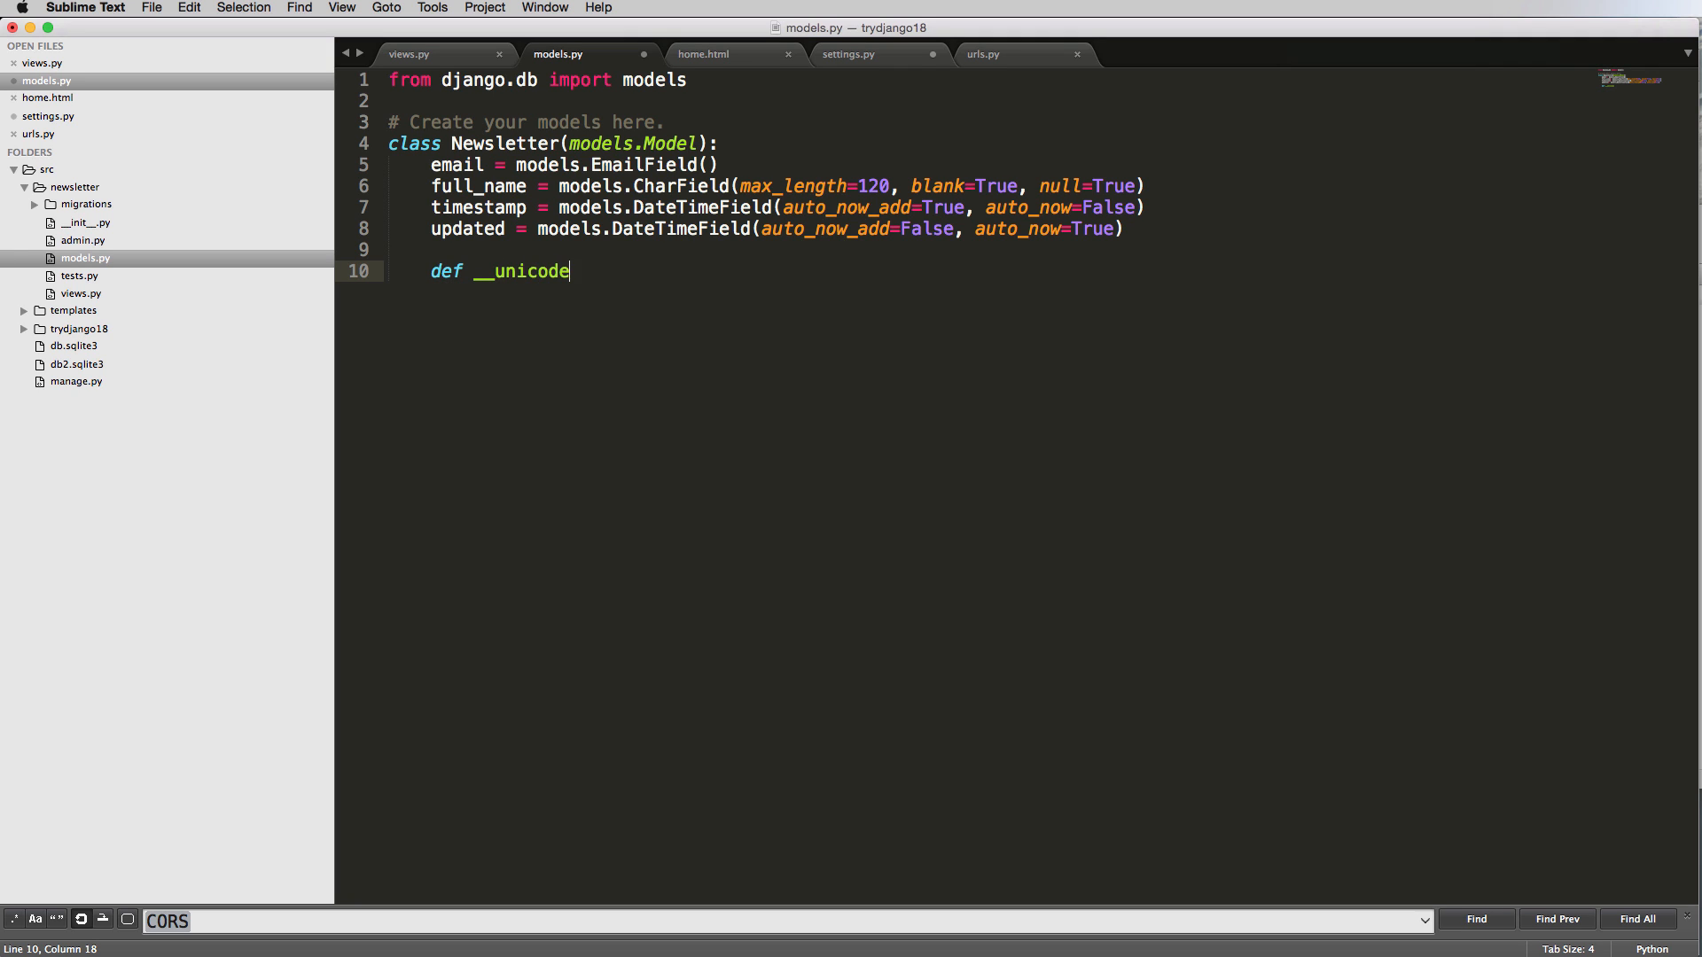
text(__(se)
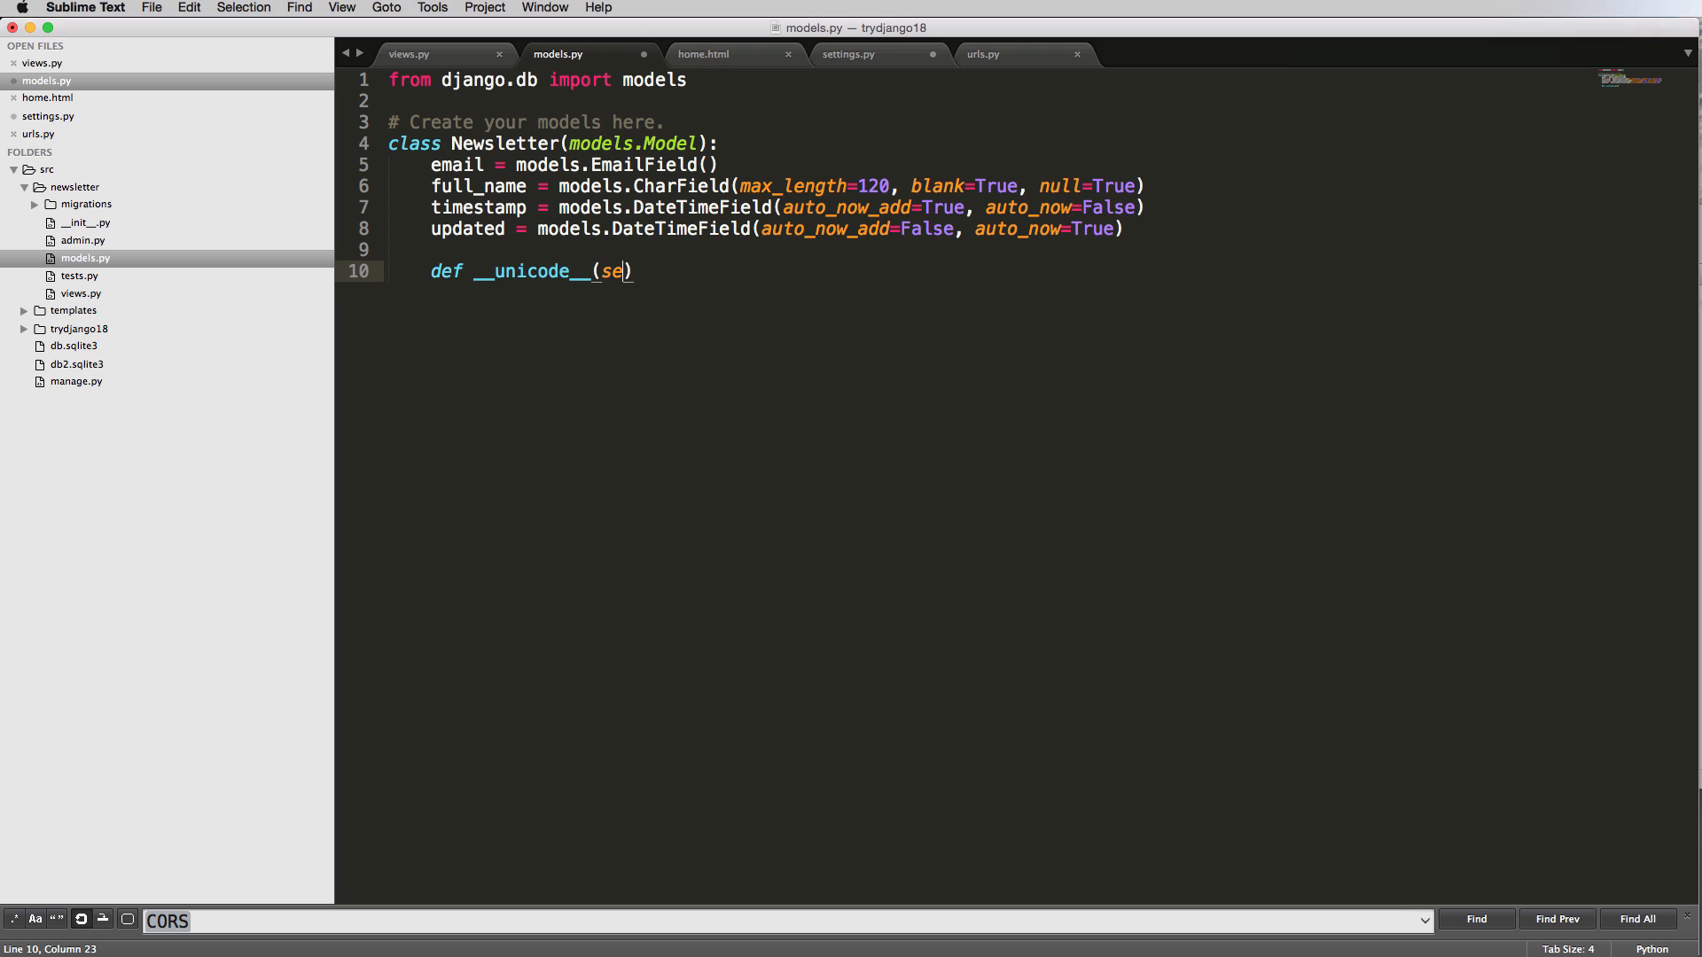
text(lf):)
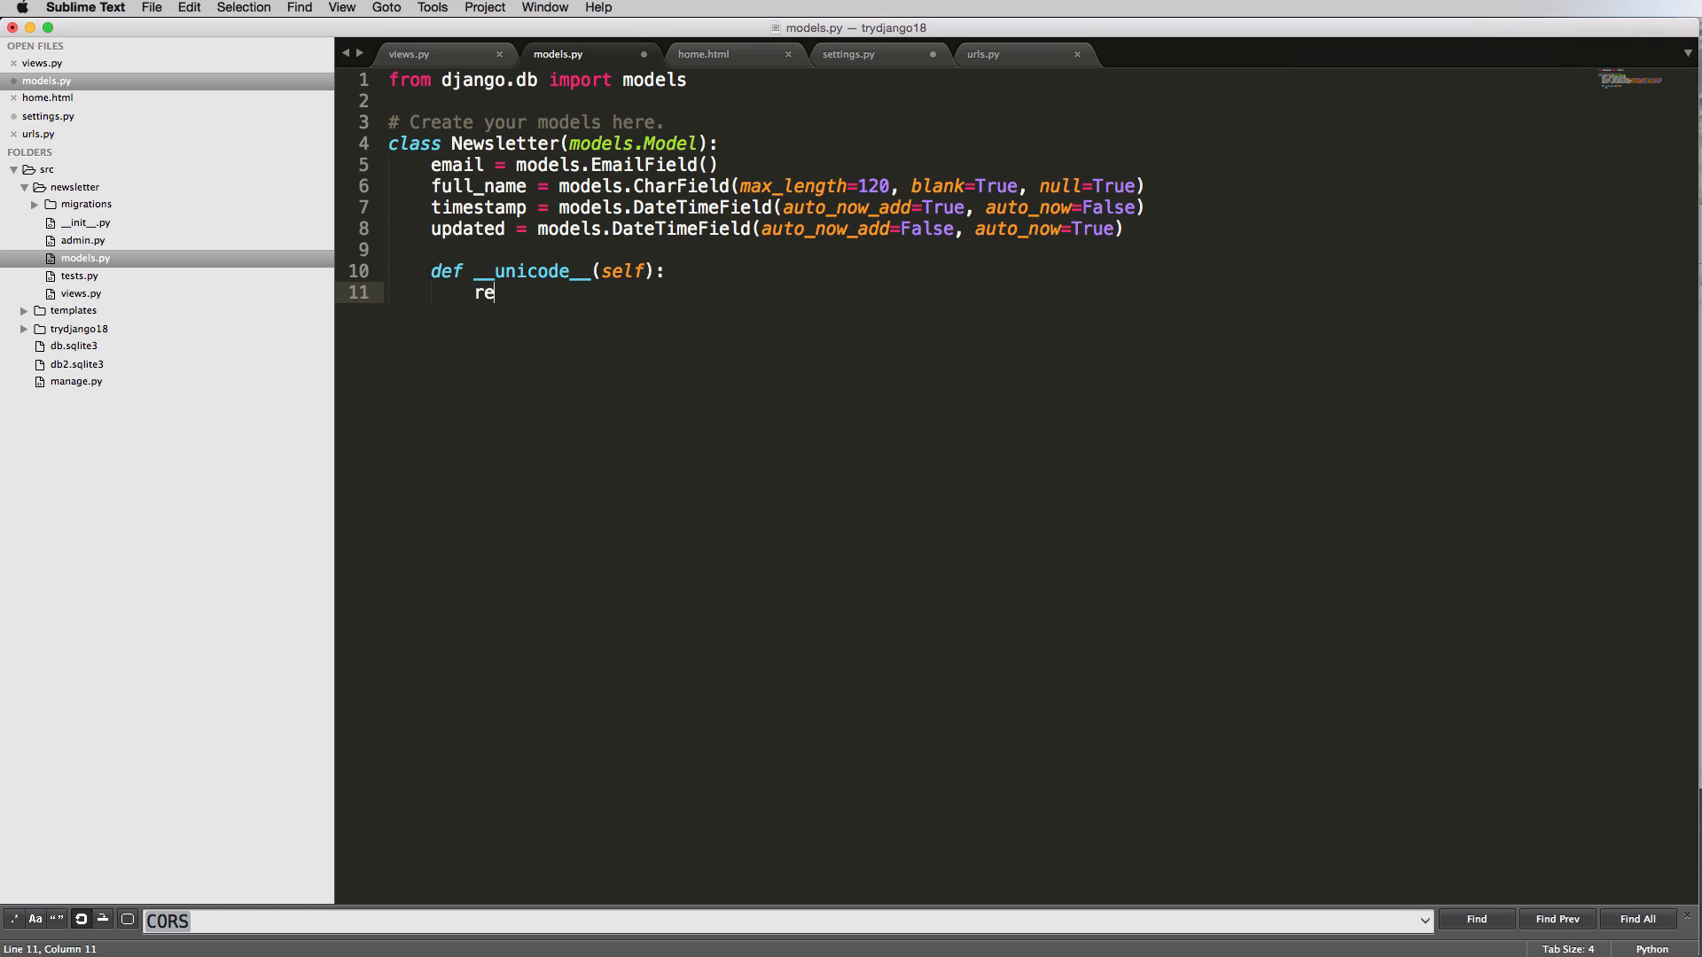
text(turn self)
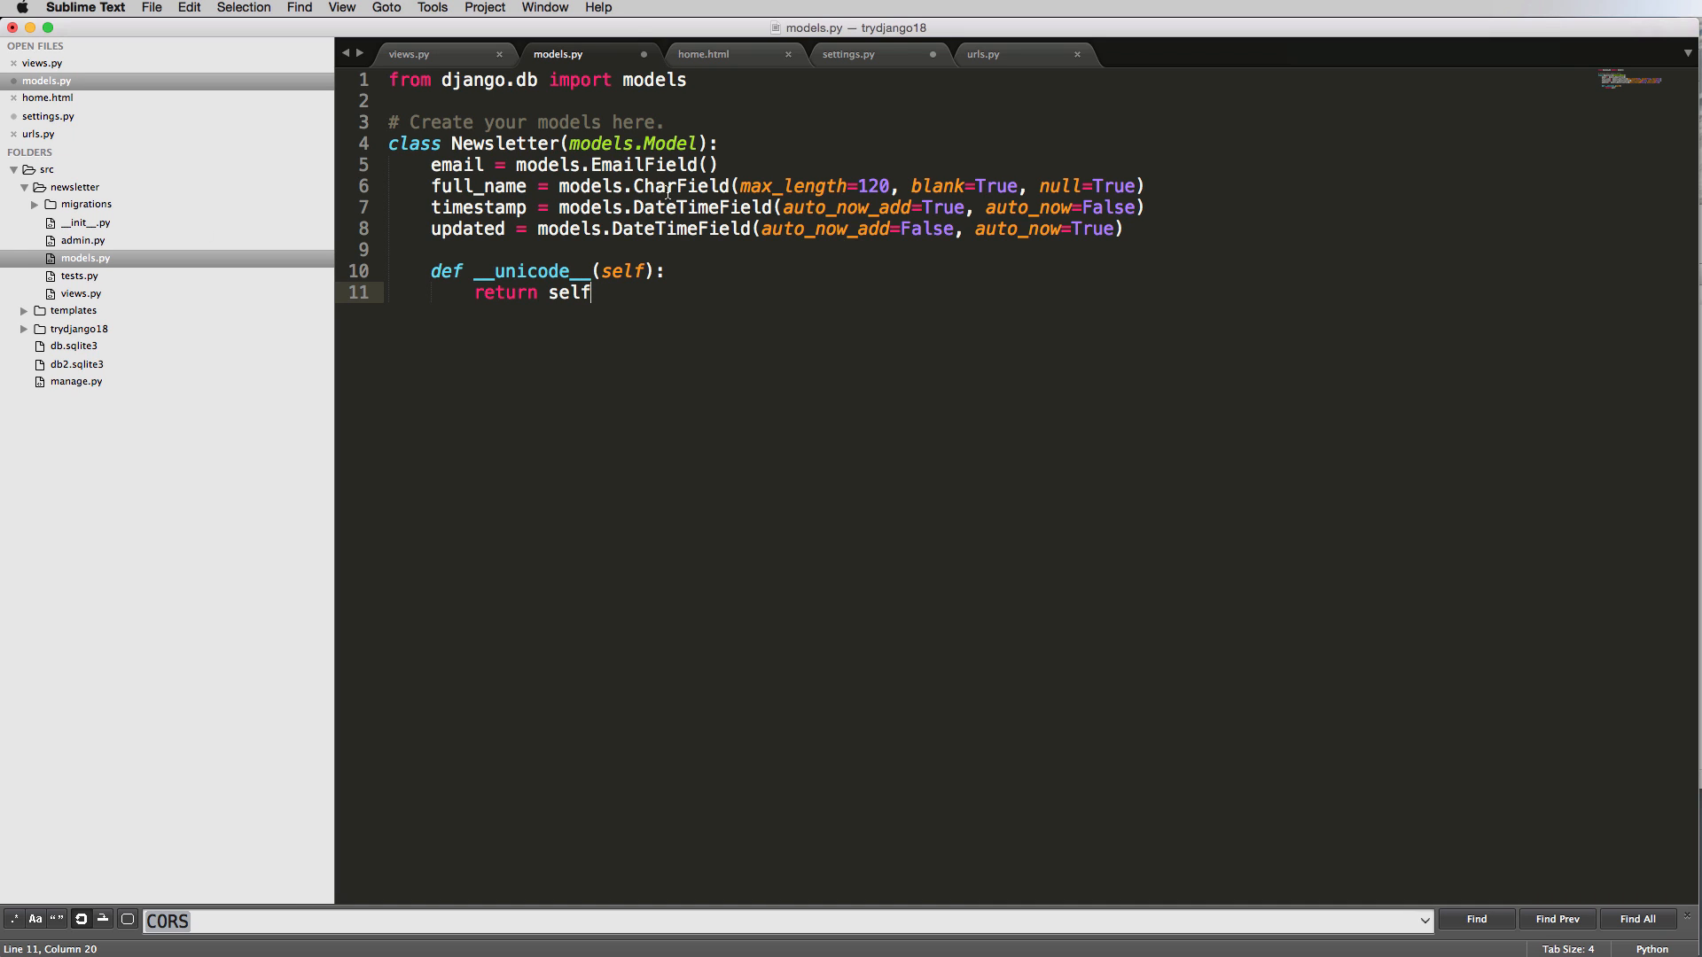
mouse_move(483, 262)
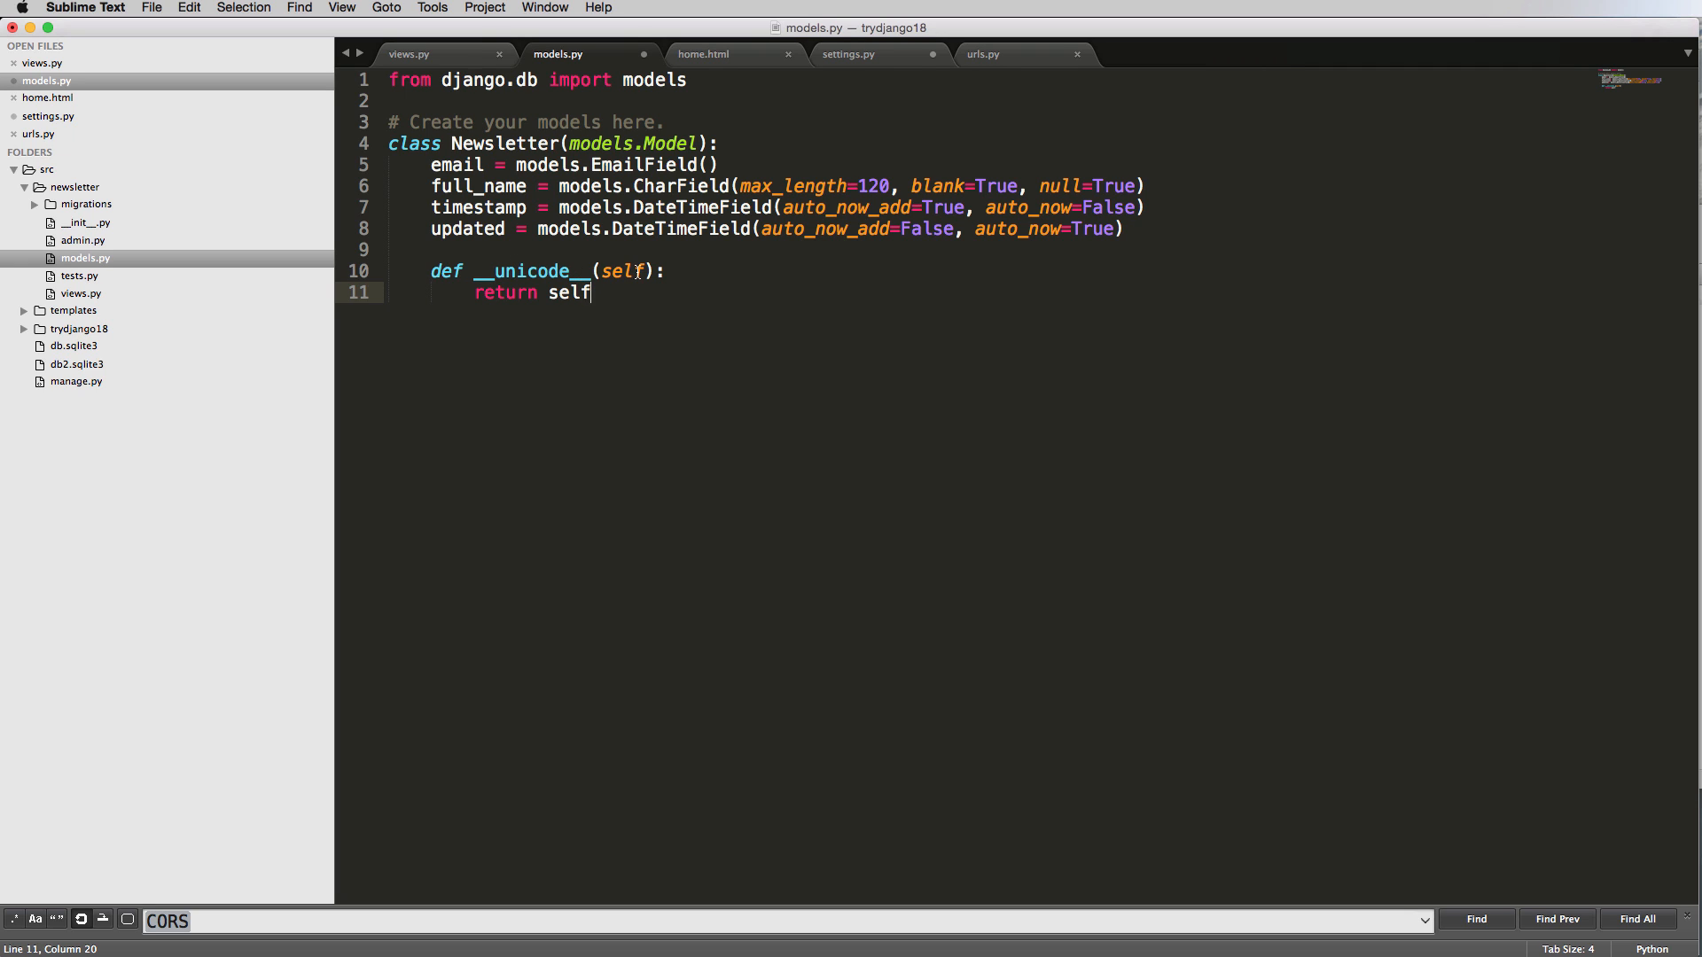
Make __unicode__ return self.email, with a comment noting Python 3.3 uses __str__.
text(#)
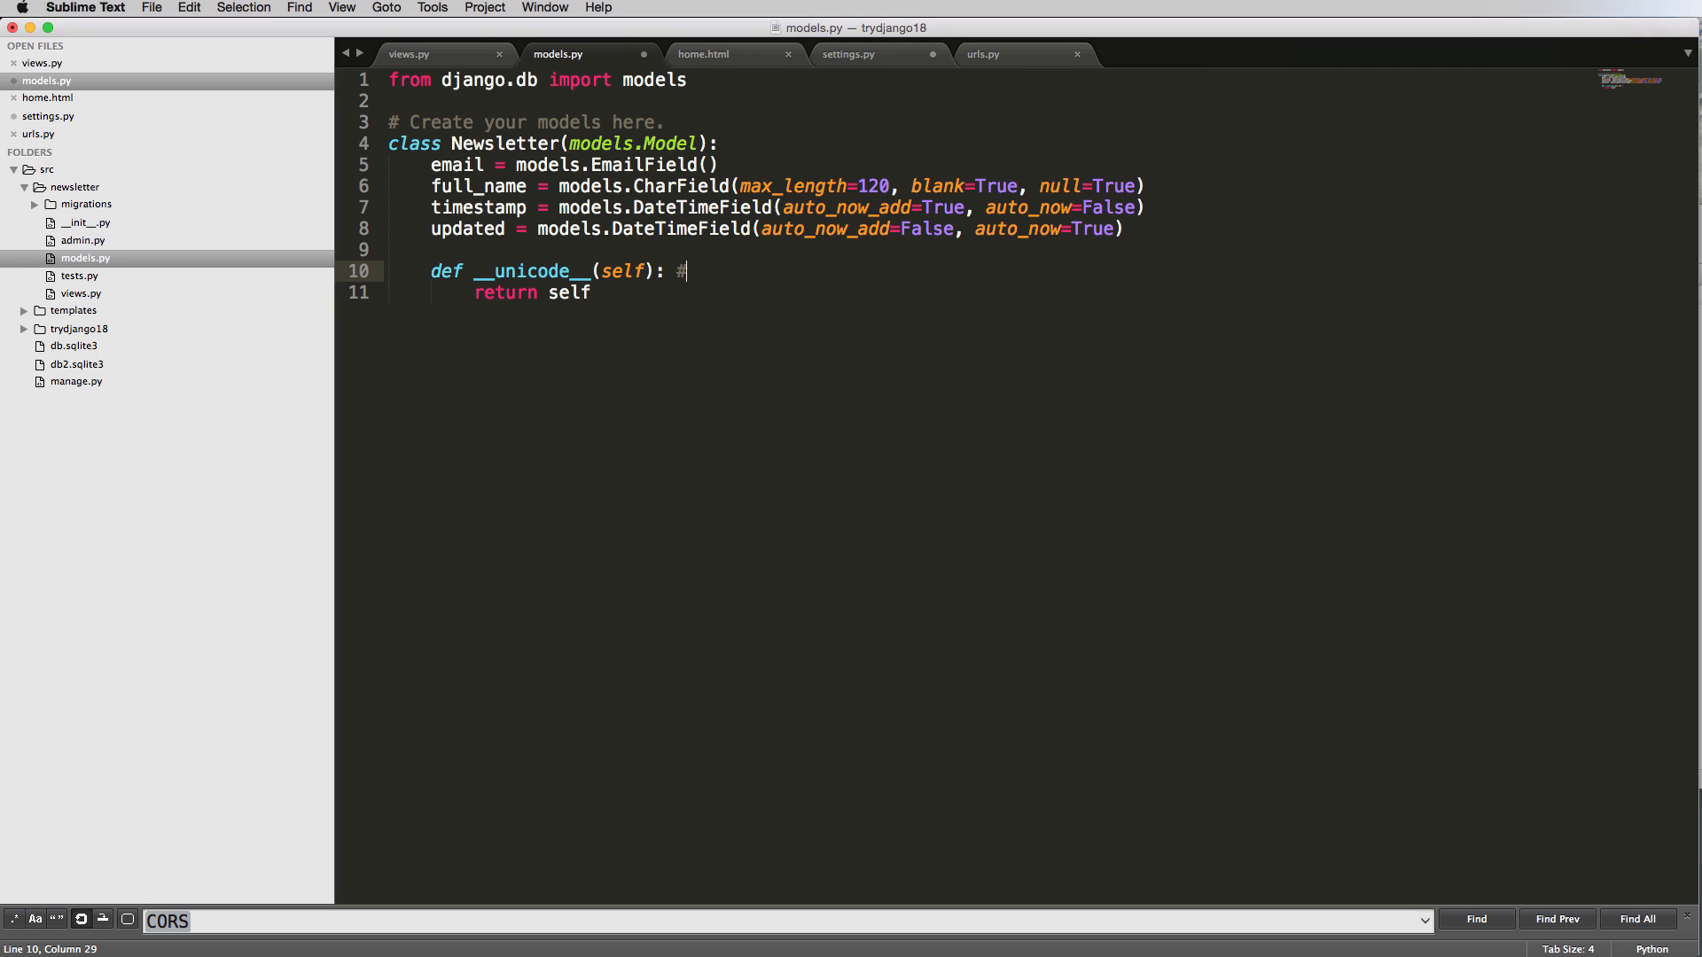
text(__str__)
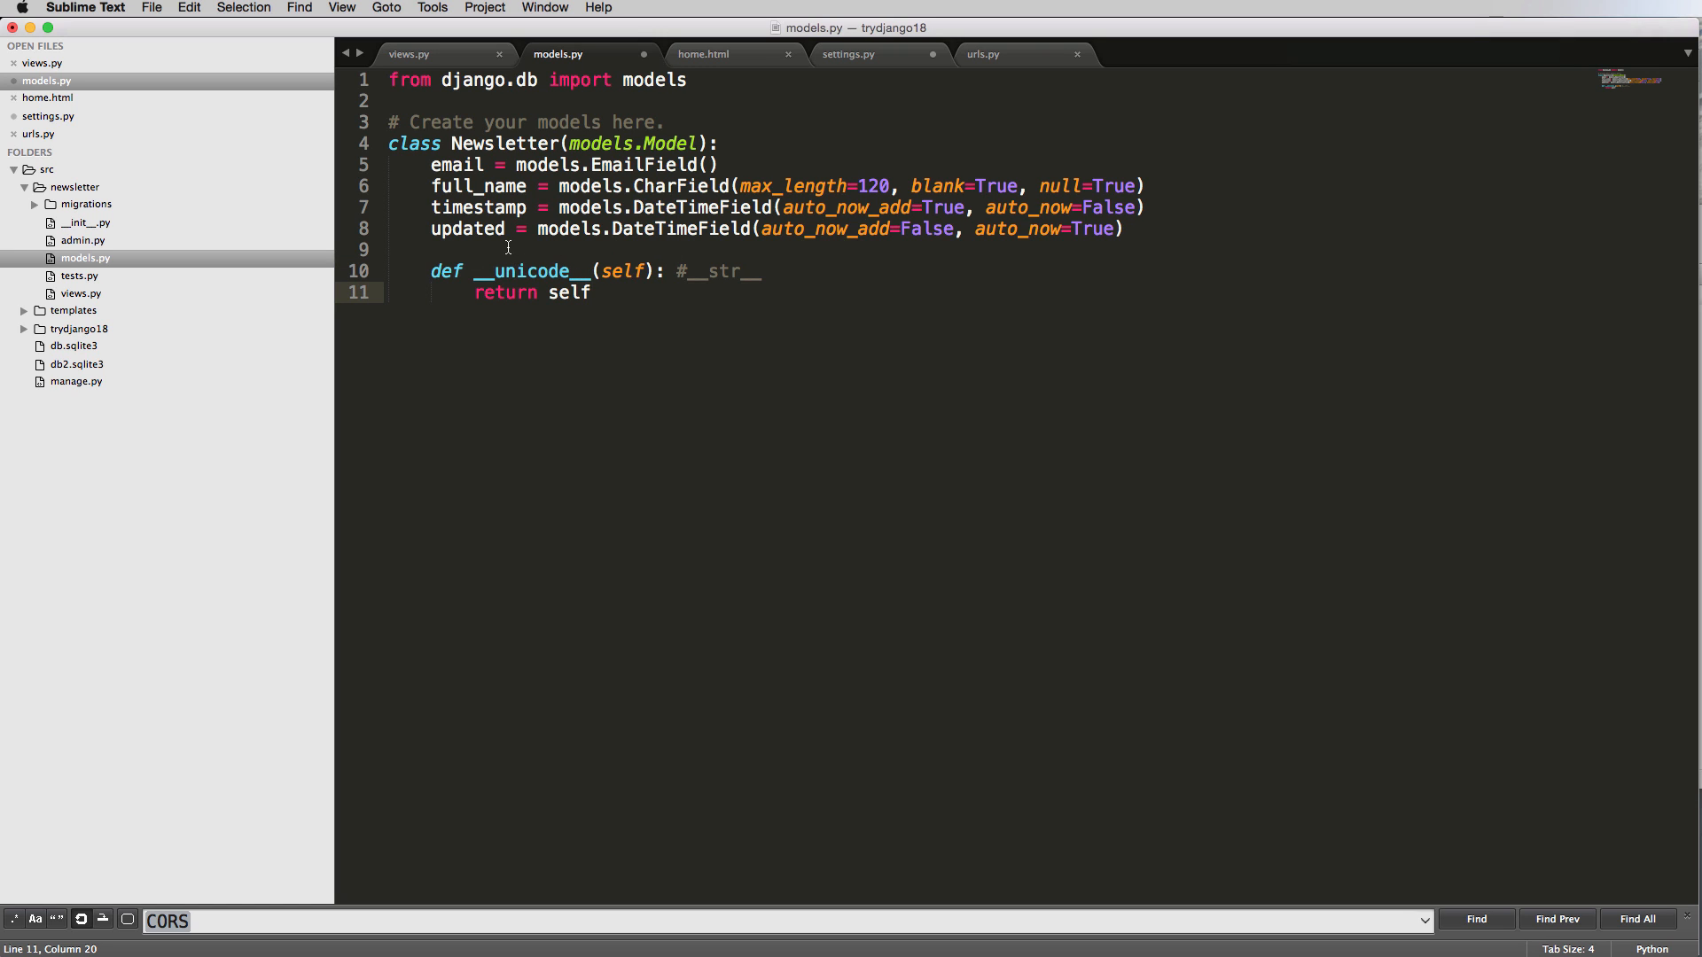
mouse_move(543, 301)
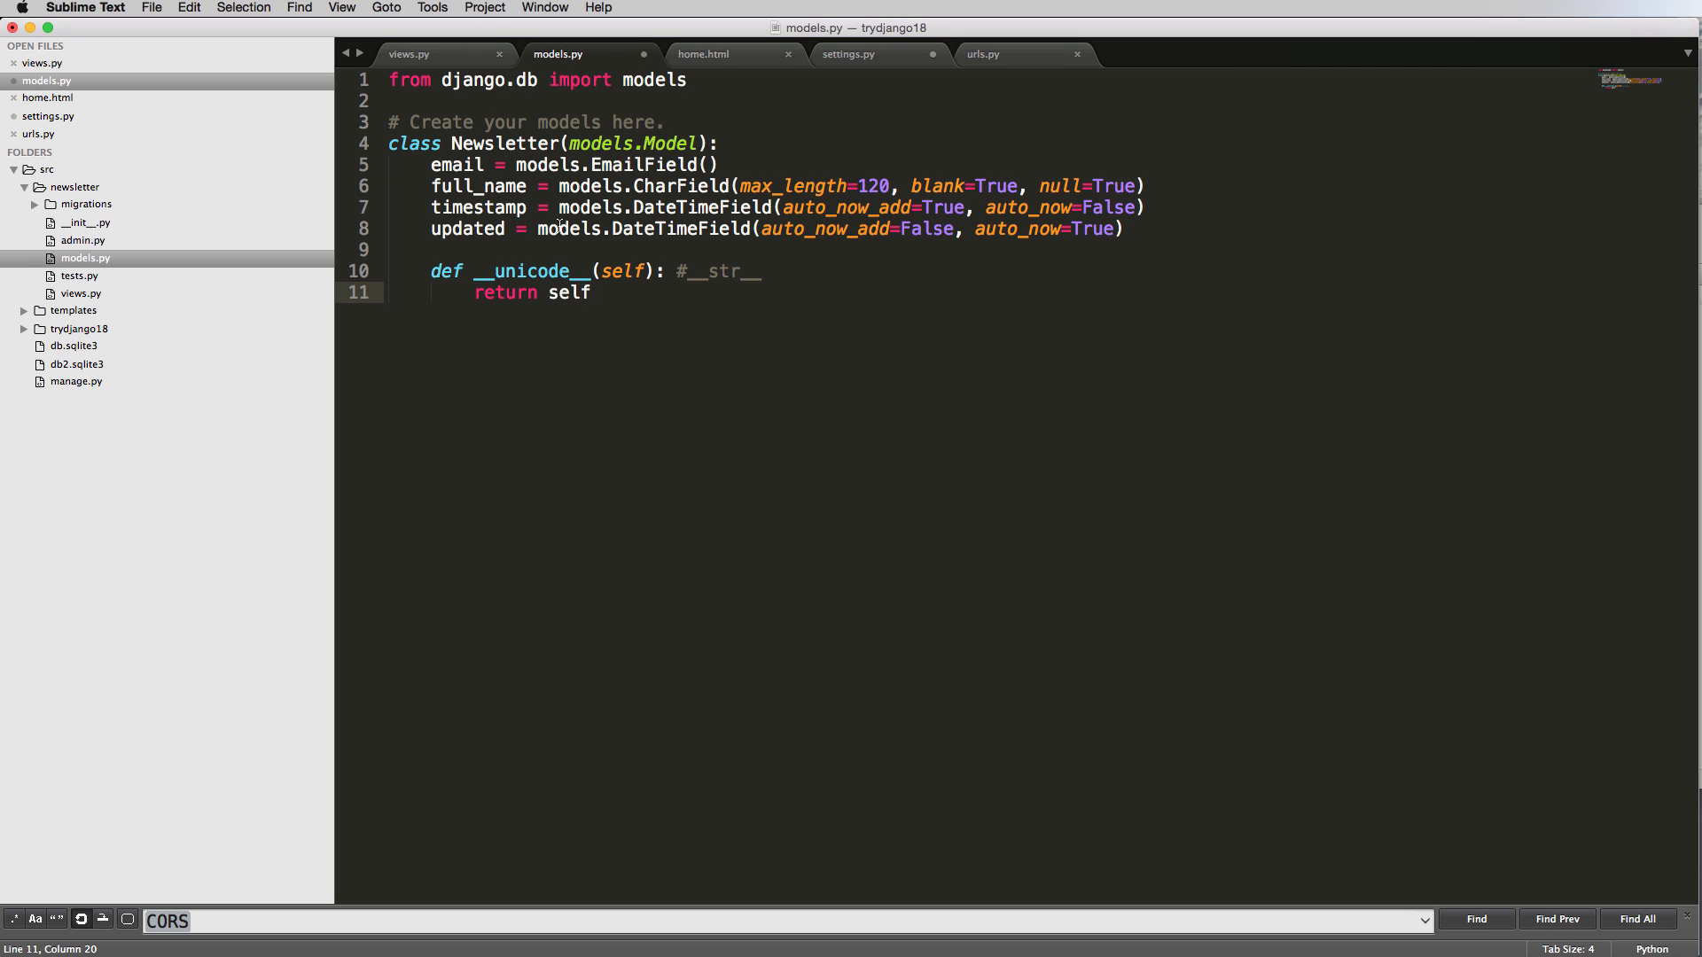
text(.email)
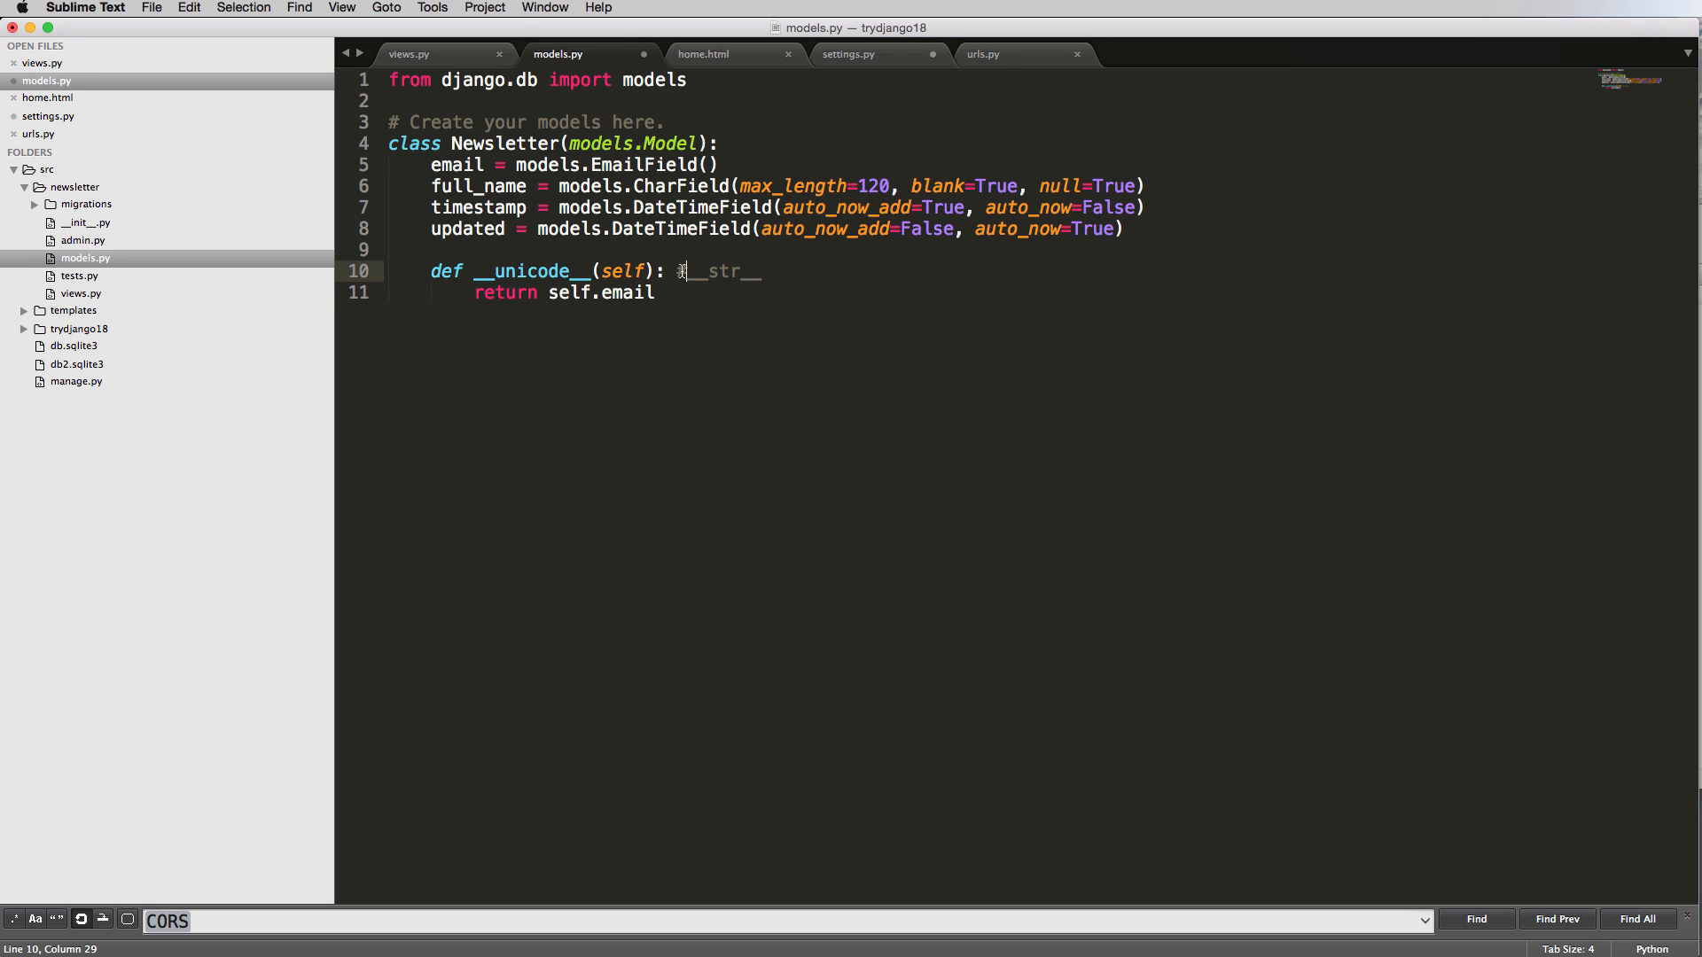
text(Pyt)
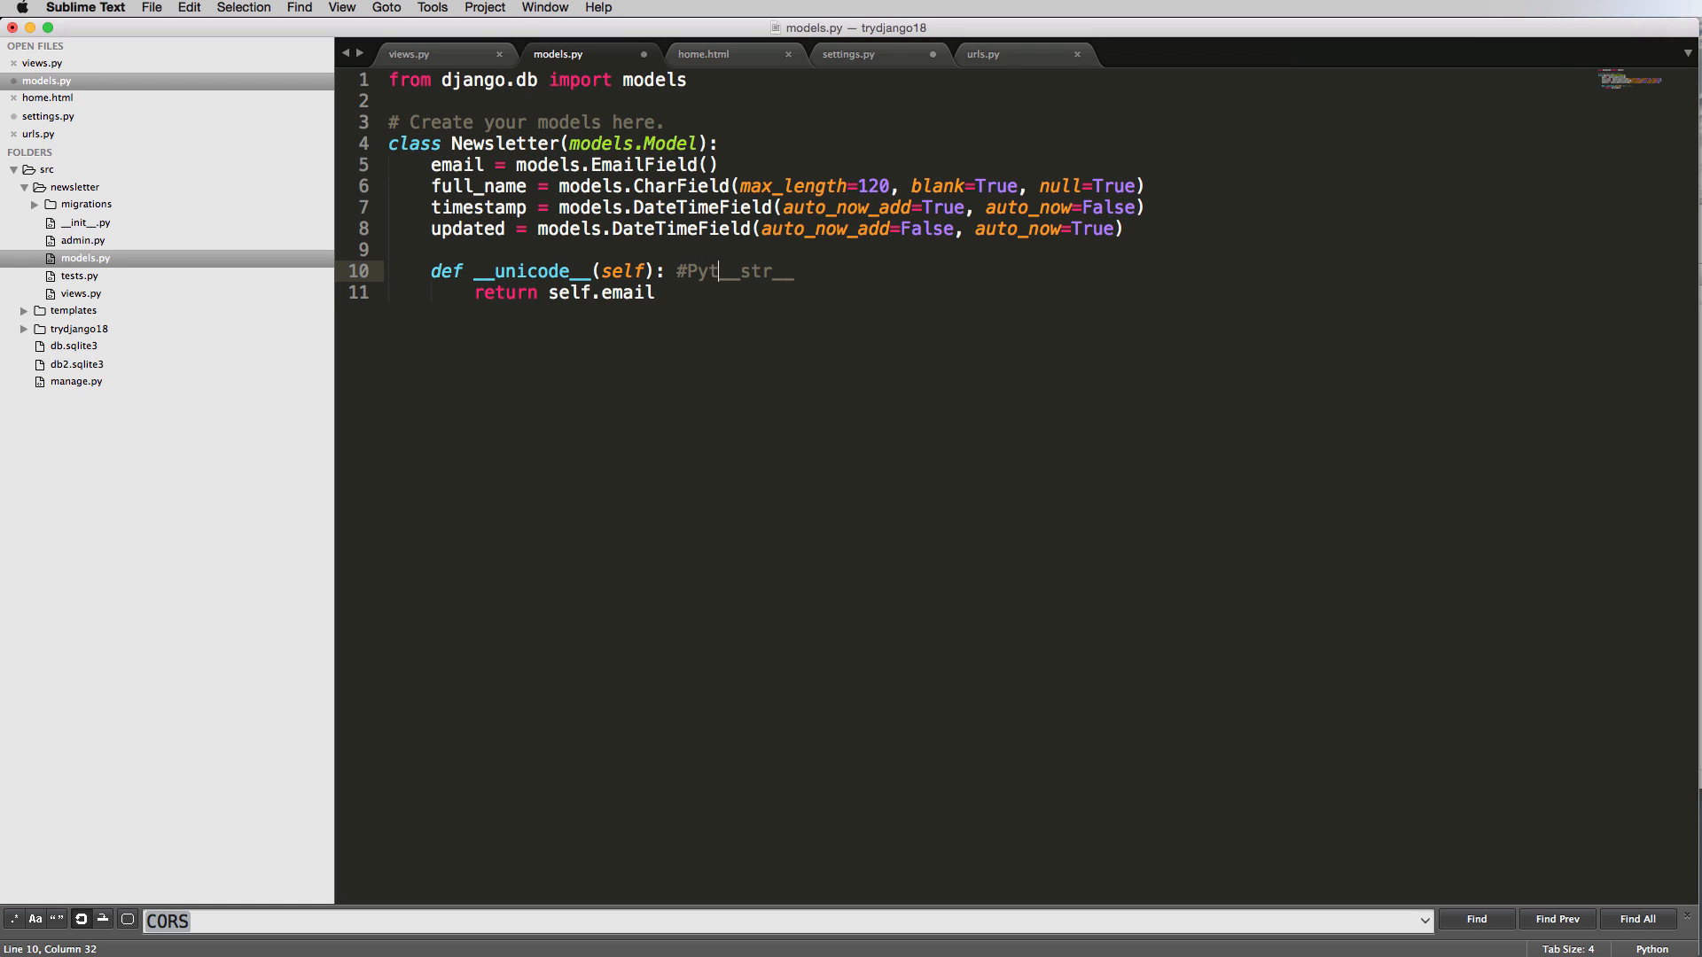
text(hon 3.3 is)
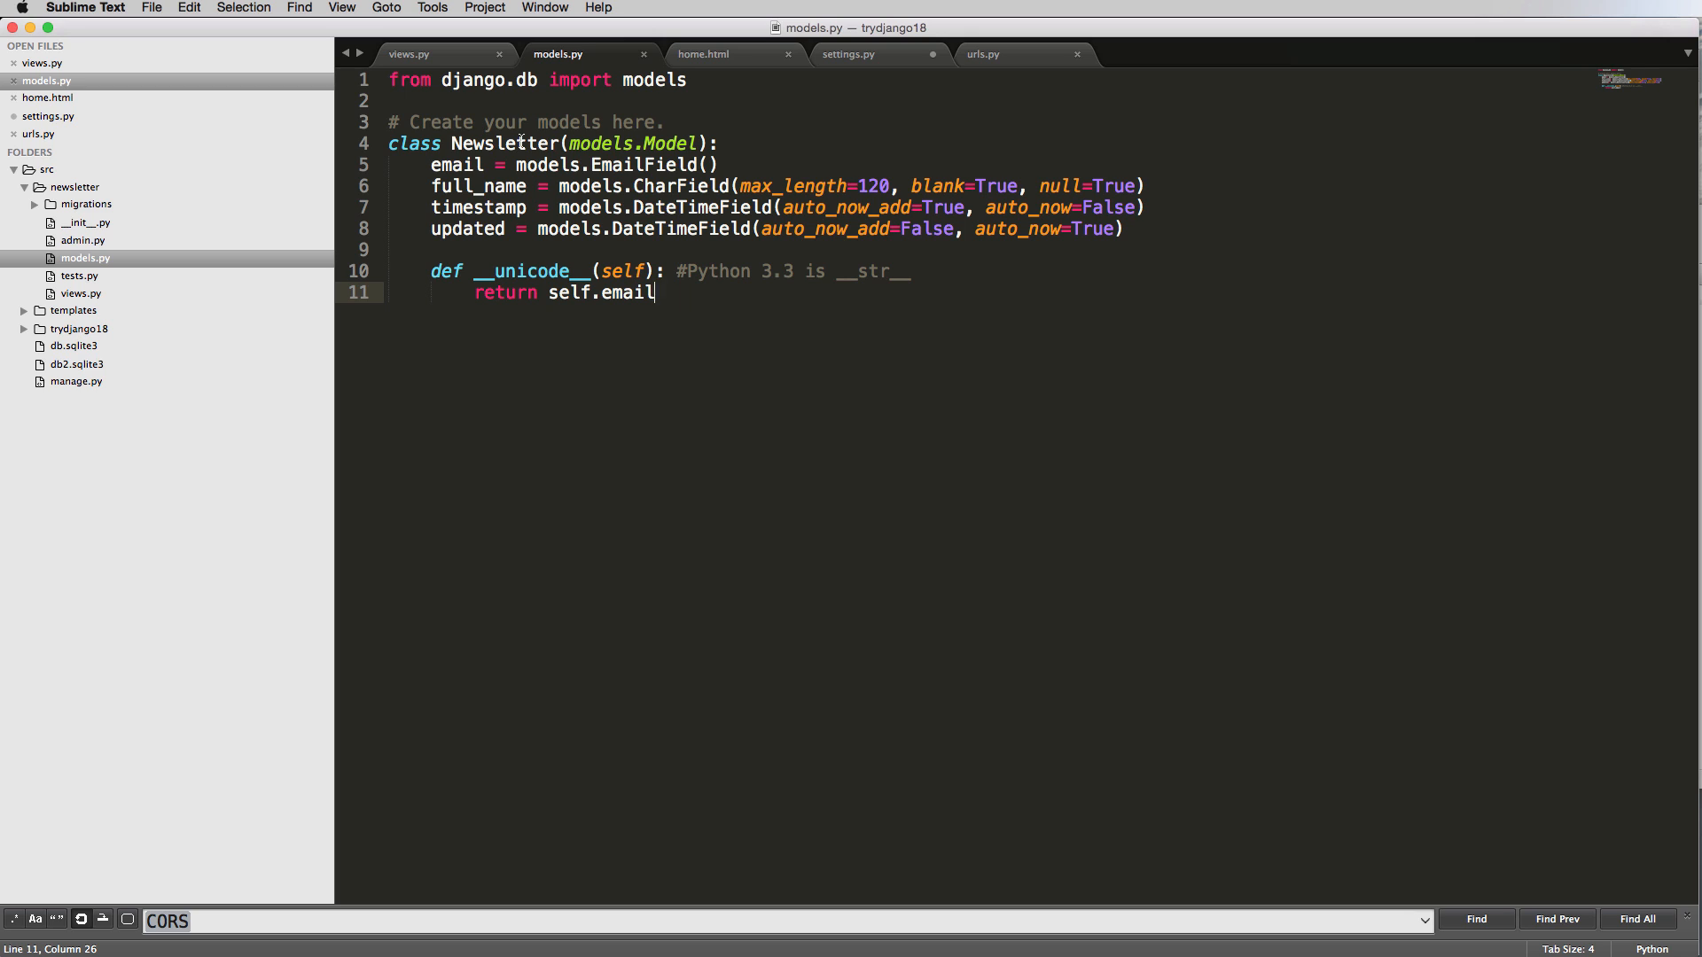
Rename the Newsletter model class to SignUp and save models.py.
double_click(501, 144)
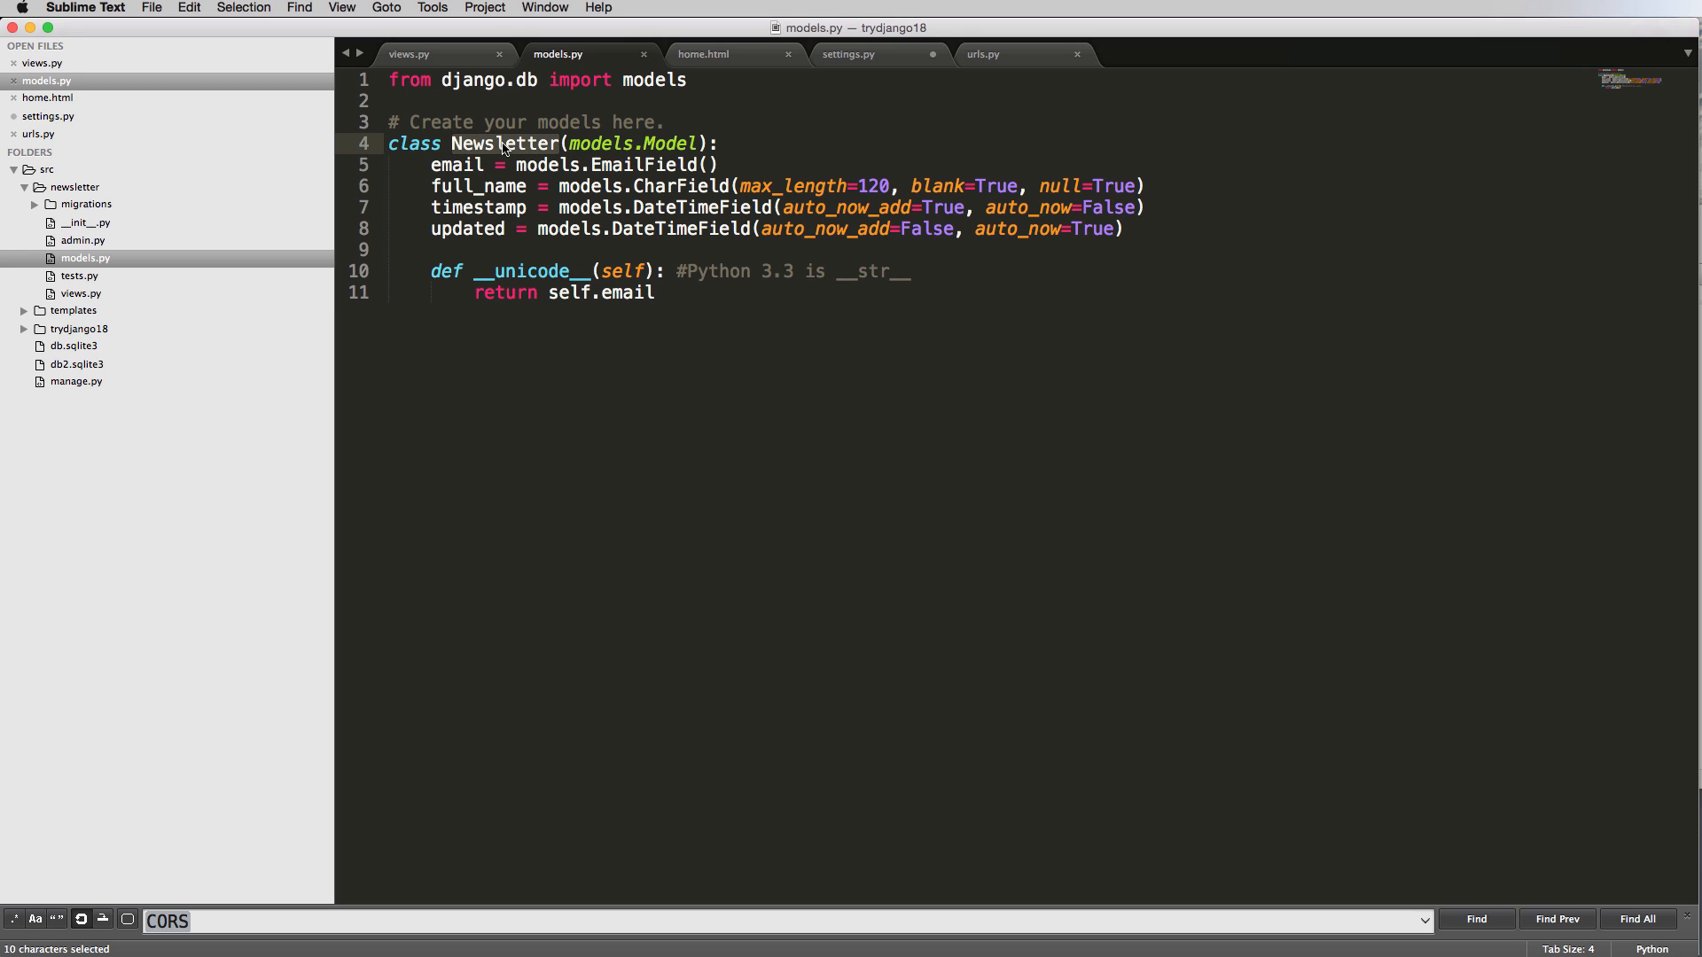
text(SI)
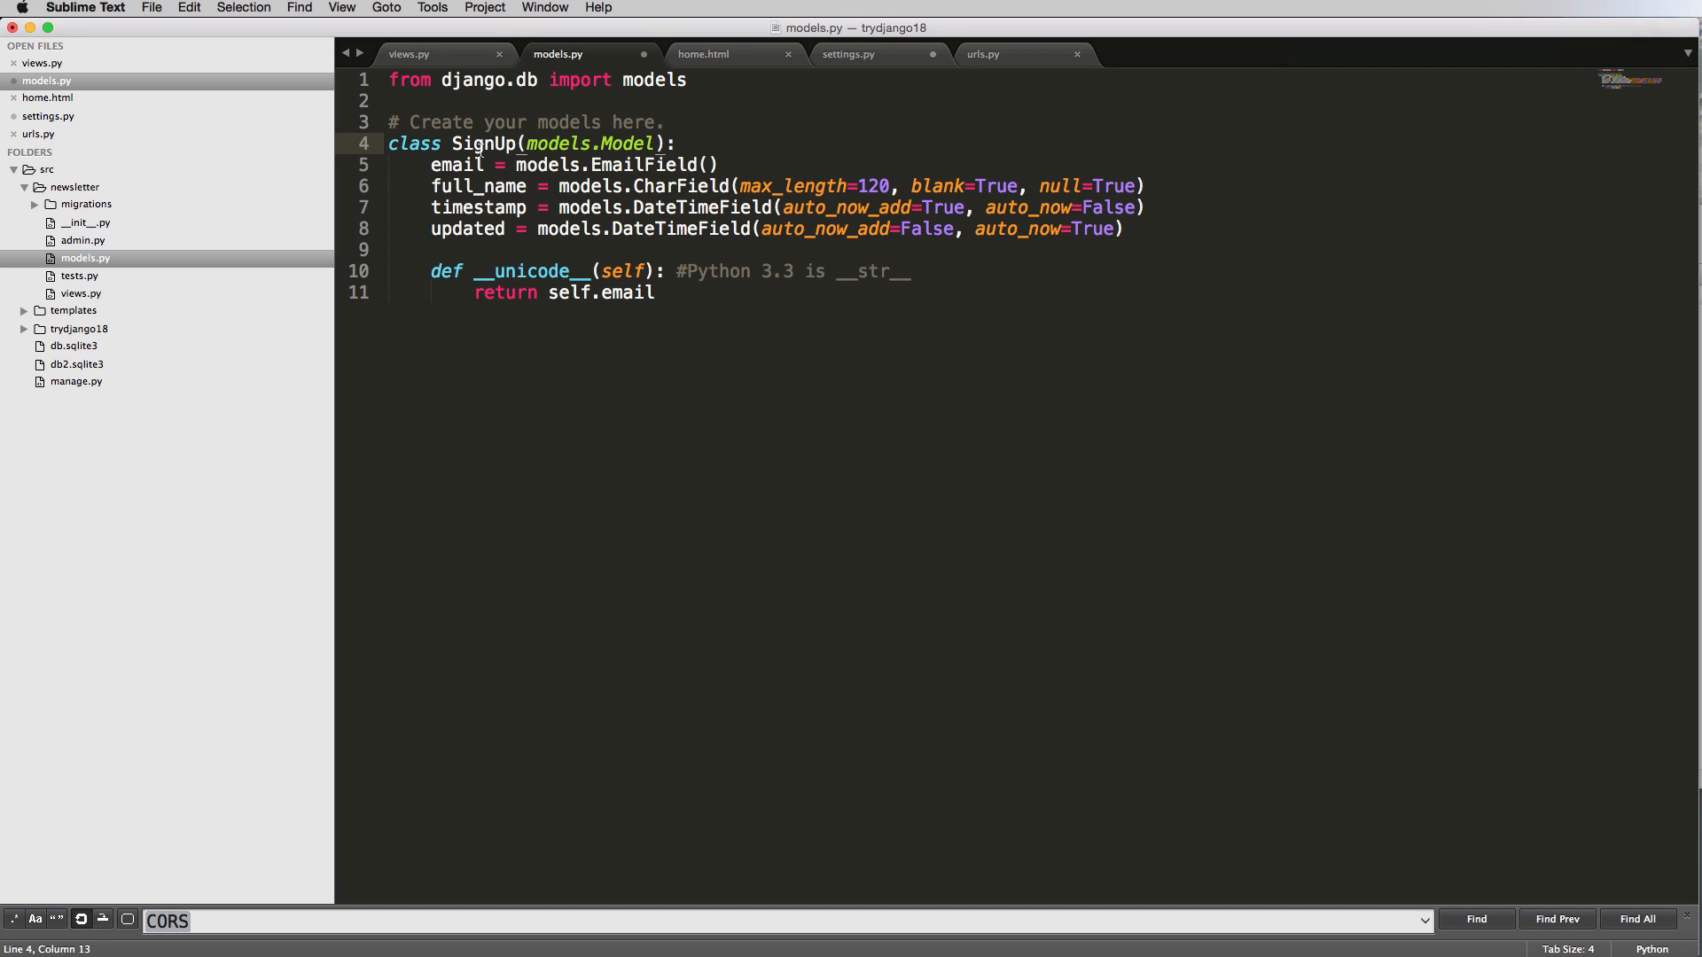
double_click(484, 144)
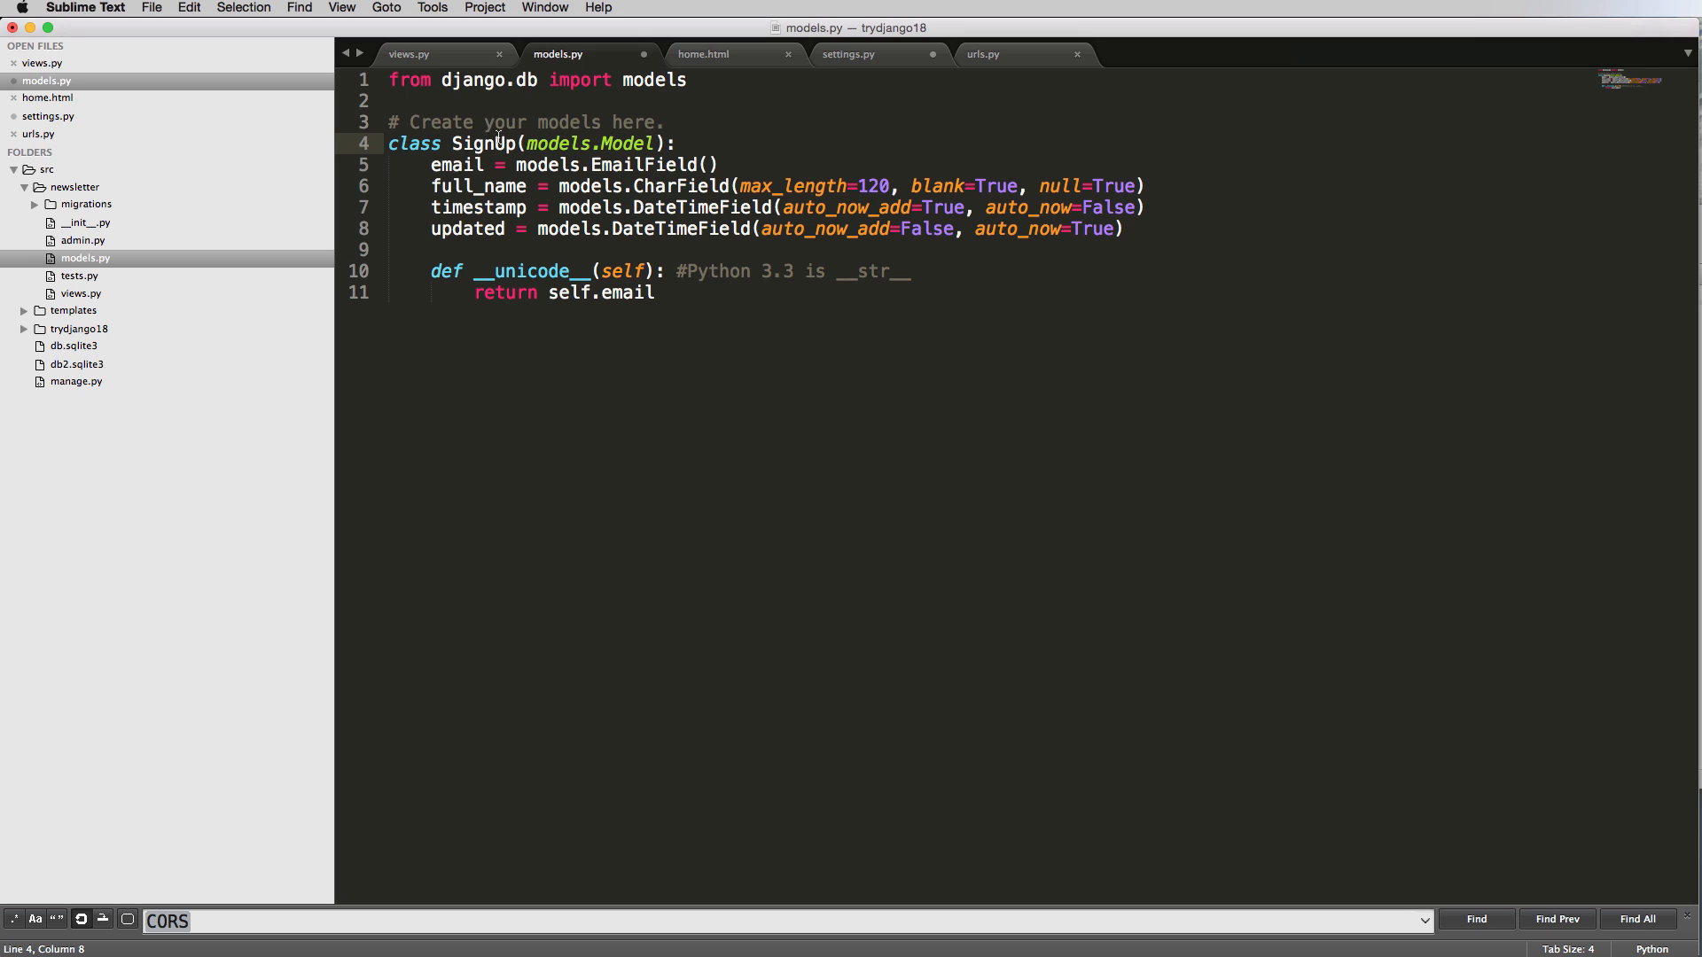
click(553, 207)
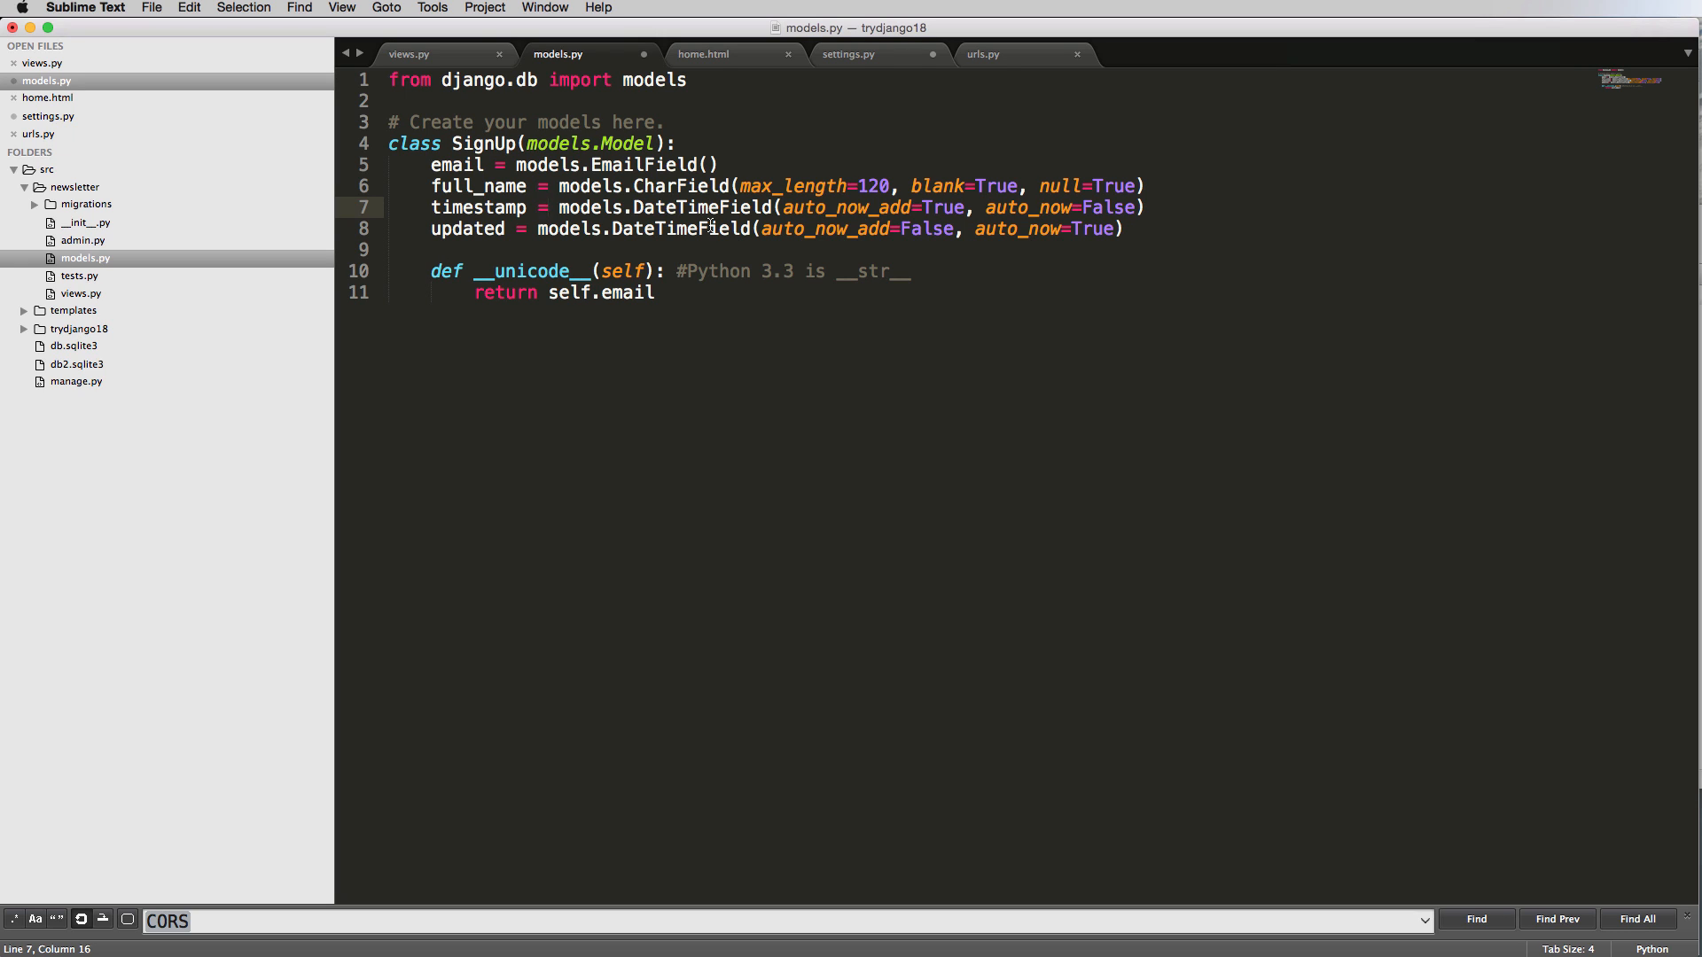
key(cmd+s)
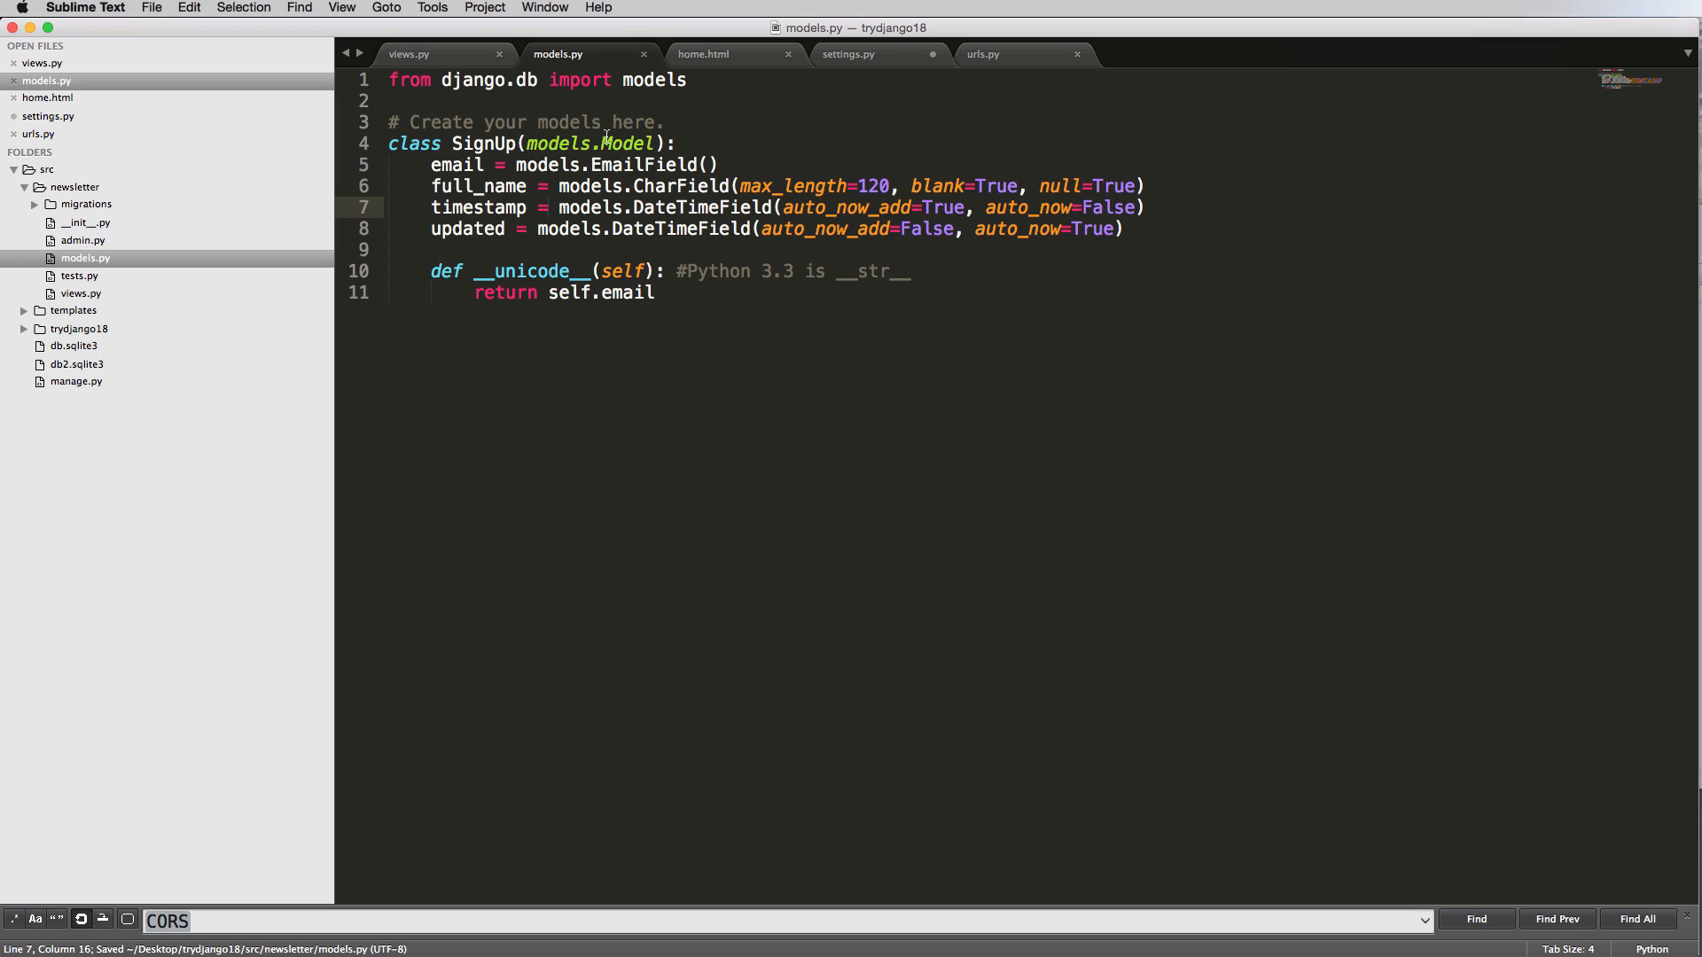
mouse_move(778, 158)
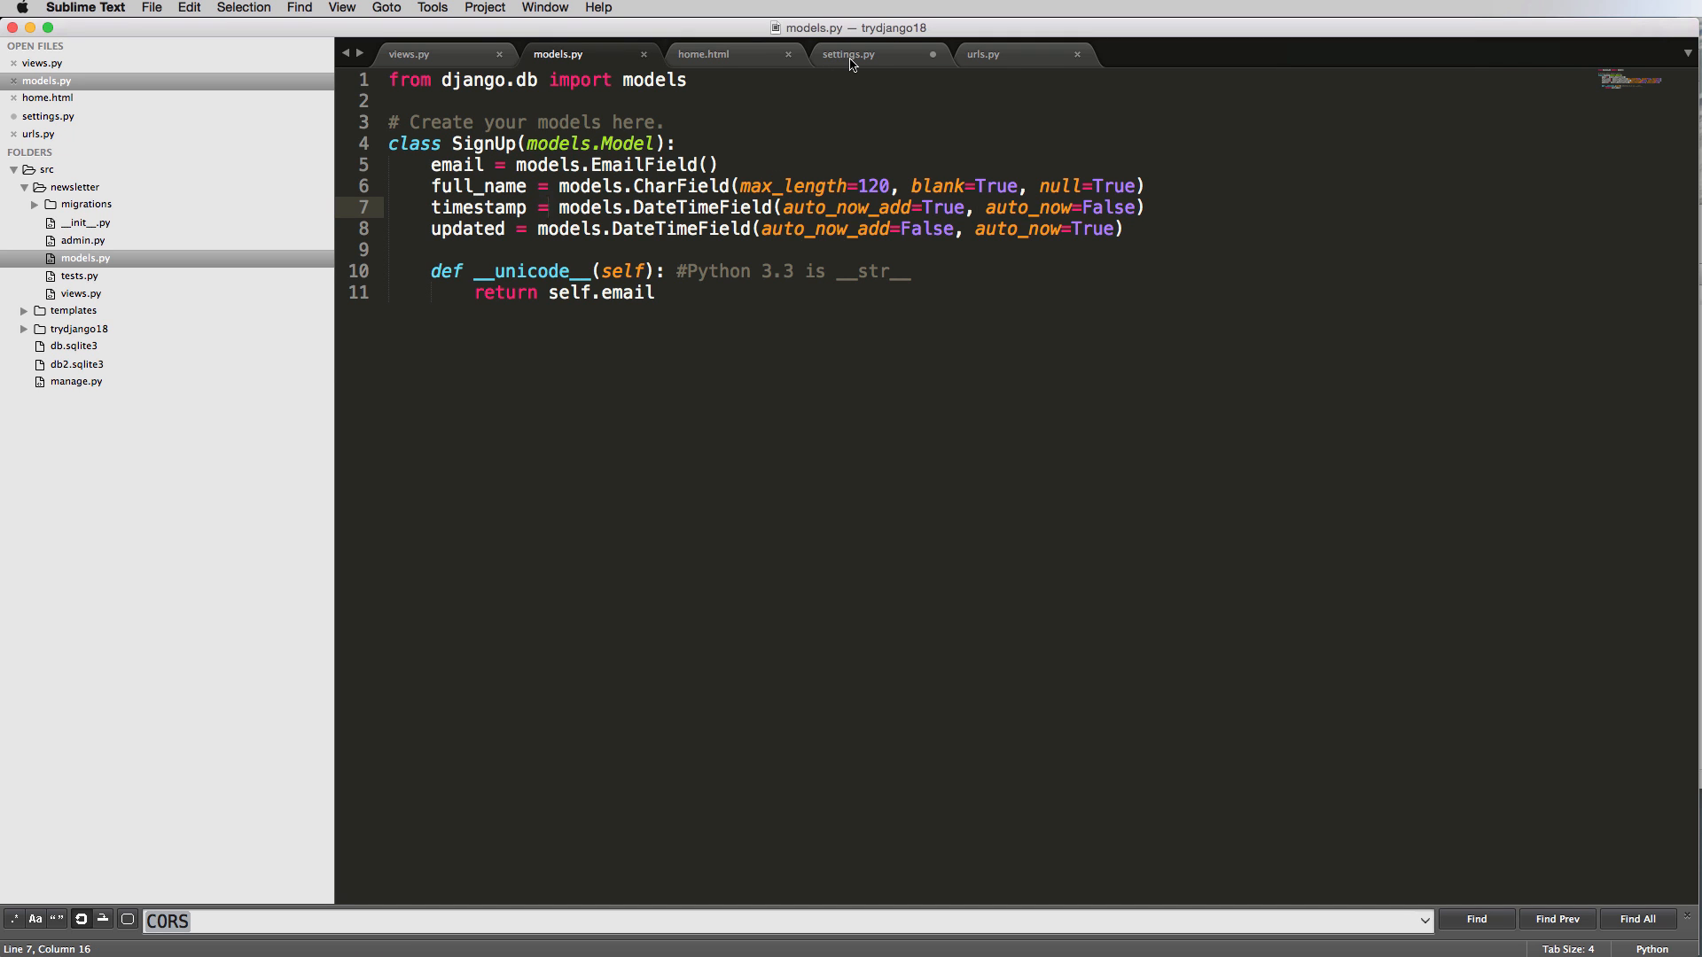
Add 'newsletter' to INSTALLED_APPS in settings.py and review the app list.
click(847, 53)
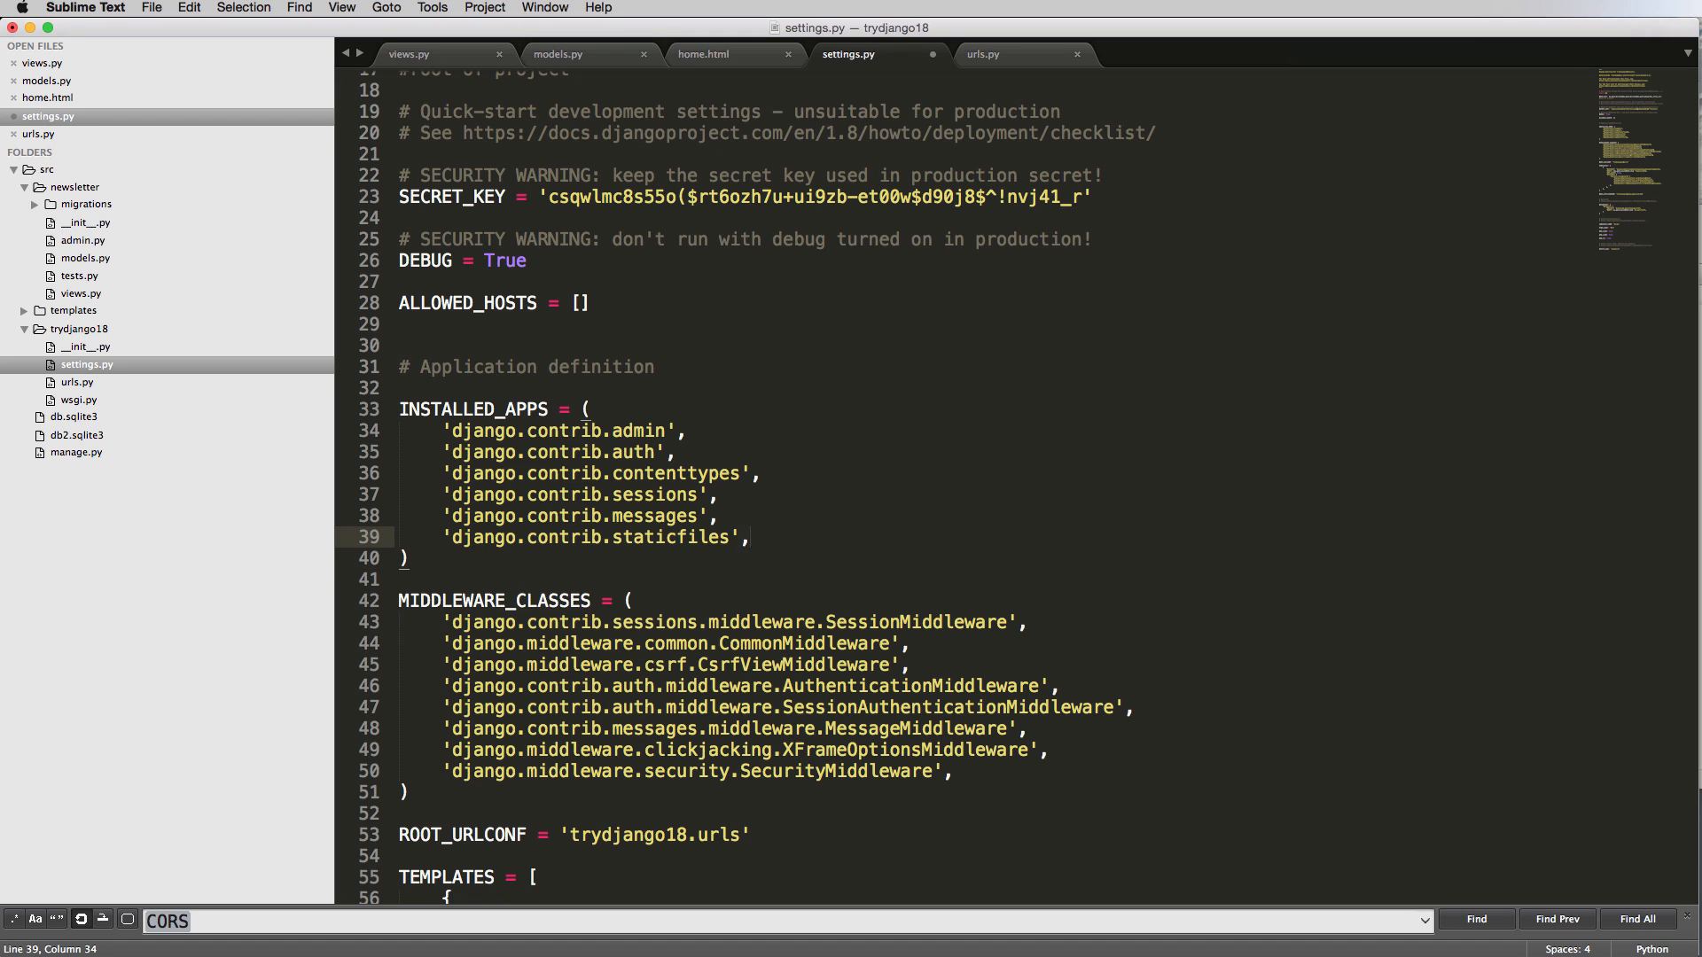
text(n')
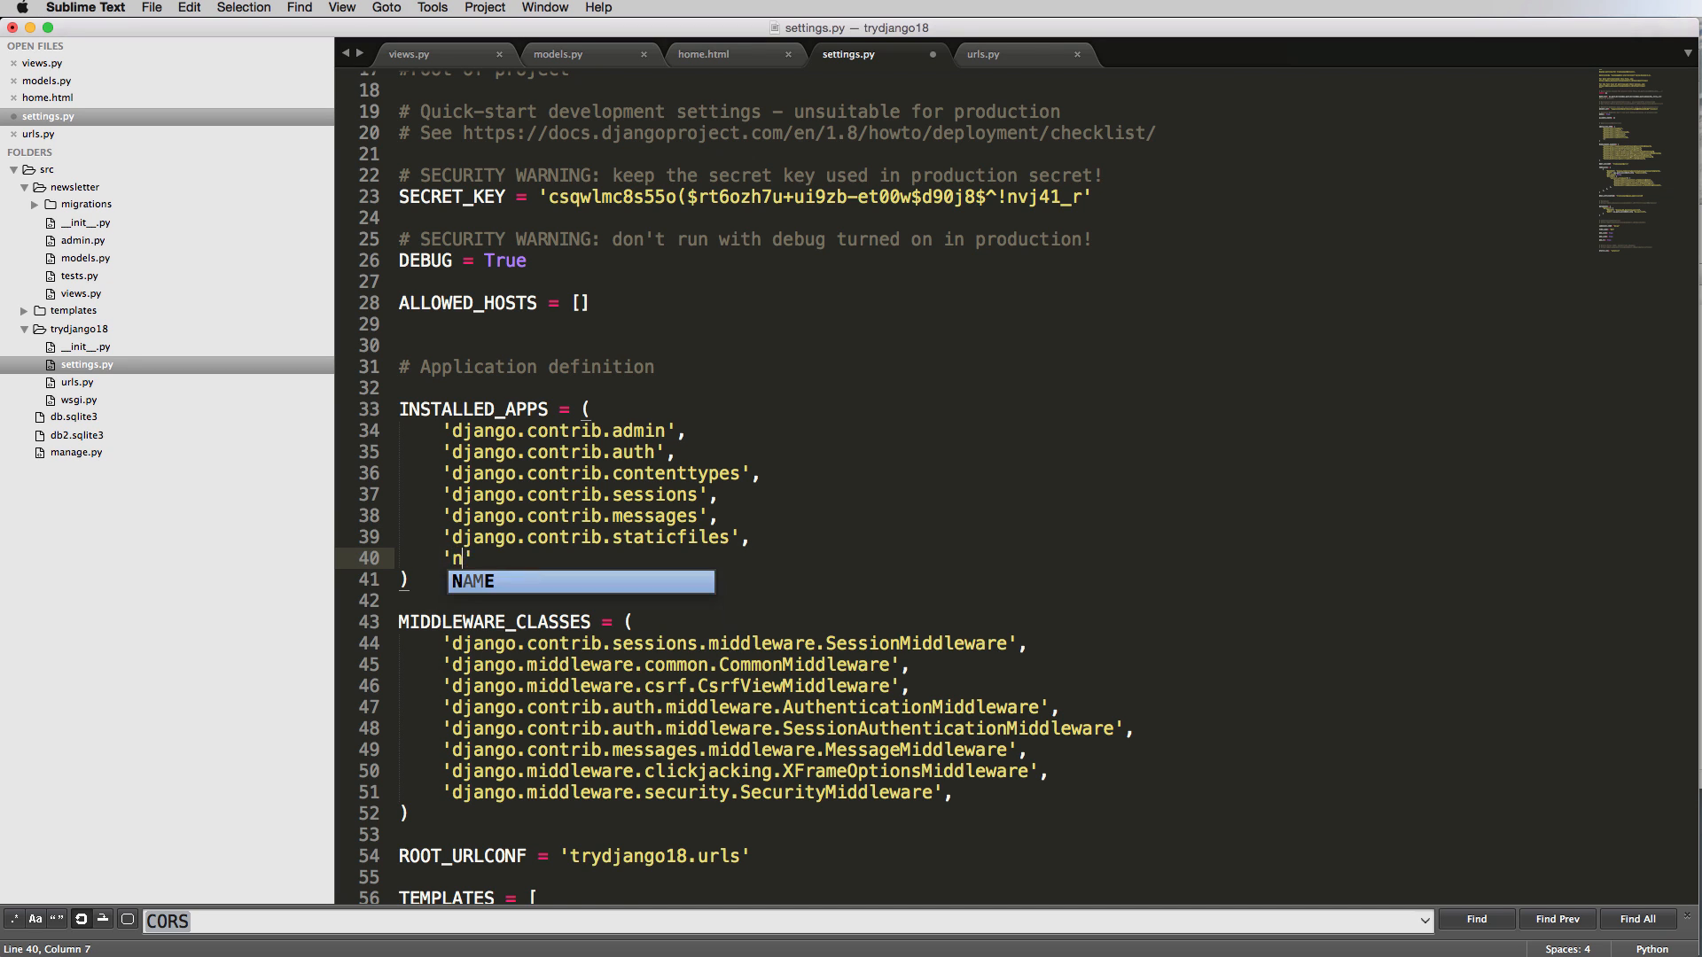
text(ewseltt)
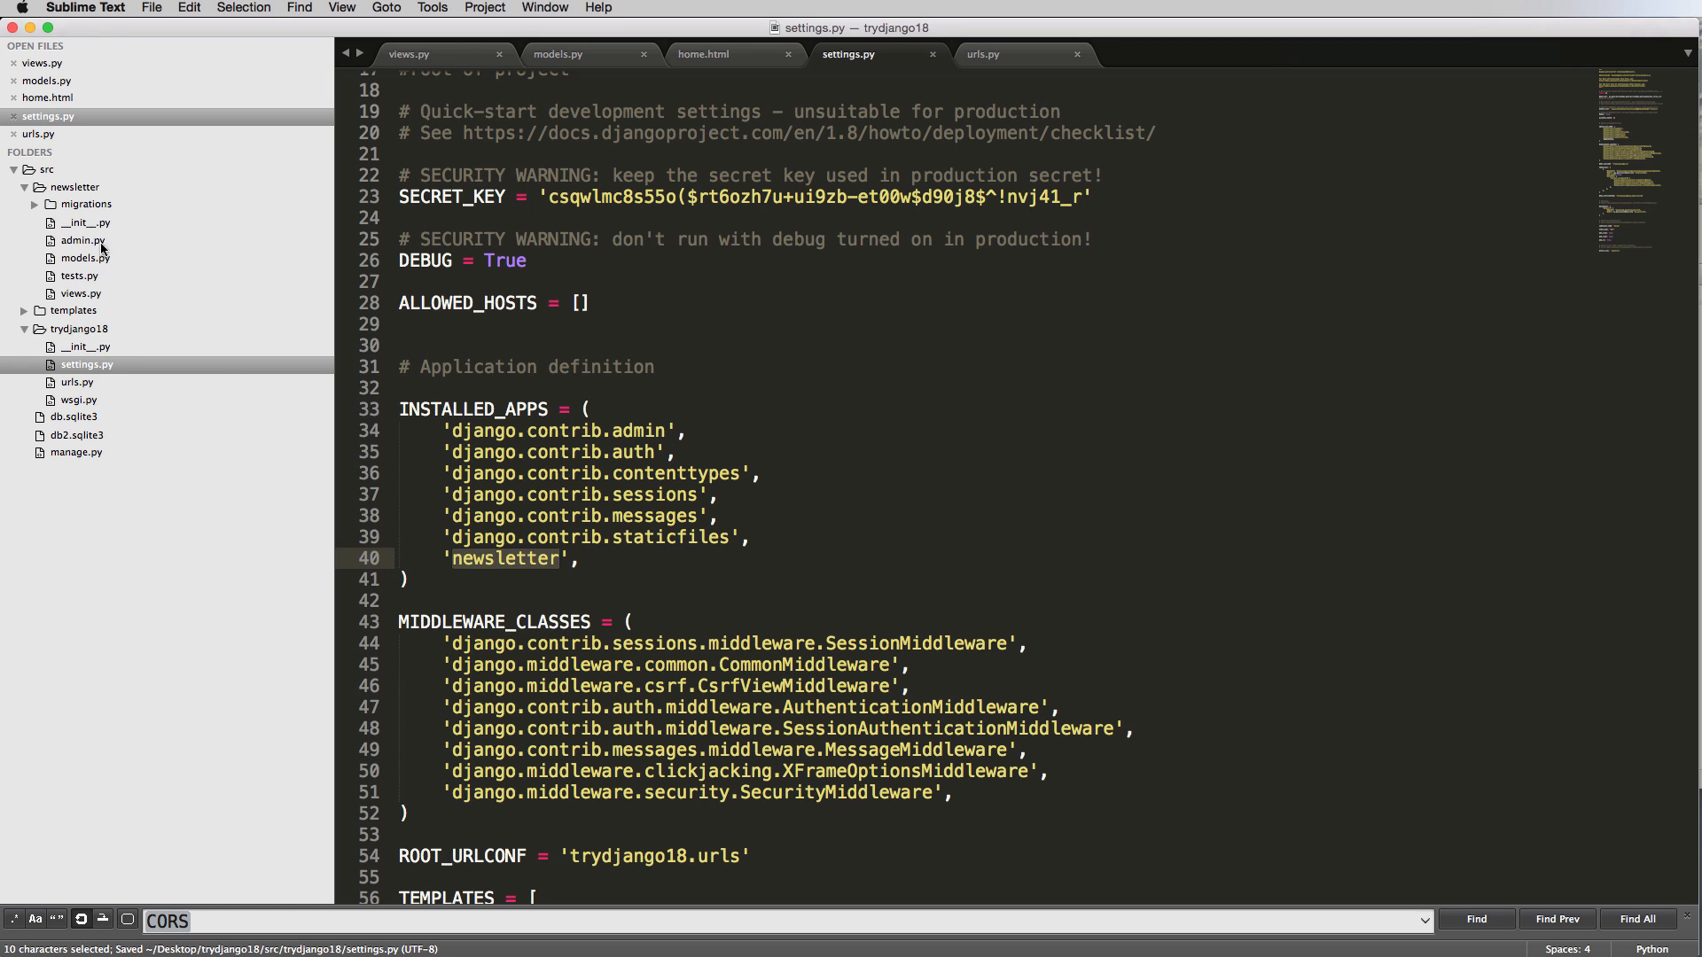
drag(398, 407, 580, 558)
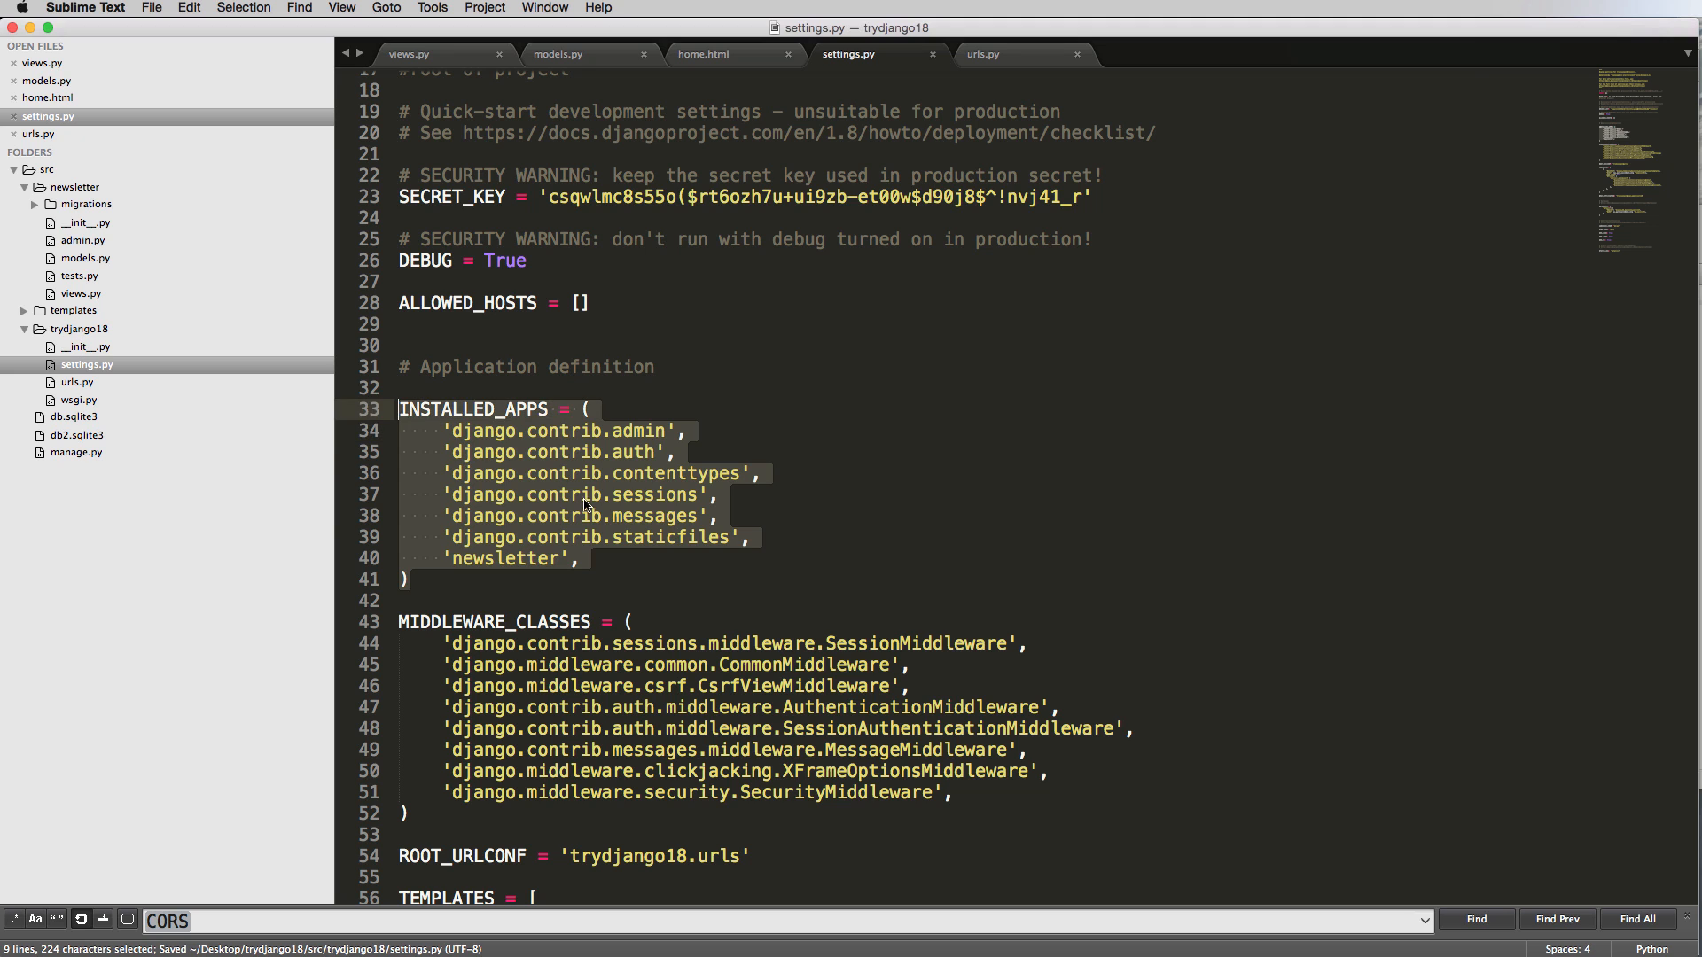
click(548, 515)
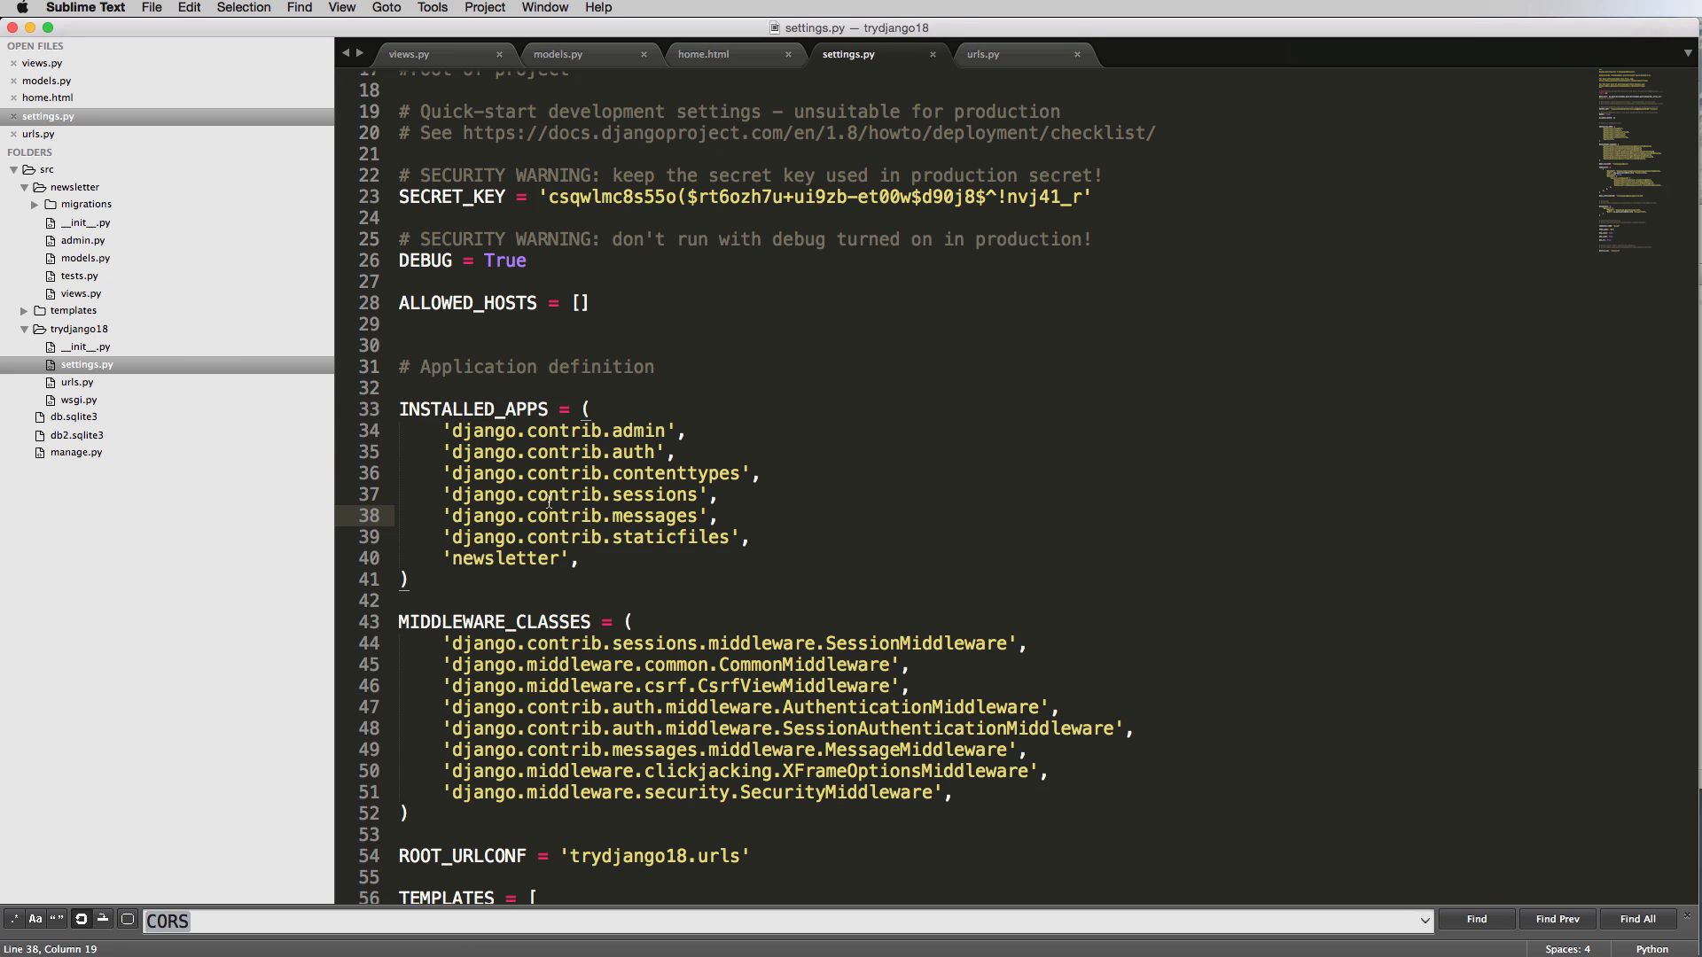
click(557, 53)
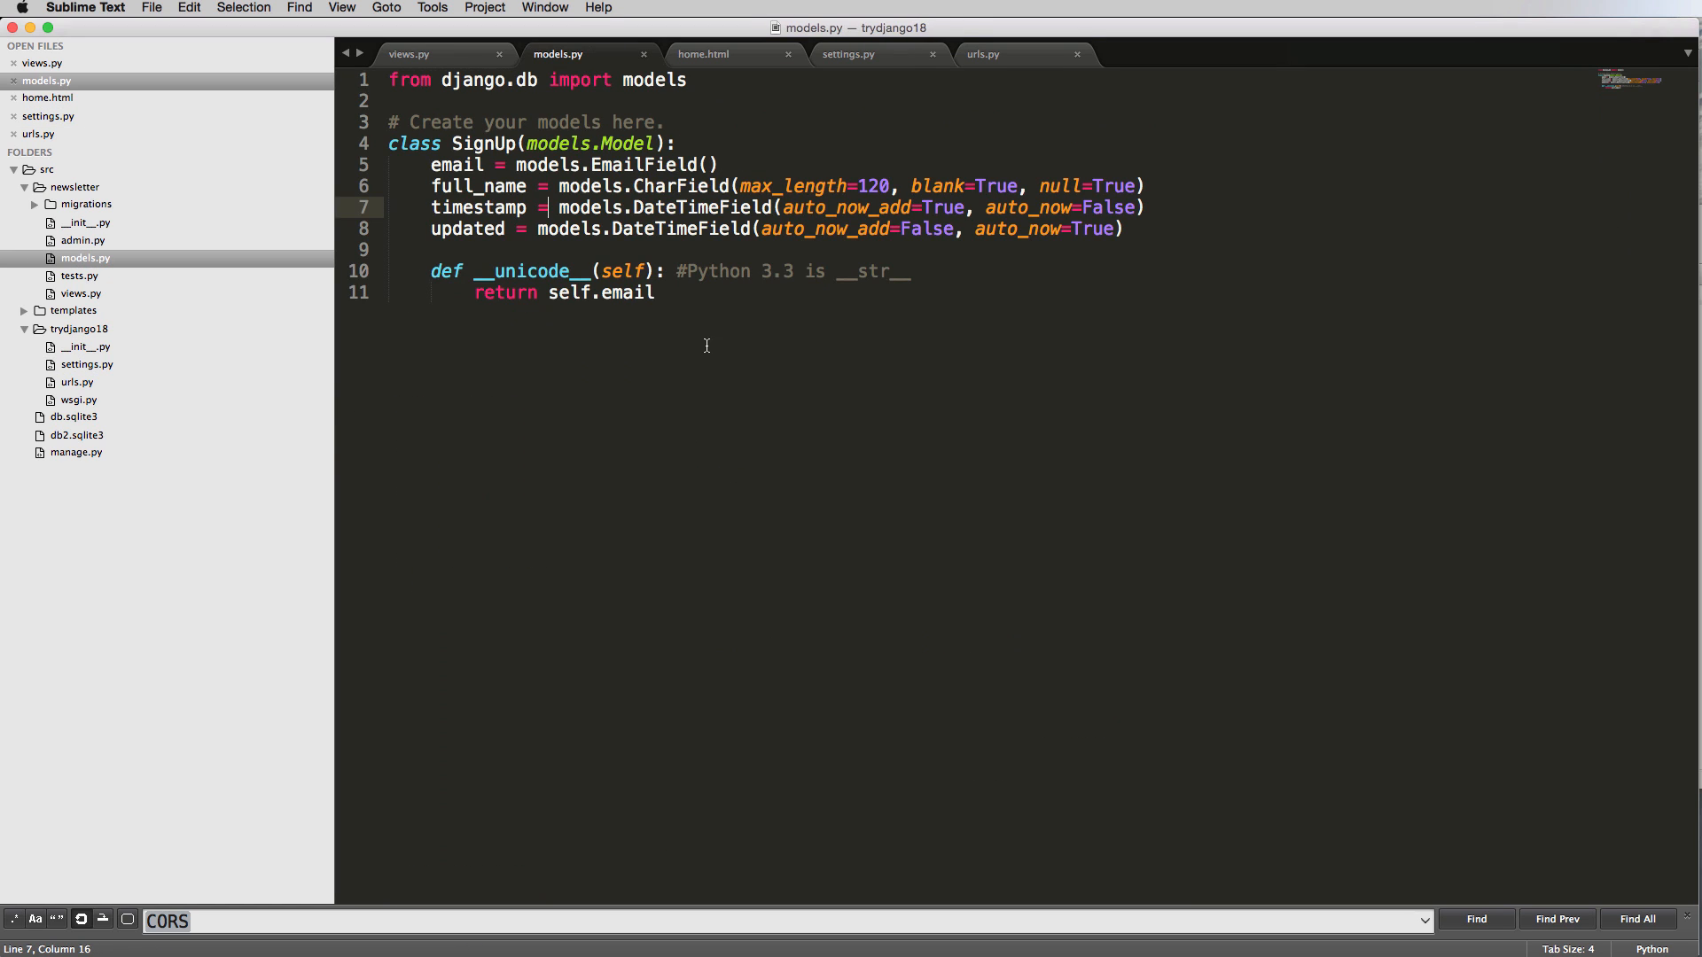
click(847, 53)
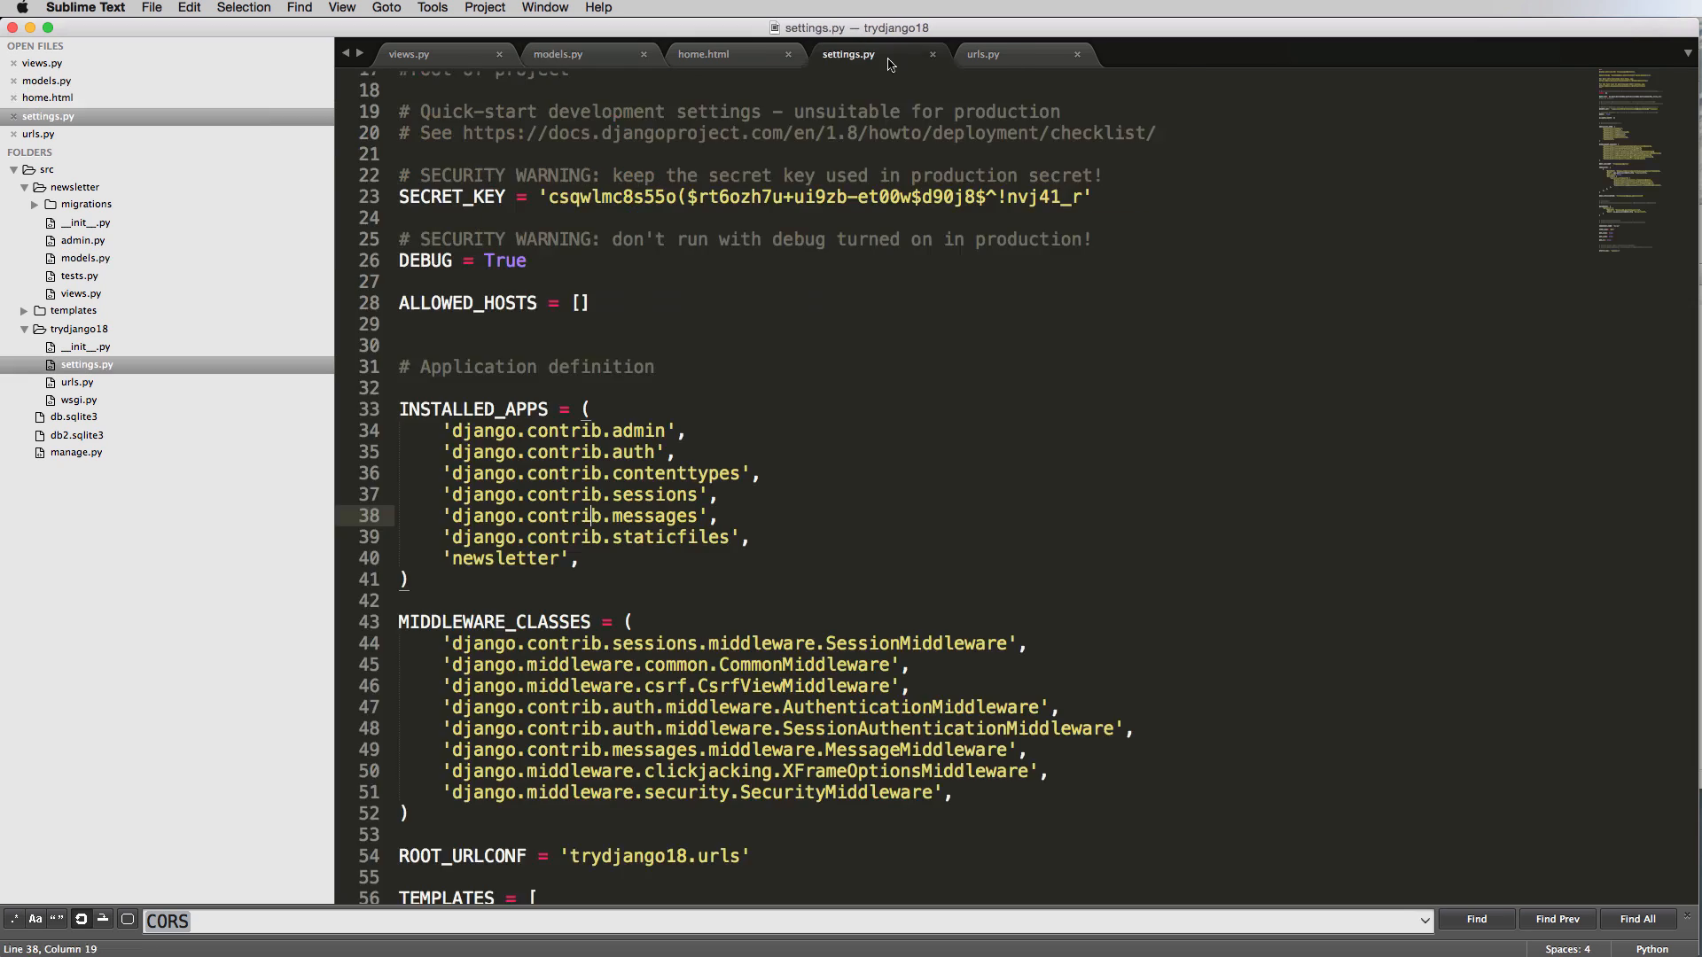
scroll(down, 3)
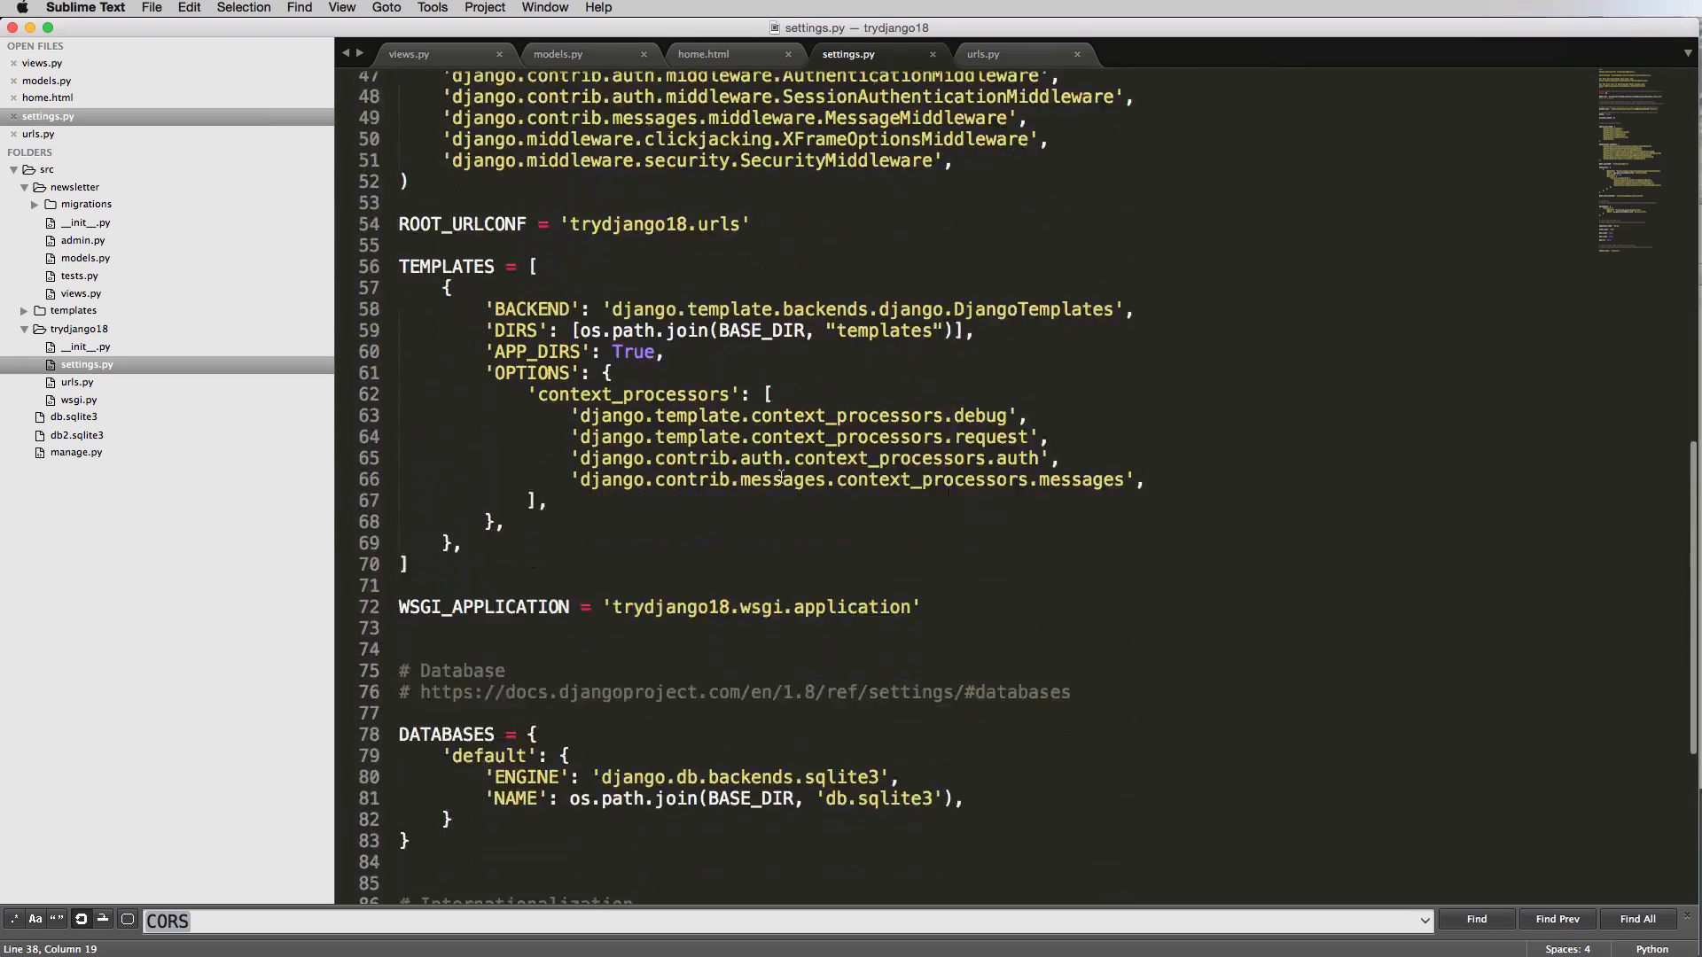
scroll(down, 3)
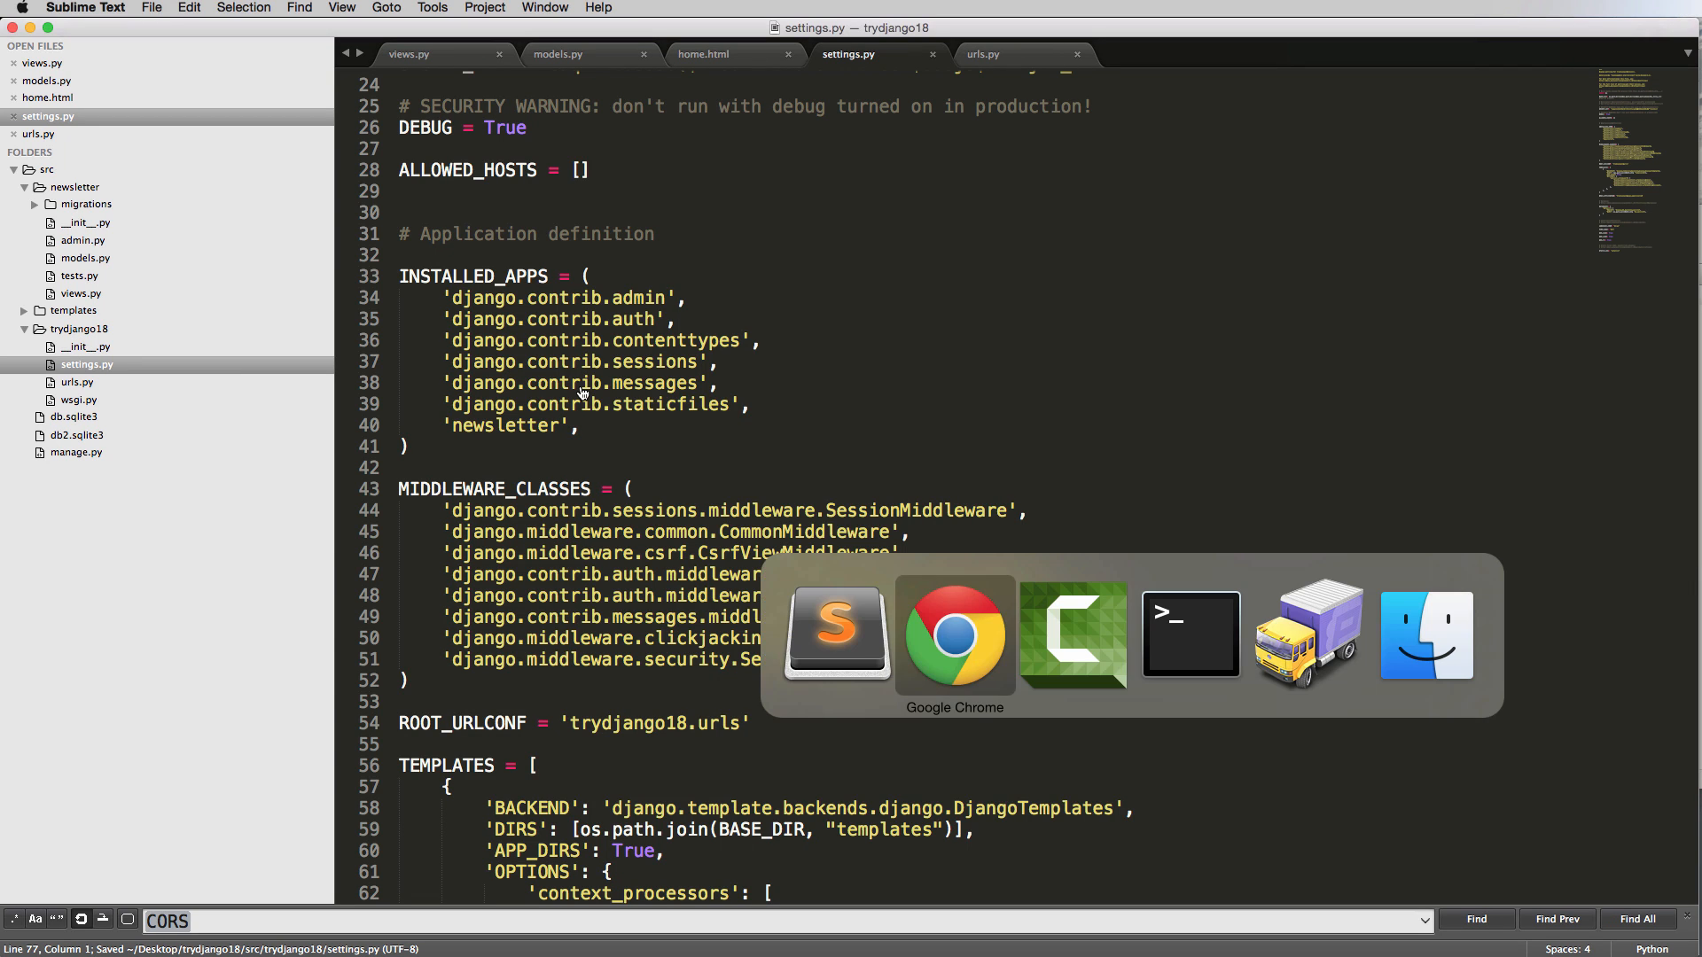
Run makemigrations and migrate to create and apply newsletter's 0001_initial migration.
click(1189, 634)
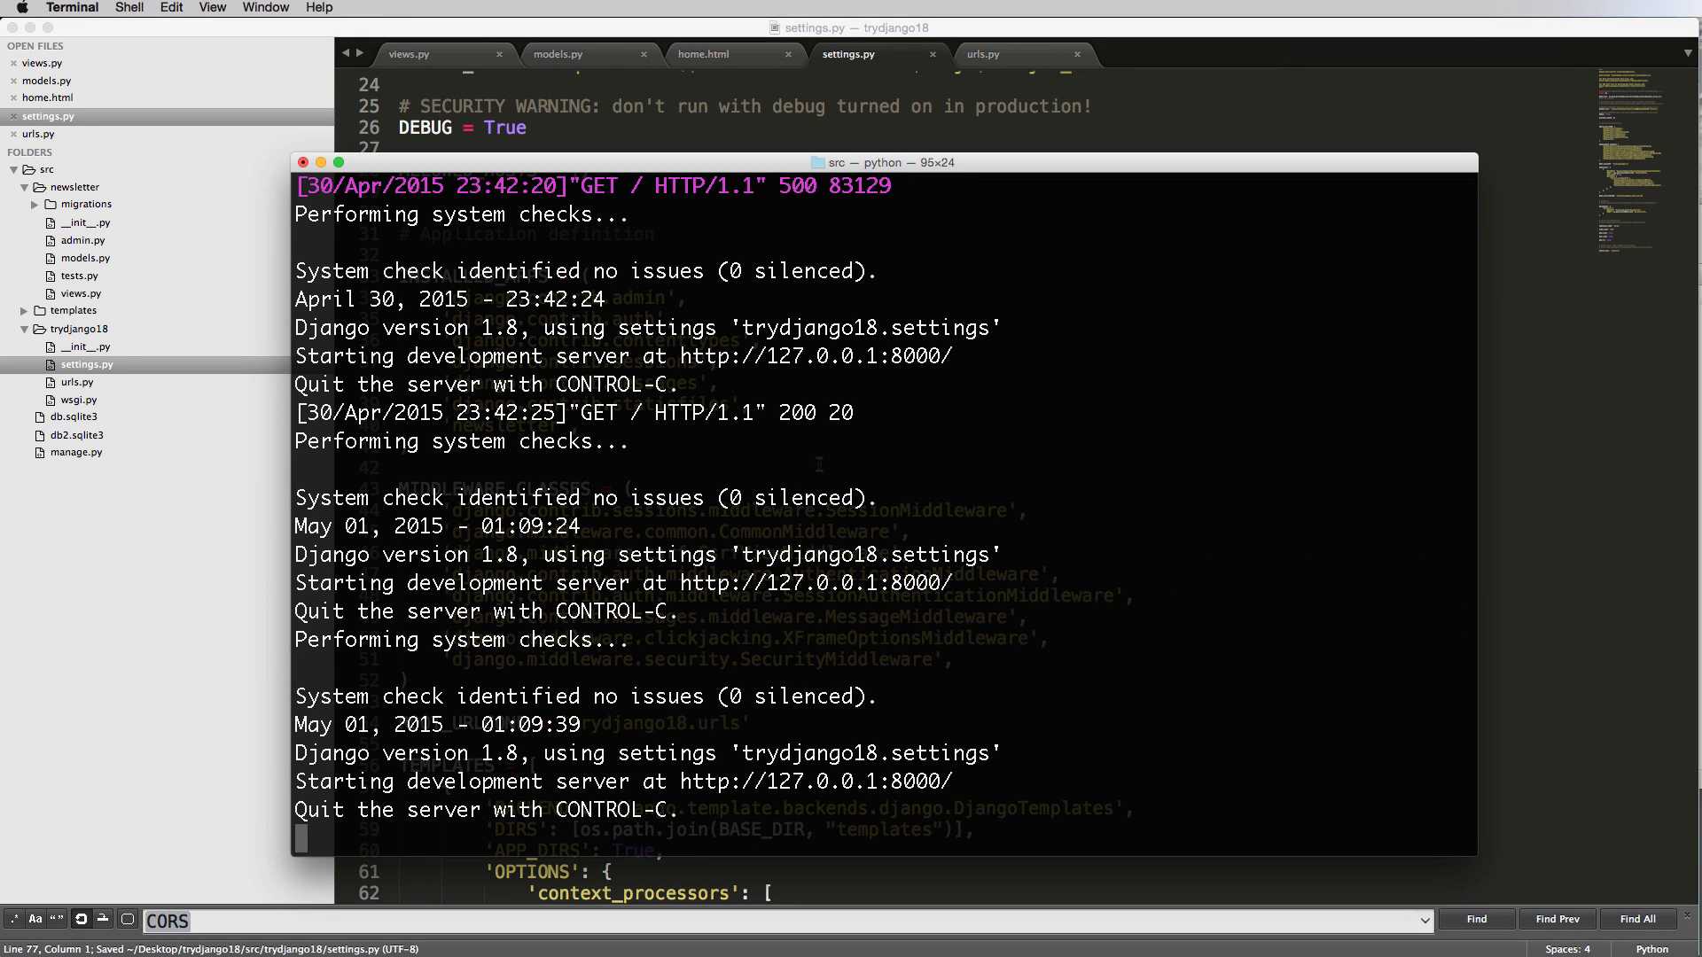
text(python)
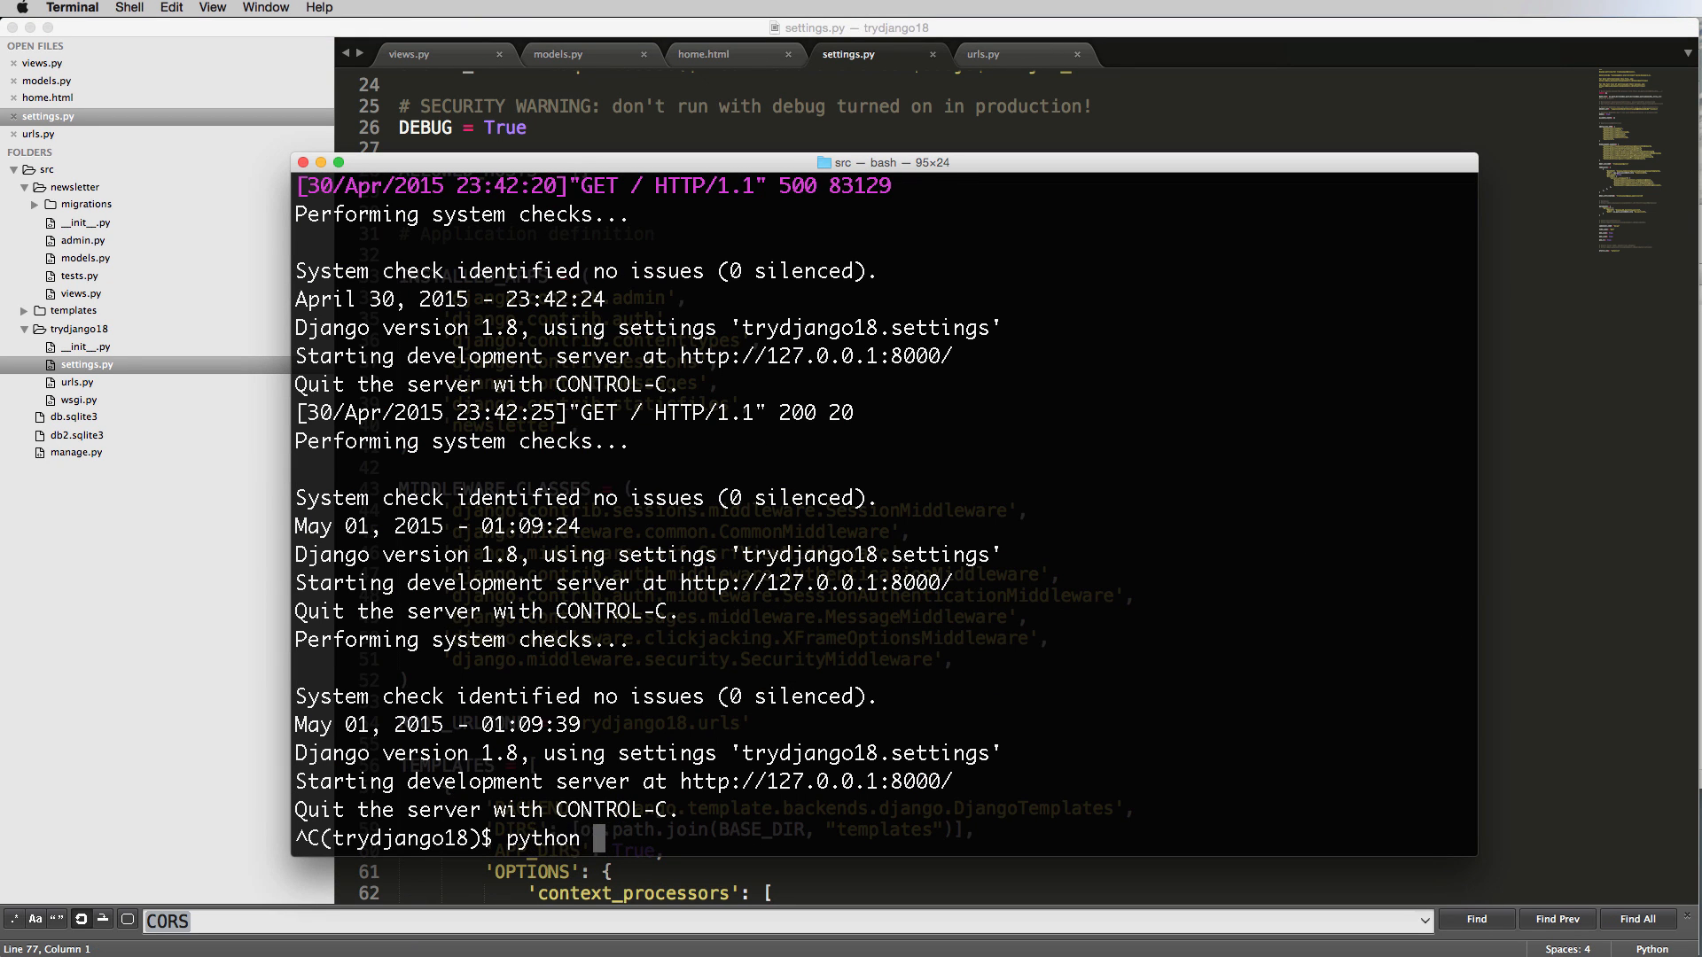
text(manage.py make)
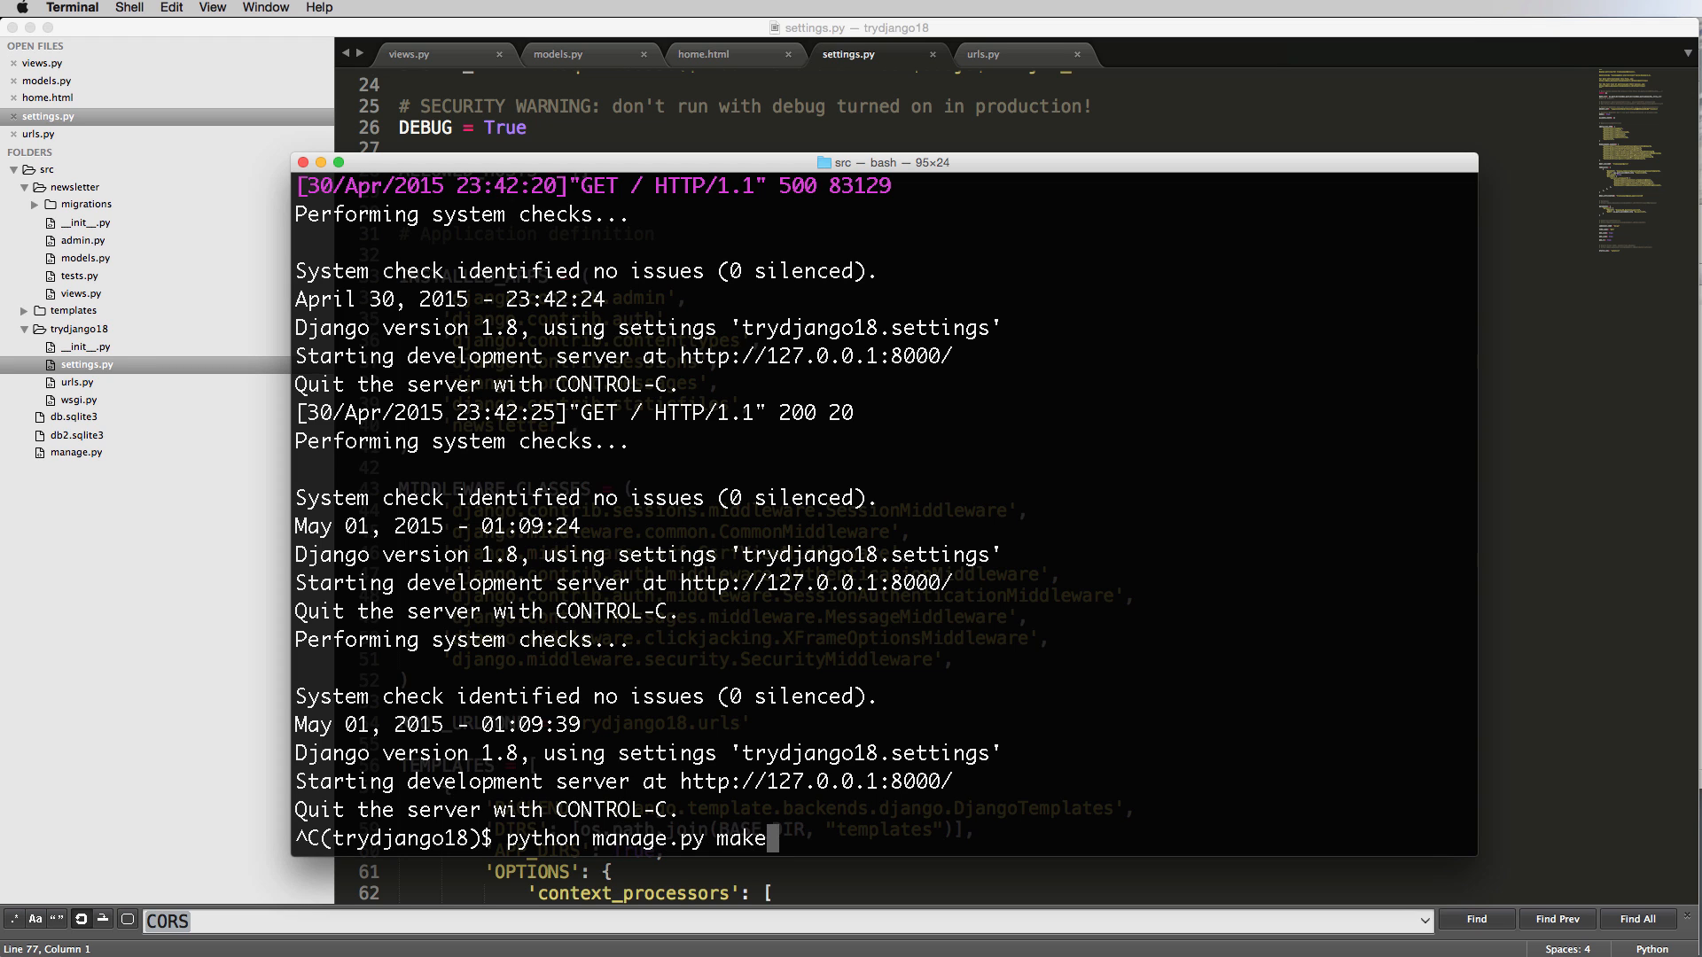
text(migrations)
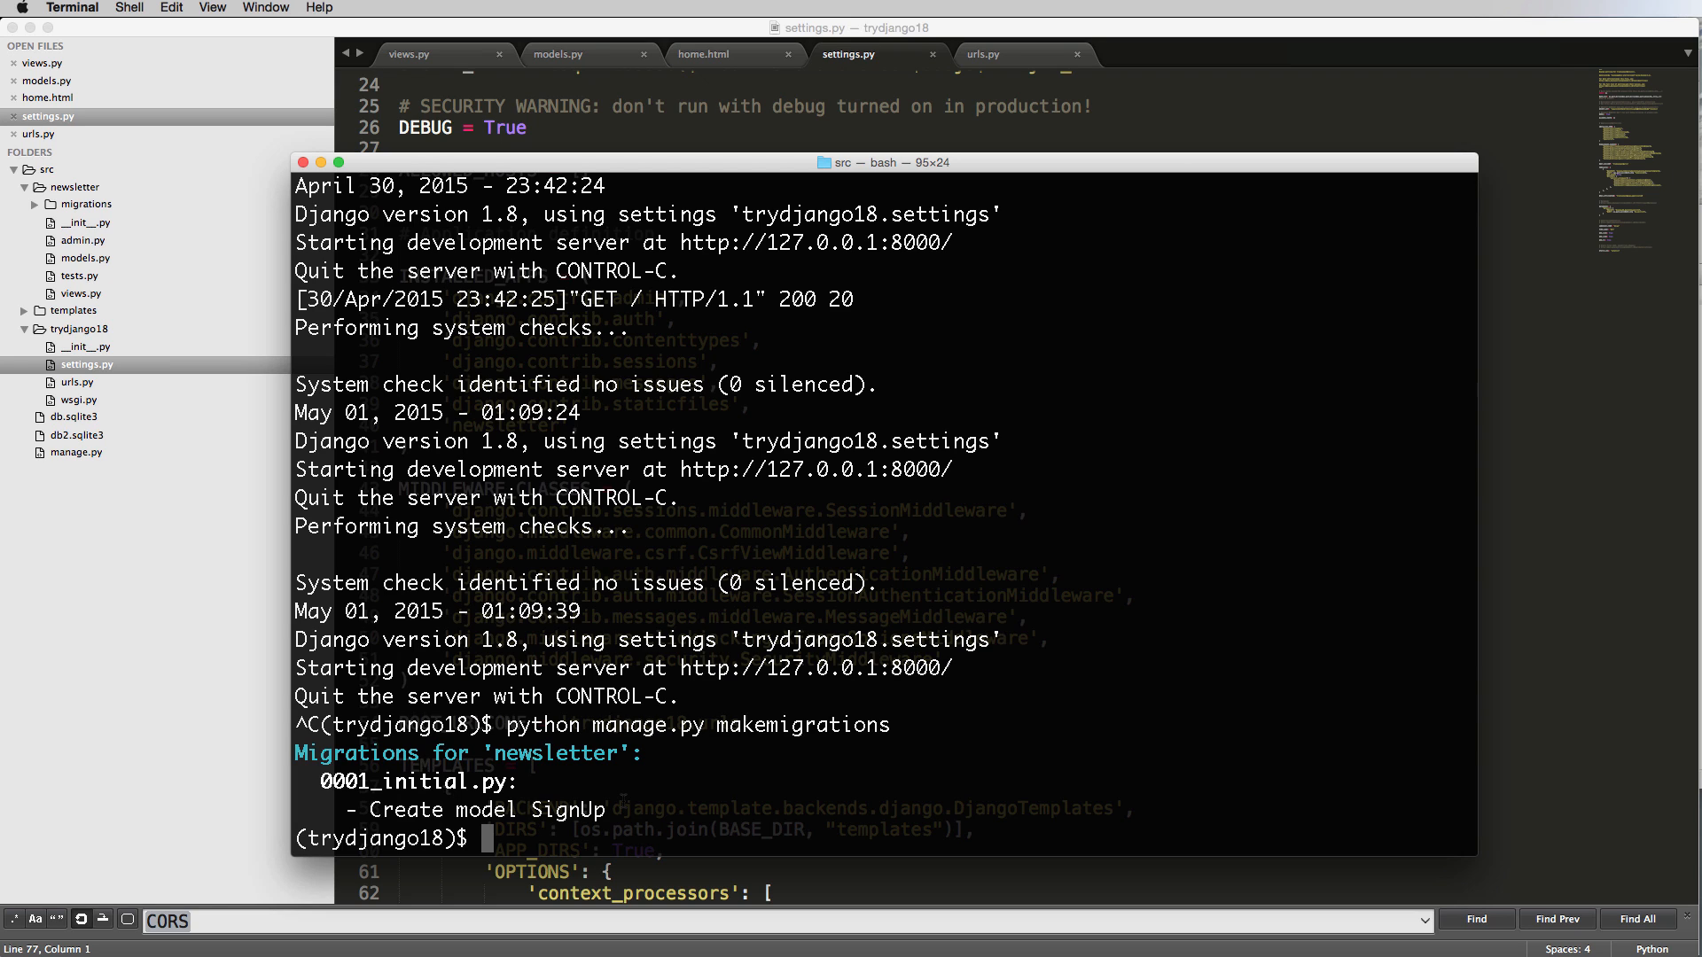
text(python manage.py migrate)
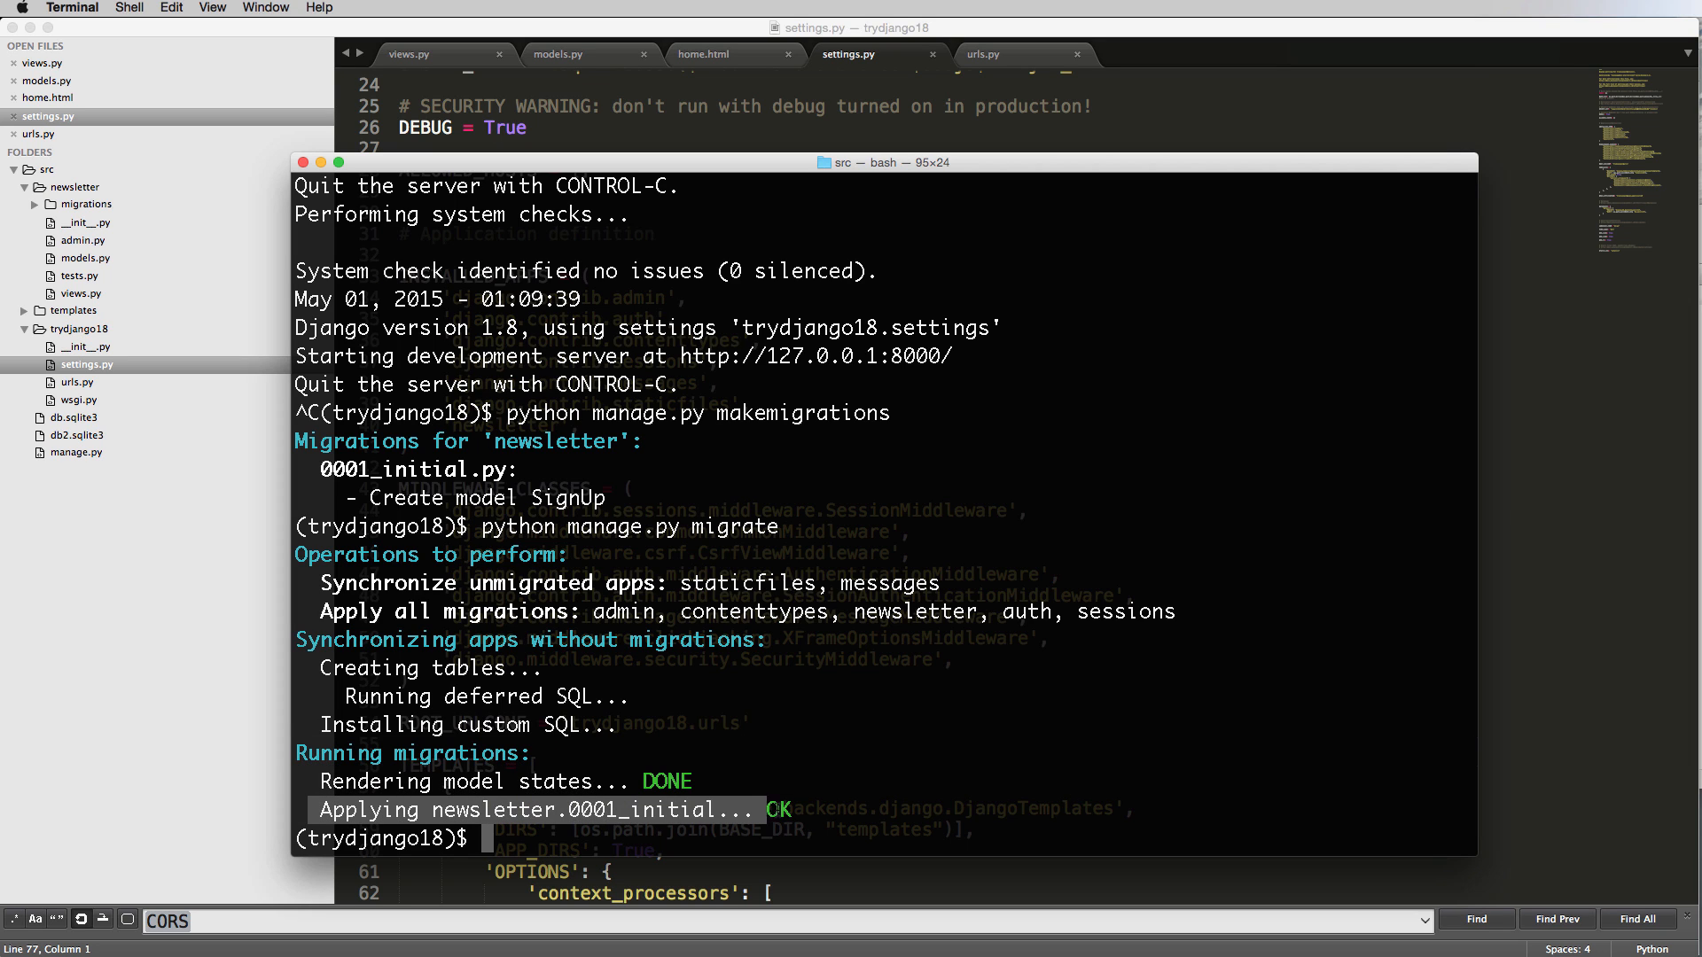
text(python manage.py migrate)
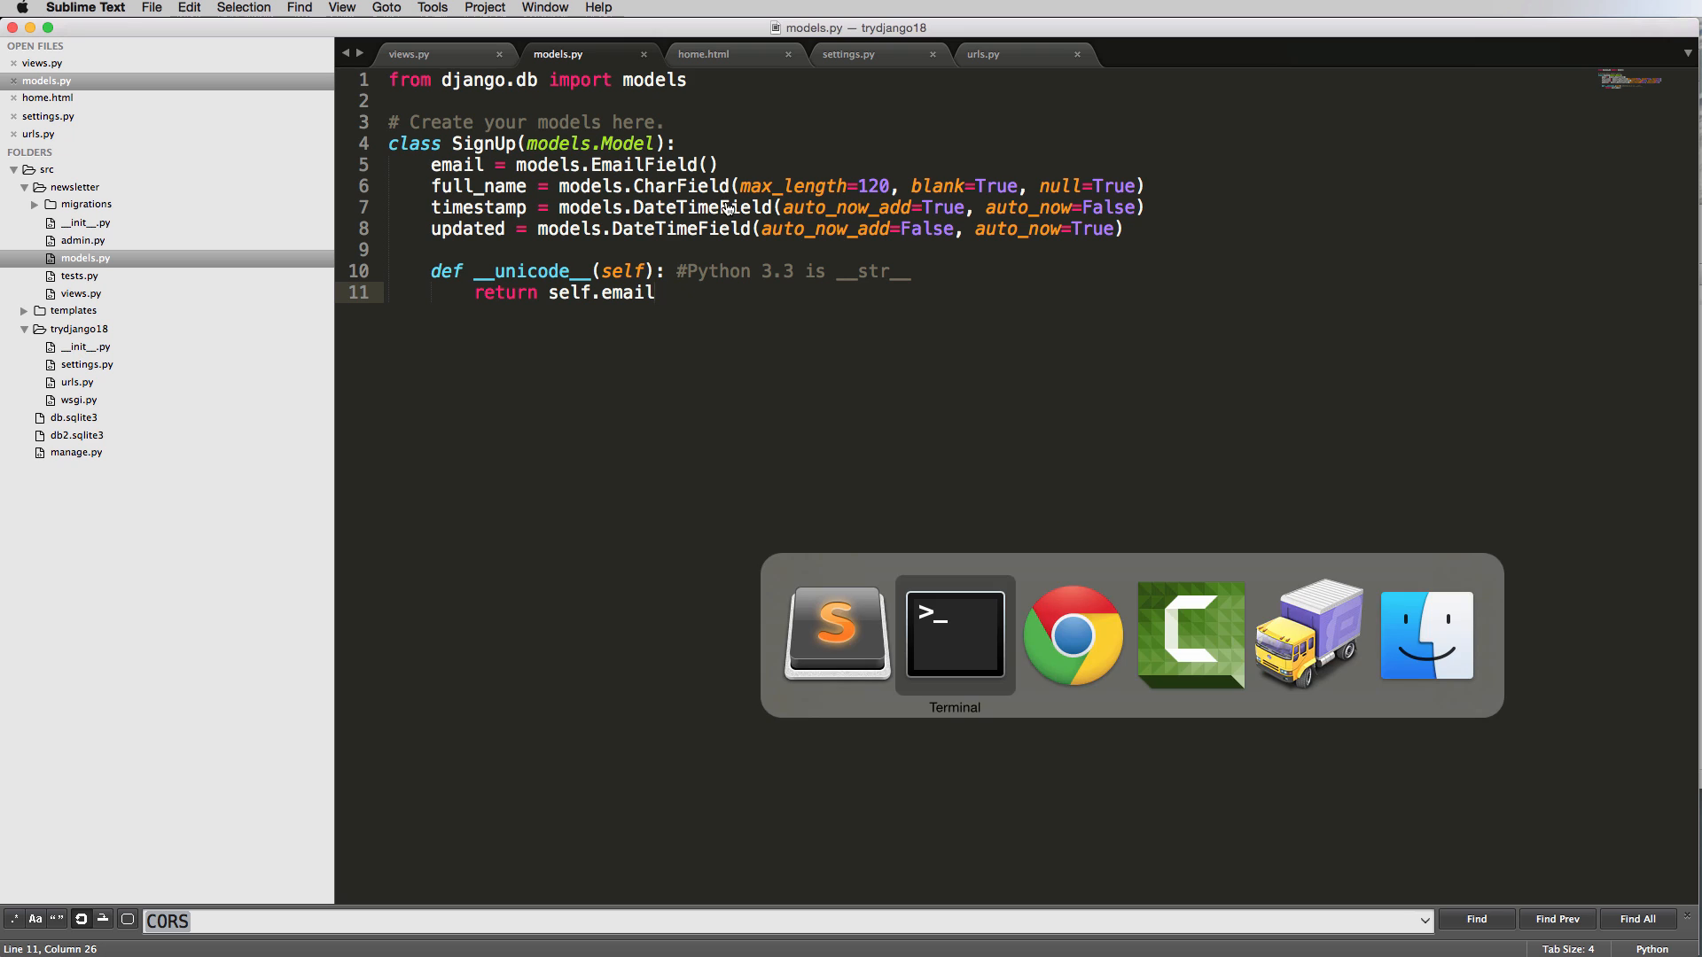
Restart the server with runserver and open the Django admin's add-user form at /admin.
click(1071, 634)
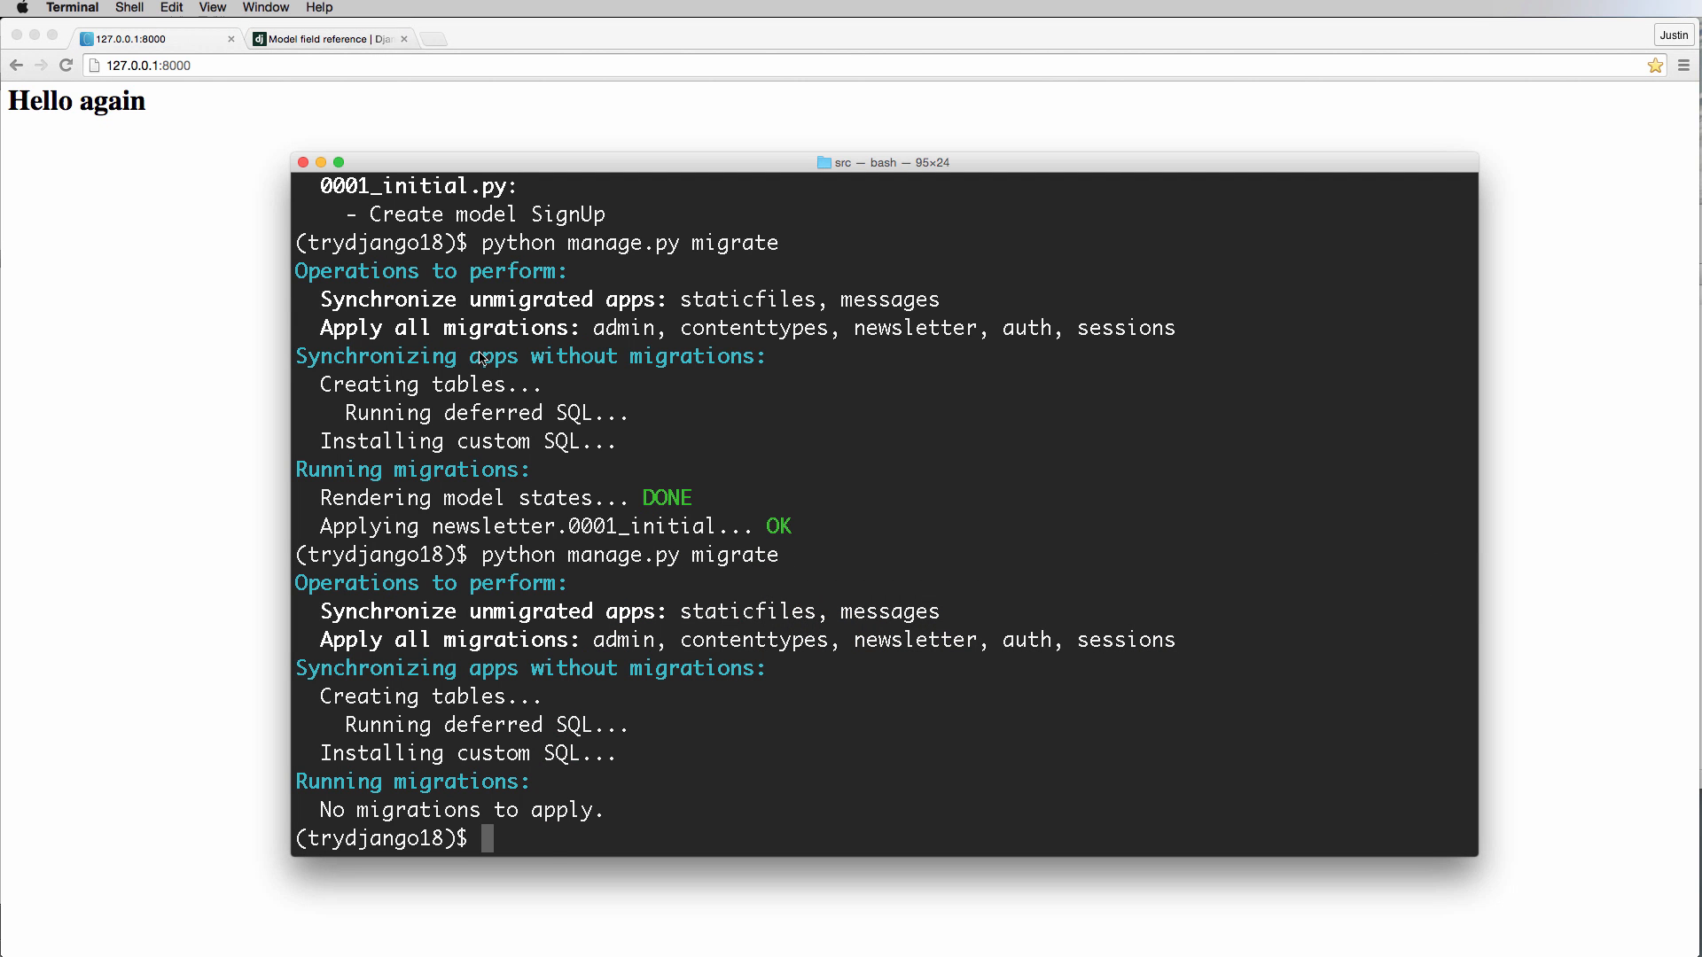
text(python manage.py)
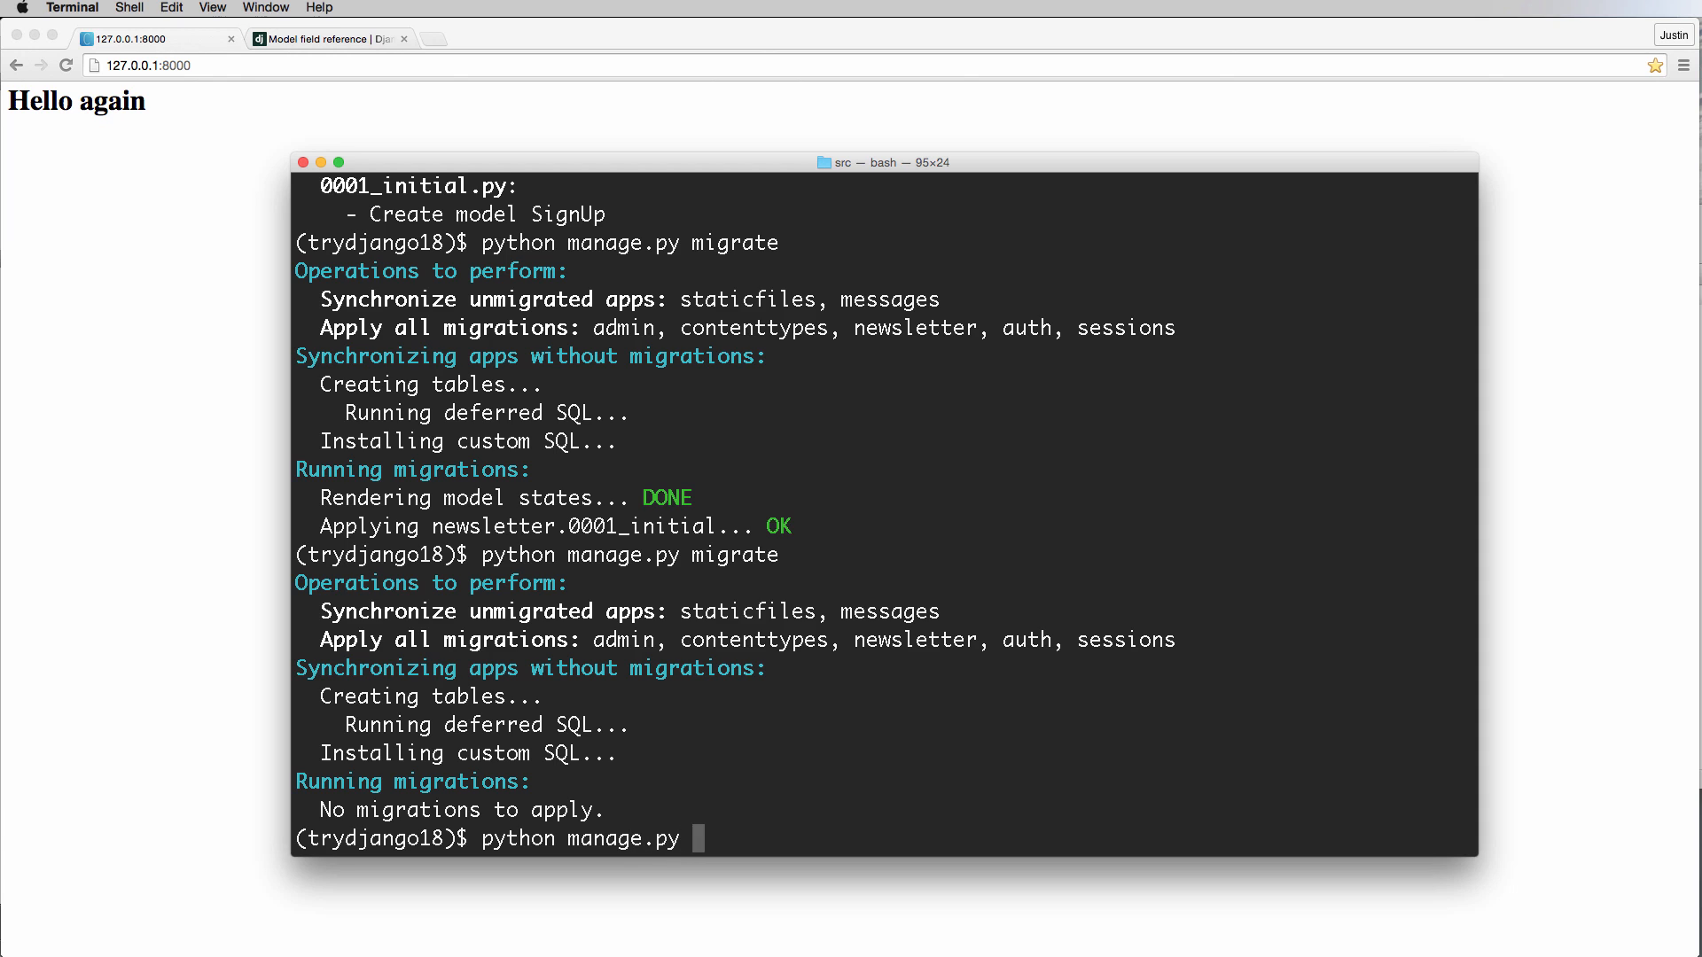
text(runserver)
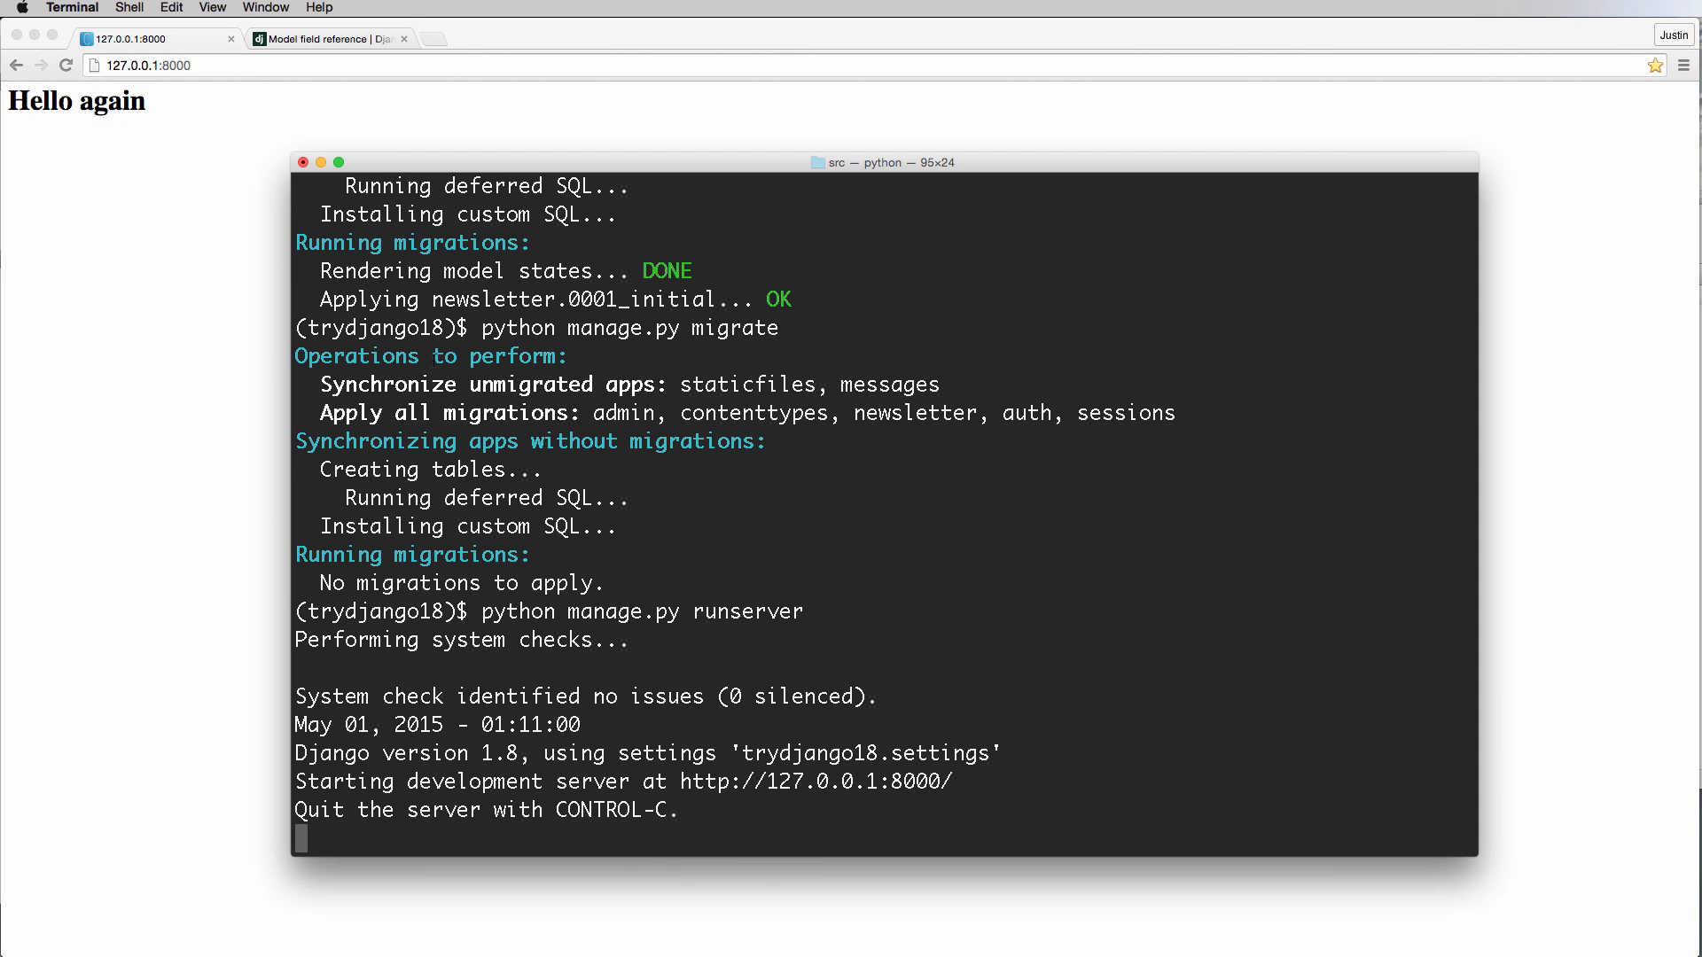
text(/admin/)
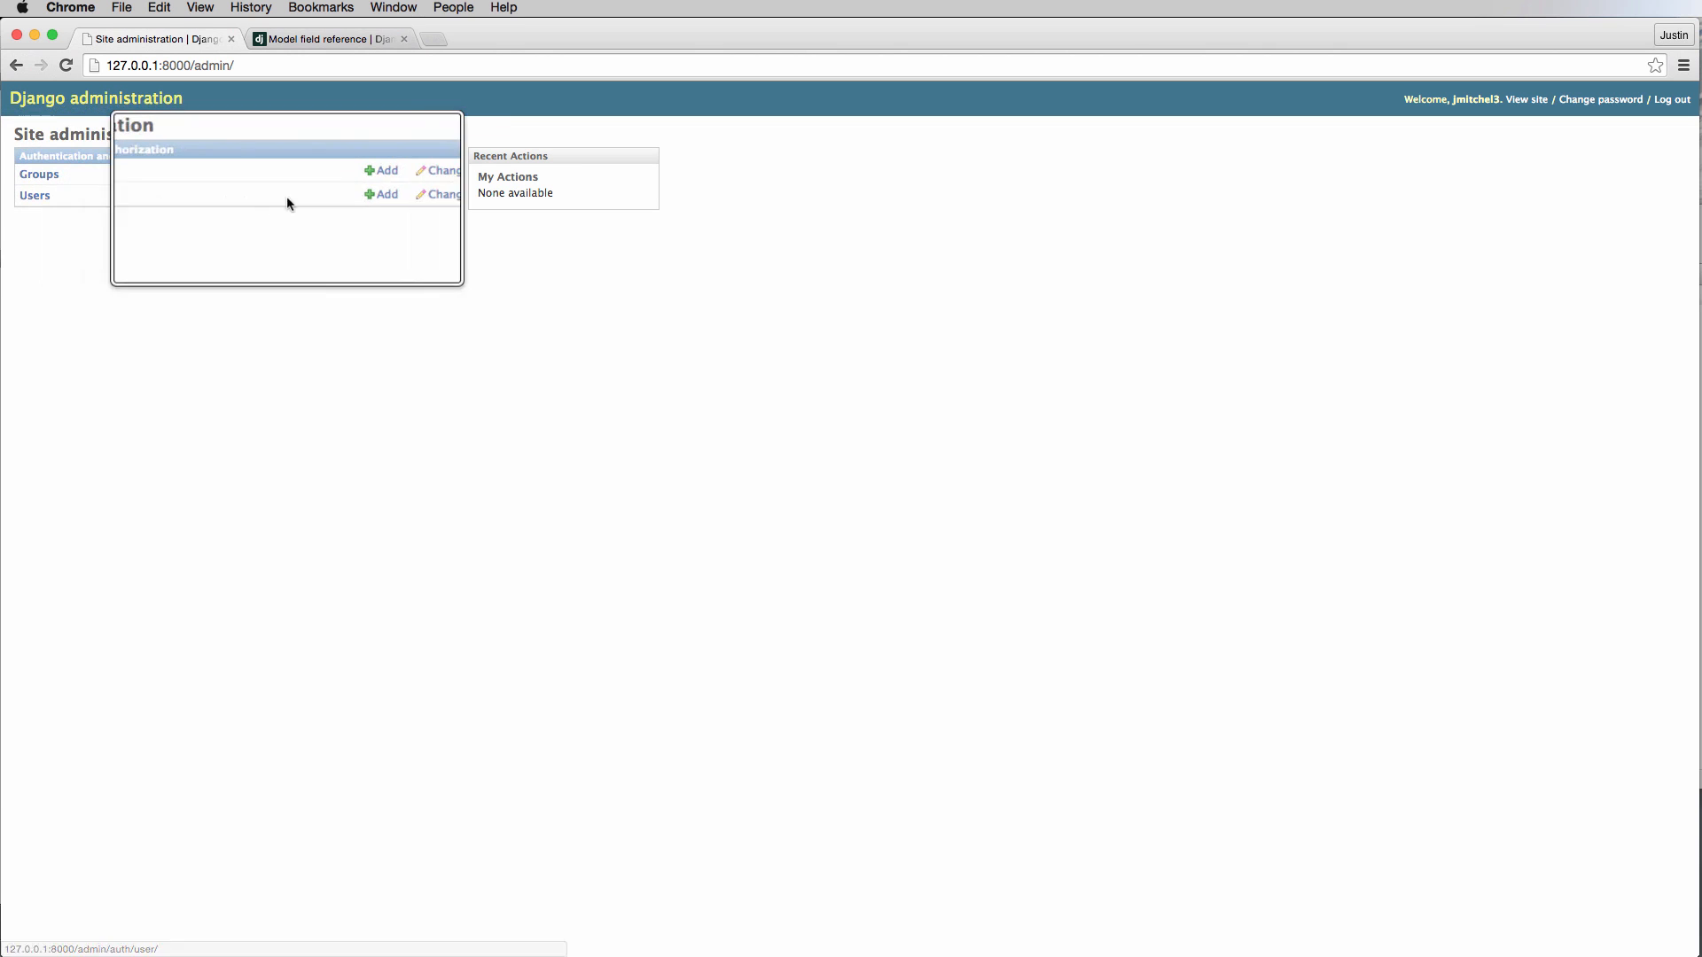
click(380, 194)
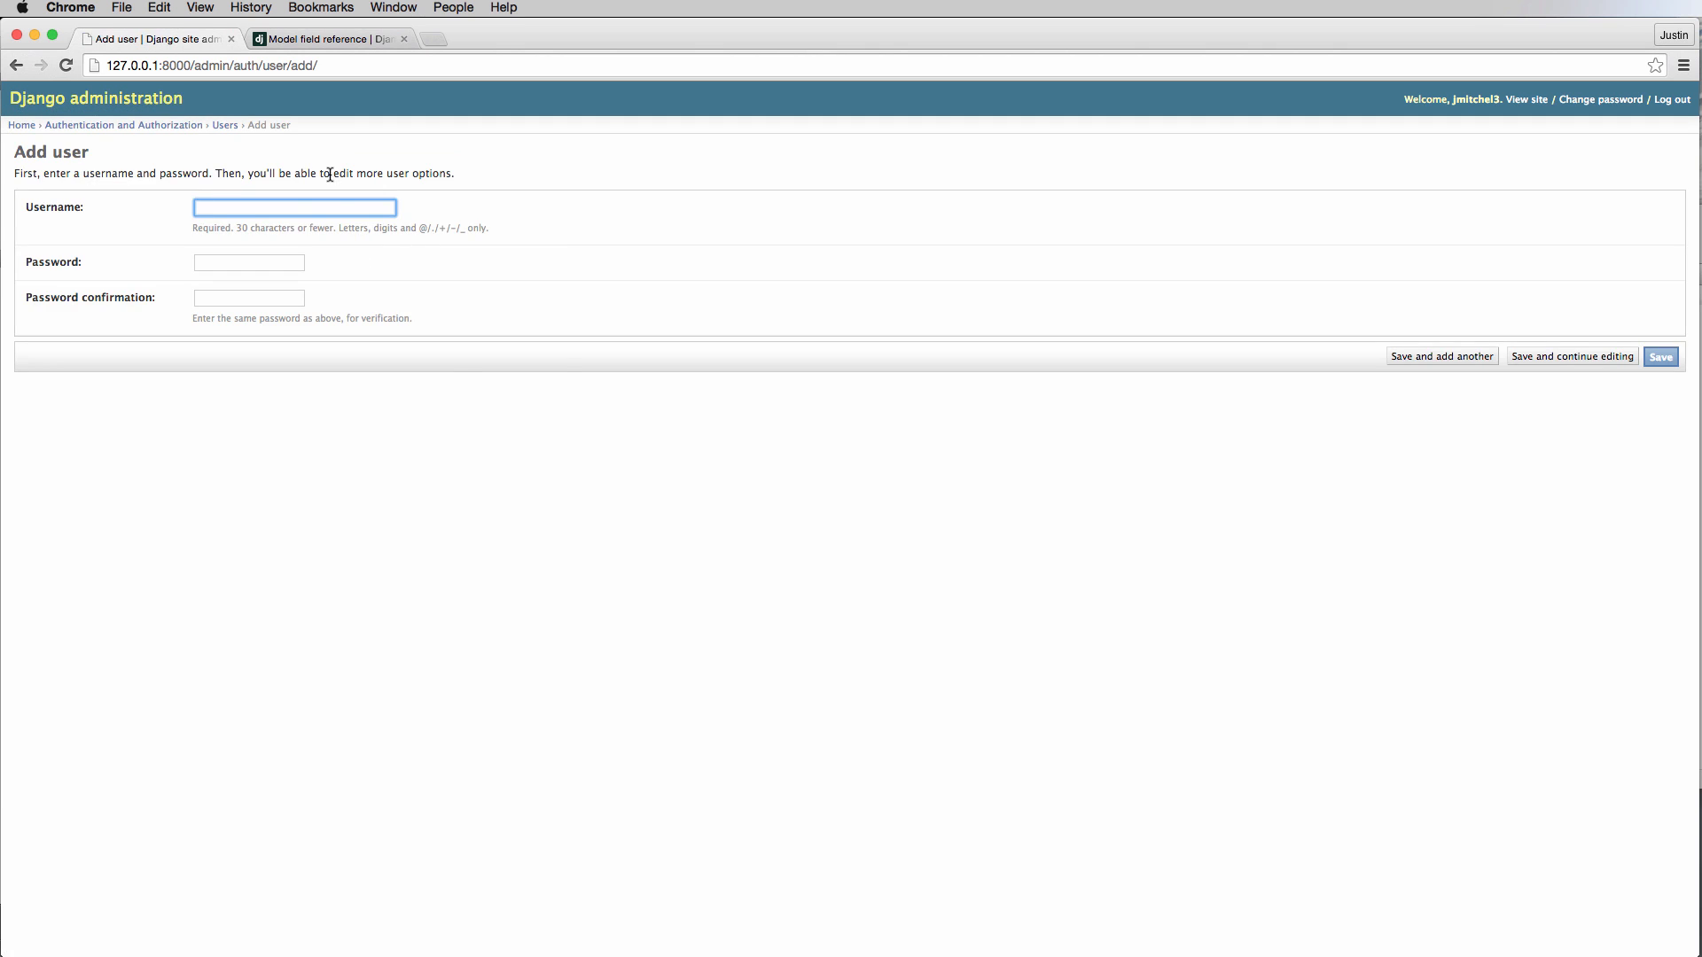